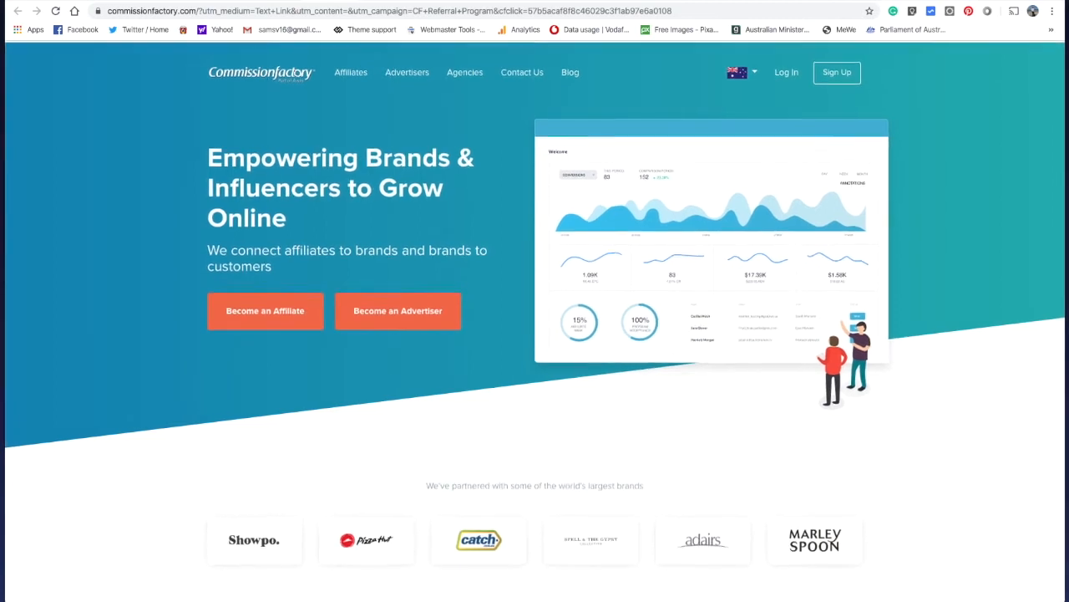
- Back out of the affiliate sign-up and enter the existing affiliate account's Tools page
scroll("down", 3)
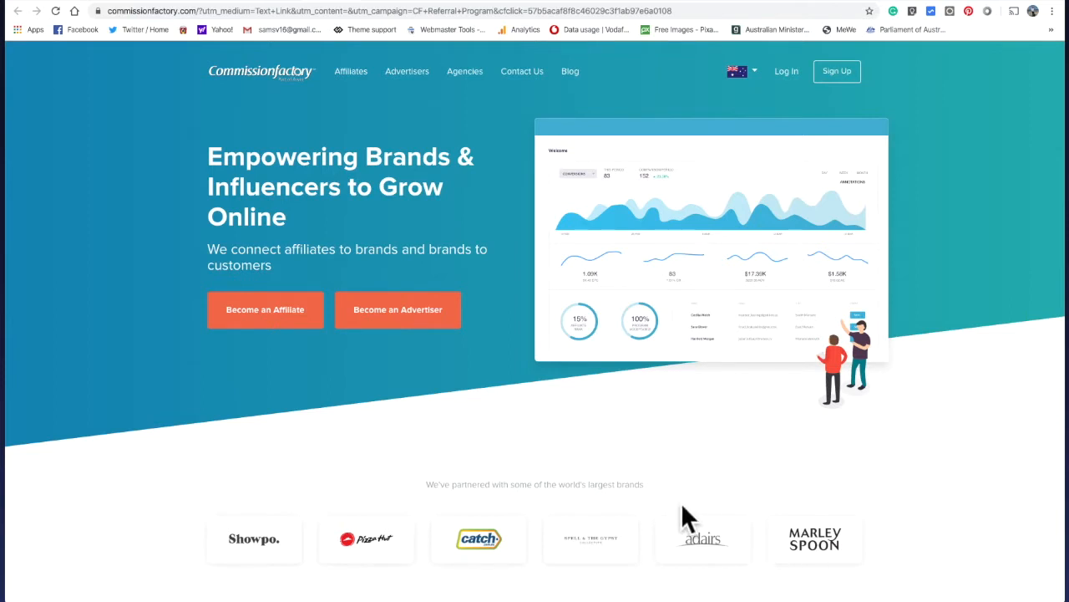
mouse_move(651, 481)
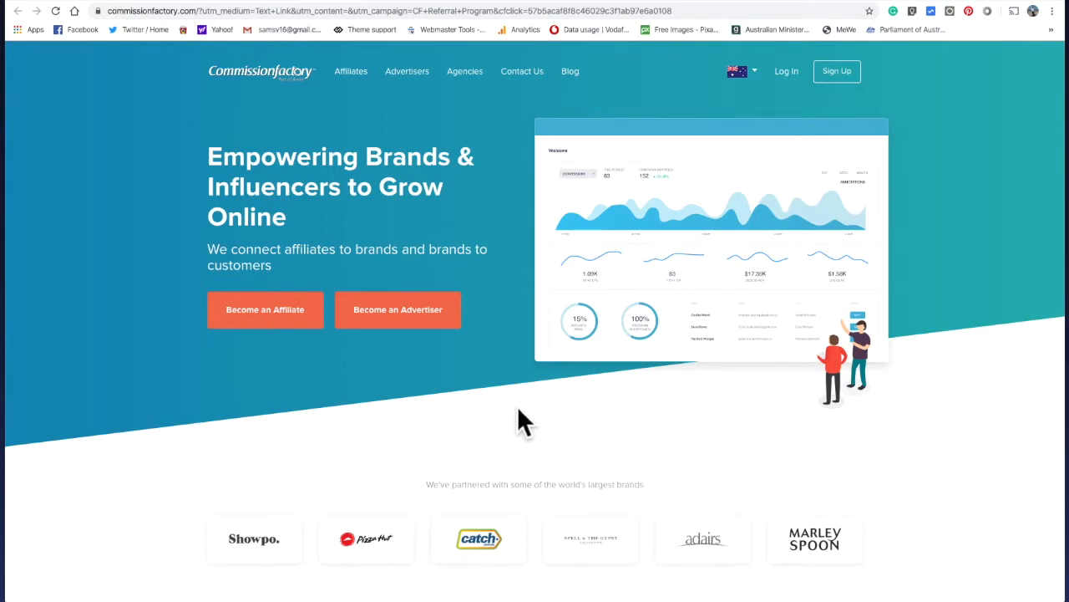
mouse_move(498, 405)
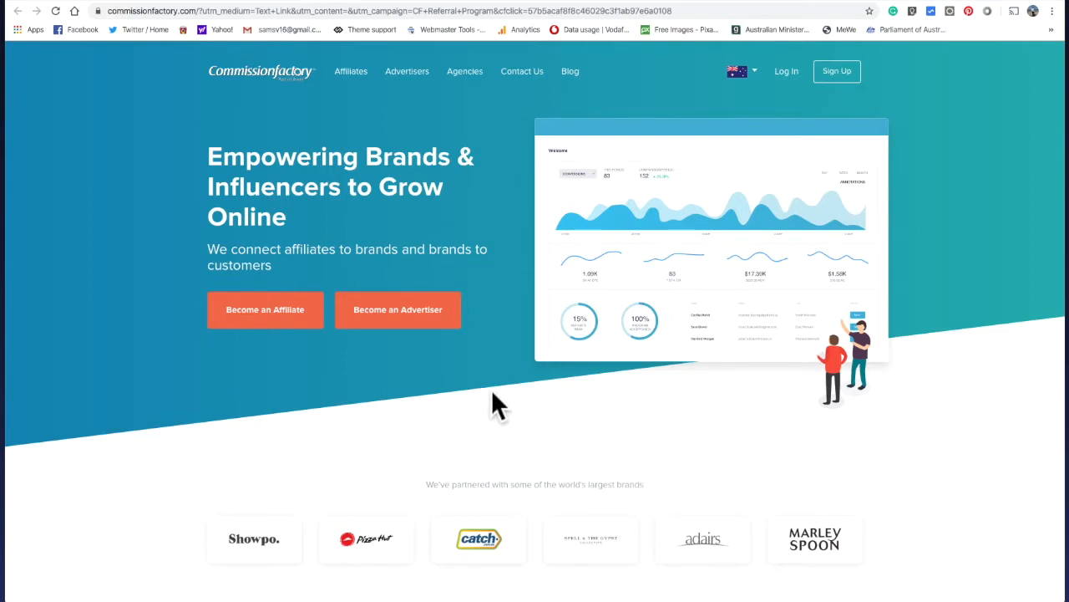
mouse_move(318, 359)
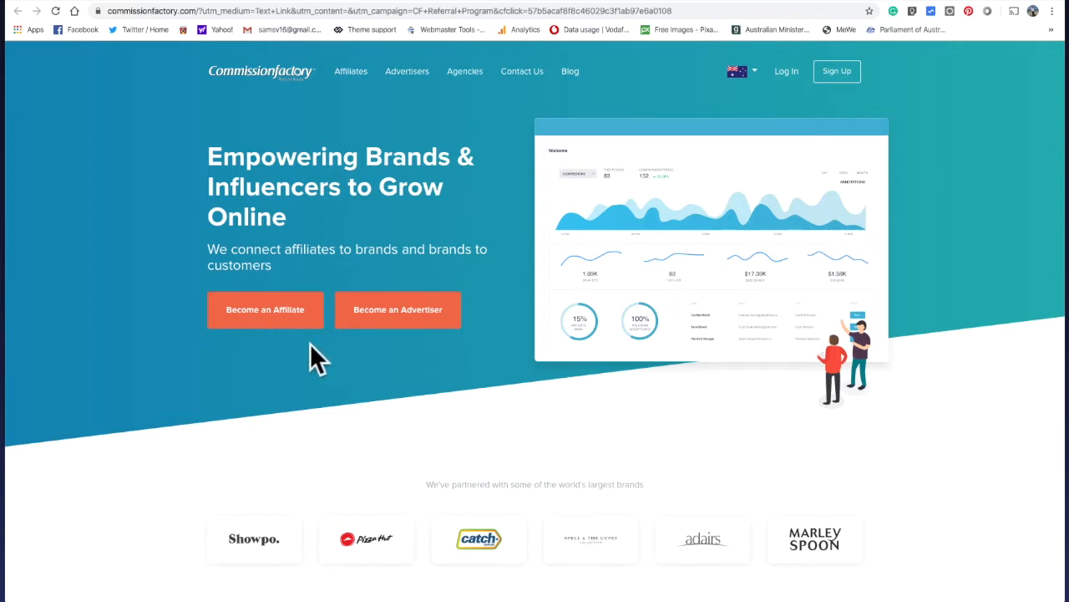
mouse_move(494, 326)
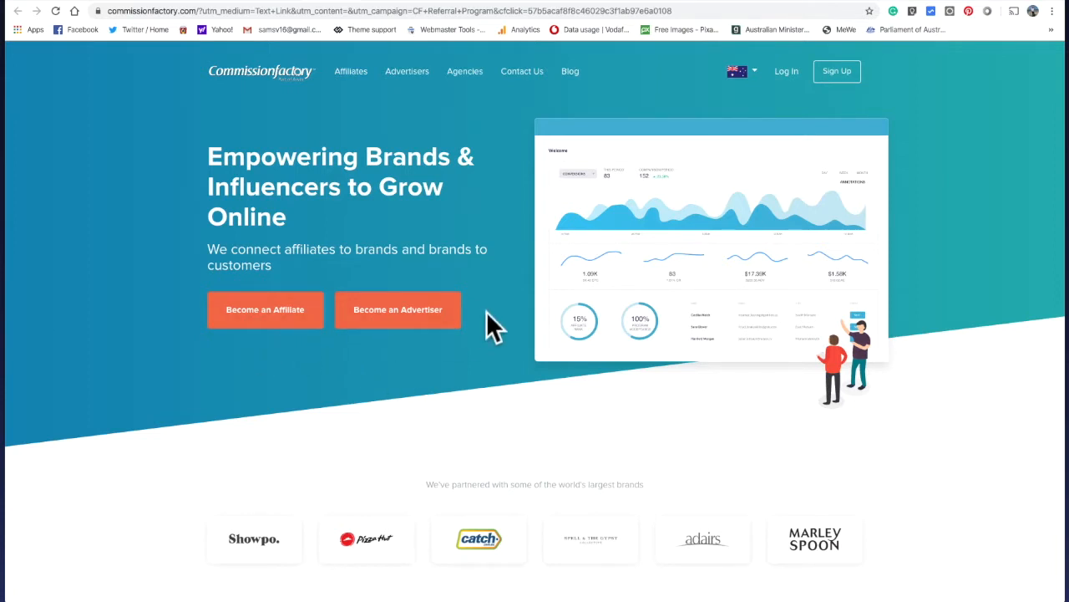
mouse_move(405, 342)
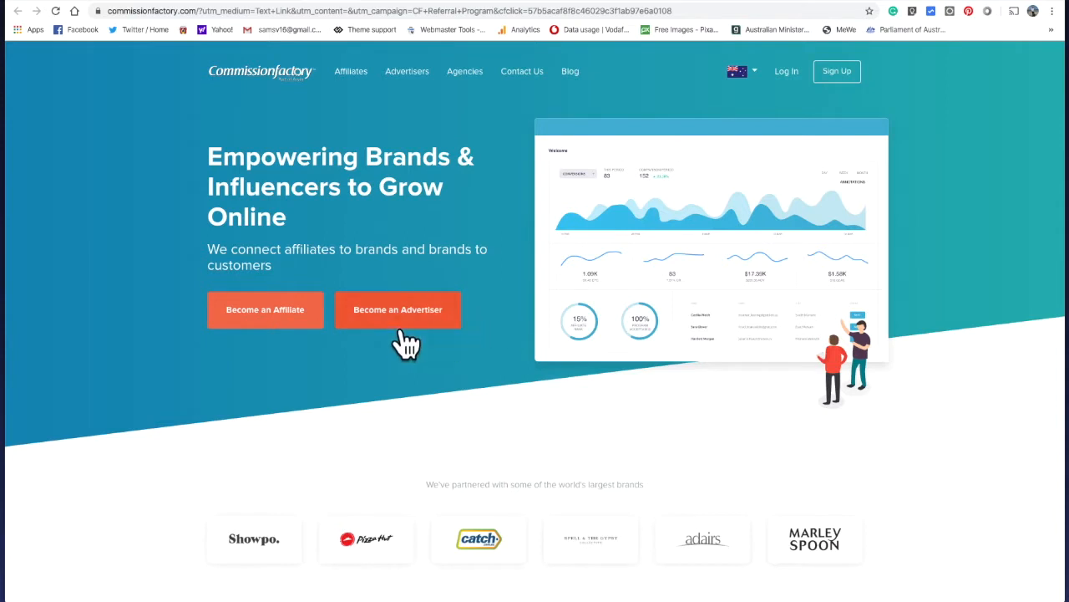
mouse_move(265, 310)
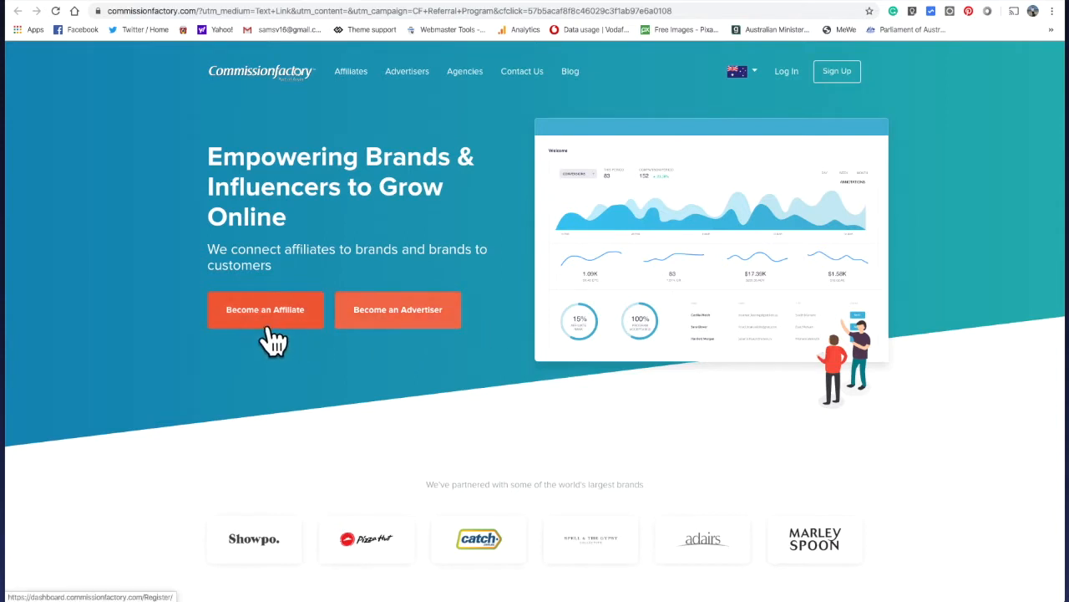
mouse_move(282, 335)
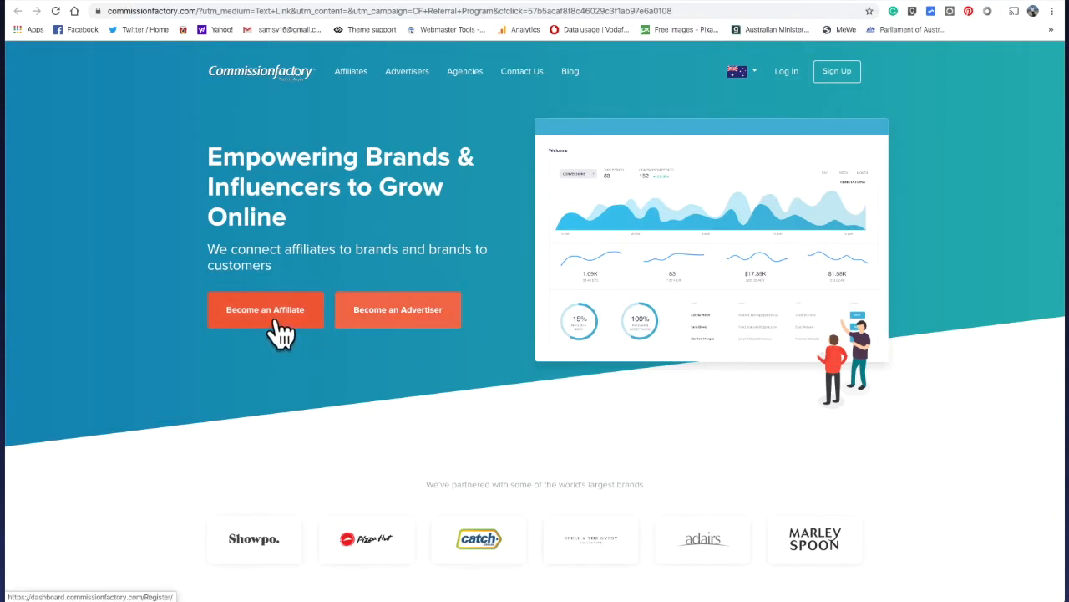
left_click(265, 309)
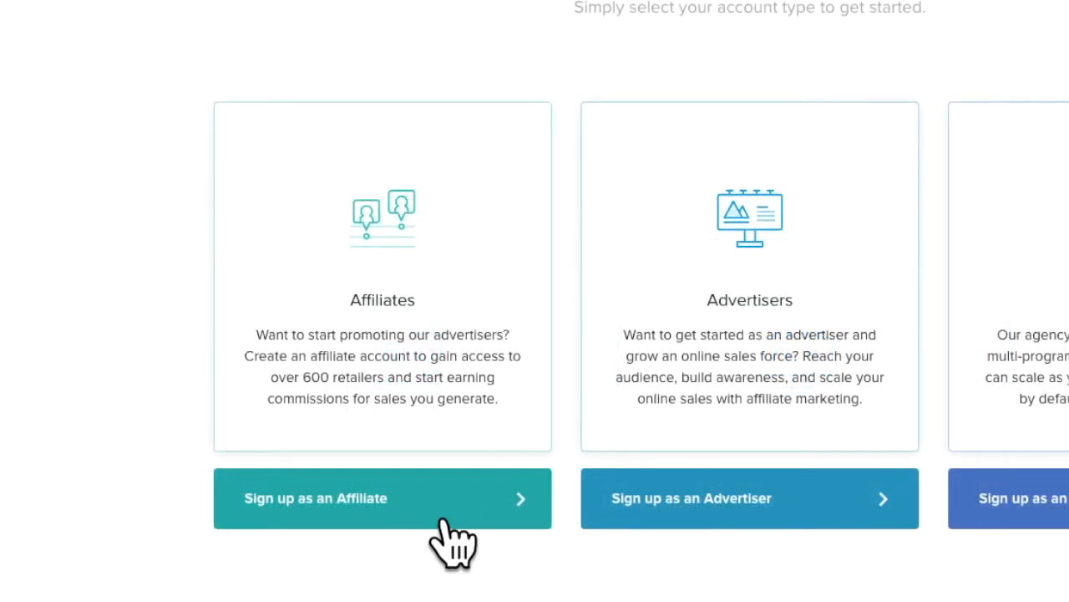
left_click(382, 498)
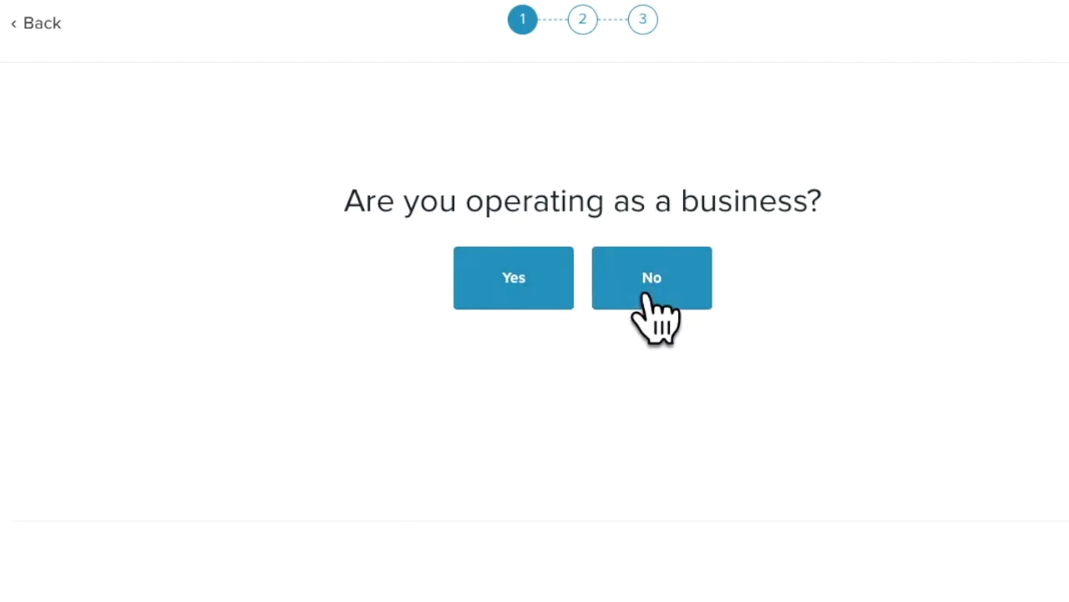
left_click(651, 278)
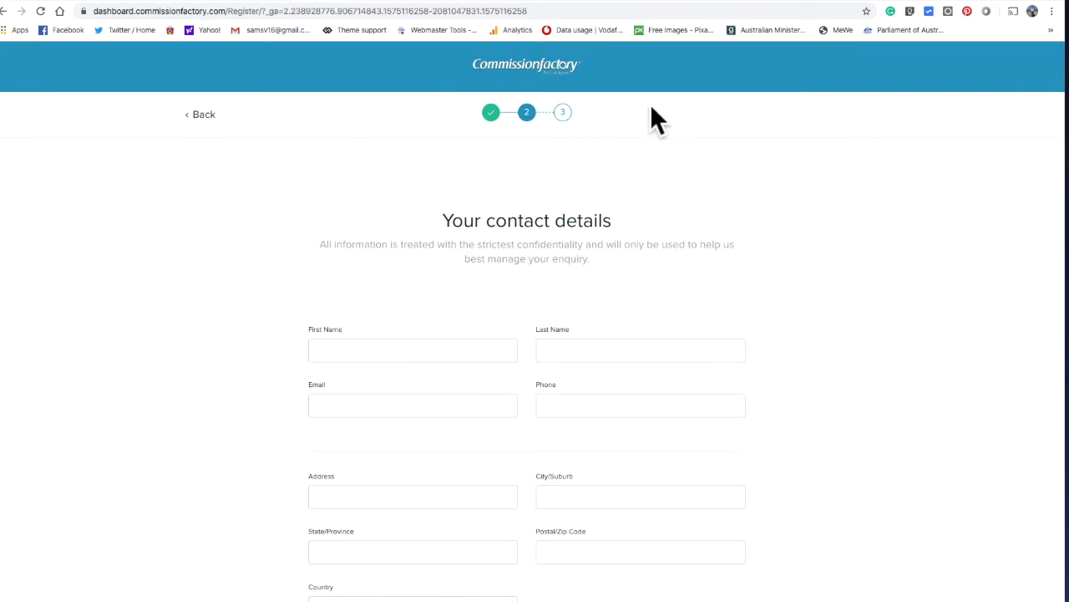
mouse_move(635, 92)
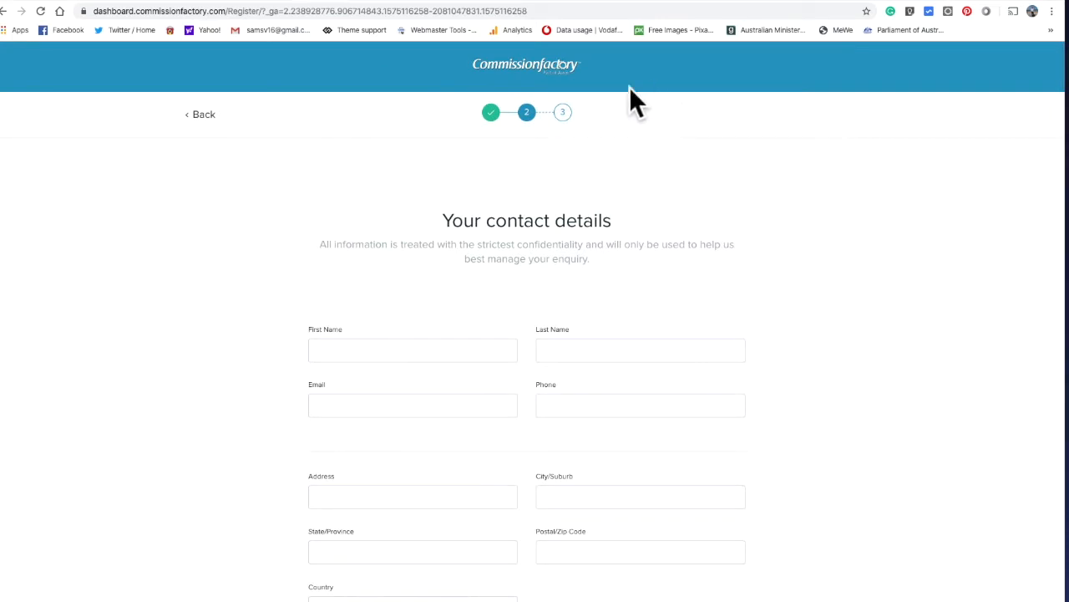
left_click(201, 113)
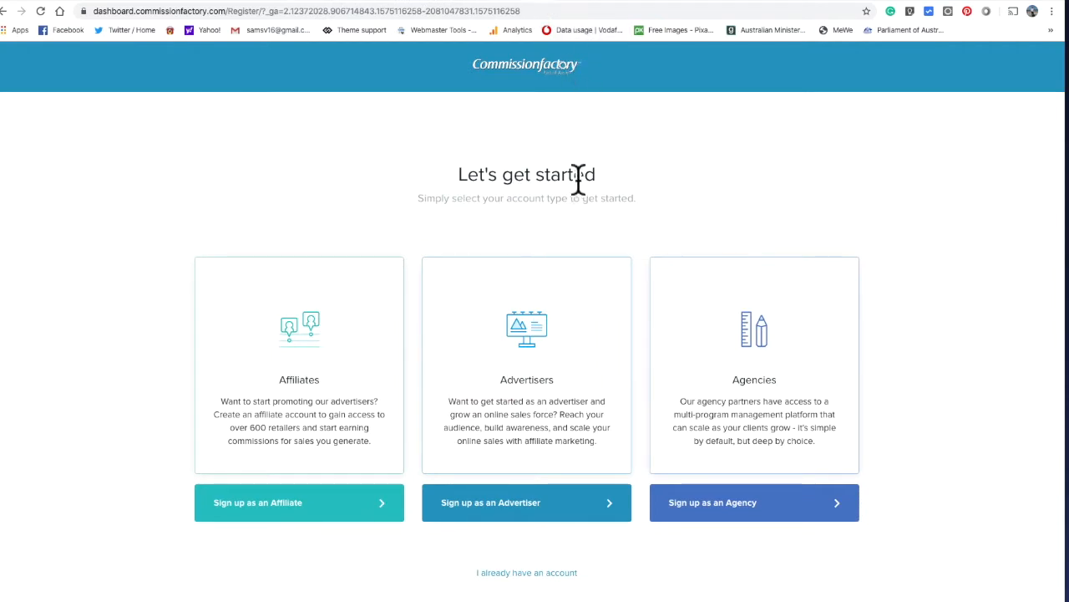
left_click(298, 502)
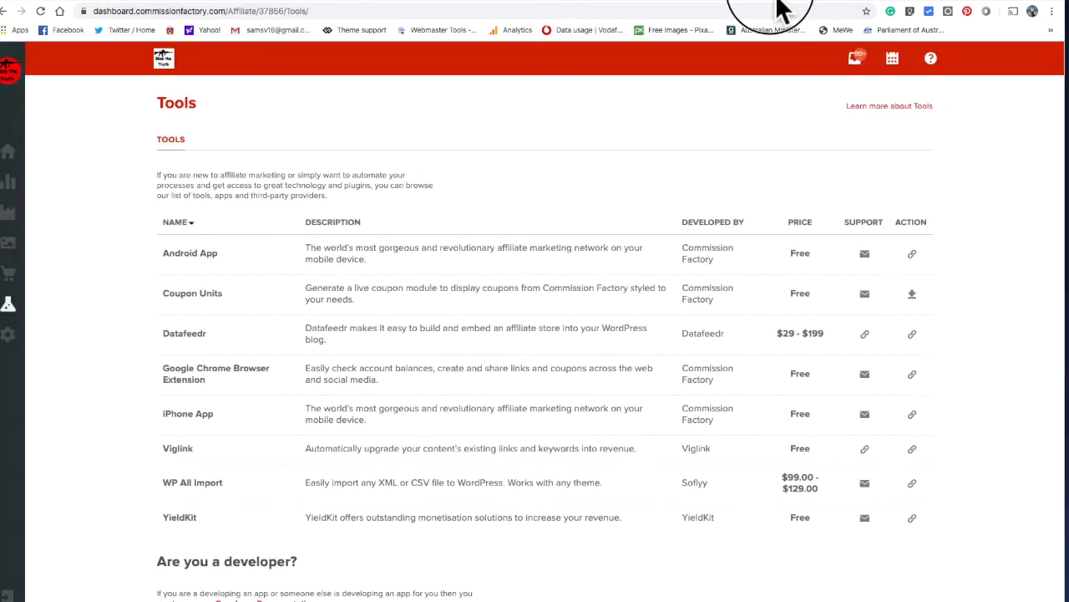
mouse_move(852, 33)
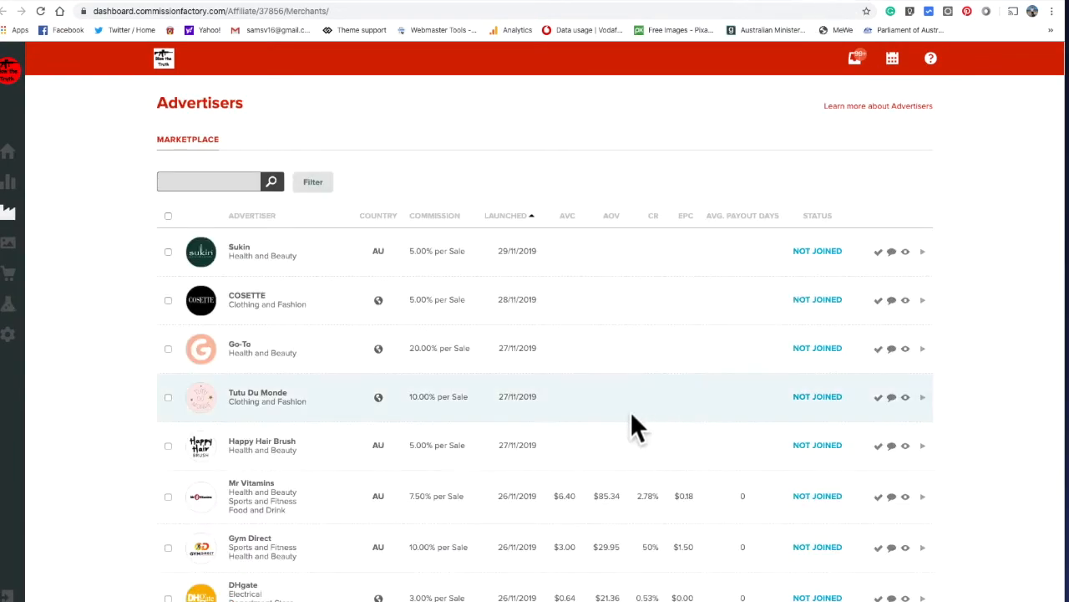
scroll("down", 3)
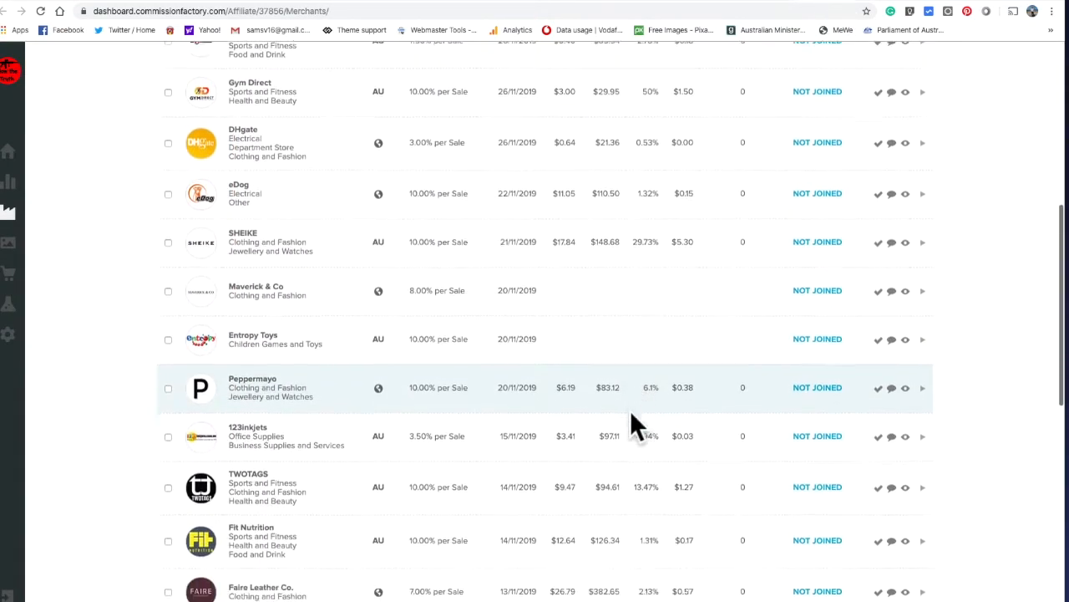
scroll("down", 3)
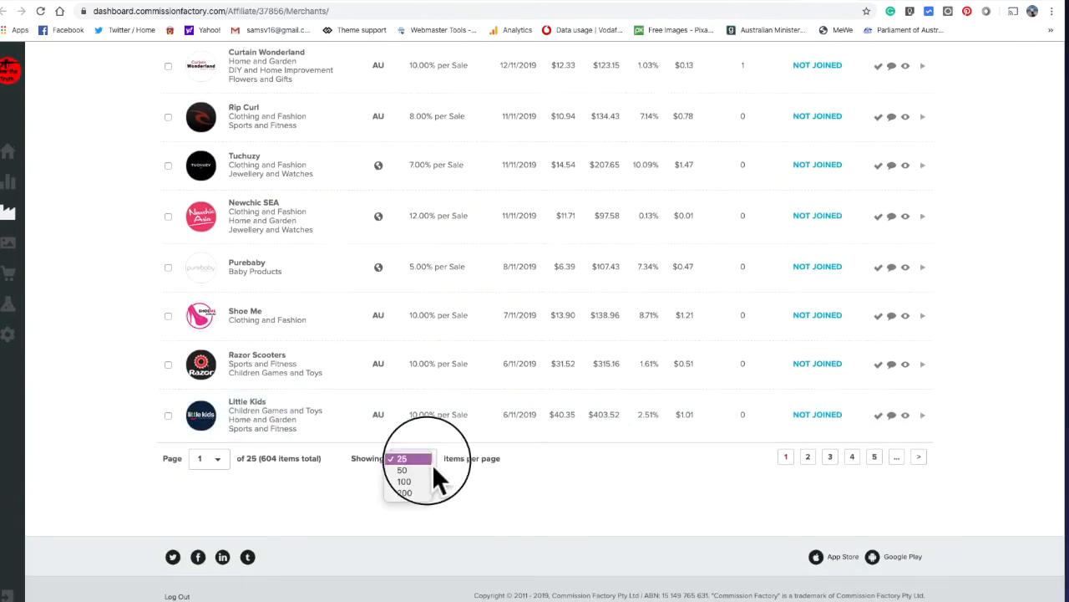
left_click(405, 492)
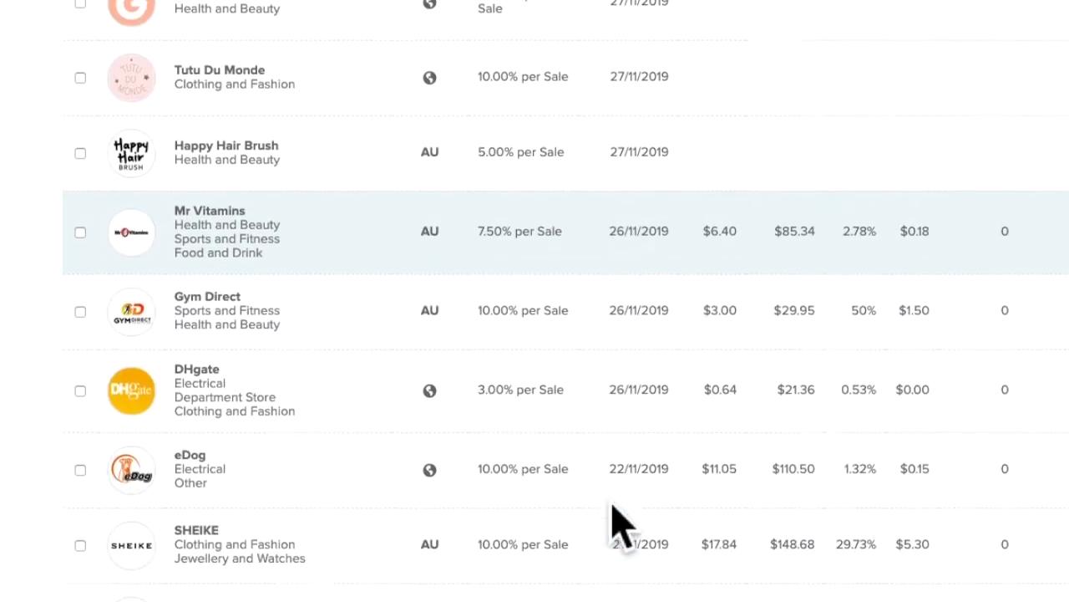
scroll("down", 3)
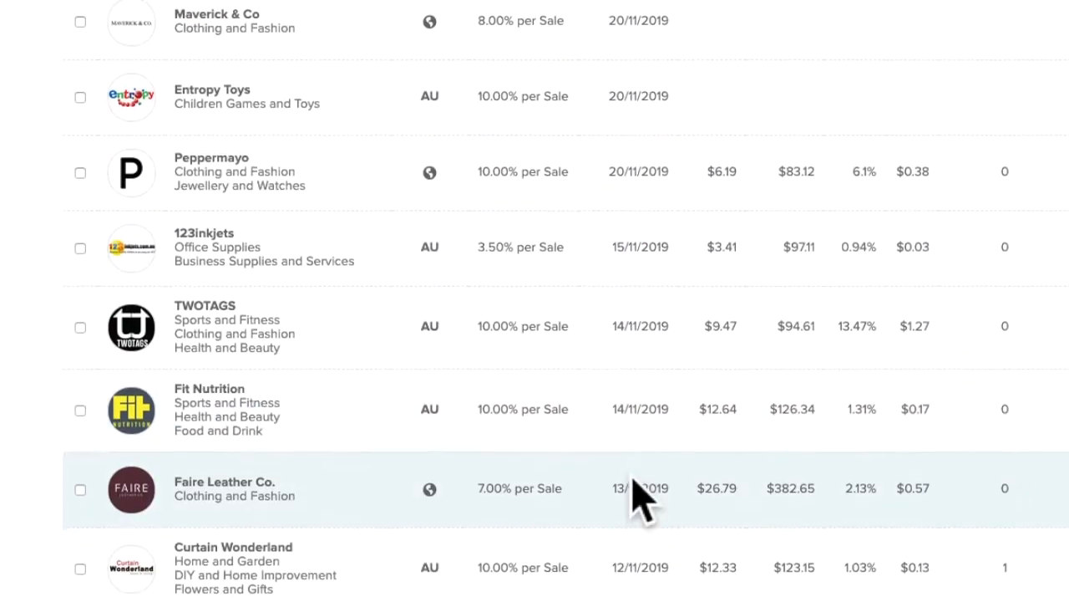
scroll("down", 3)
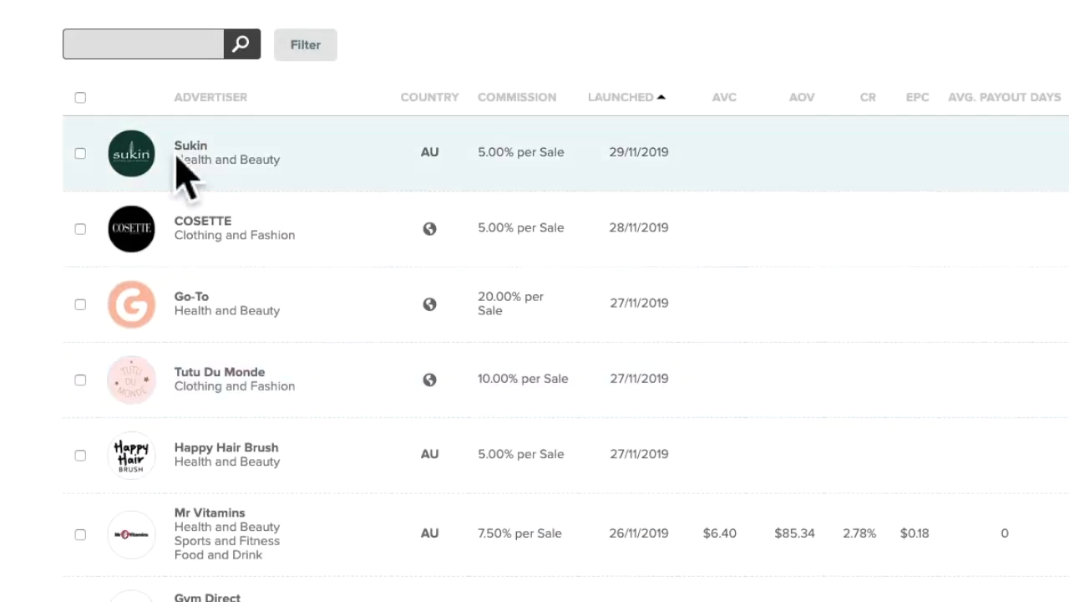
scroll("down", 3)
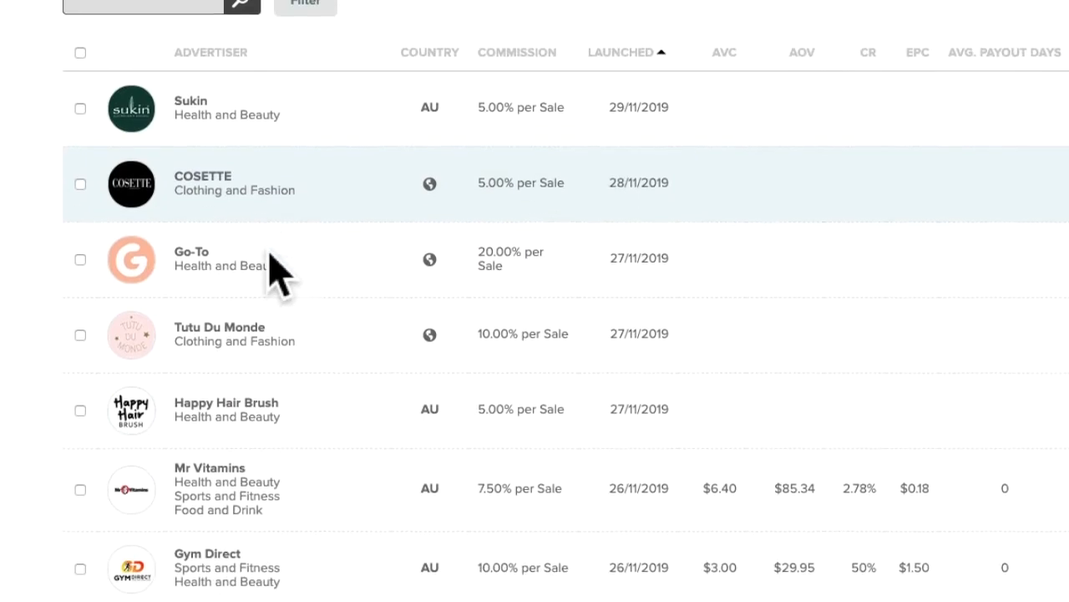
scroll("down", 3)
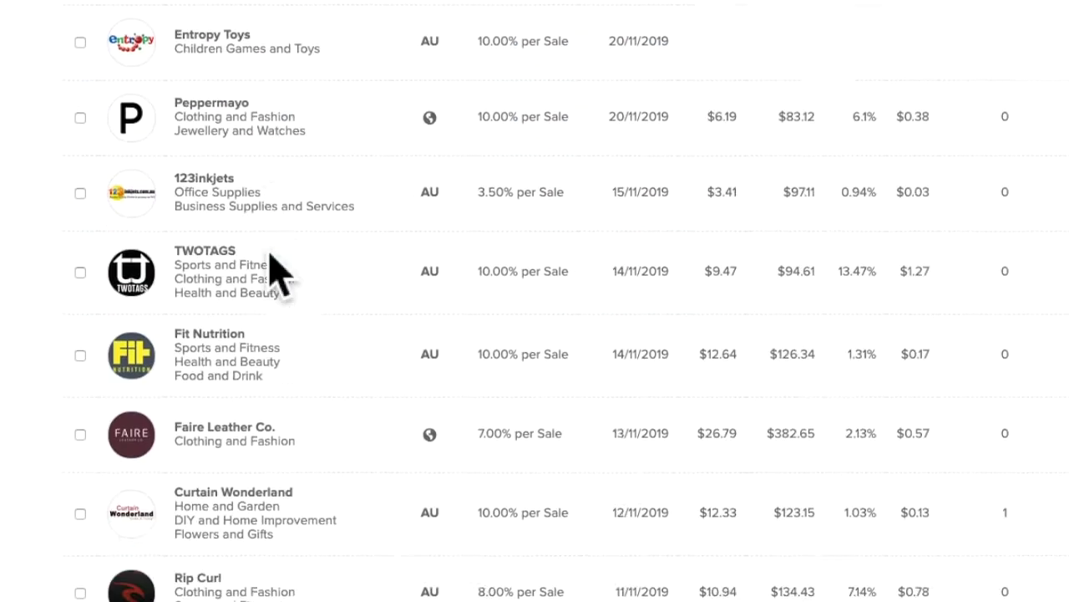
scroll("down", 3)
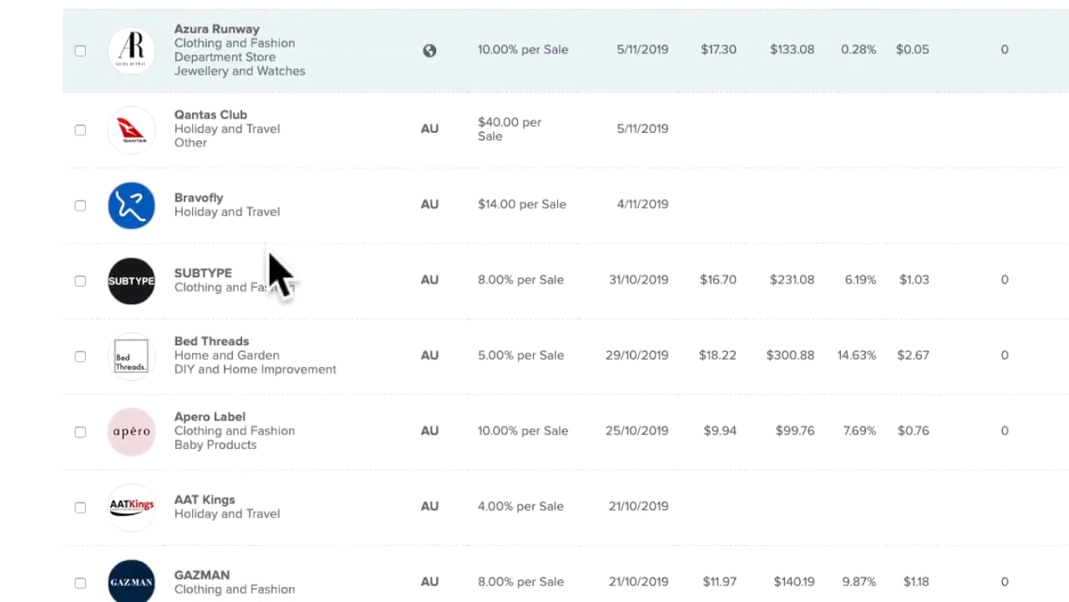
scroll("down", 3)
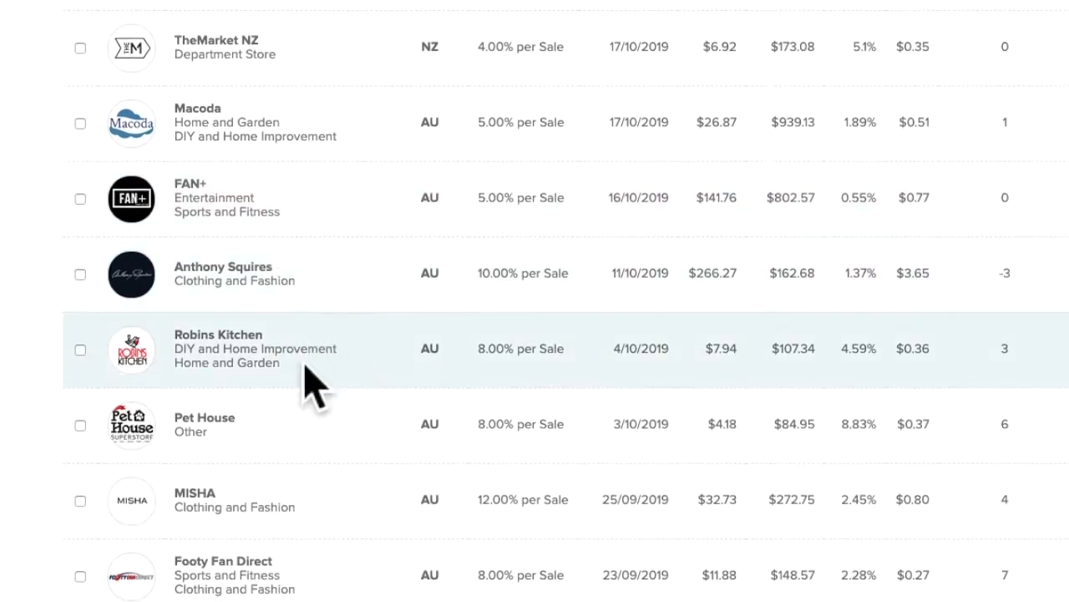
scroll("down", 3)
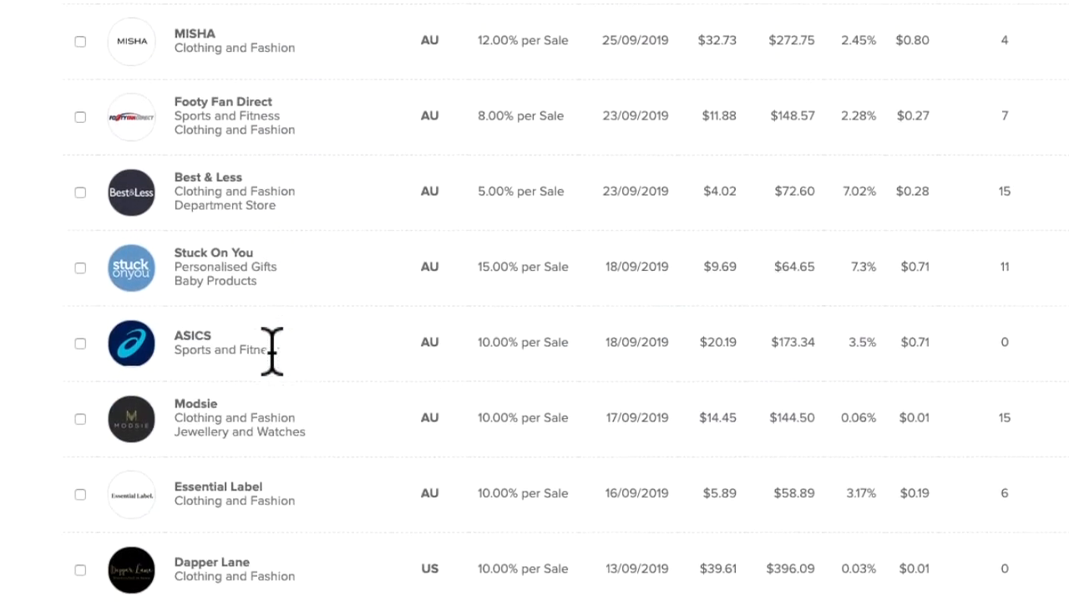
scroll("down", 3)
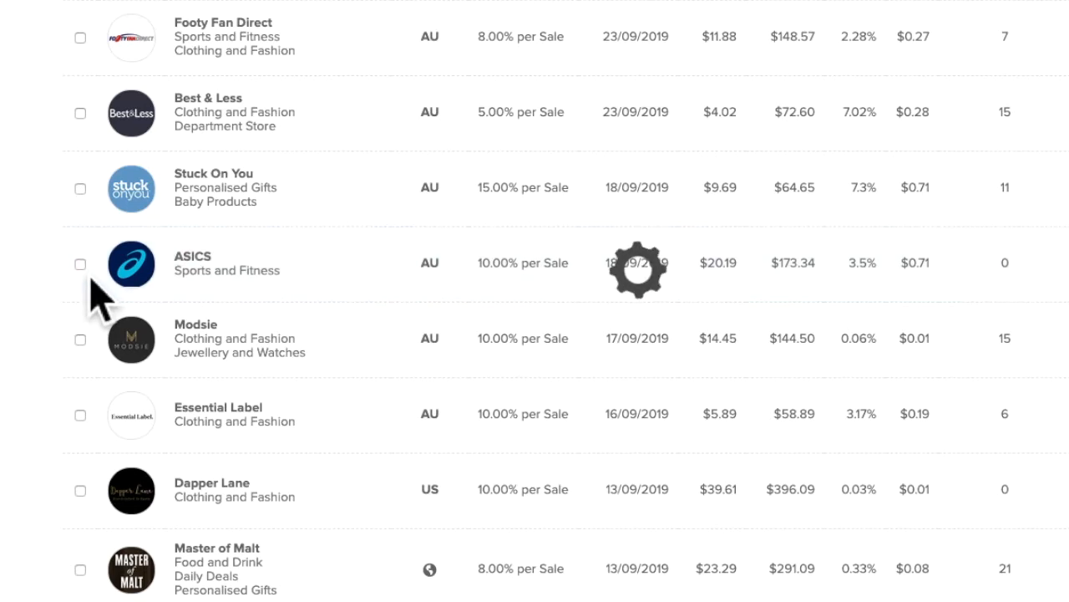
scroll("down", 3)
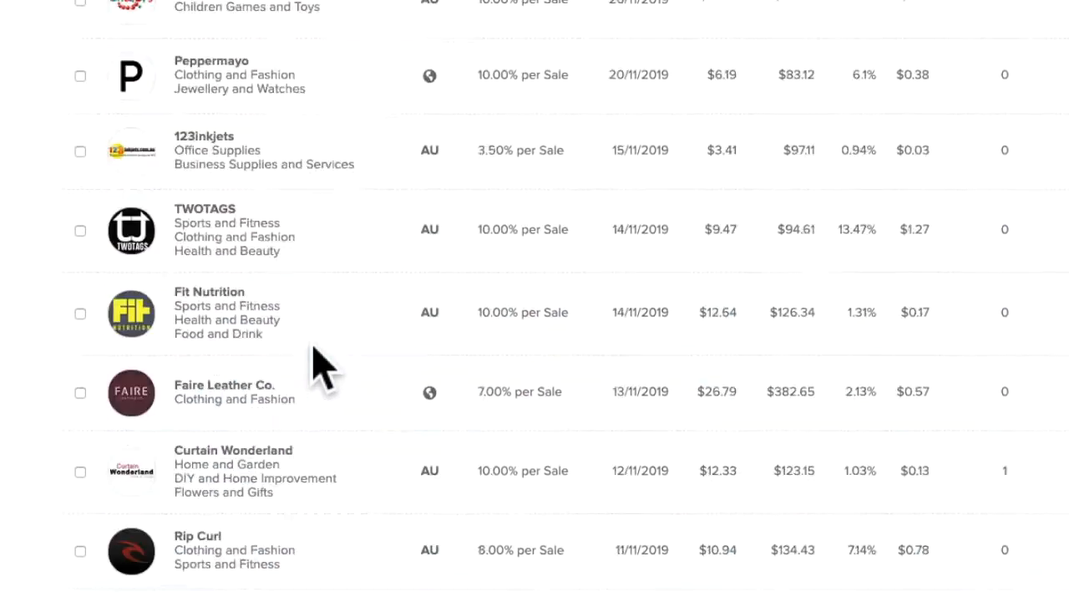
scroll("down", 3)
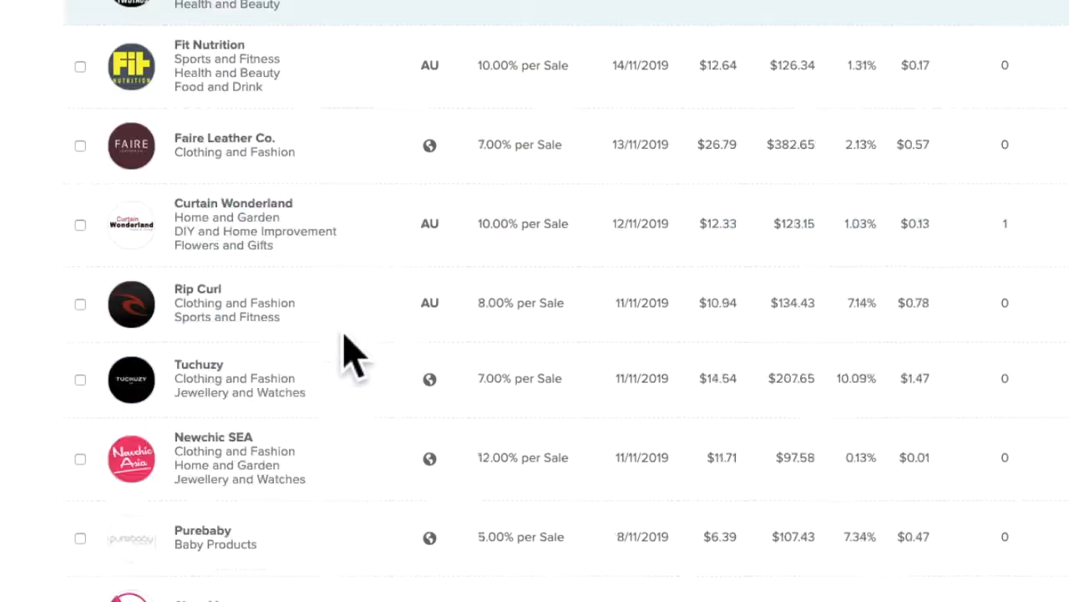
scroll("down", 3)
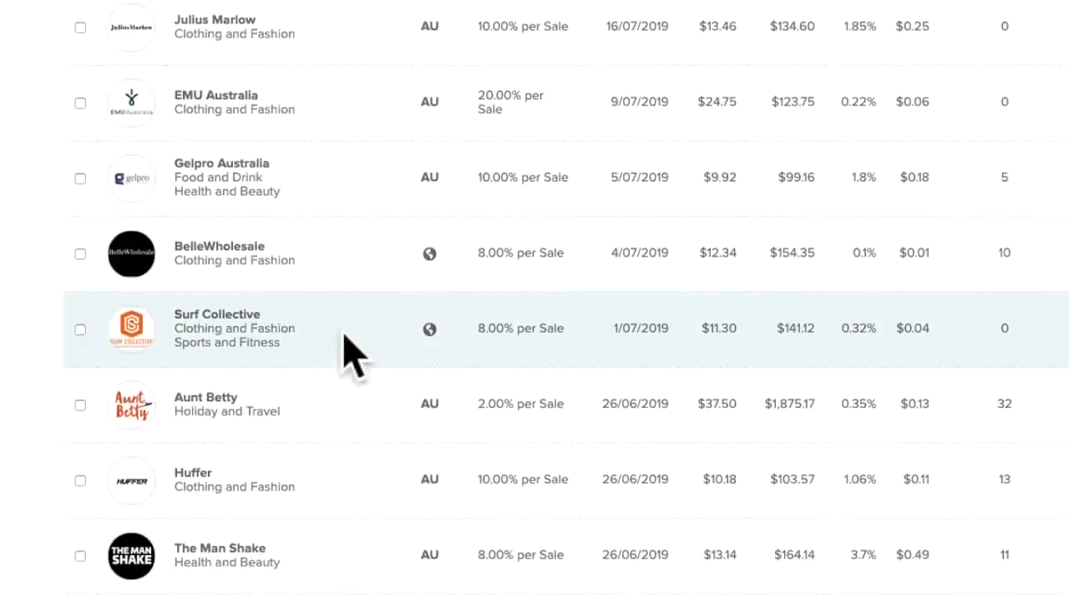
scroll("down", 3)
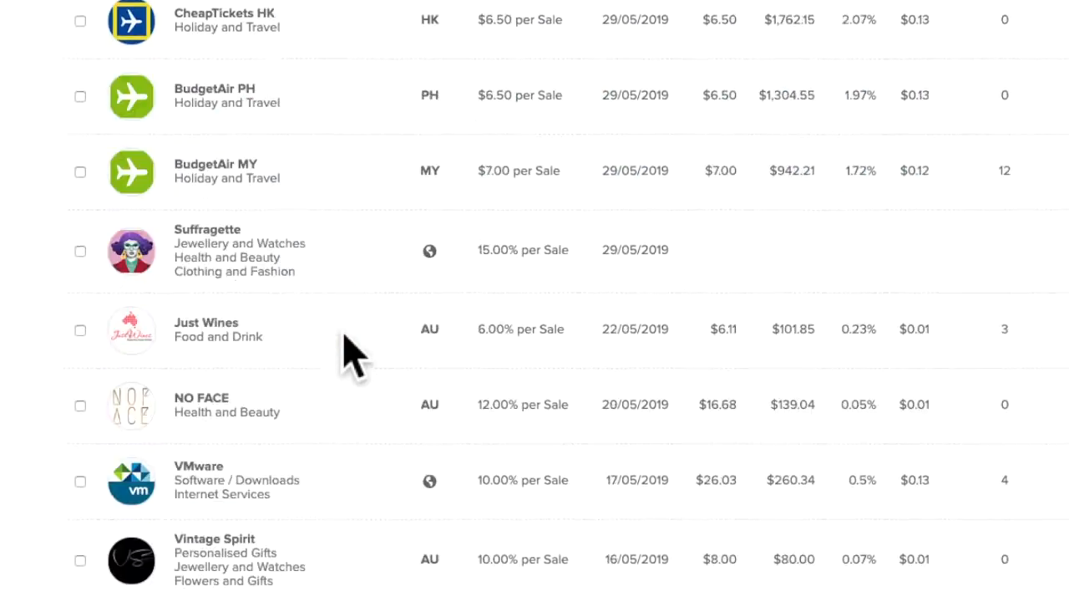
scroll("down", 3)
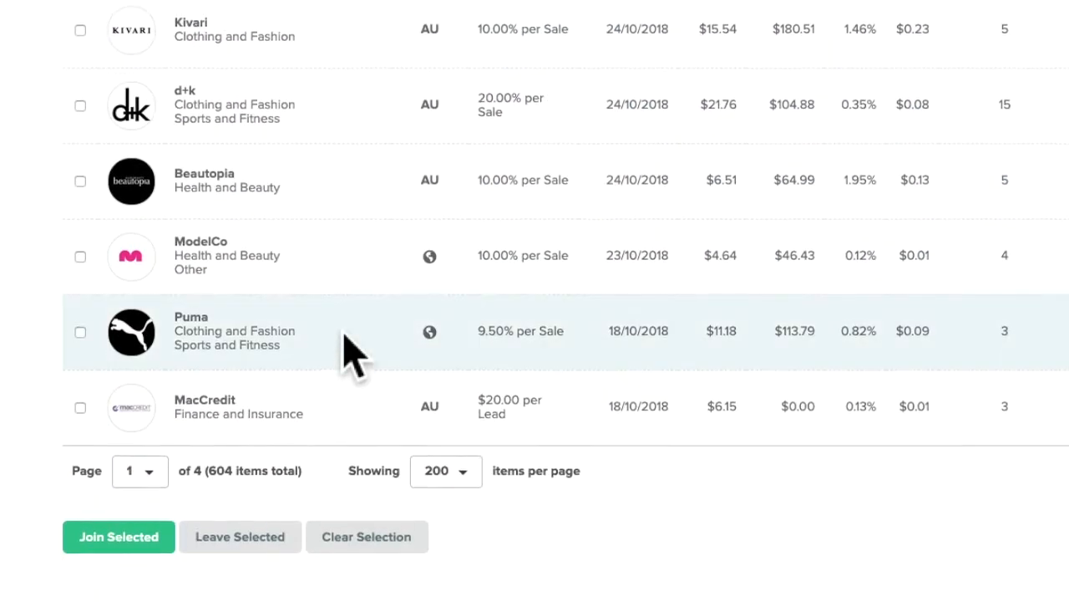
scroll("down", 3)
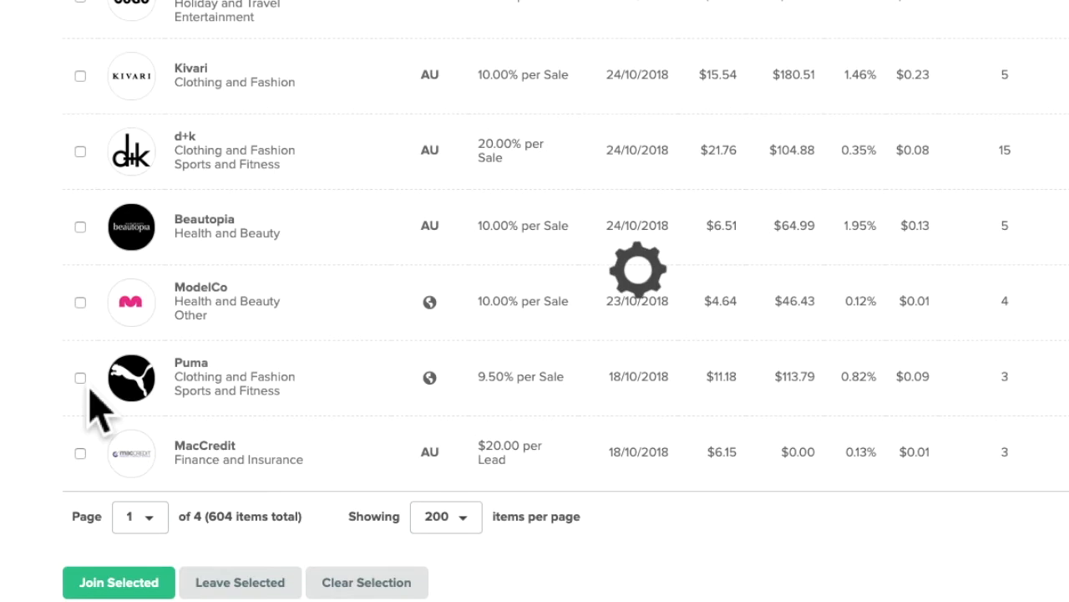
- Tick Puma in the advertiser list and scroll to the bottom of the list
left_click(81, 378)
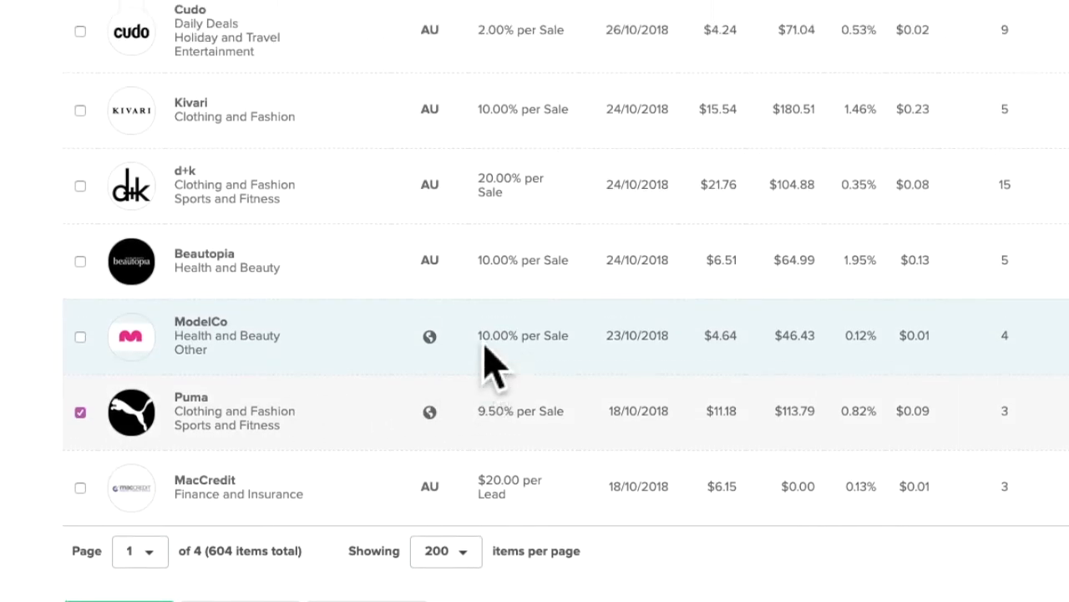
scroll("down", 3)
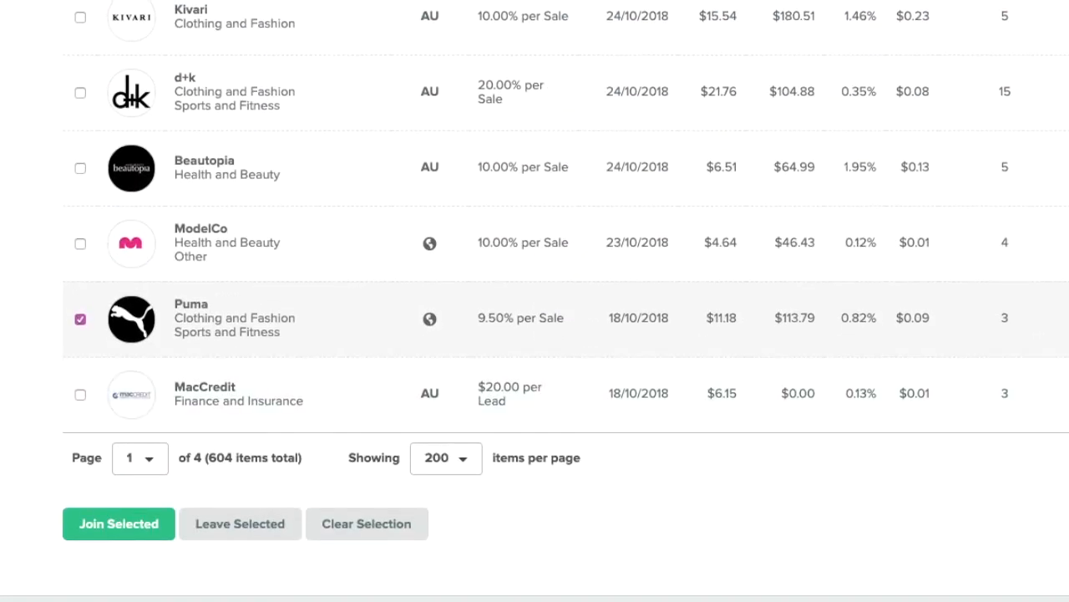
mouse_move(485, 502)
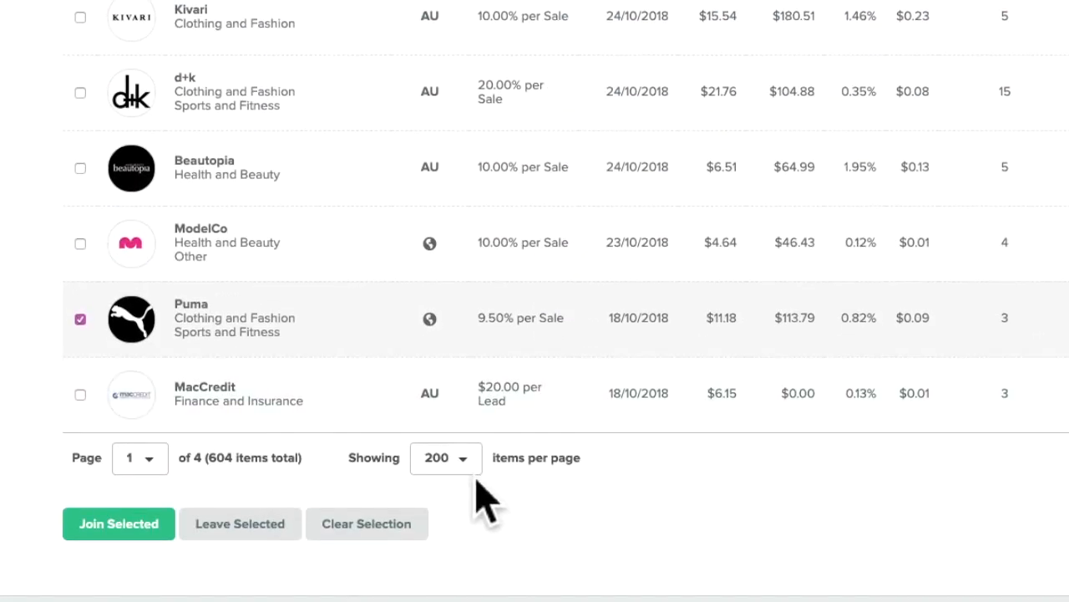
scroll("down", 3)
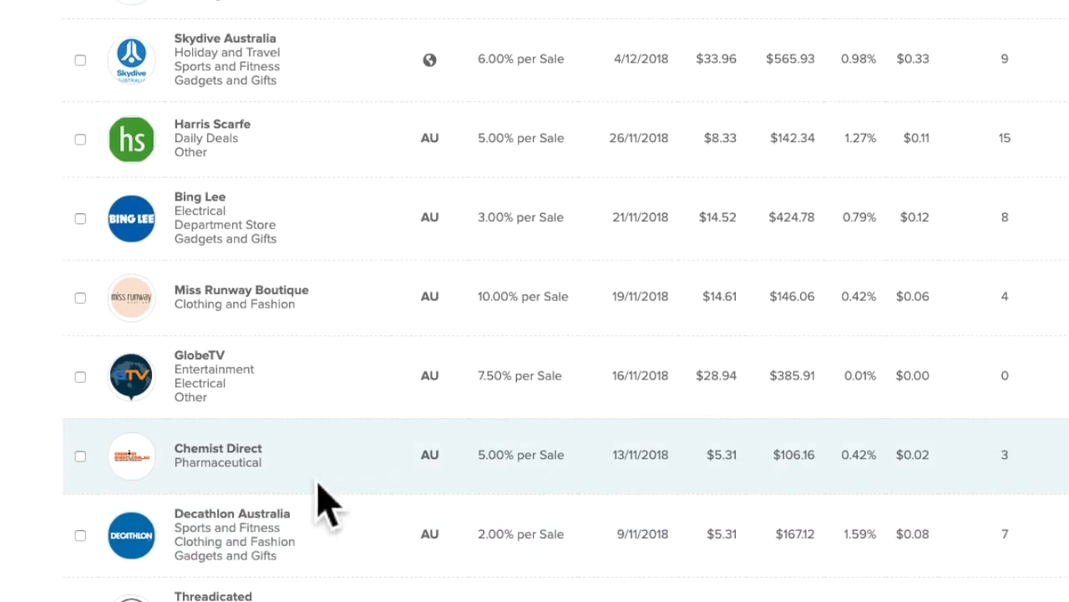
scroll("up", 3)
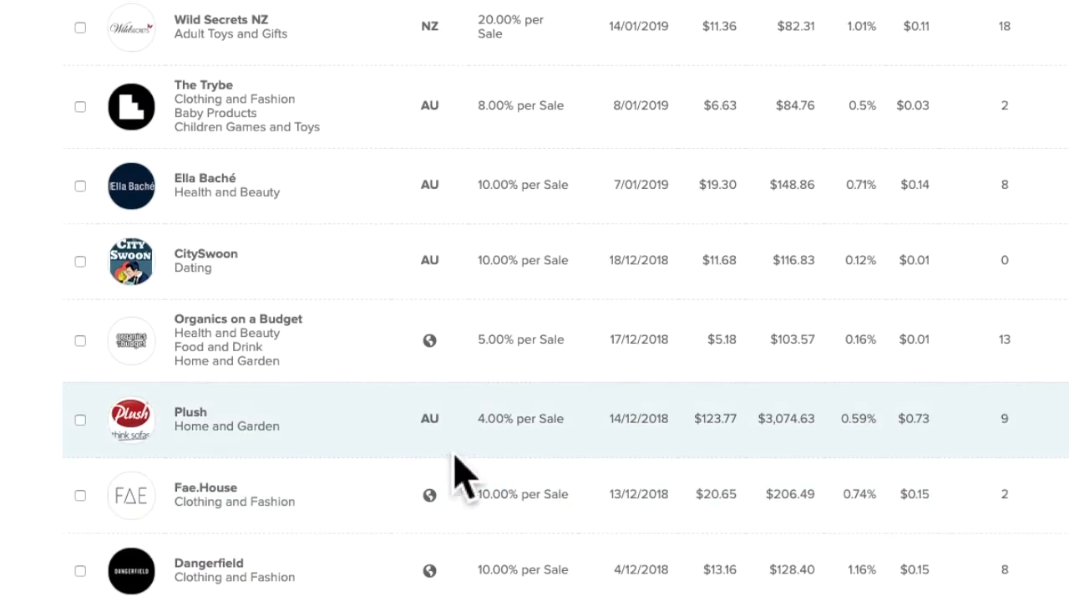
scroll("down", 3)
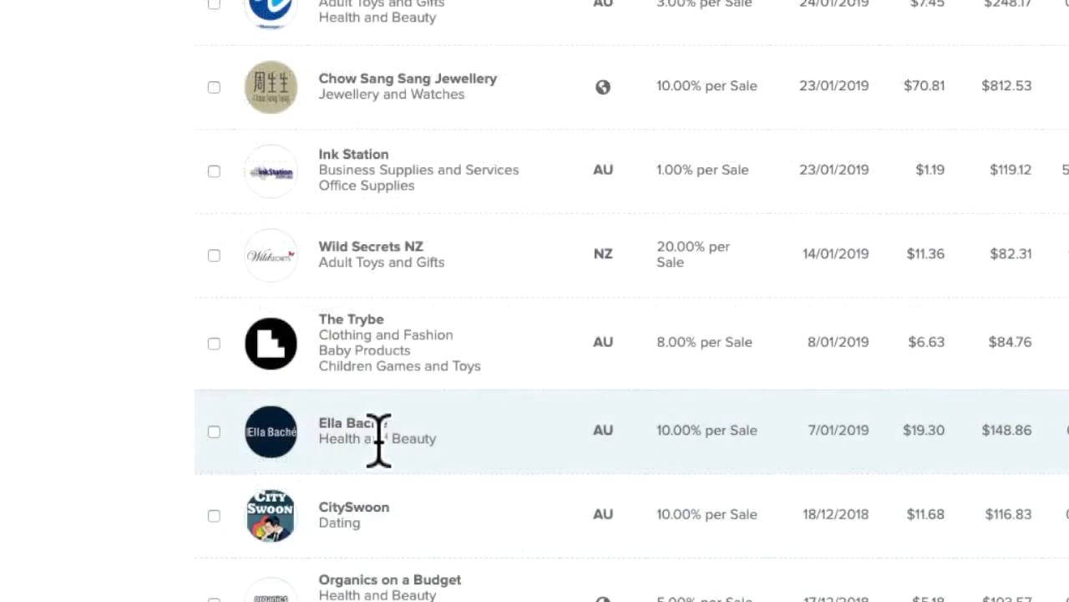
scroll("down", 3)
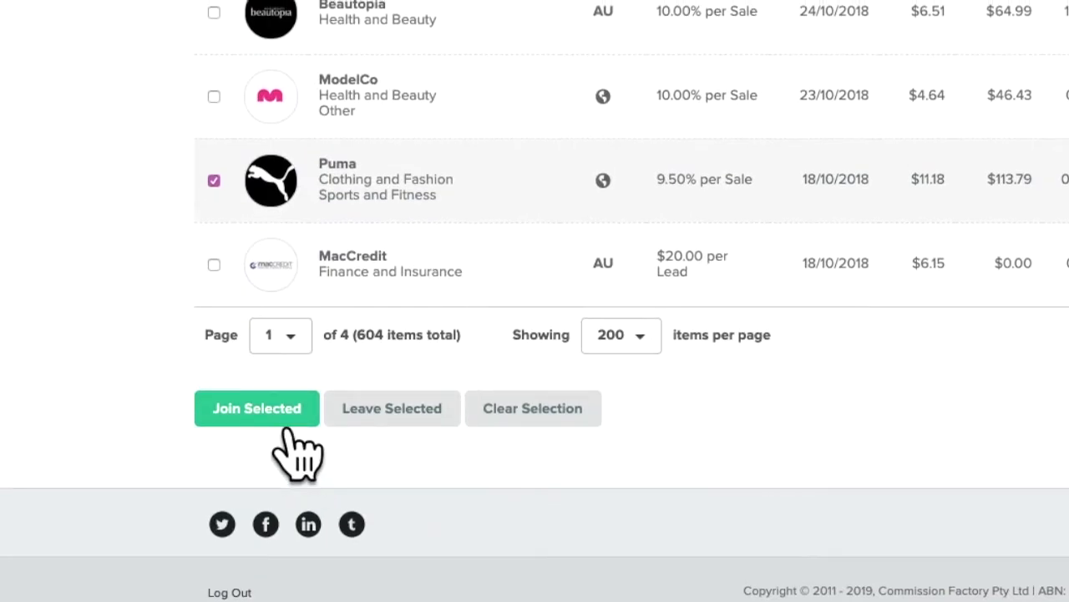
- Request to join Puma and tick the Aussietrek Surfers Paradise blog as a traffic source
left_click(256, 408)
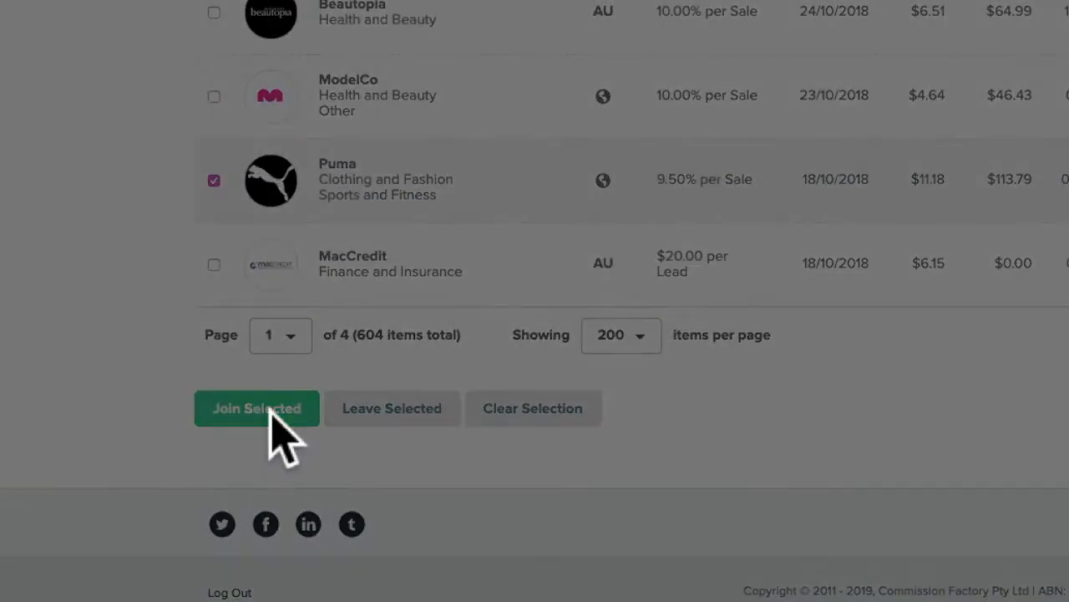
left_click(256, 408)
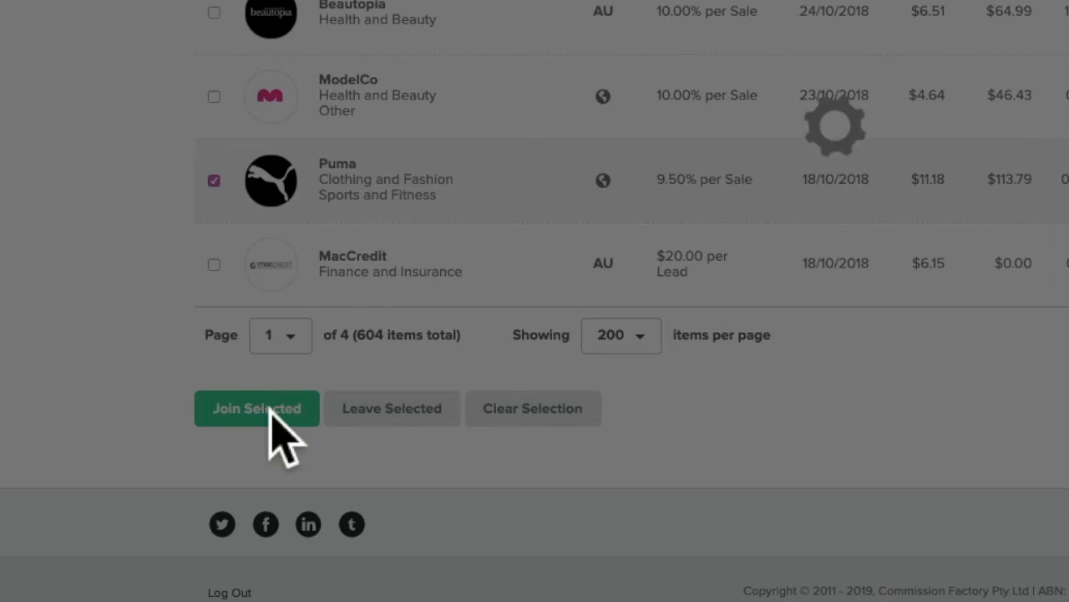
left_click(257, 408)
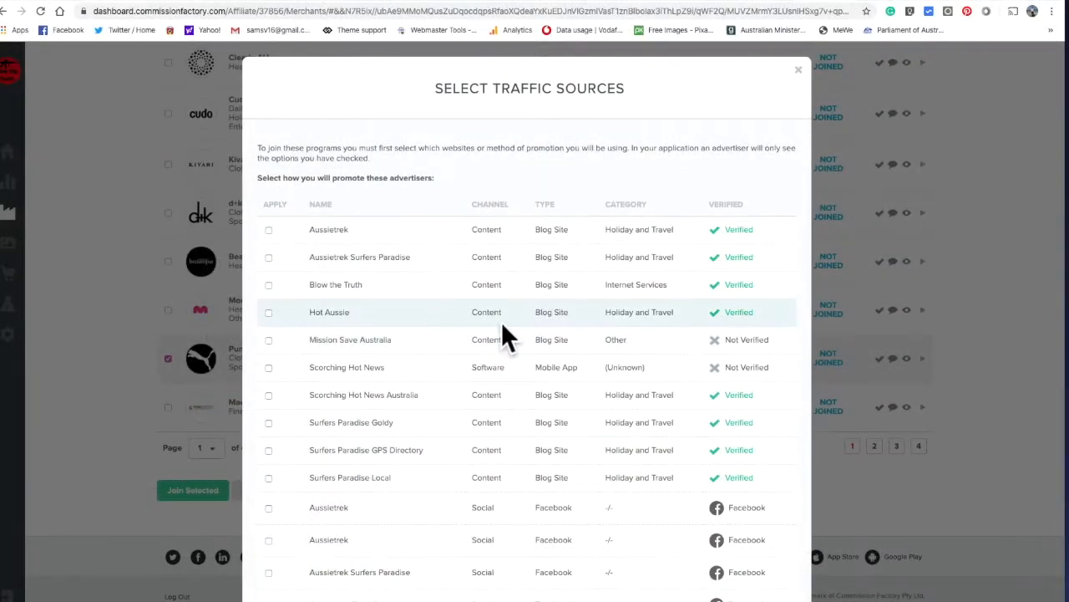
scroll("down", 3)
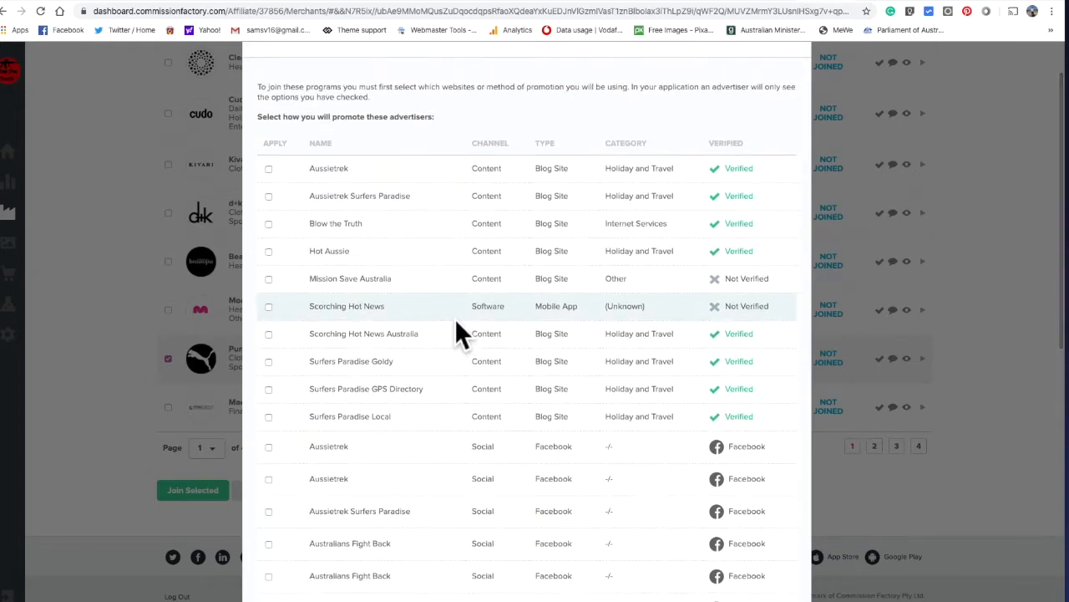
scroll("down", 3)
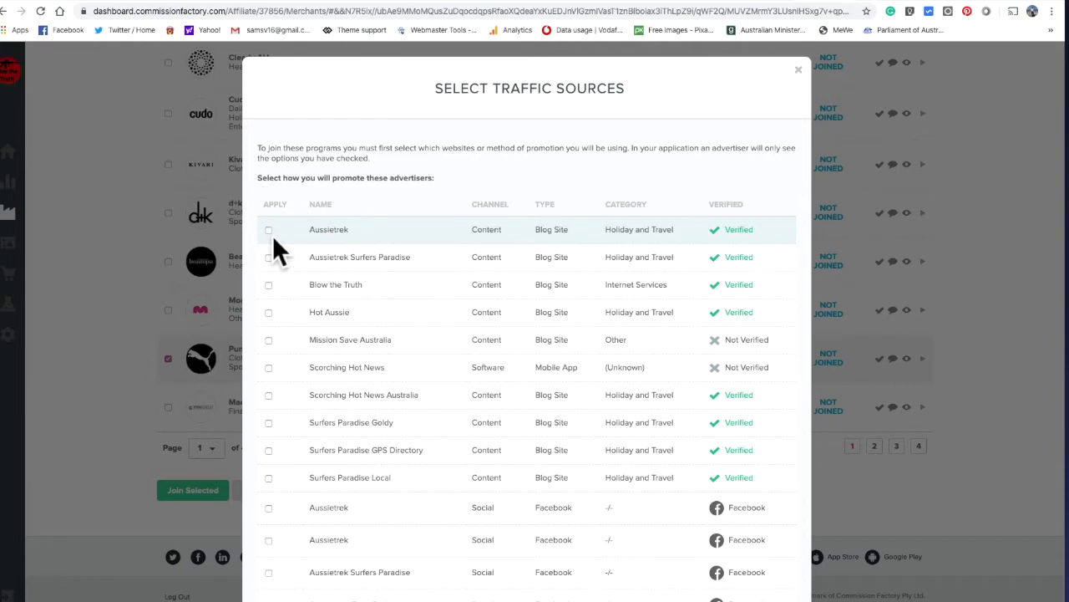
left_click(268, 256)
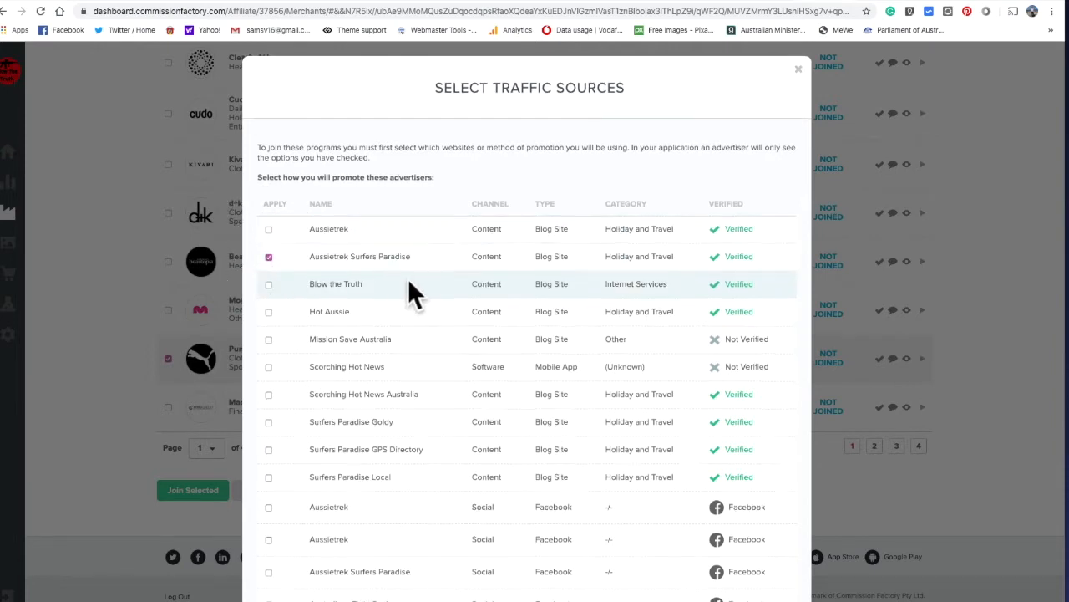
scroll("down", 3)
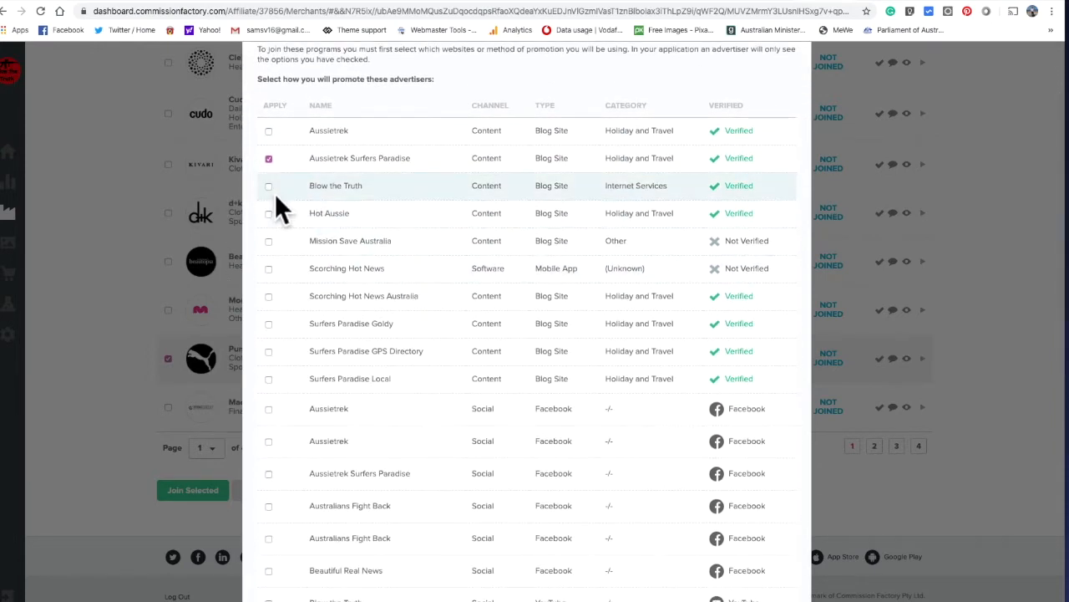
scroll("down", 3)
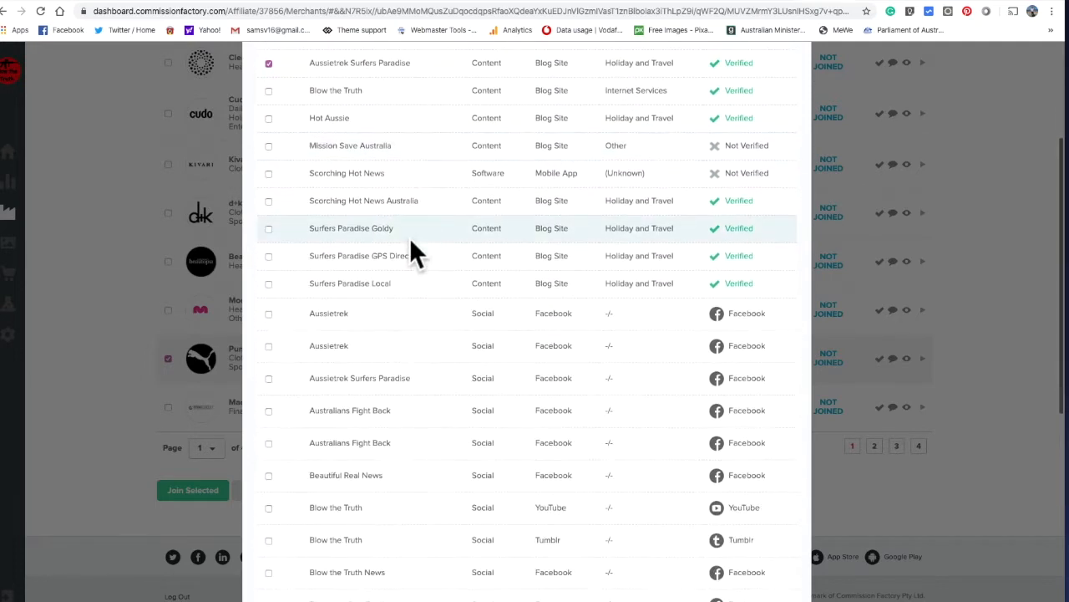
scroll("down", 3)
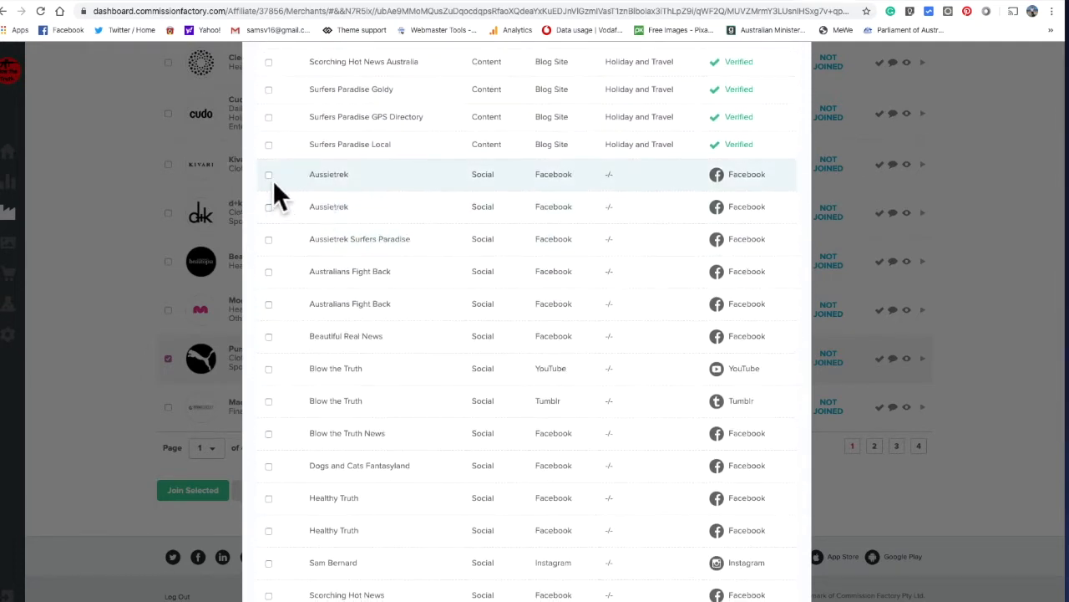
- Add the Aussietrek Facebook accounts and a Surfers Paradise social account, then confirm
left_click(268, 174)
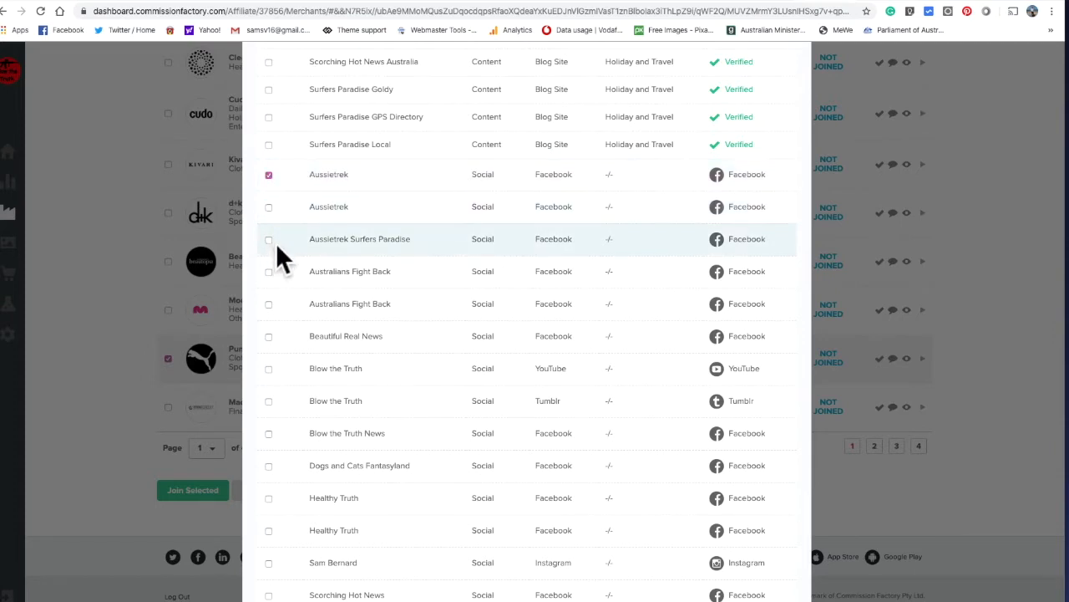
left_click(268, 239)
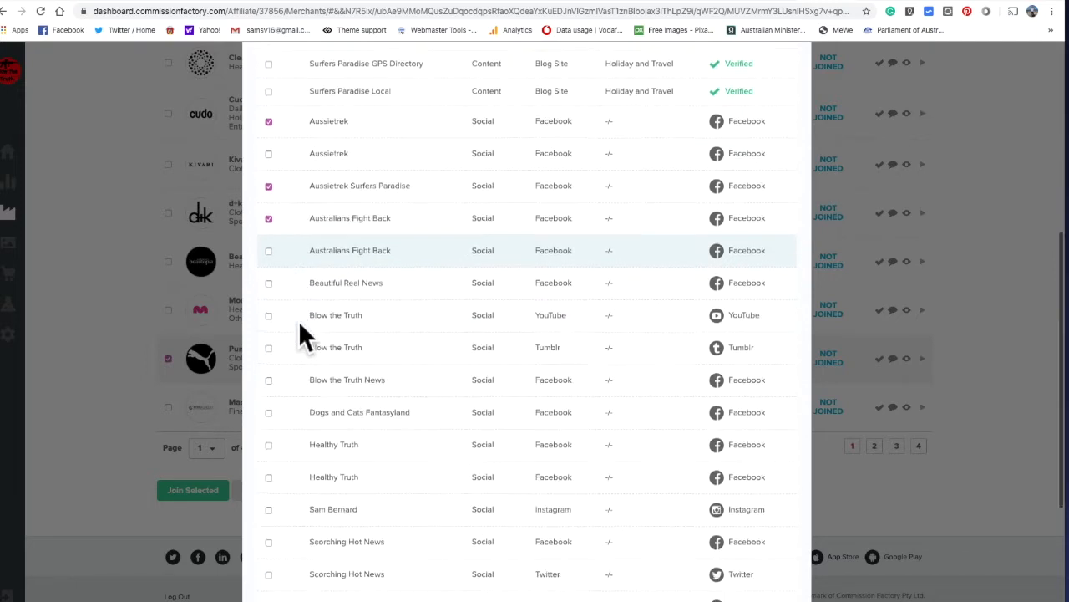
scroll("down", 3)
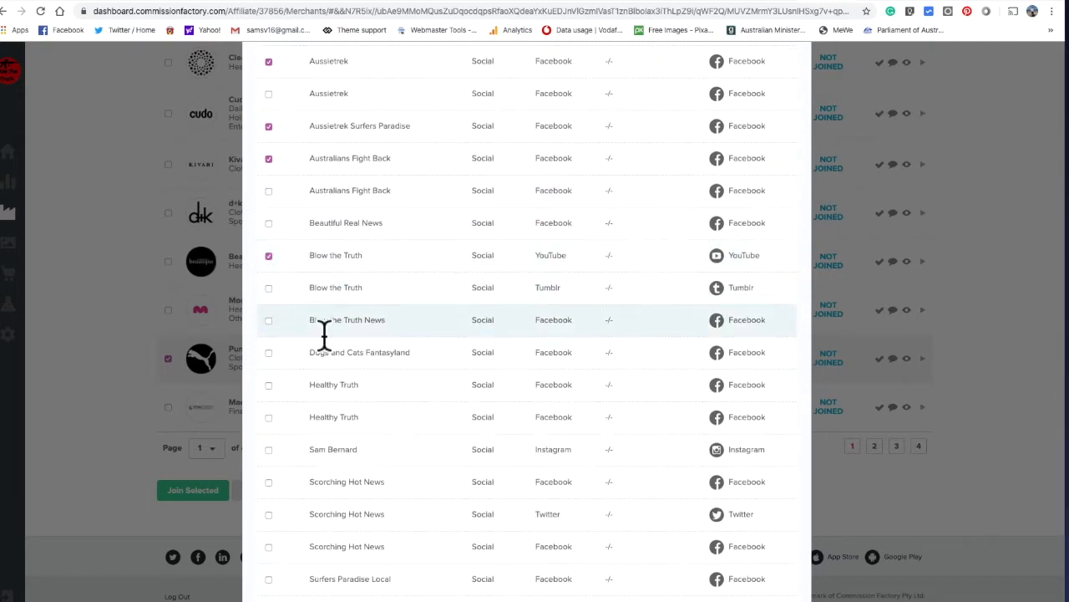
scroll("down", 3)
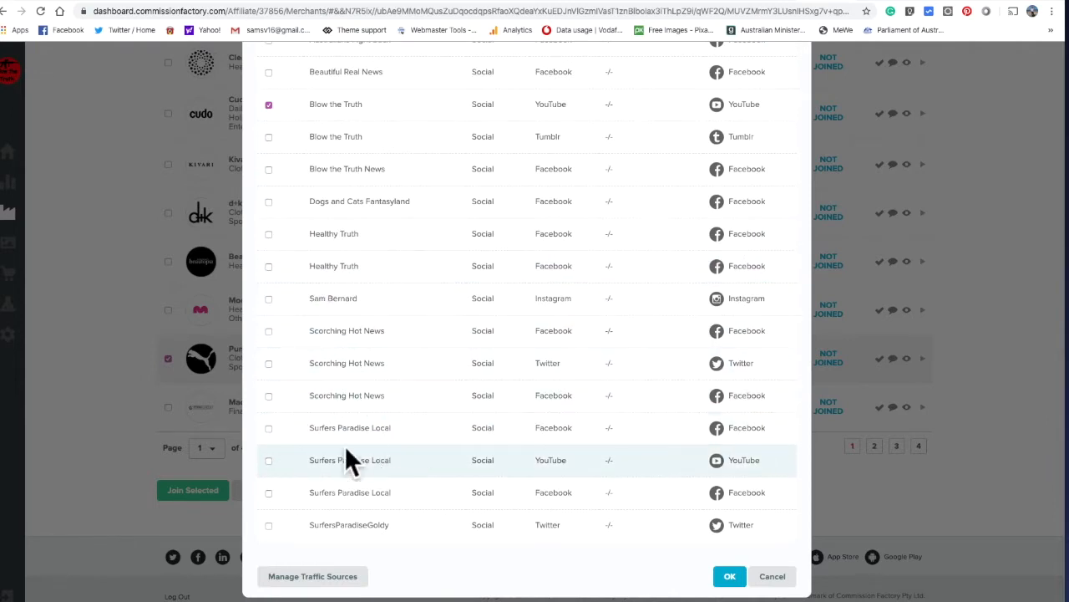
left_click(268, 427)
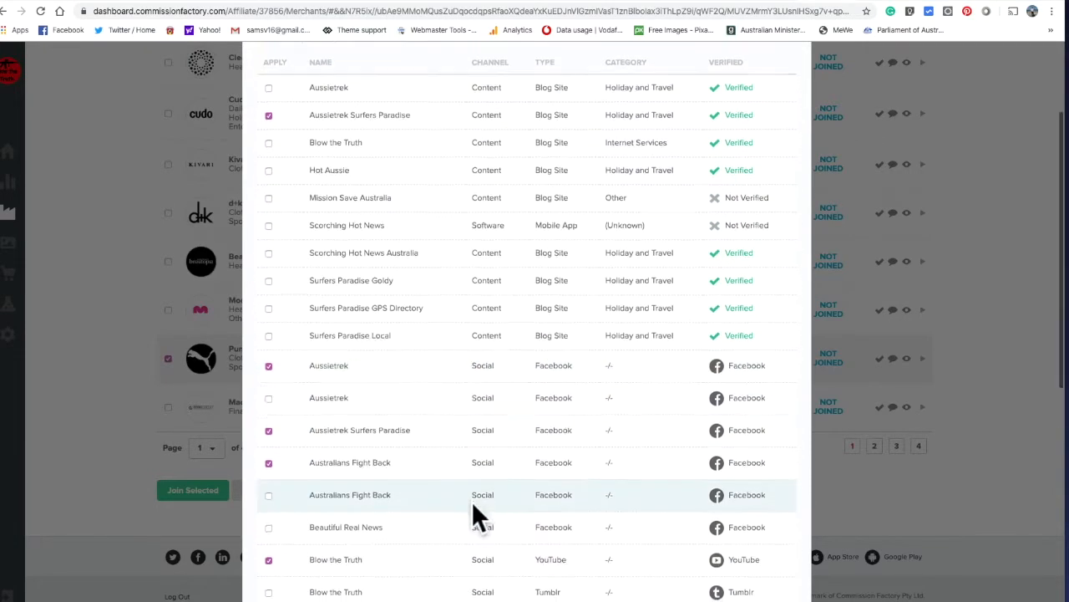
scroll("down", 3)
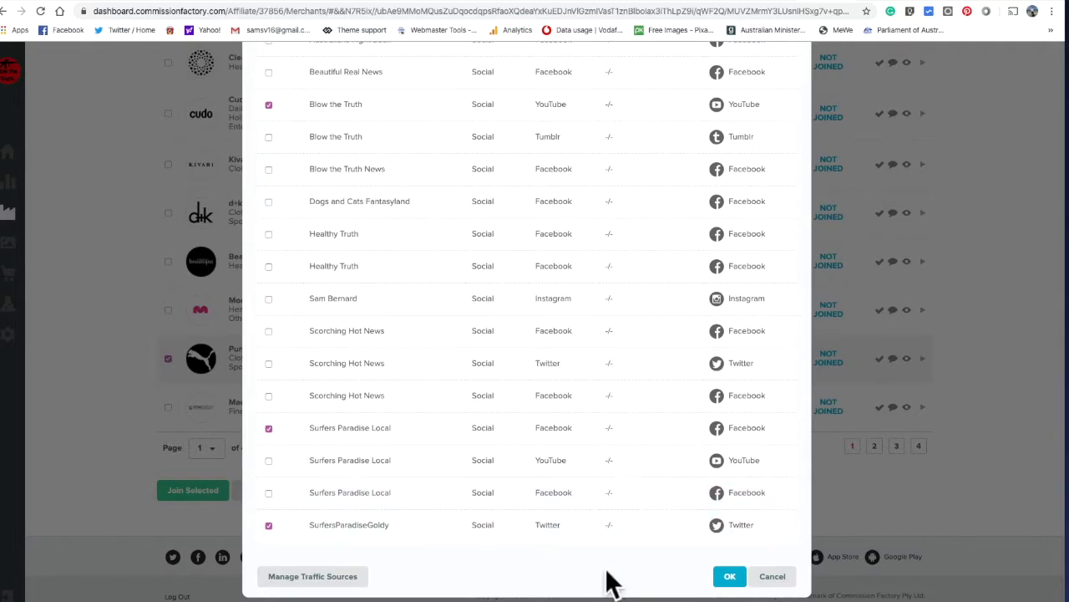
left_click(729, 575)
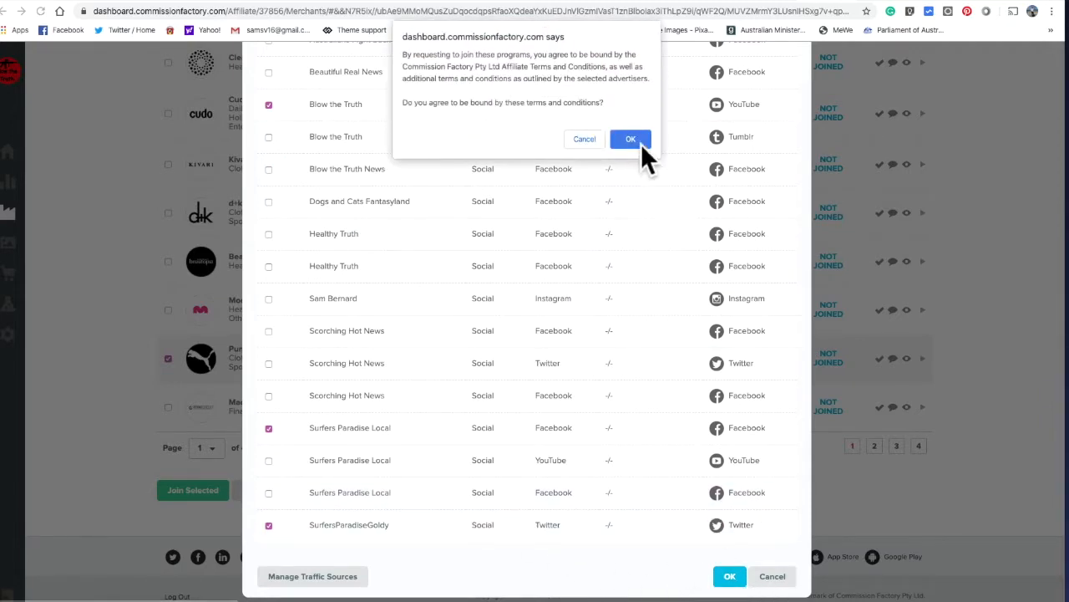
left_click(631, 138)
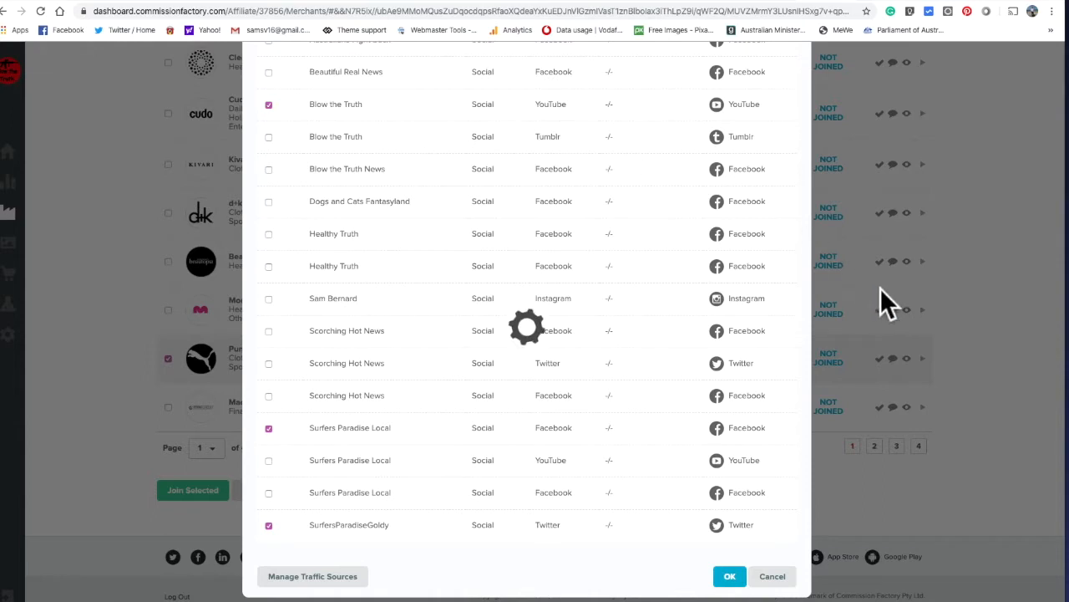
mouse_move(1032, 317)
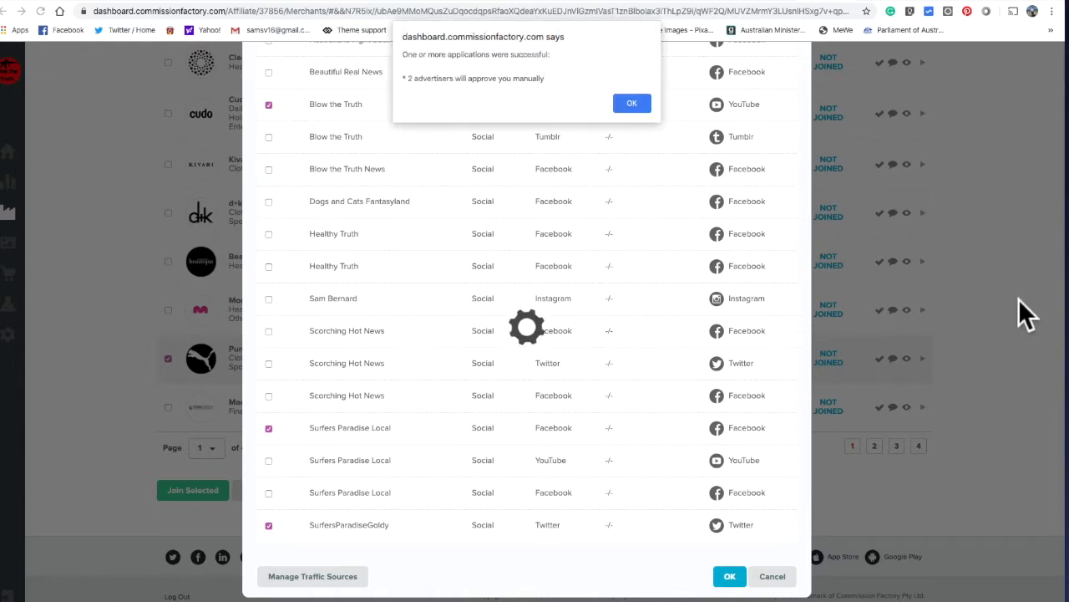
mouse_move(555, 113)
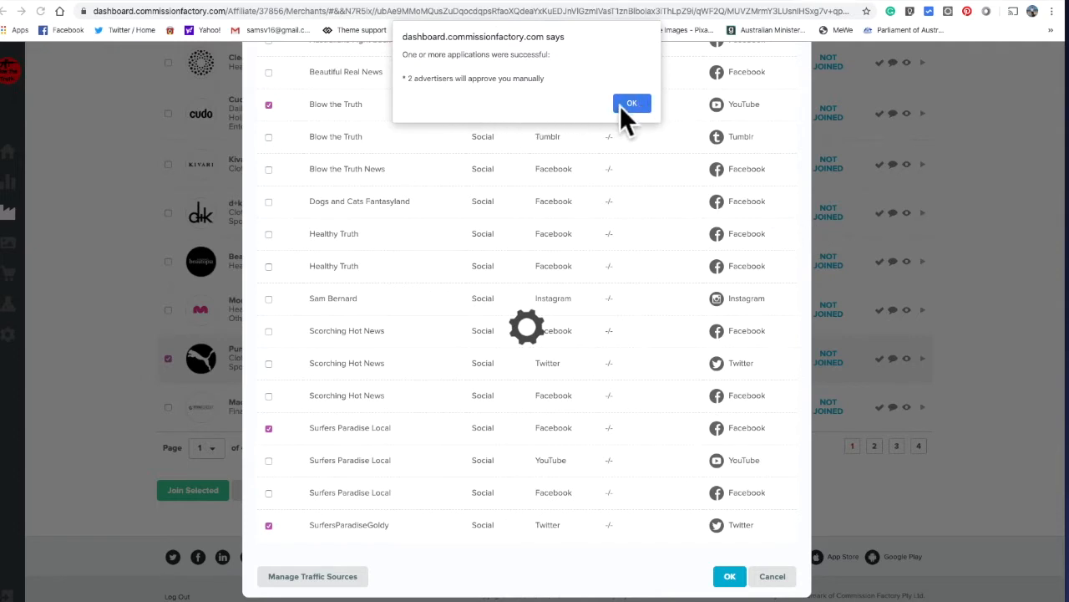
left_click(631, 103)
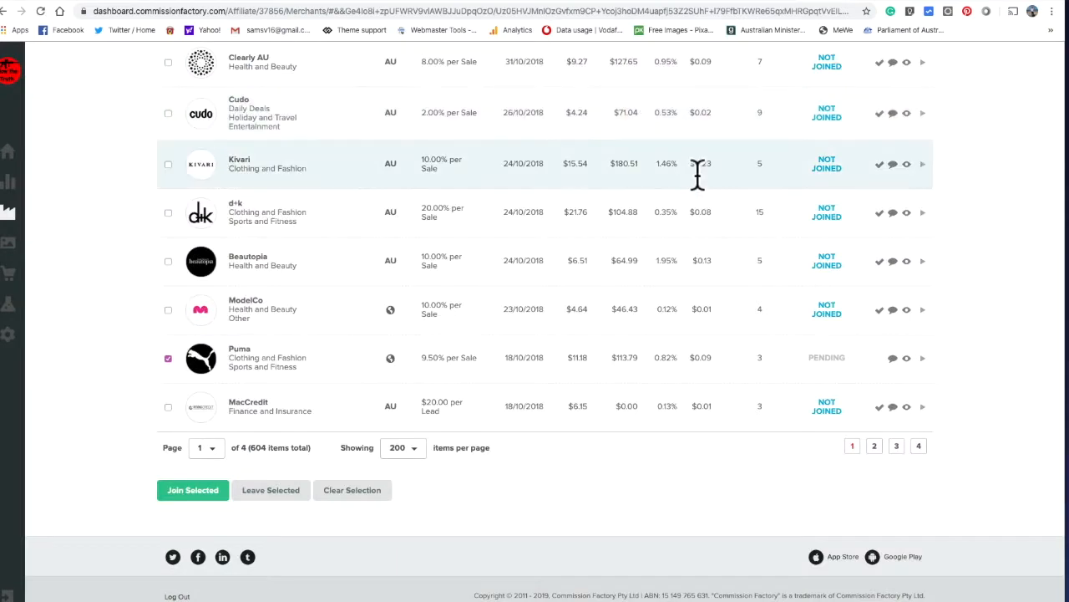
mouse_move(639, 204)
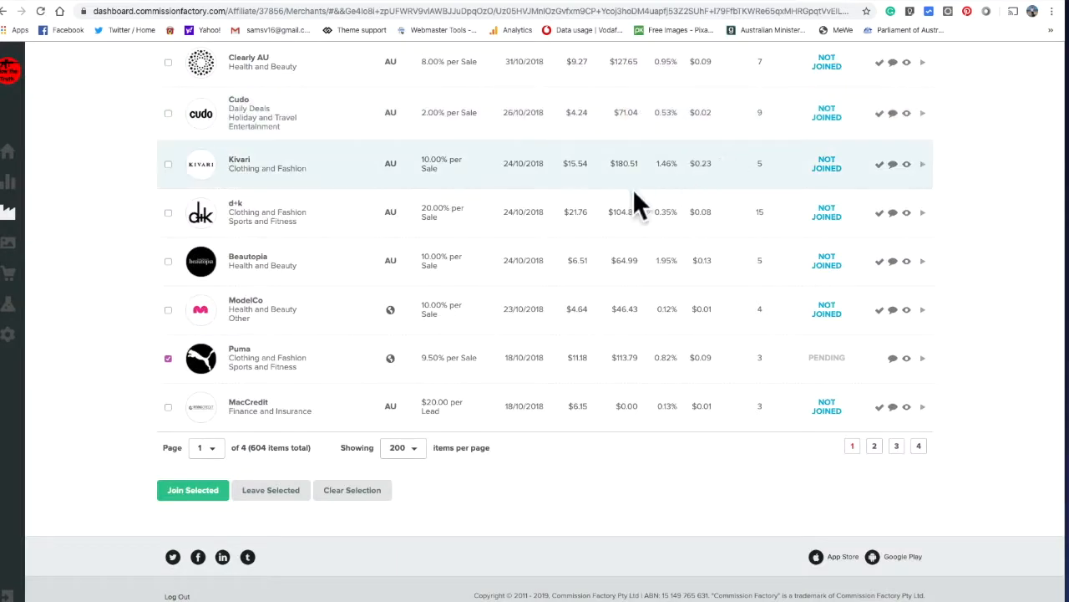
mouse_move(627, 197)
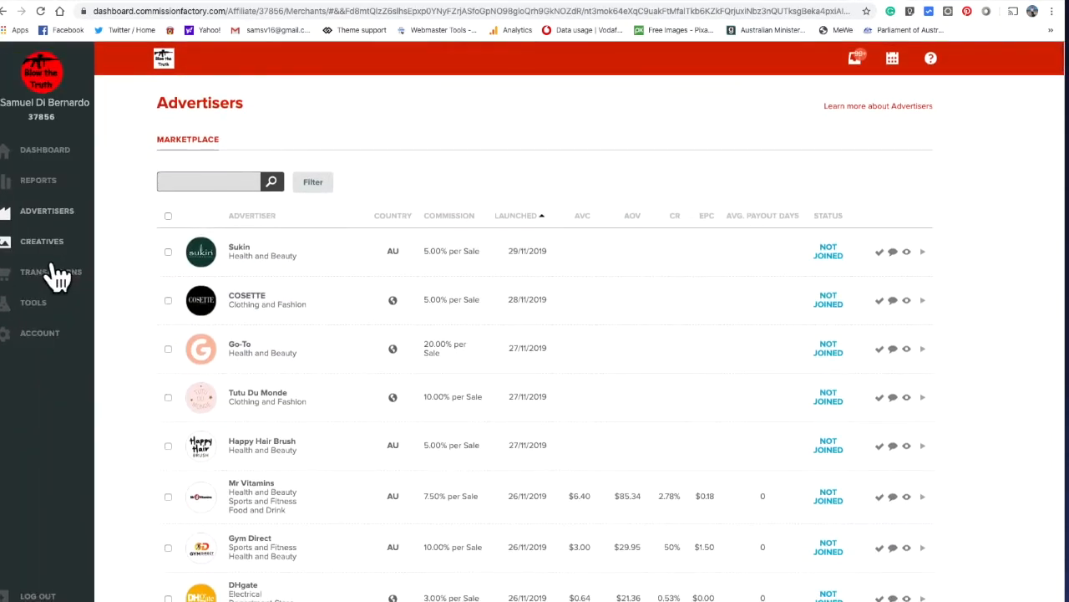
mouse_move(67, 265)
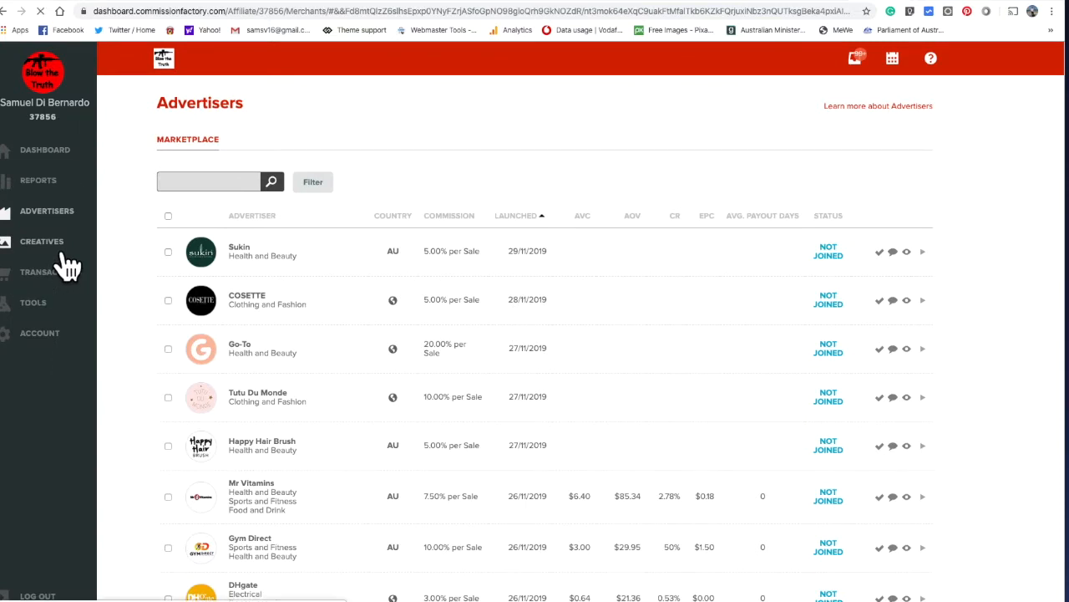
- Show Creatives' Text Links with more items per page and scroll the Standard Text Links
left_click(42, 241)
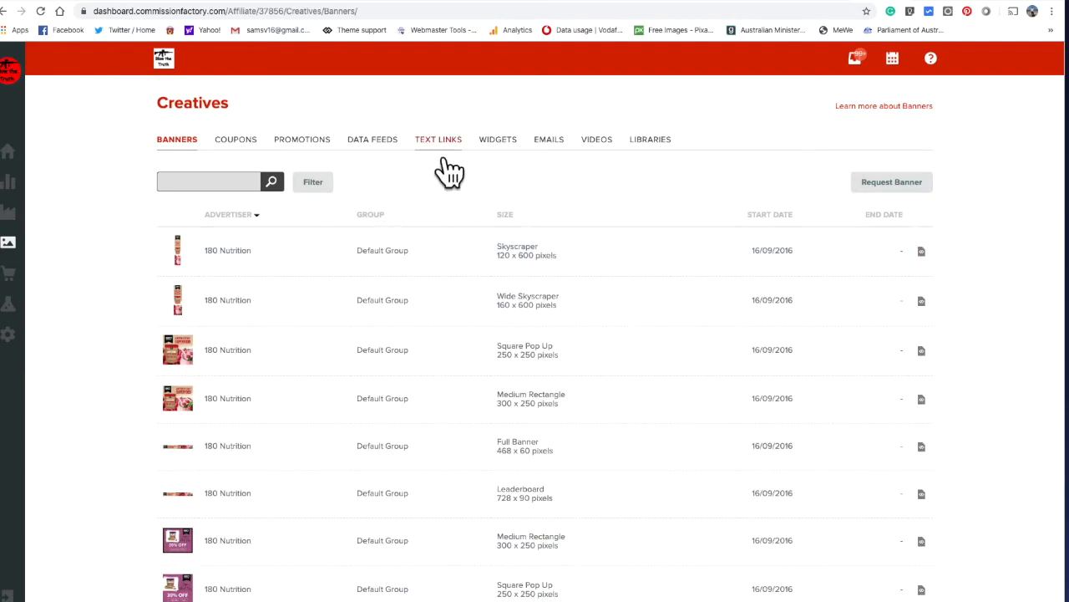
left_click(438, 138)
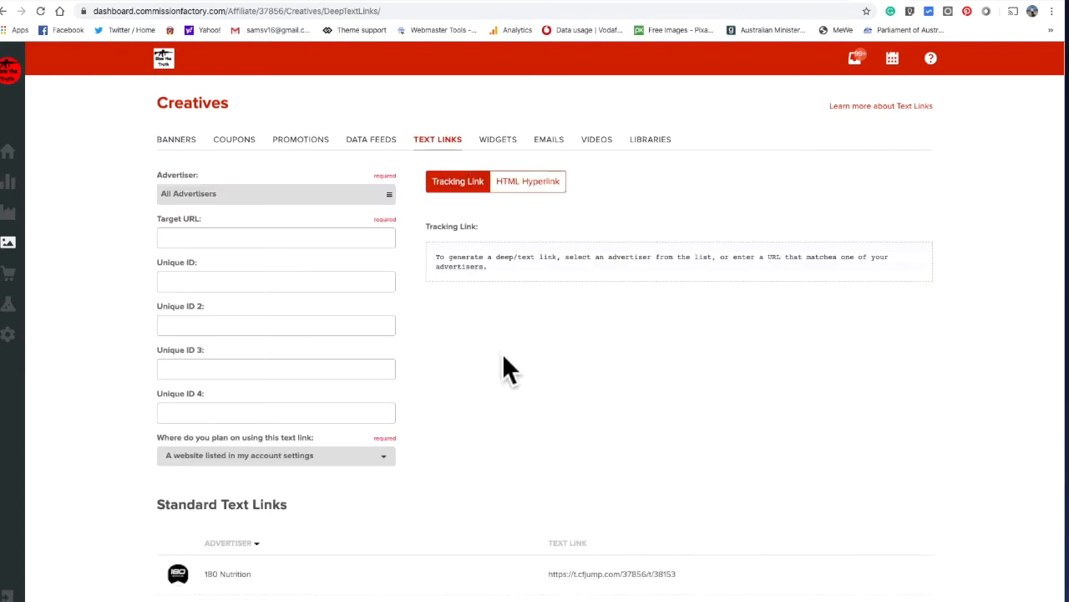
scroll("down", 3)
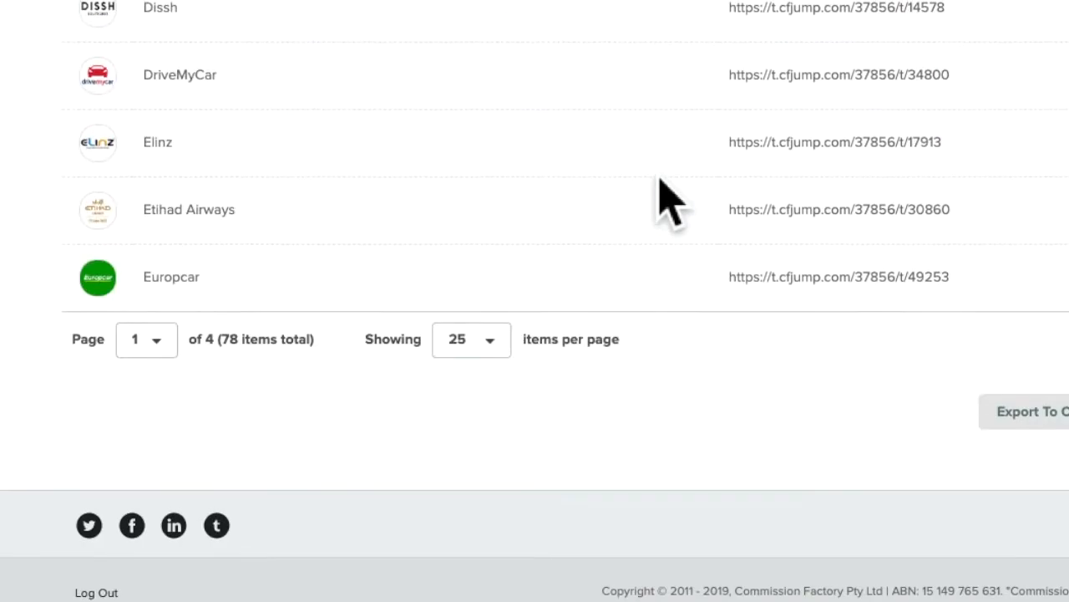
left_click(470, 339)
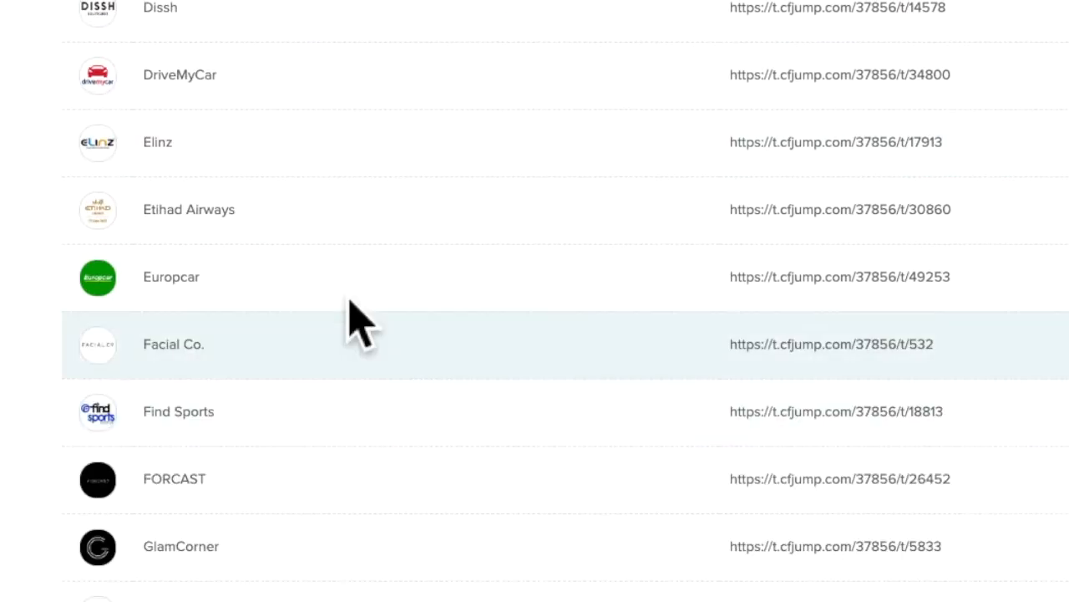
mouse_move(363, 209)
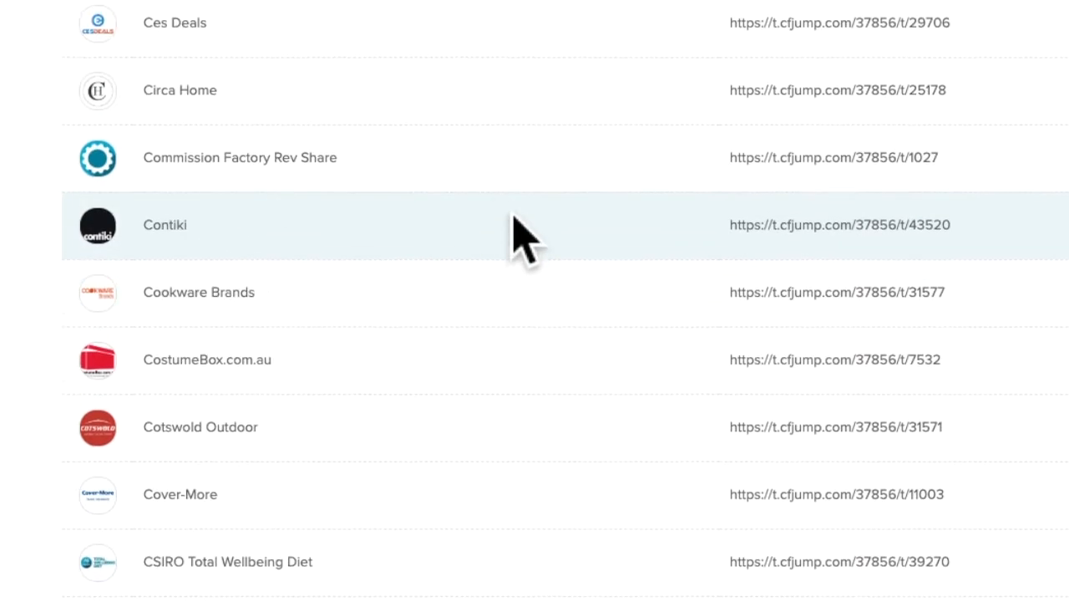
scroll("up", 3)
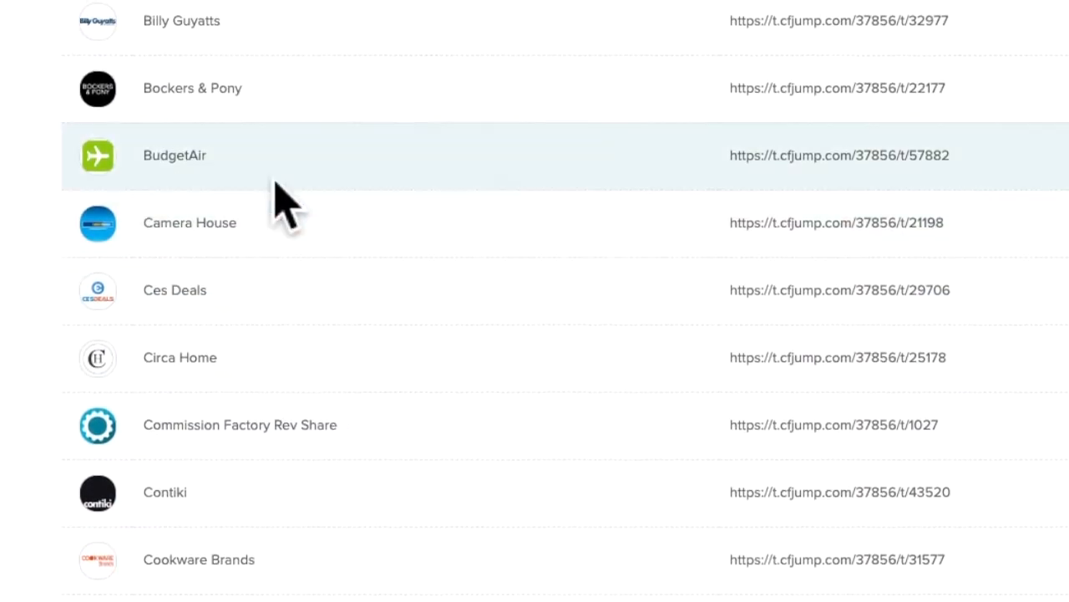
scroll("up", 3)
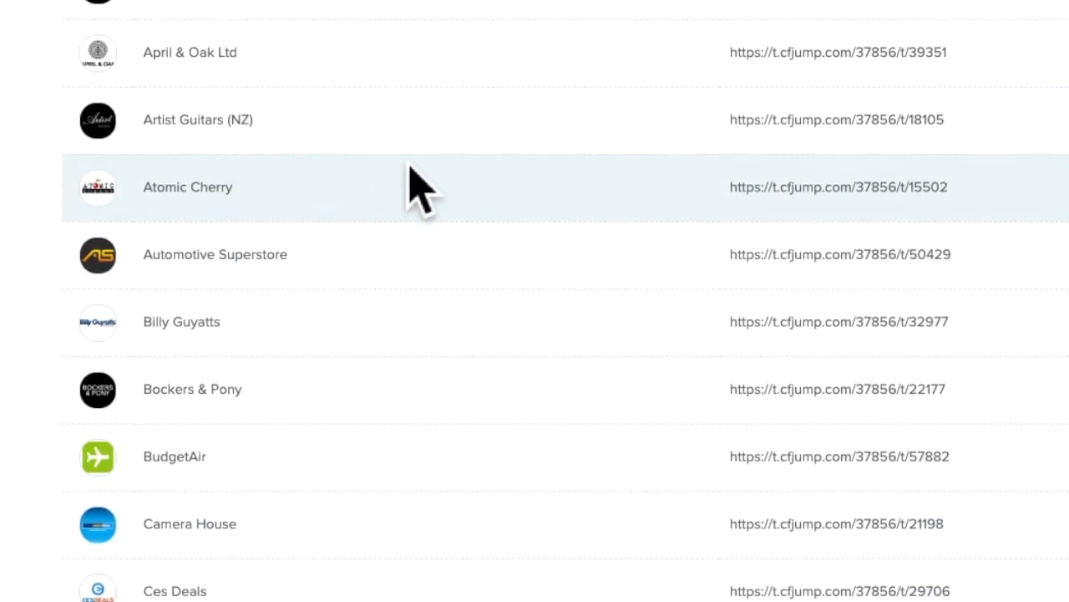
scroll("down", 3)
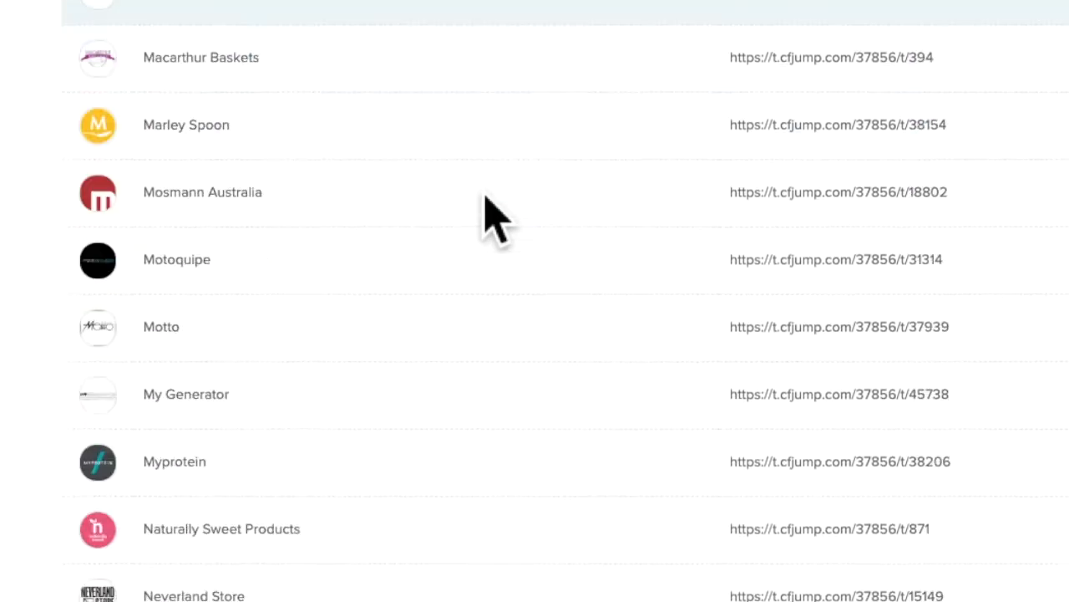
scroll("down", 3)
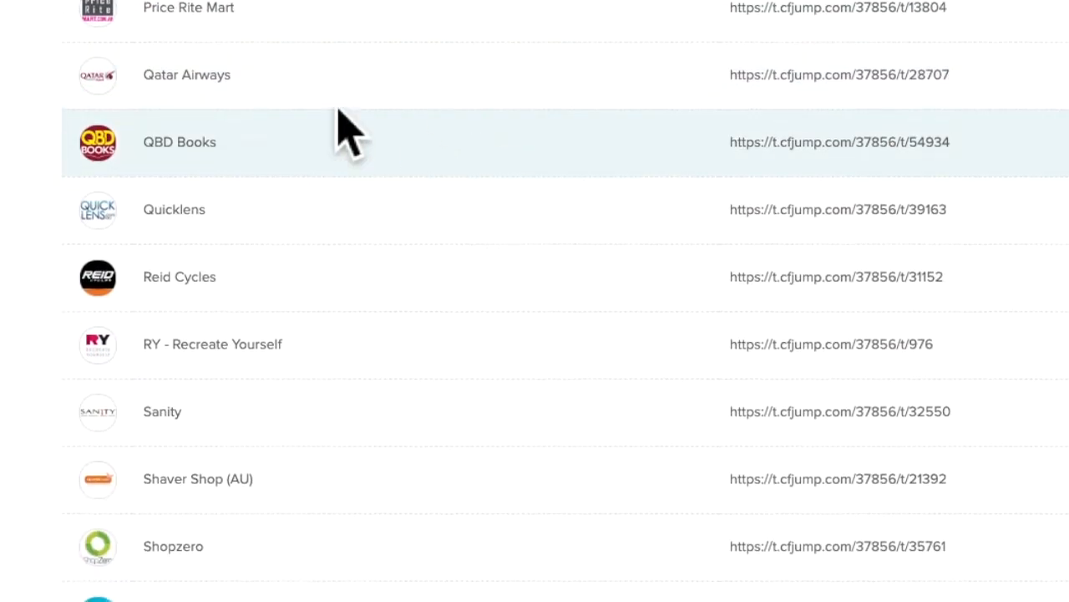
scroll("down", 3)
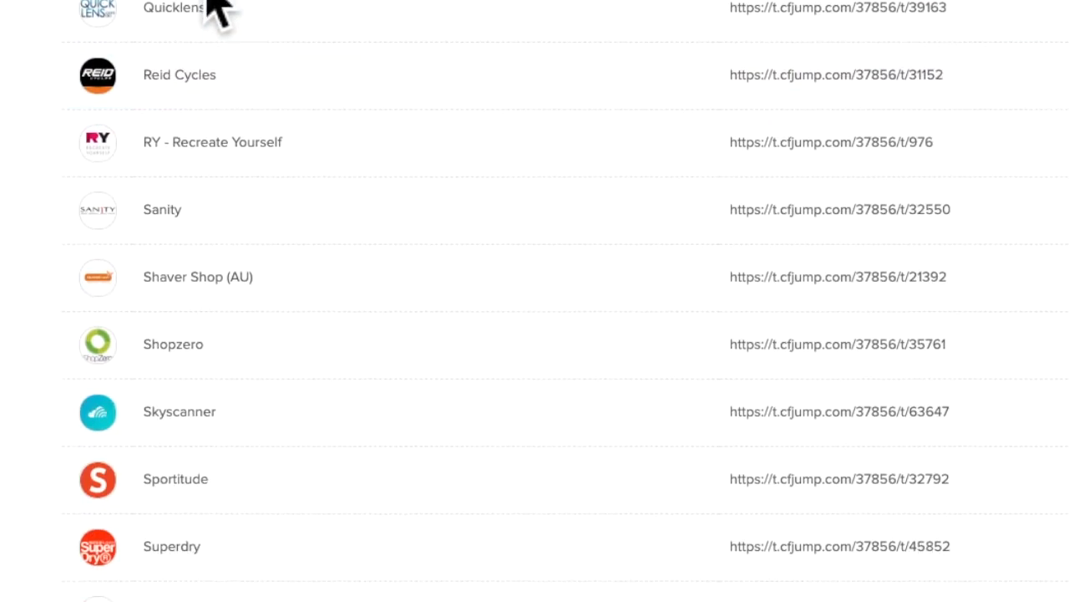
scroll("down", 3)
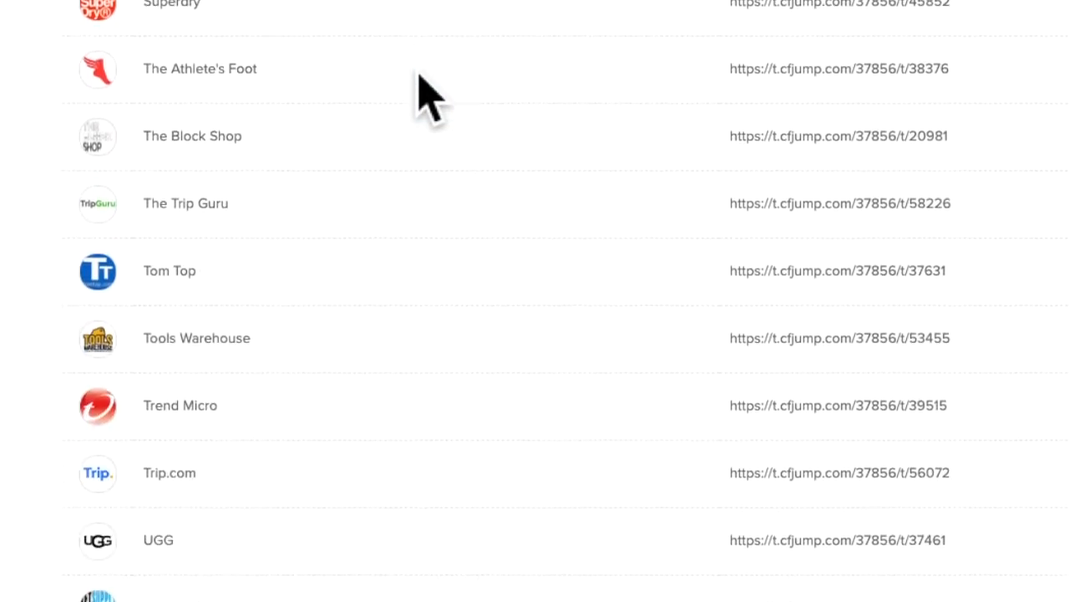
scroll("down", 3)
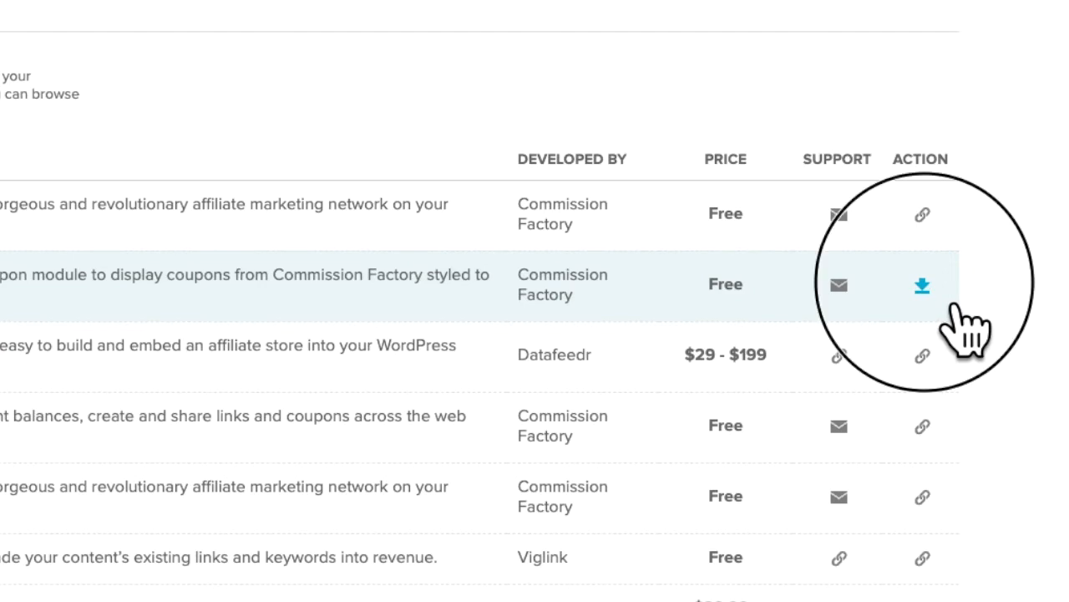
- Start a Coupon Unit, switch it to Half Page Ad, and reopen the size list
left_click(922, 285)
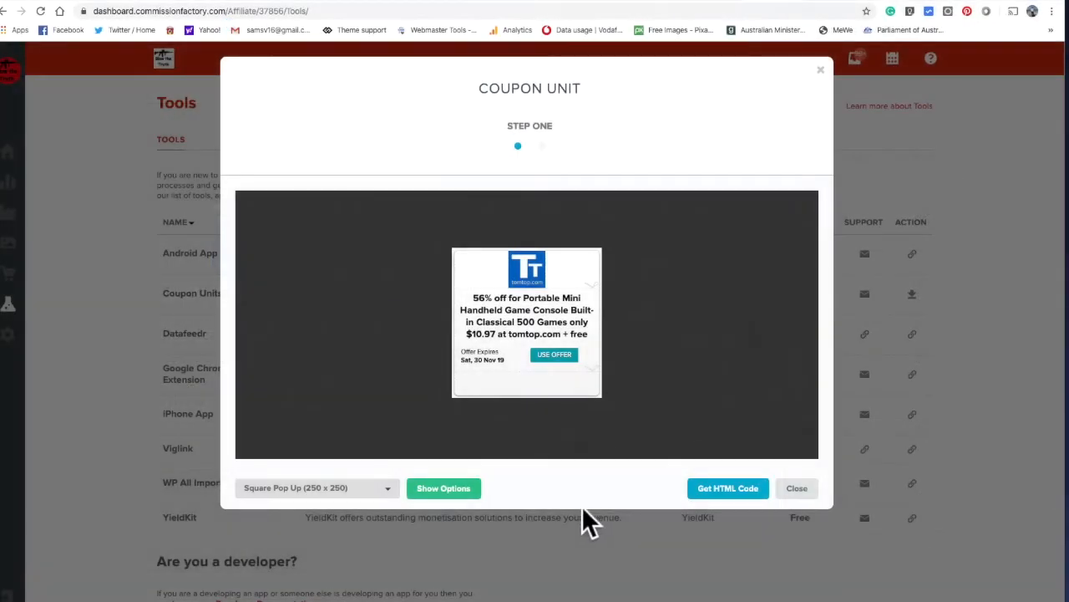
left_click(316, 487)
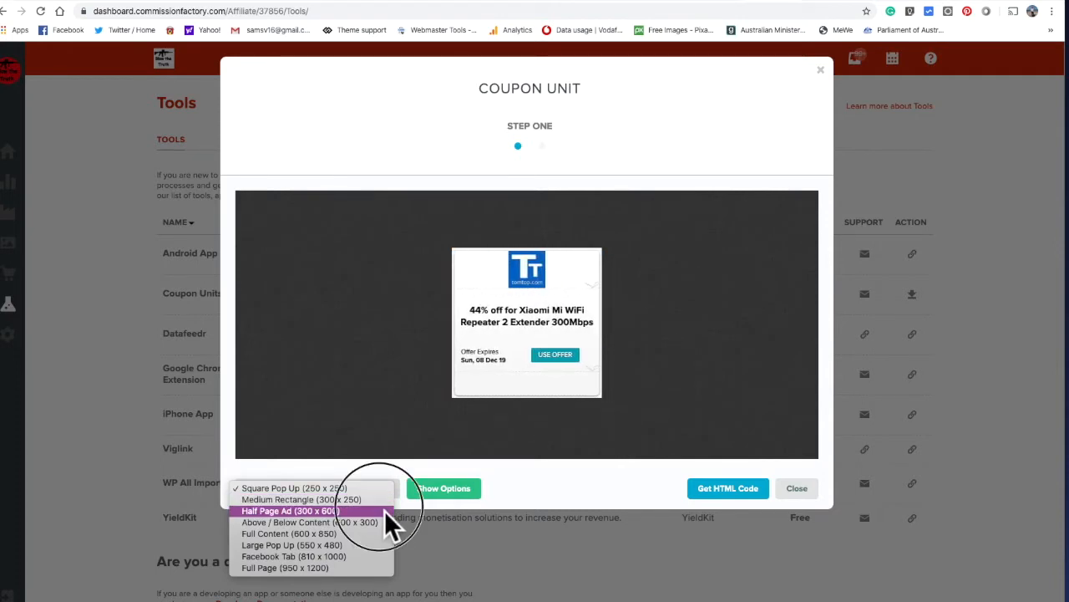
left_click(290, 511)
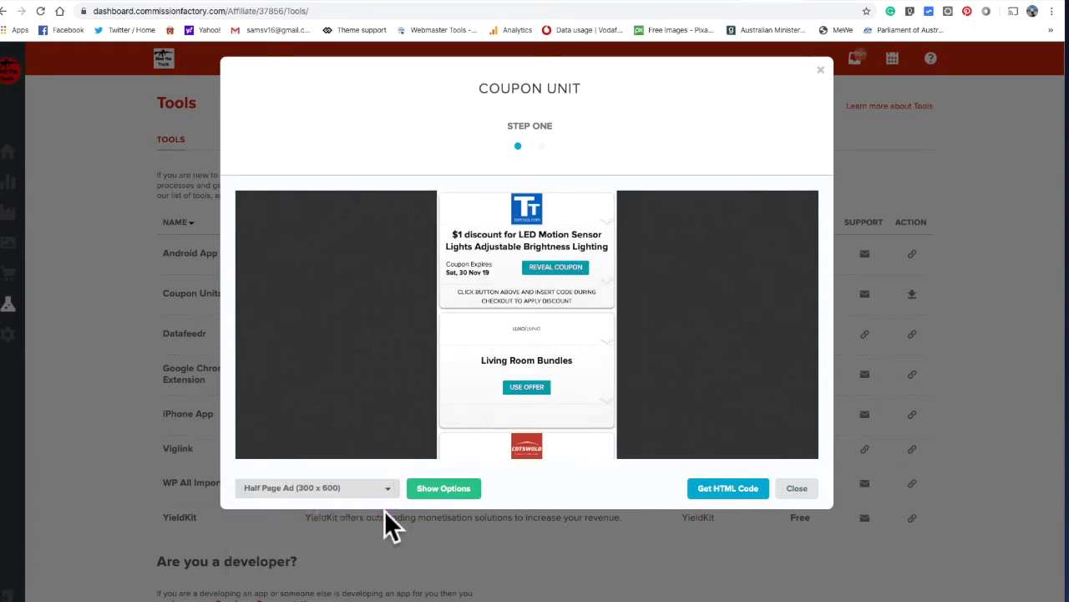
left_click(317, 488)
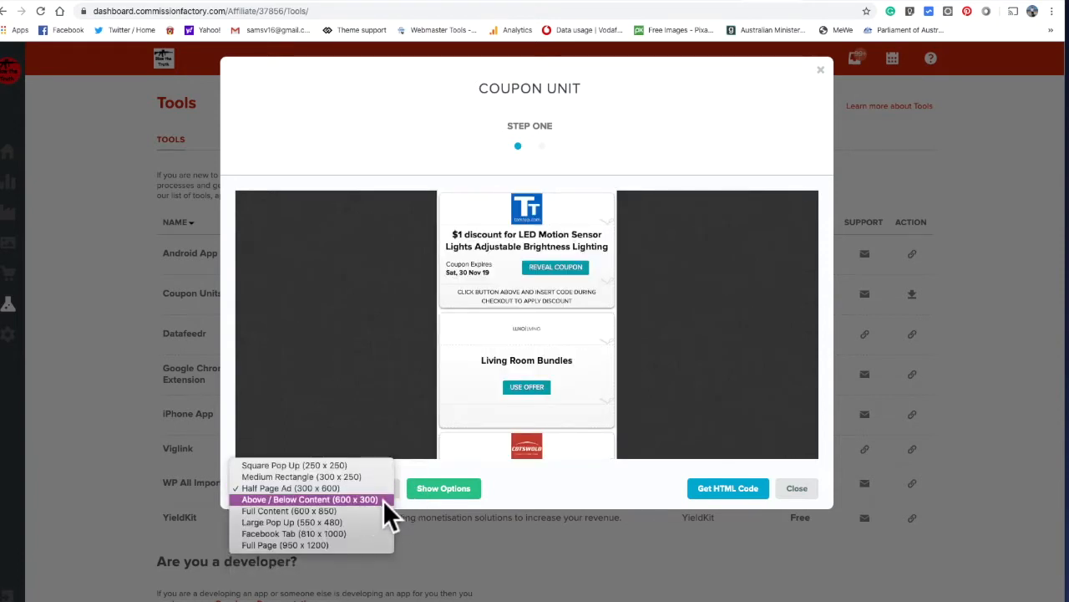
mouse_move(384, 510)
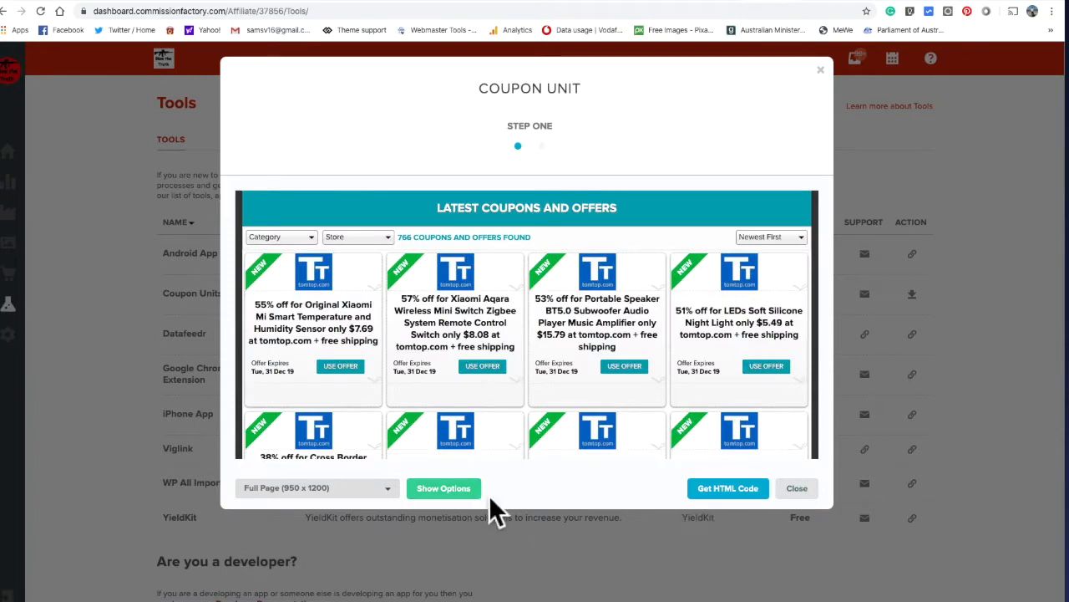
- Set the coupon unit's button and header backgrounds to red and generate its HTML code
left_click(443, 488)
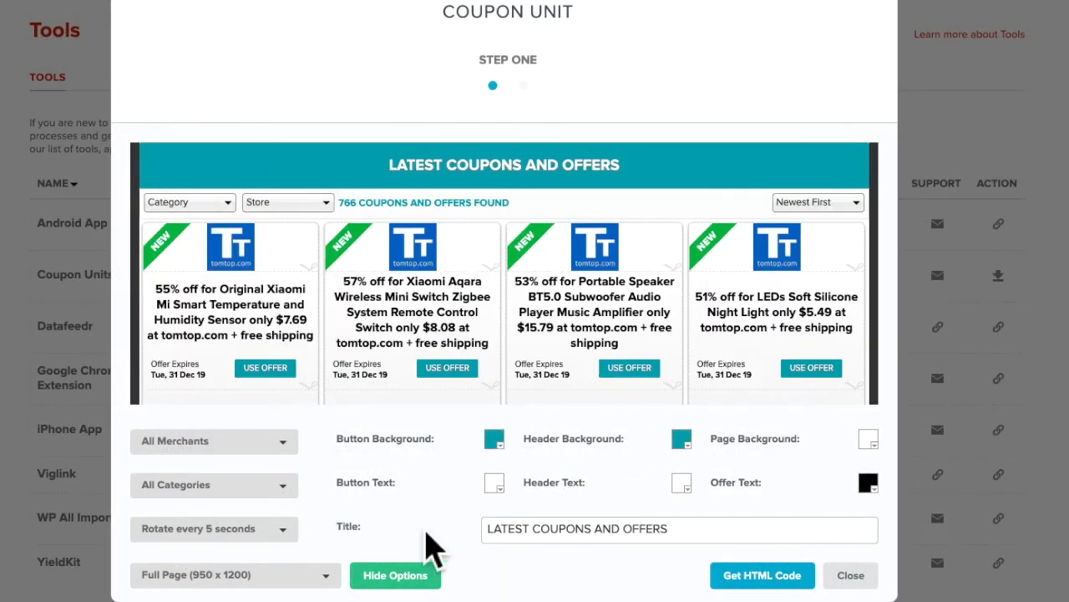
left_click(493, 438)
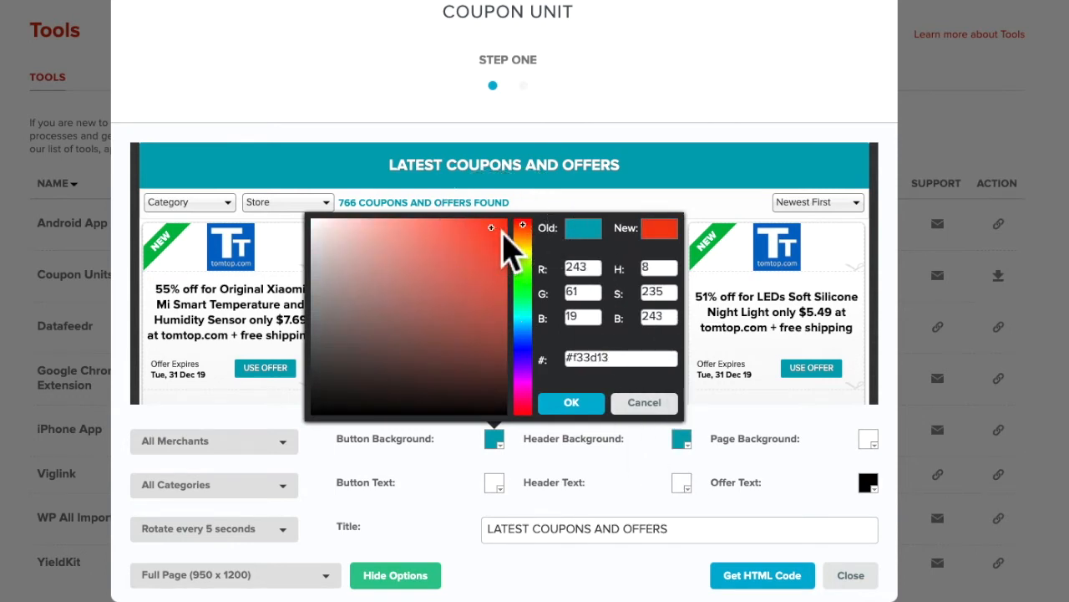
left_click(570, 402)
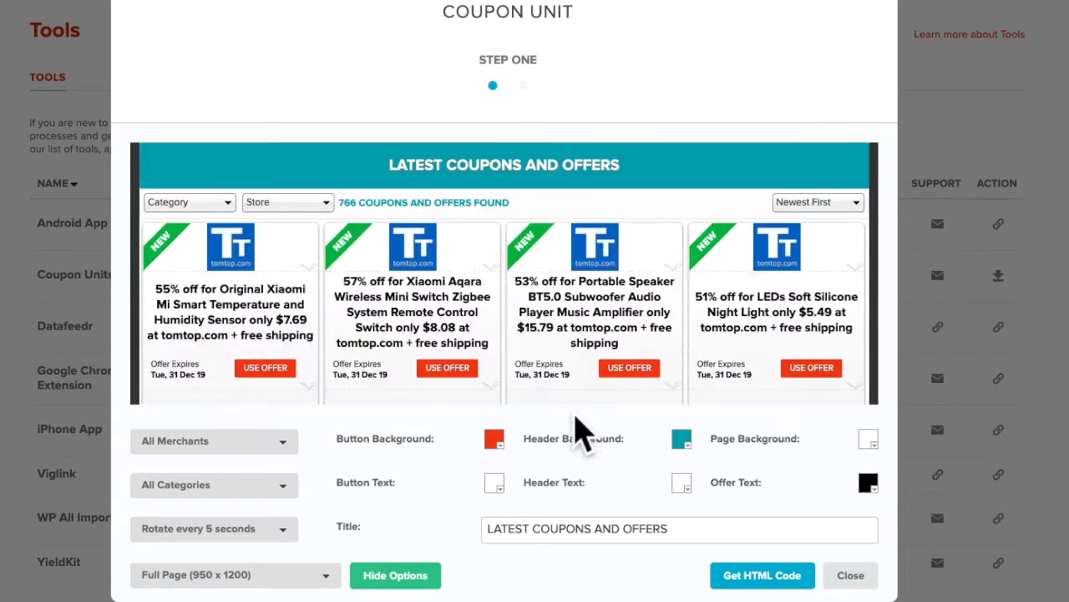
mouse_move(664, 271)
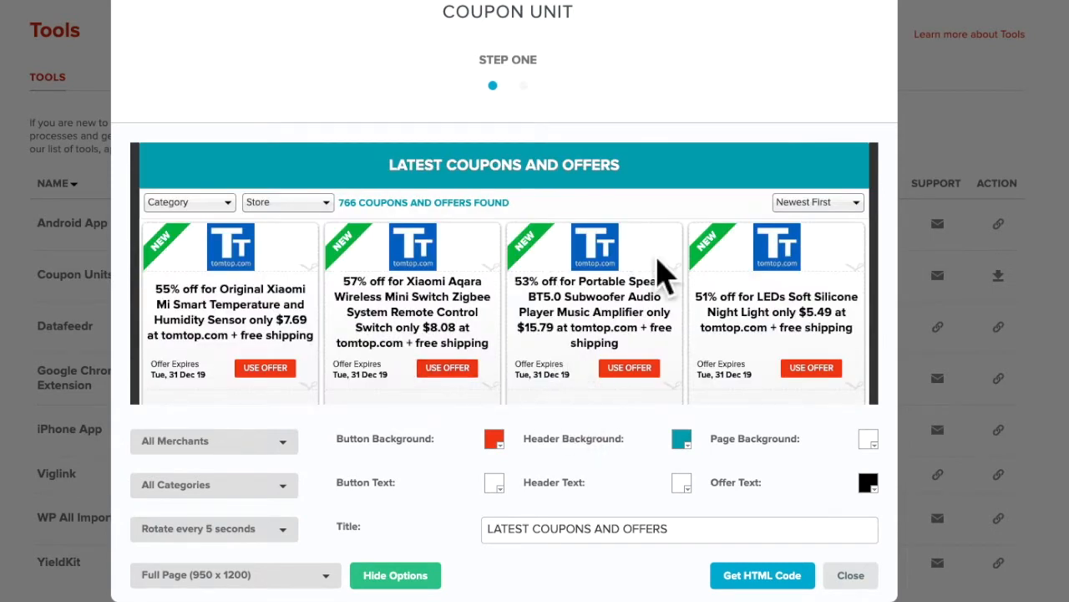
mouse_move(689, 535)
type("AUSSIE ")
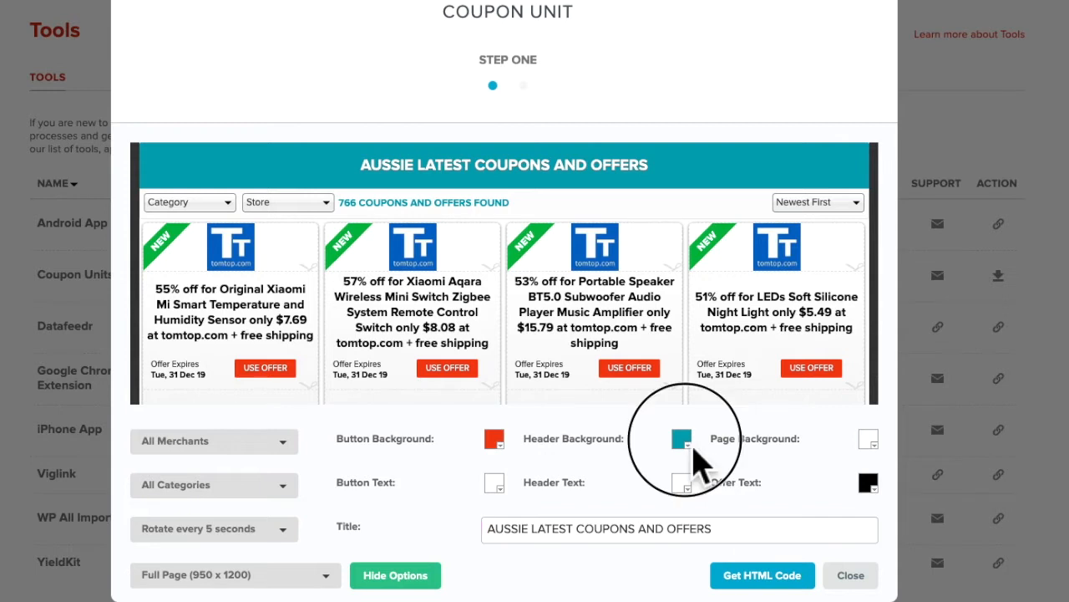
left_click(680, 438)
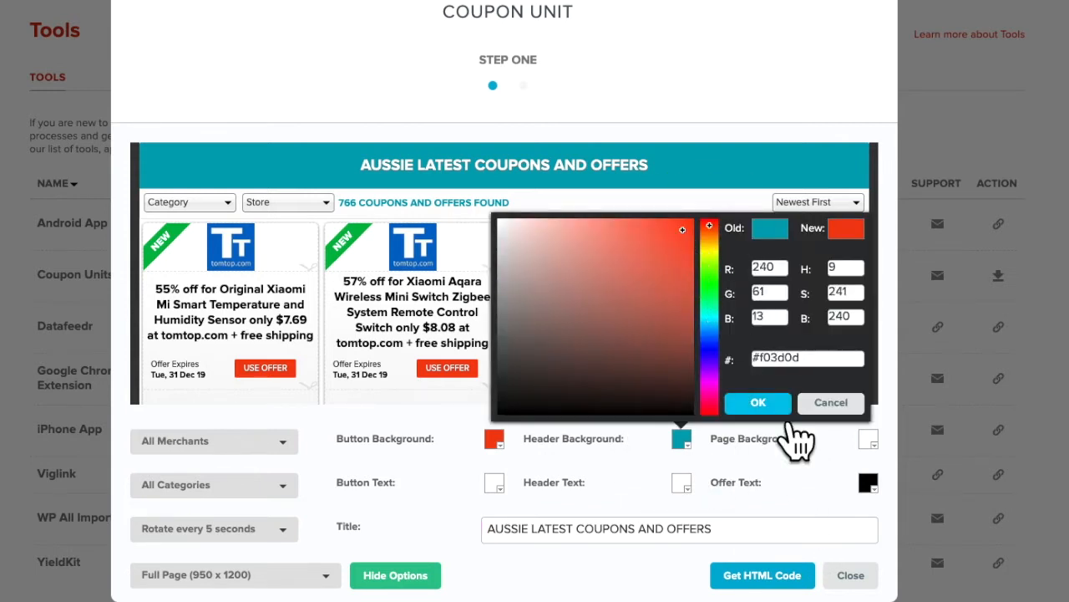
left_click(757, 402)
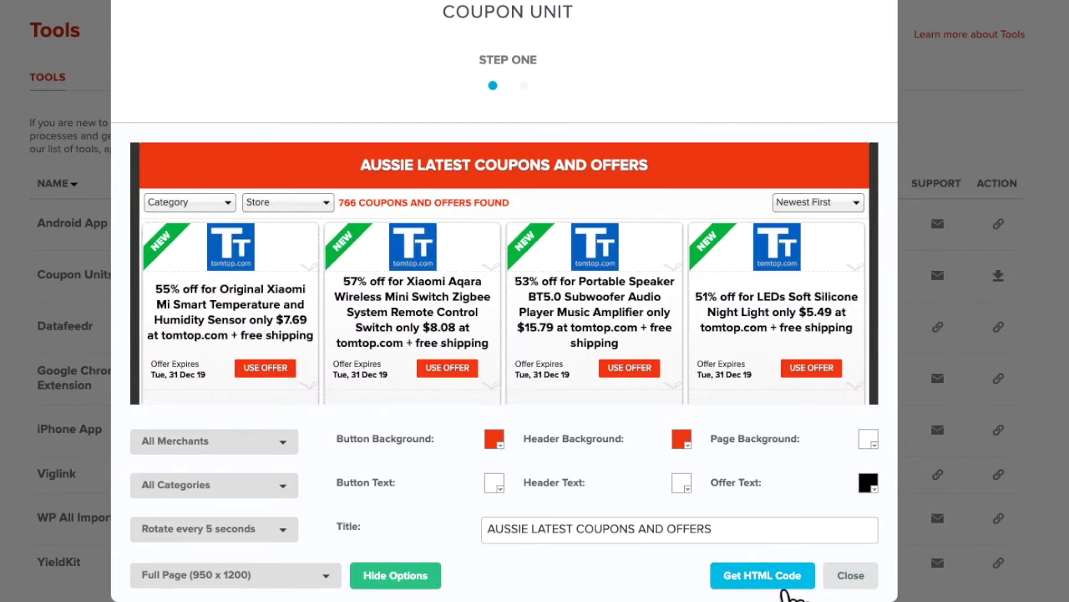
left_click(761, 575)
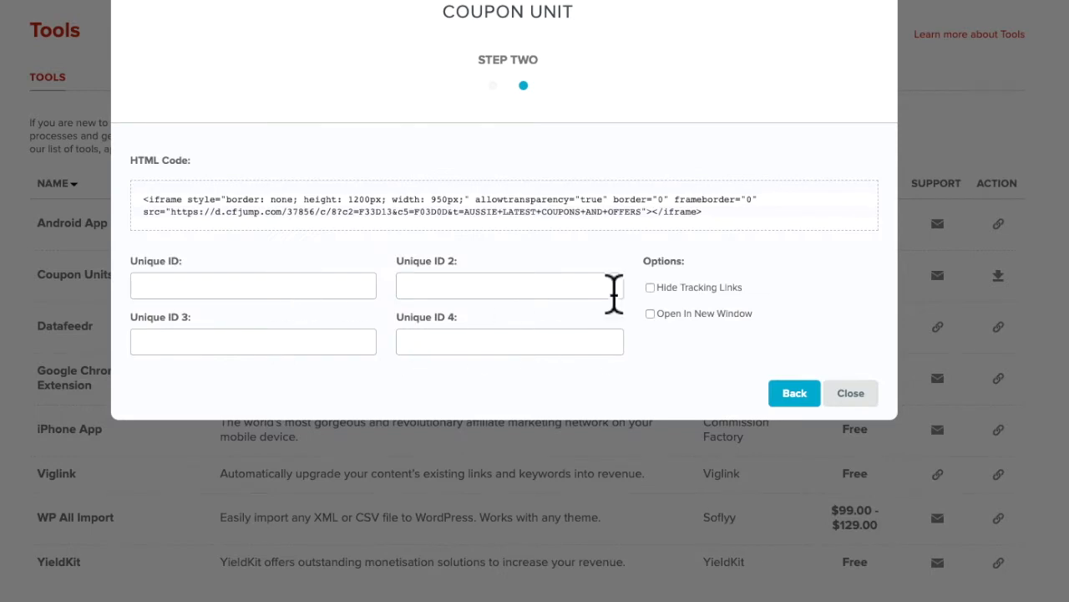
- Hide tracking links, open offers in new windows, set unique IDs 30nov and AUS, select the code
left_click(651, 287)
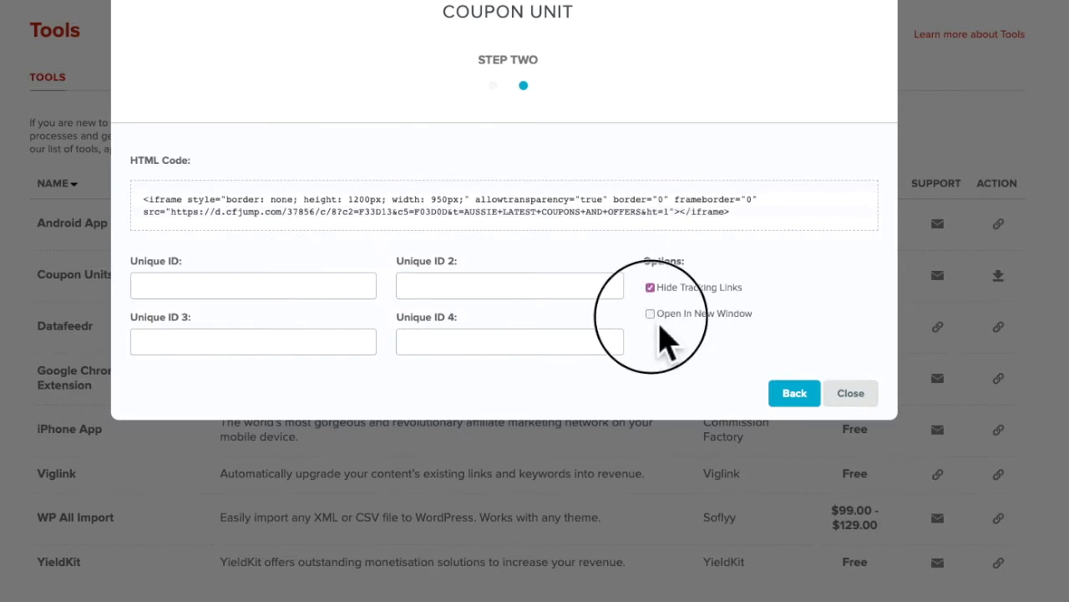
left_click(650, 313)
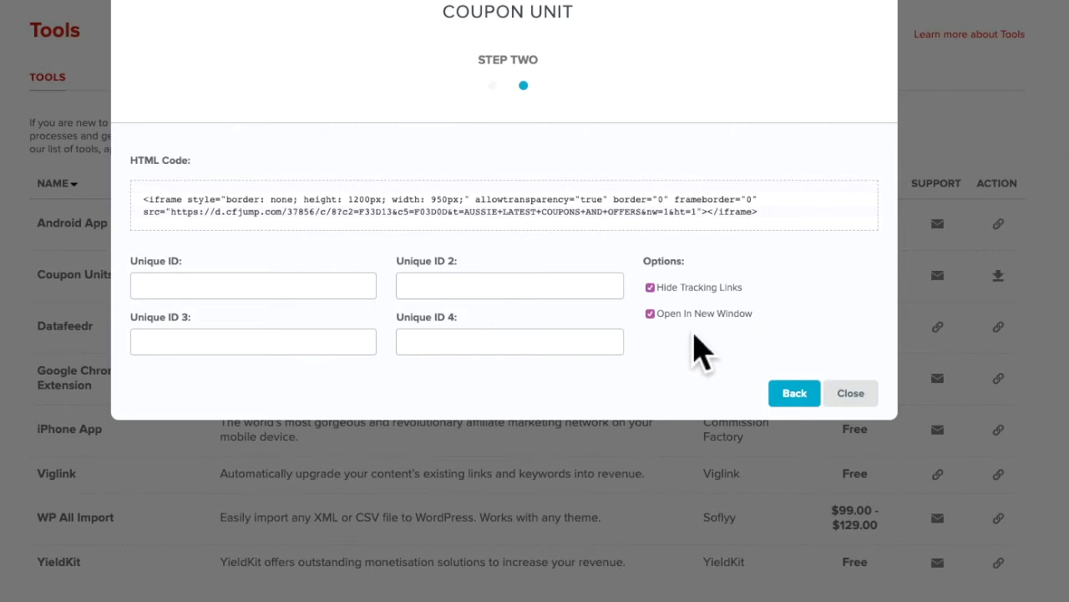
left_click(252, 285)
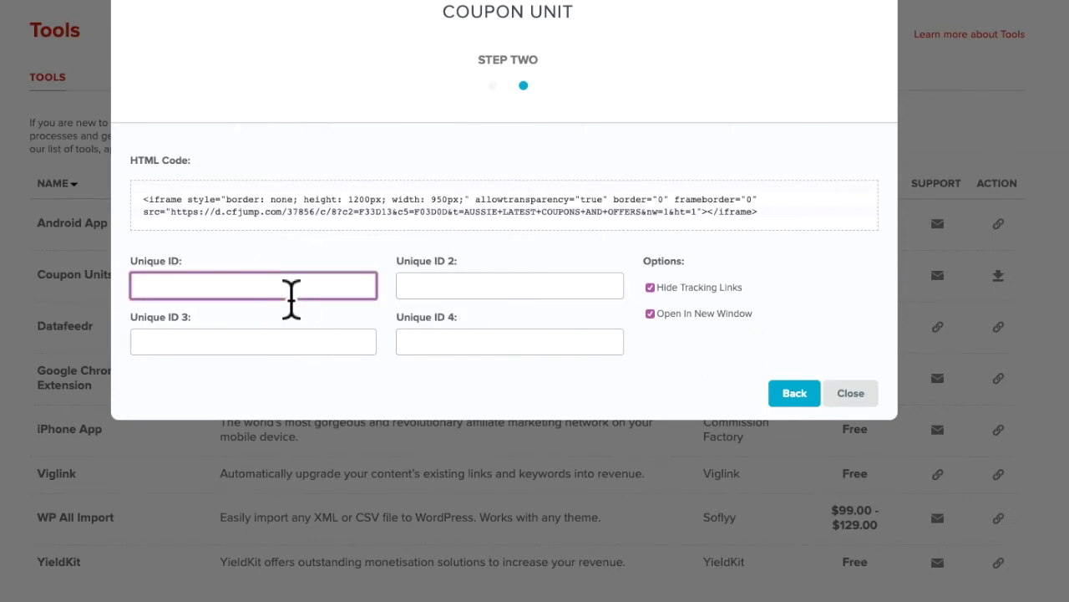
type("30")
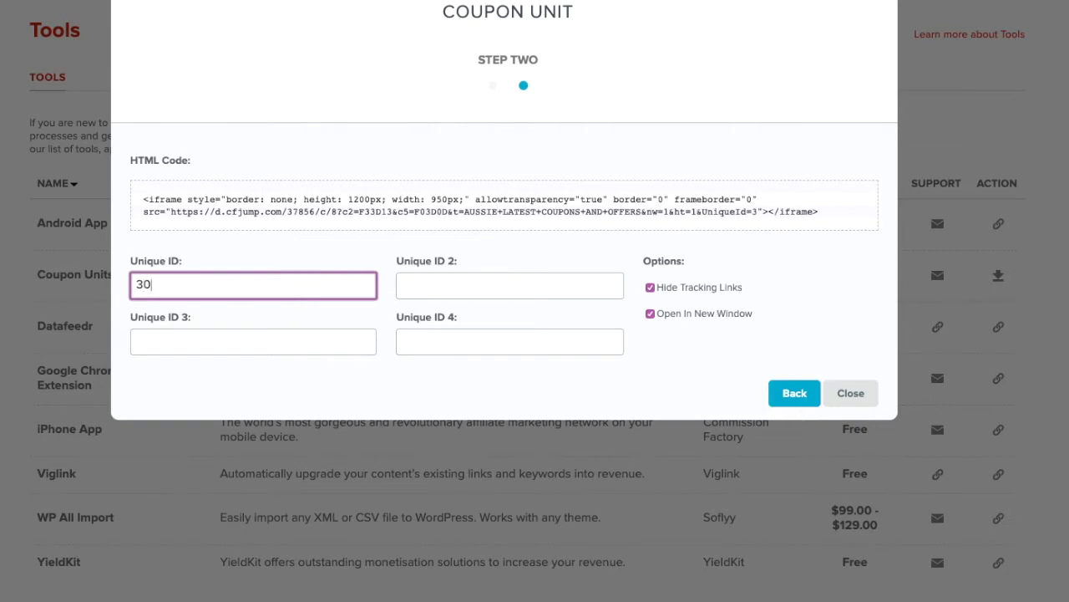
type("no")
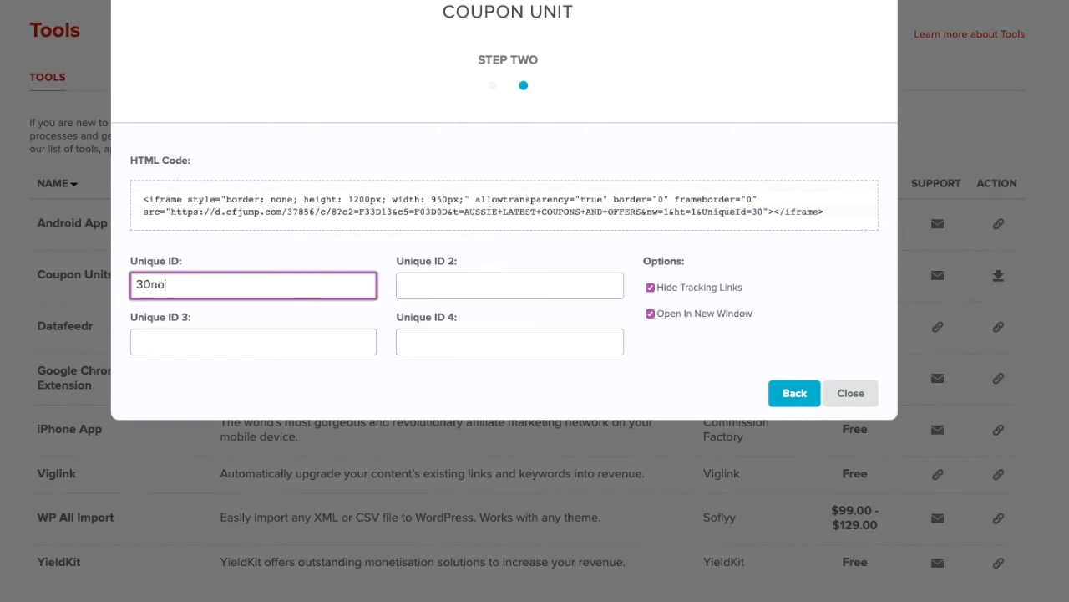
left_click(509, 285)
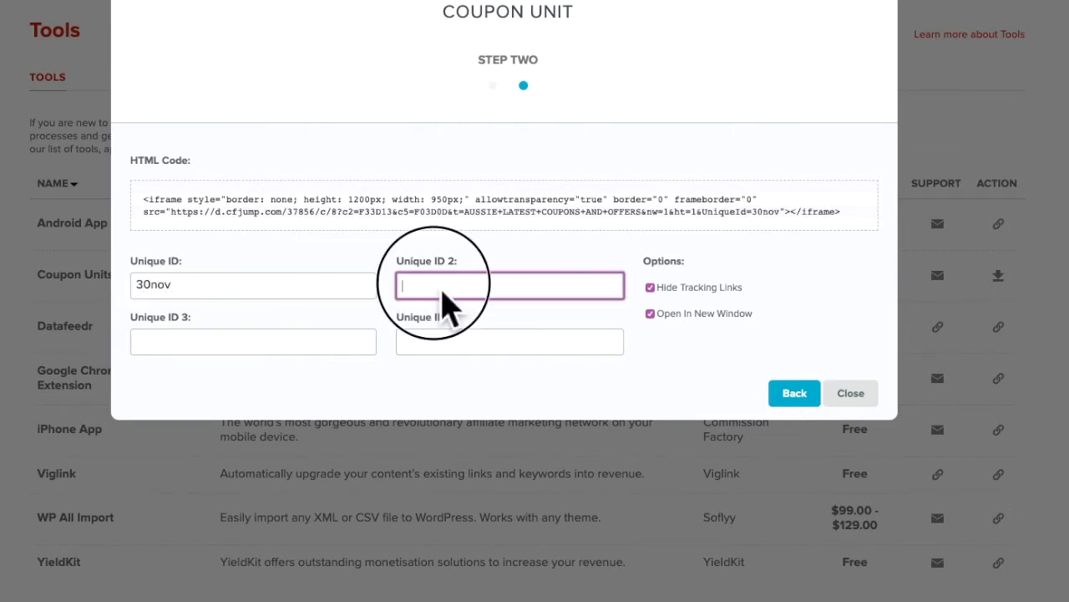
type("AUS")
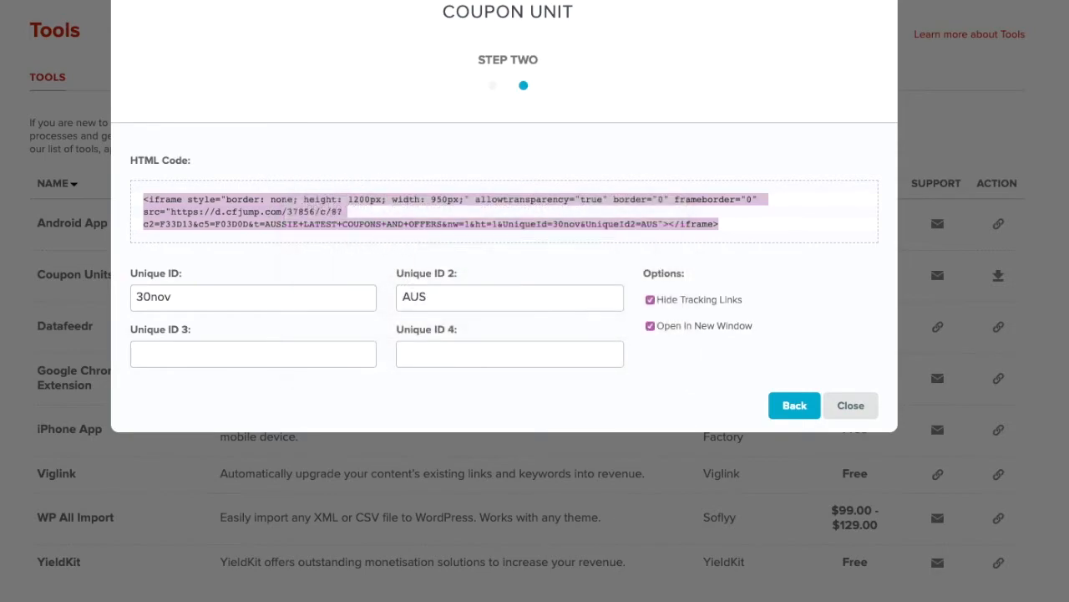
left_click(851, 406)
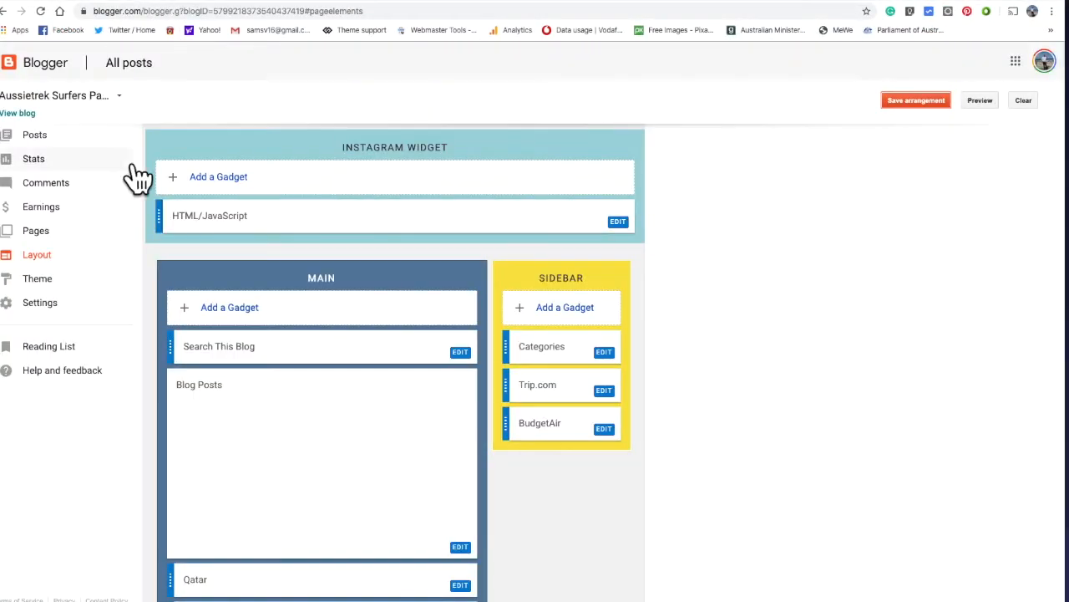
mouse_move(17, 322)
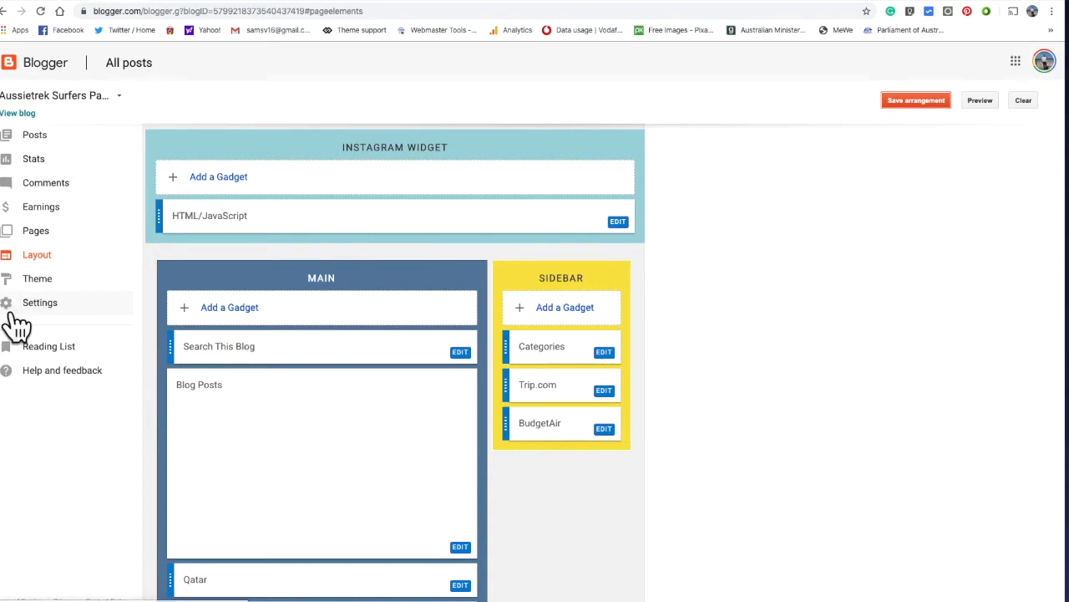
- View the Coupons page's raw HTML from Blogger's All Pages list
left_click(35, 229)
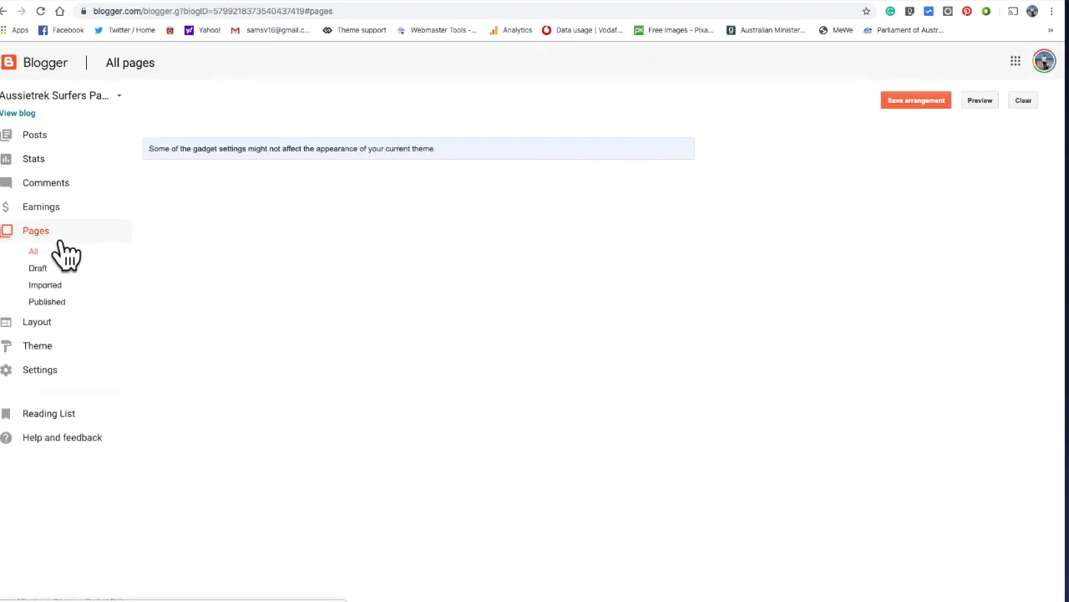
left_click(33, 251)
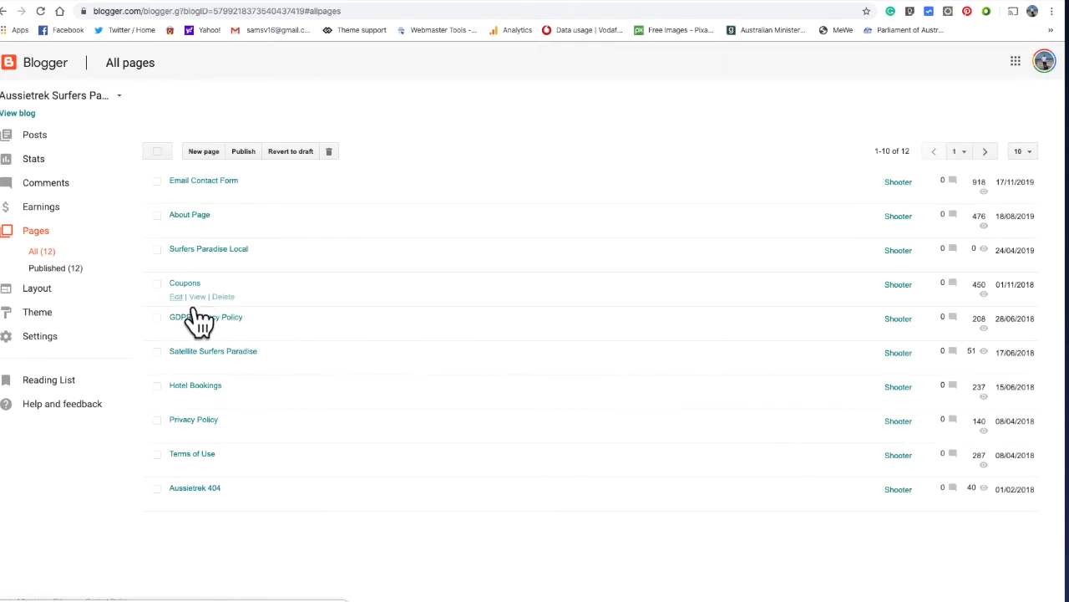
mouse_move(225, 176)
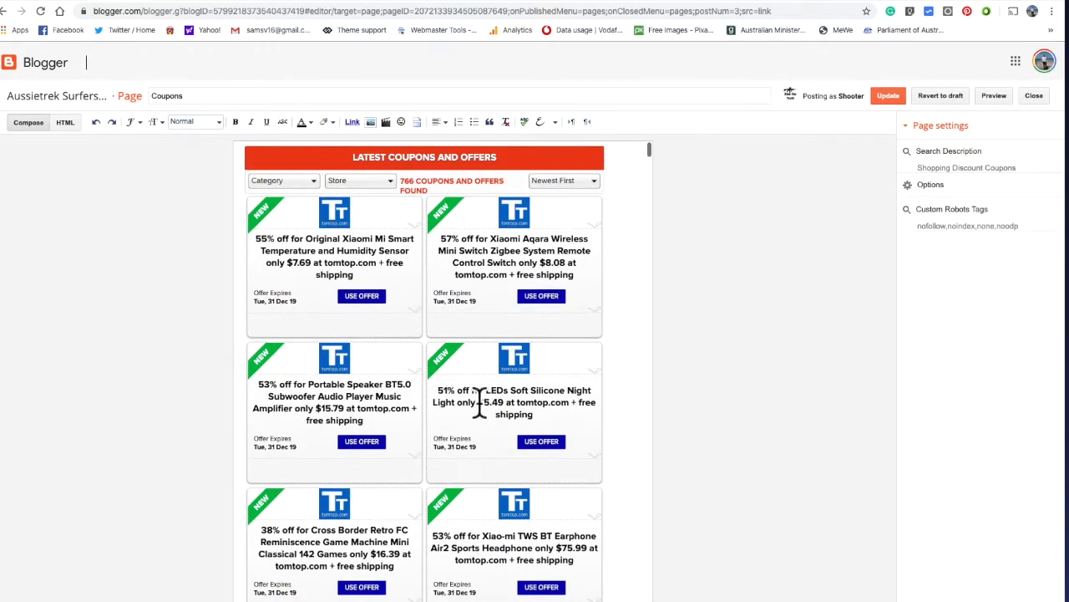
left_click(64, 122)
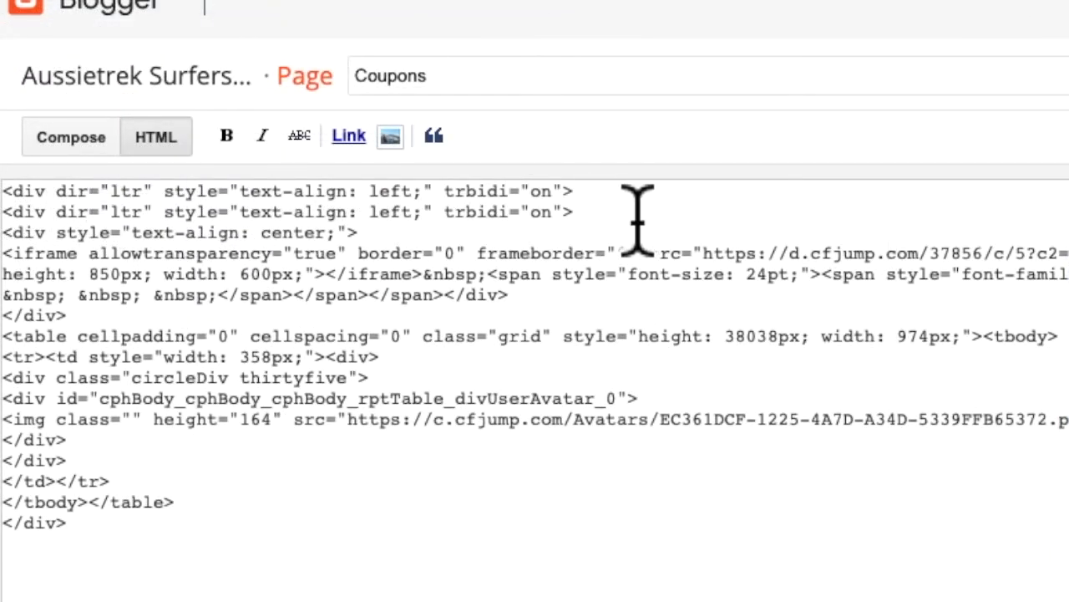
mouse_move(387, 259)
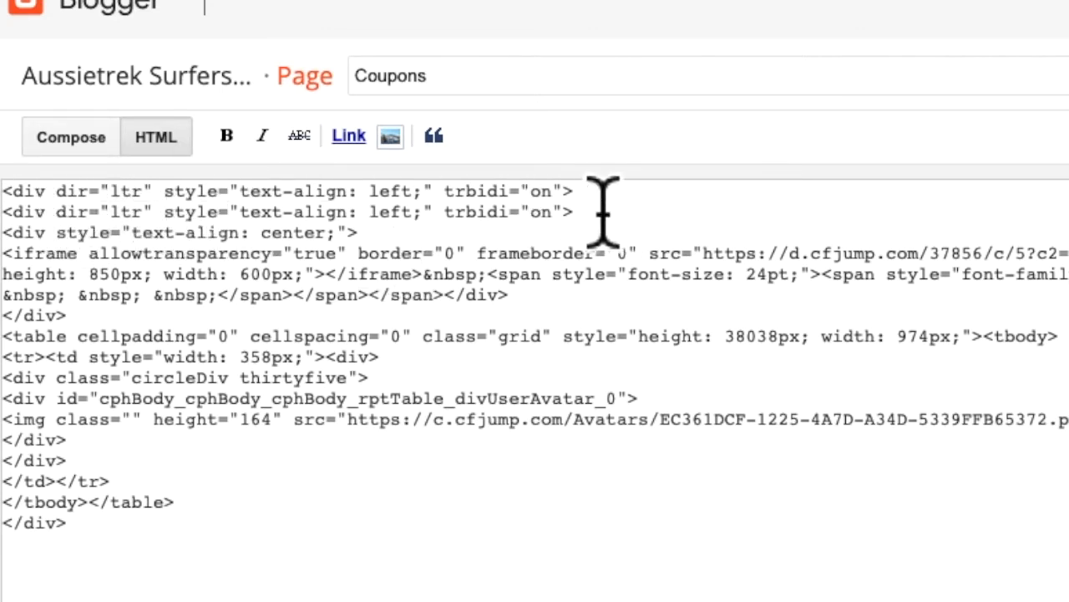
mouse_move(819, 242)
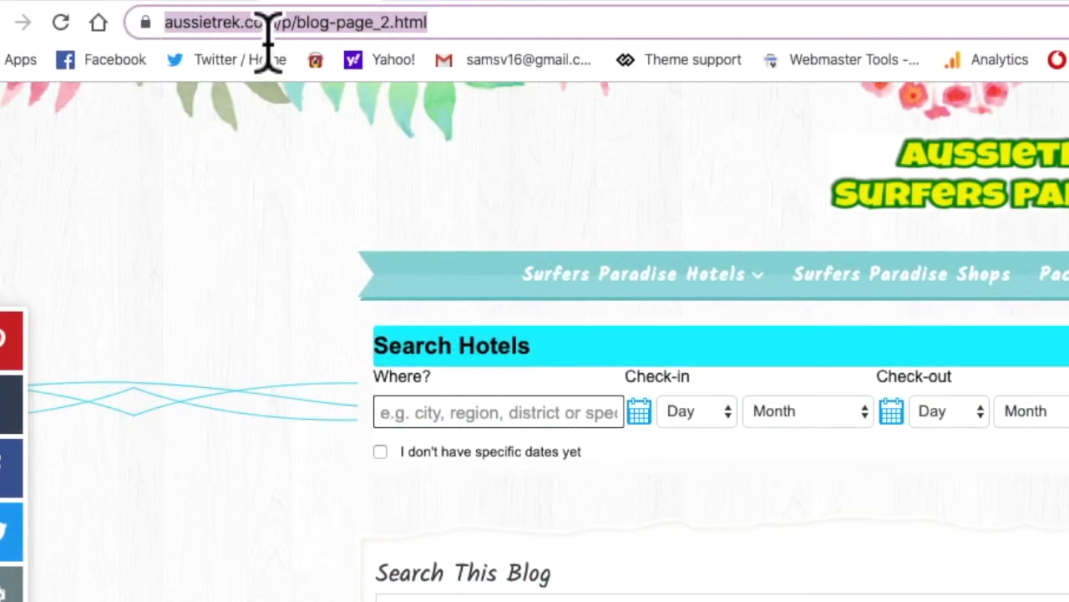
- Copy the coupons page URL and add a Discount Coupons link to the Main Menu gadget
right_click(292, 23)
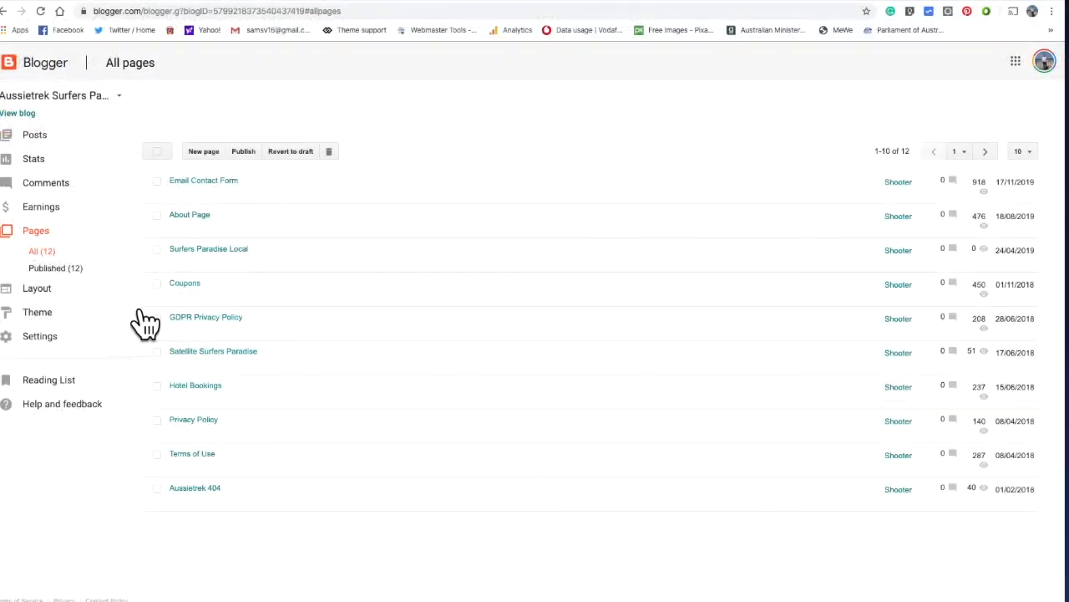
left_click(37, 288)
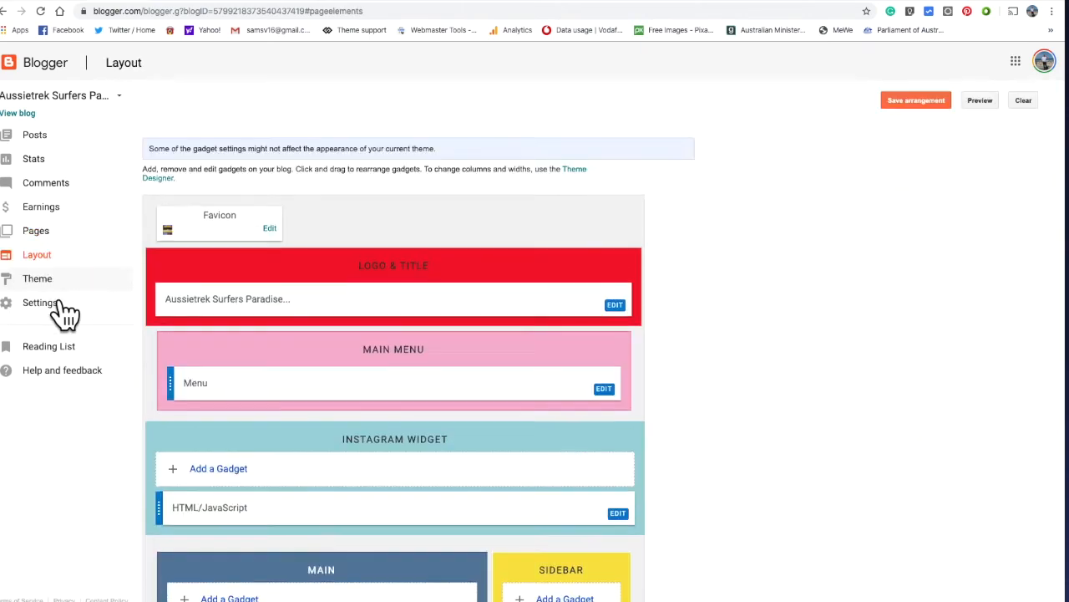
scroll("down", 3)
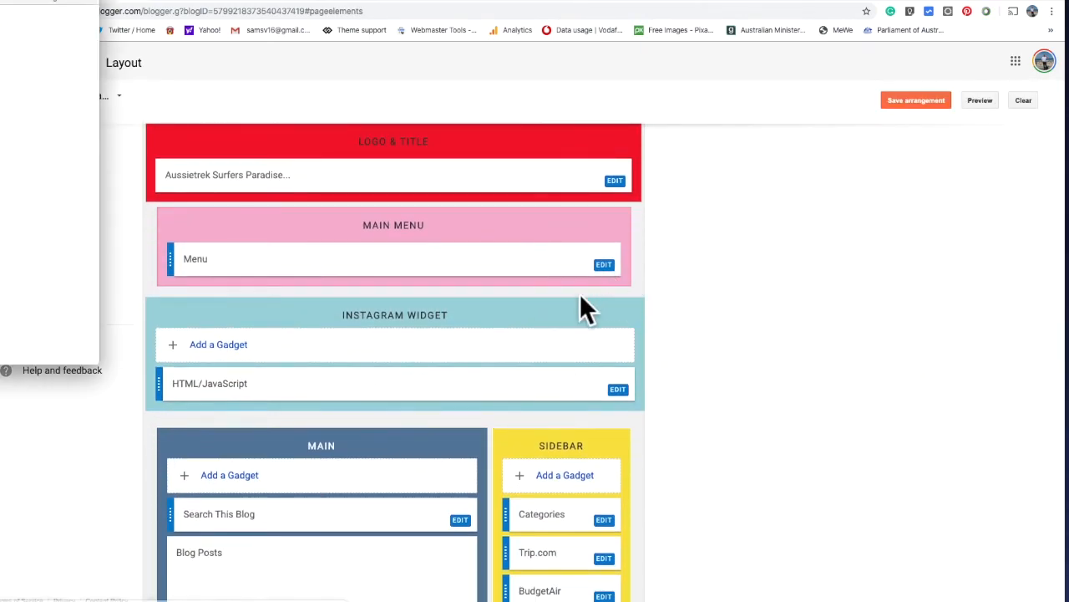
left_click(604, 265)
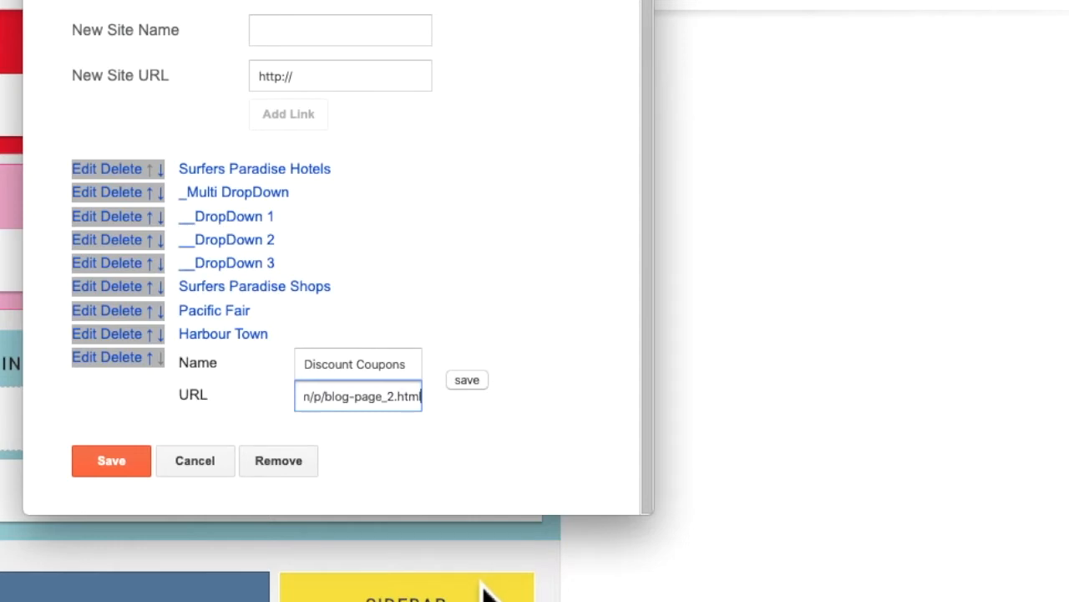
left_click(466, 379)
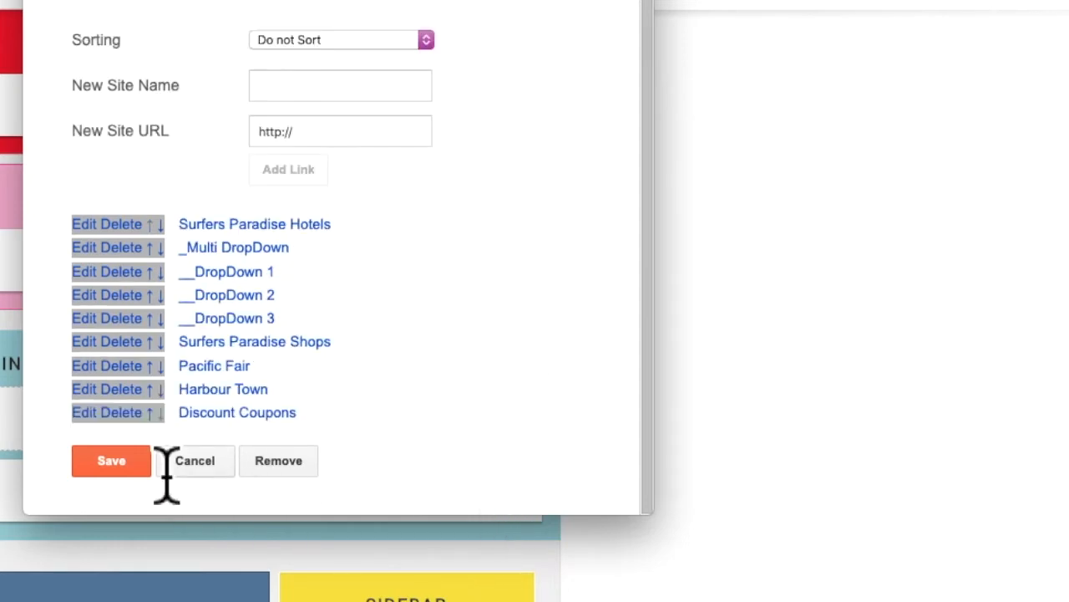
left_click(195, 461)
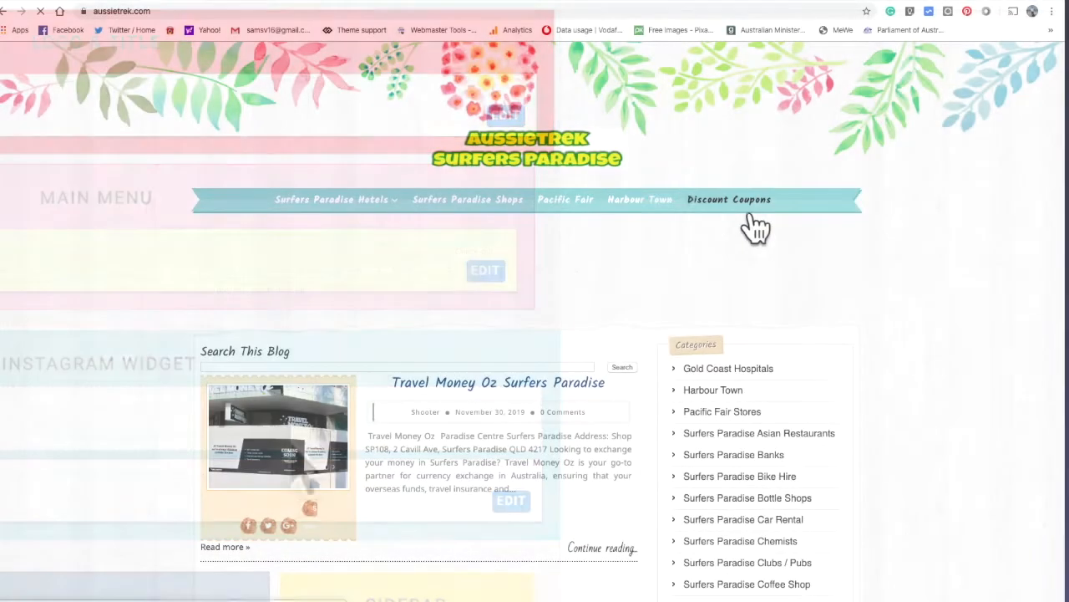
- Open the site's Discount Coupons page and filter coupons to the Cars and Bikes category
left_click(727, 199)
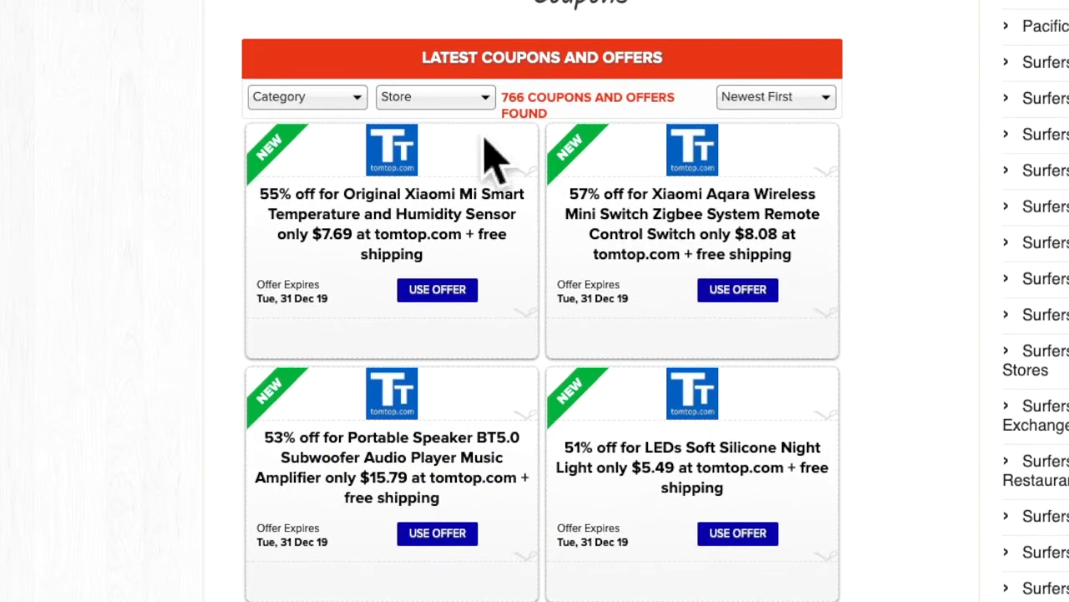
mouse_move(476, 426)
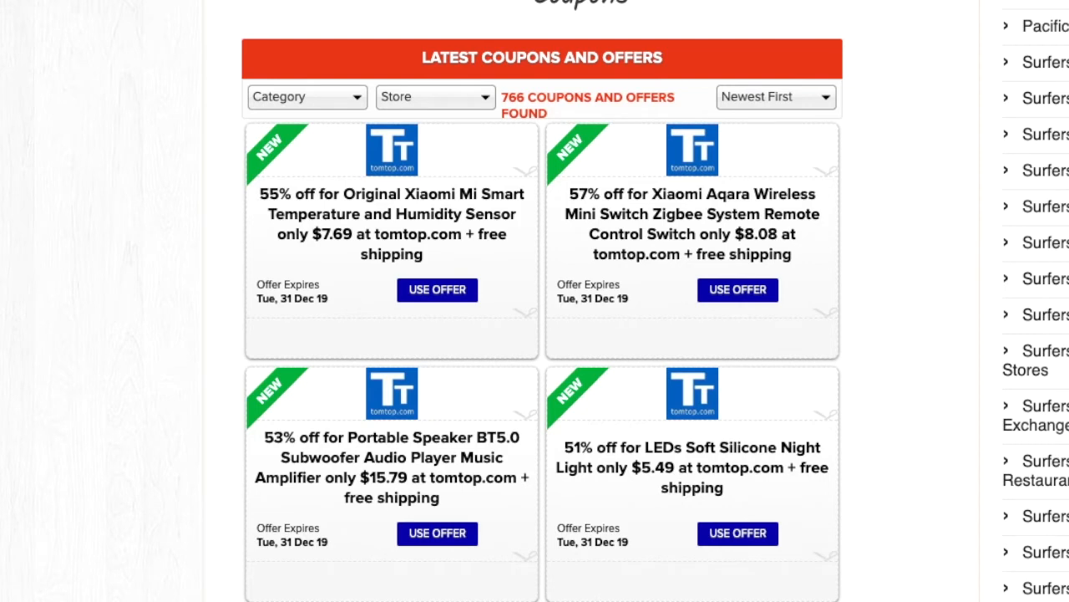
left_click(435, 96)
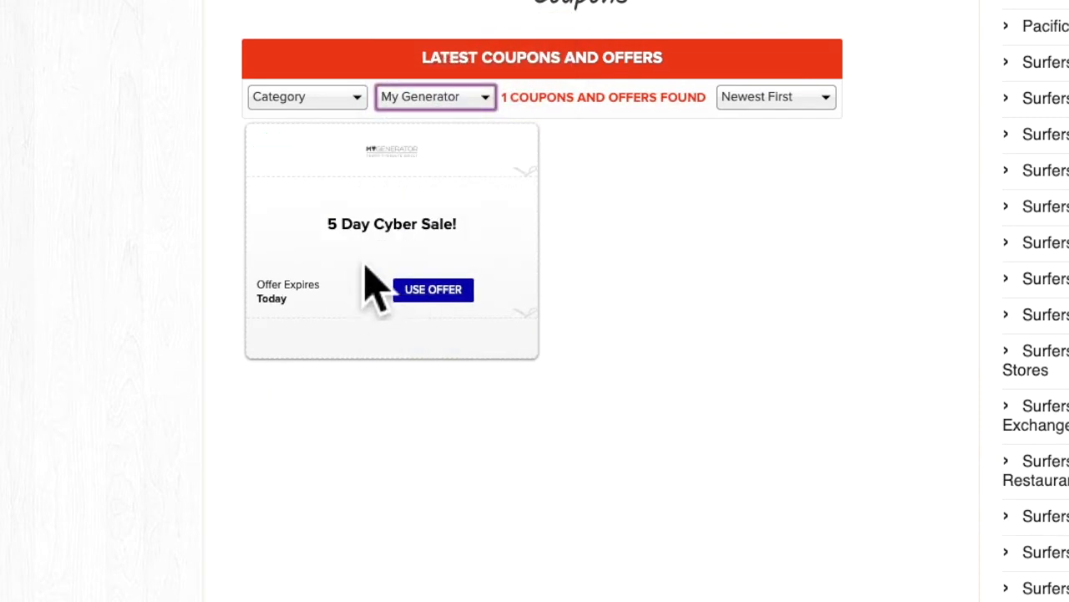
left_click(306, 96)
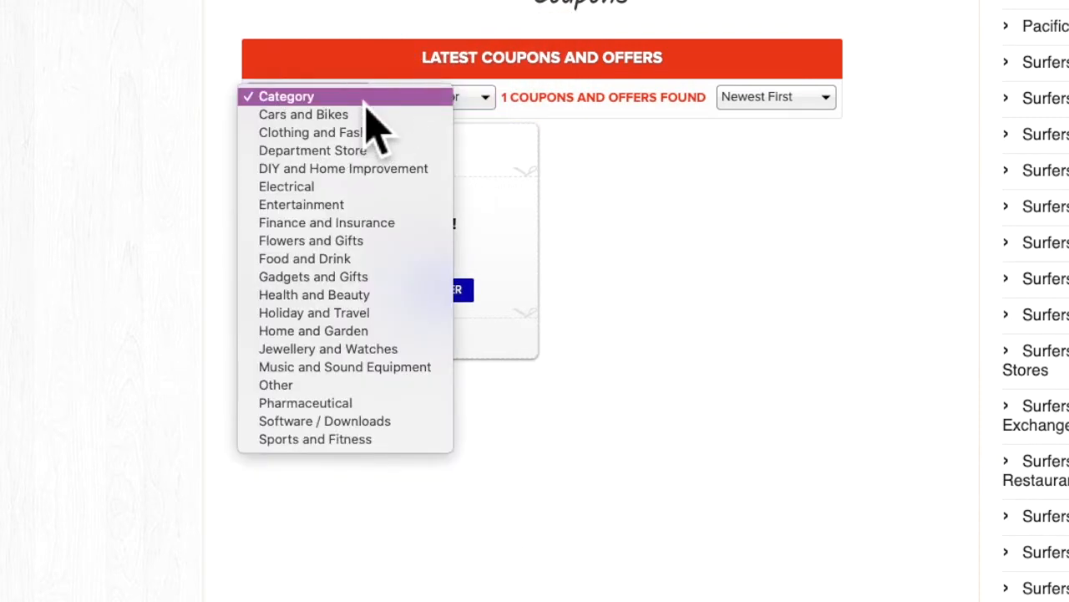
left_click(303, 115)
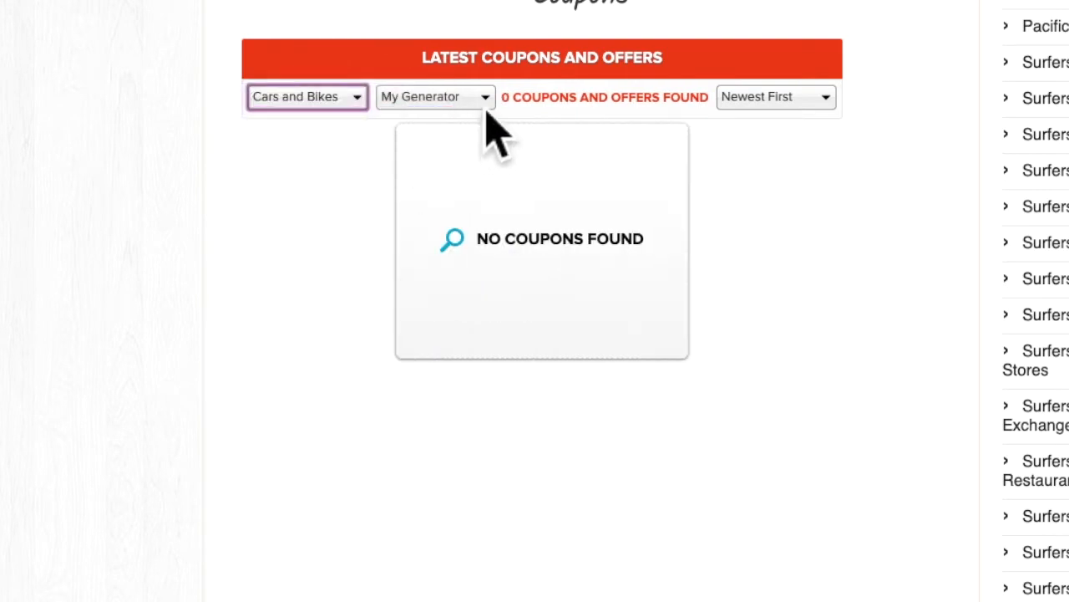
- Try the store filter with Artist Guitars (NZ) and BudgetAir, ending on Jumbo Pets
left_click(435, 96)
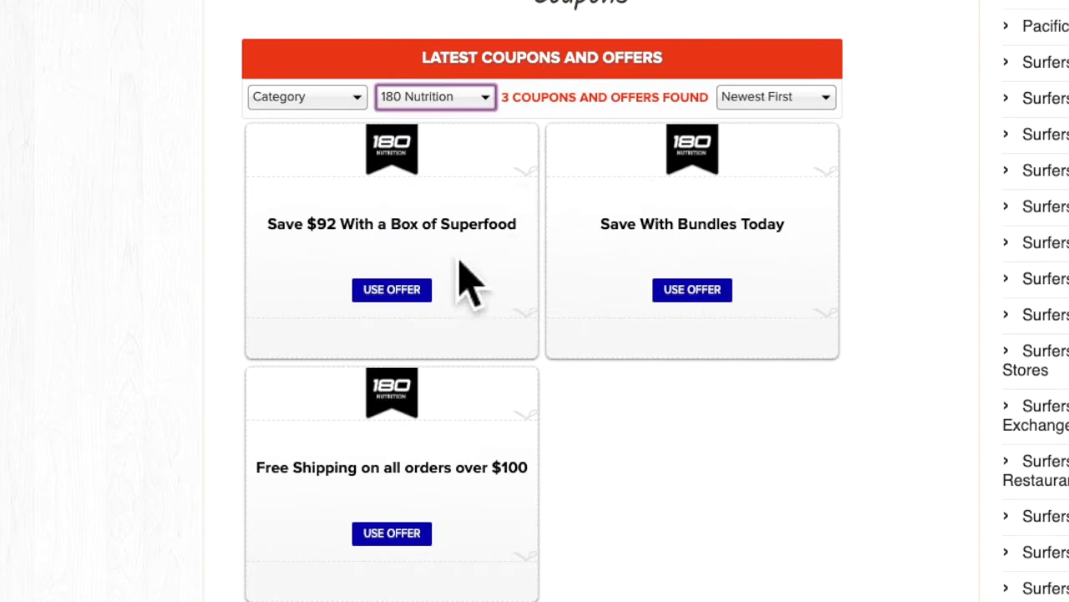
left_click(435, 96)
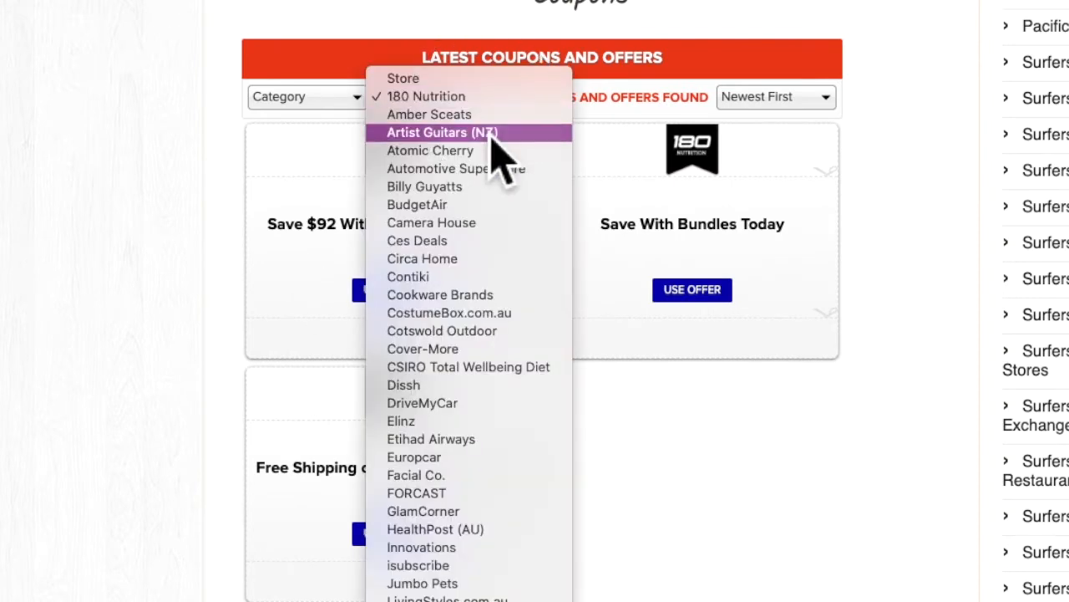
left_click(442, 132)
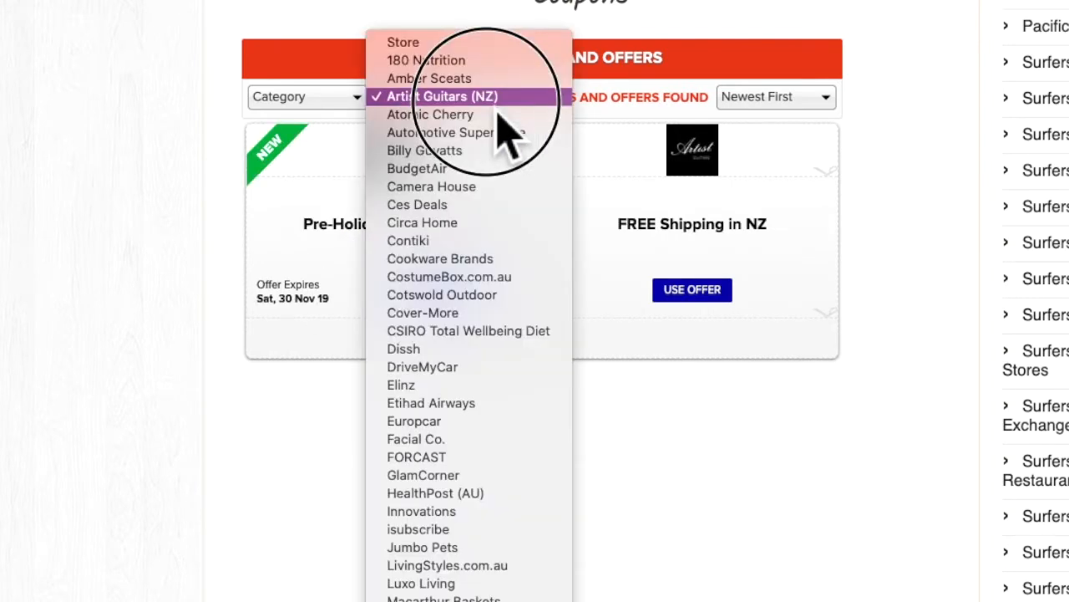
left_click(443, 96)
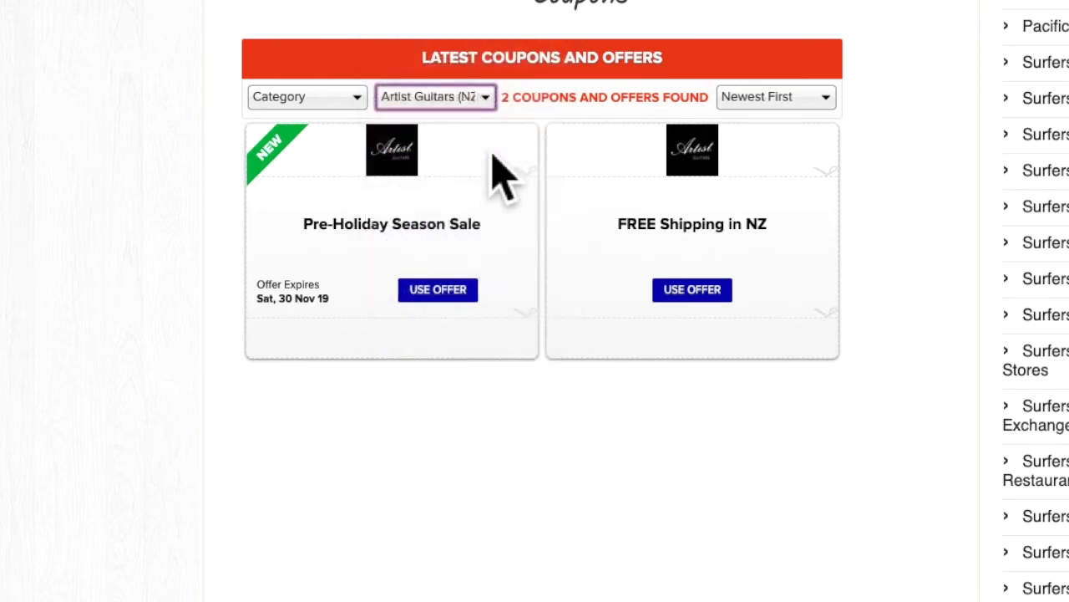
left_click(433, 96)
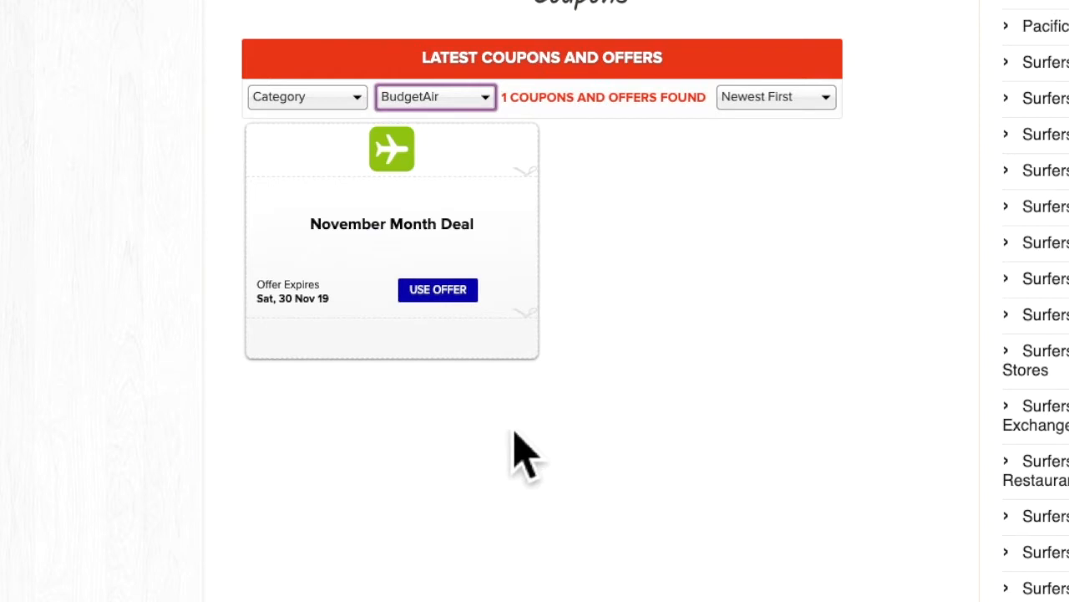
mouse_move(785, 176)
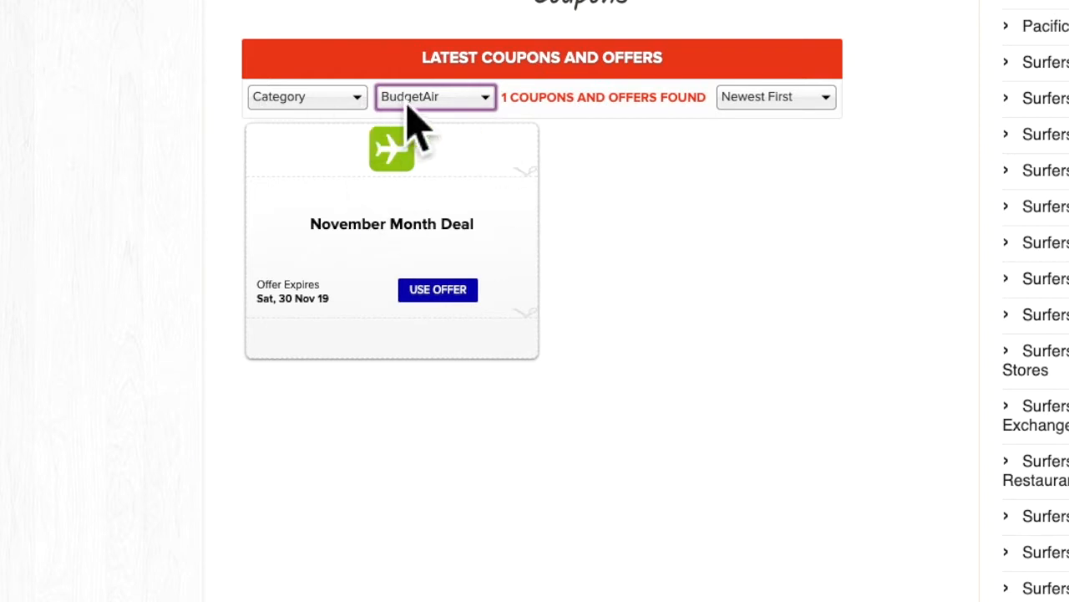
left_click(434, 96)
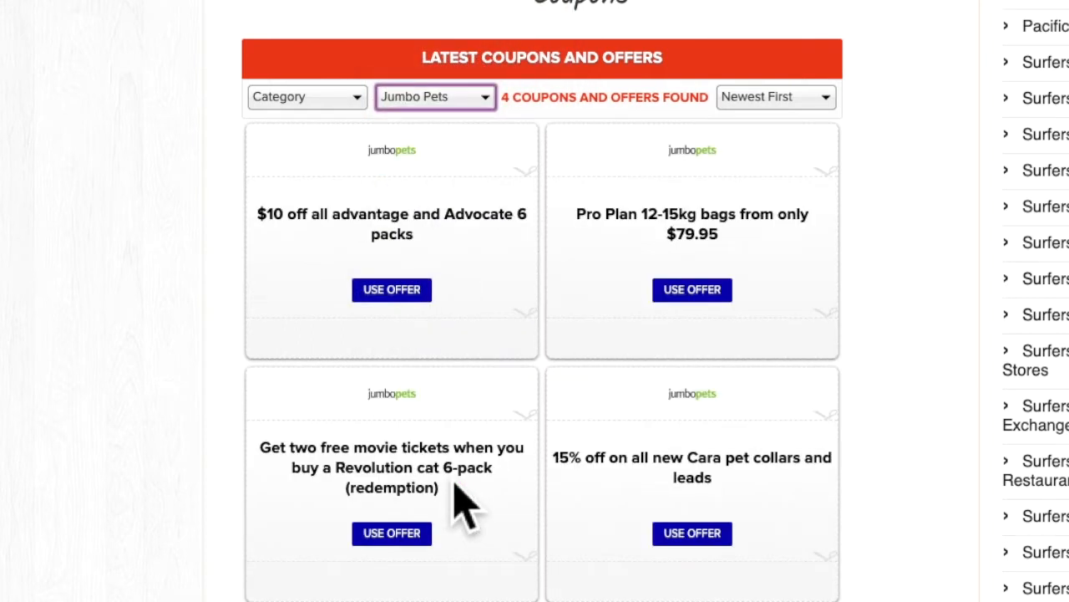
mouse_move(952, 151)
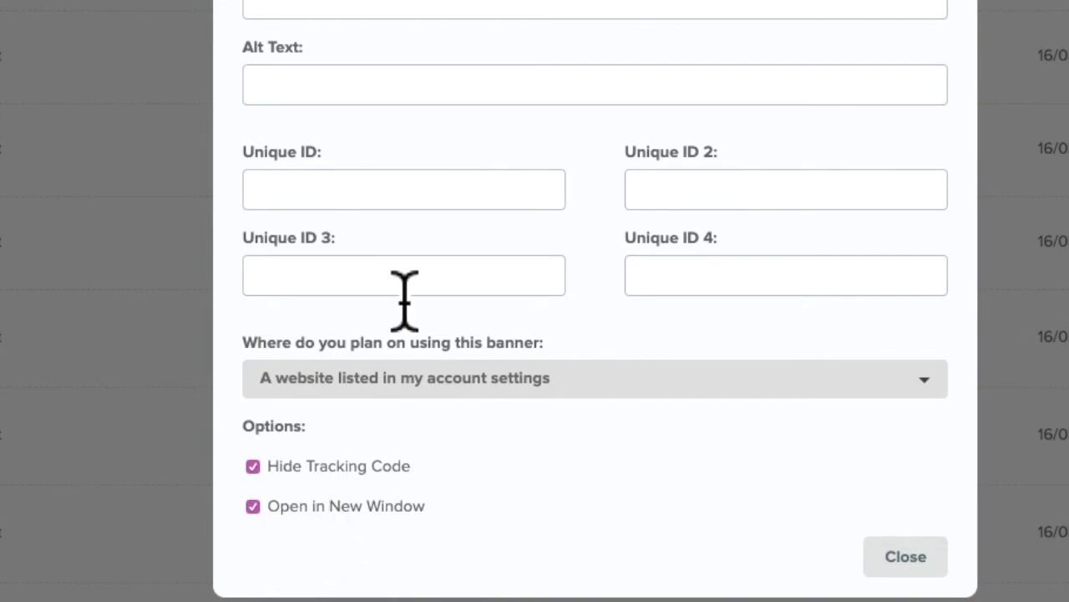
- Enter 30mnov and aus as the Adrift banner's Unique IDs and copy the HTML code
left_click(404, 189)
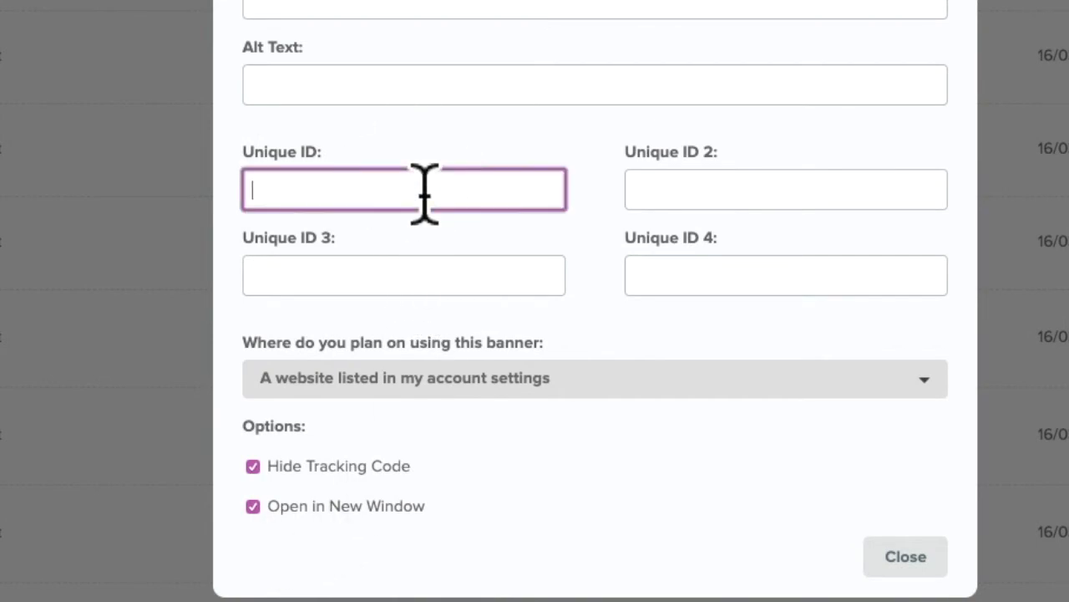
type("30mnov")
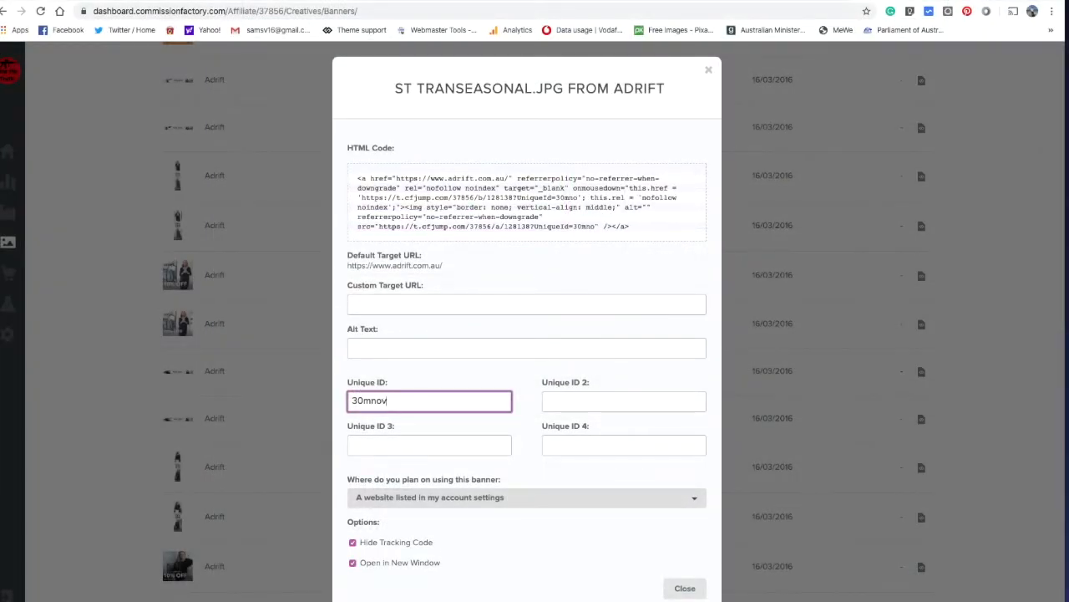
left_click(623, 401)
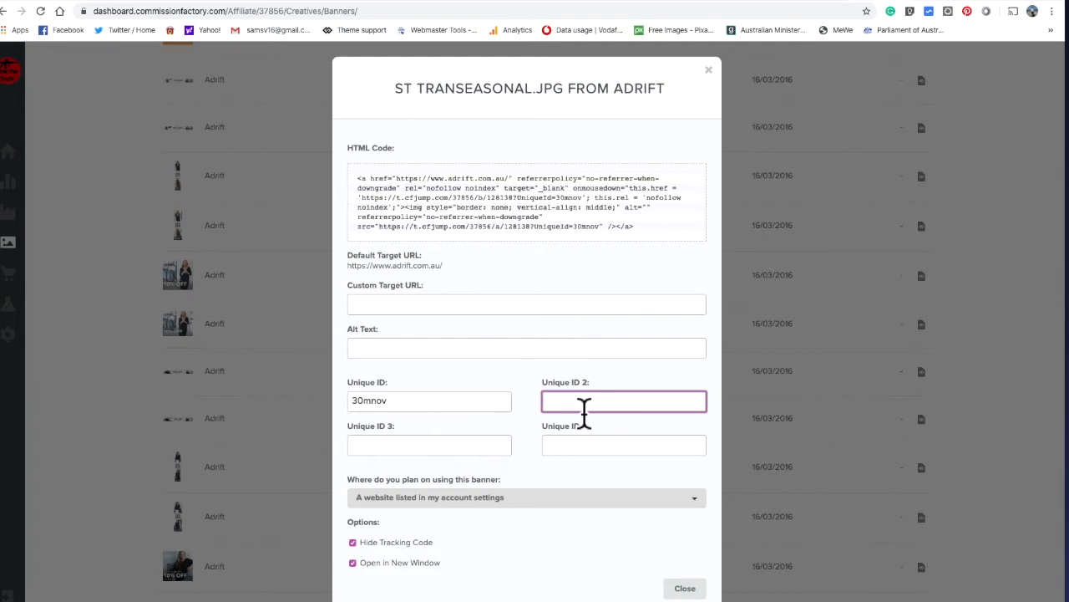
type("aus")
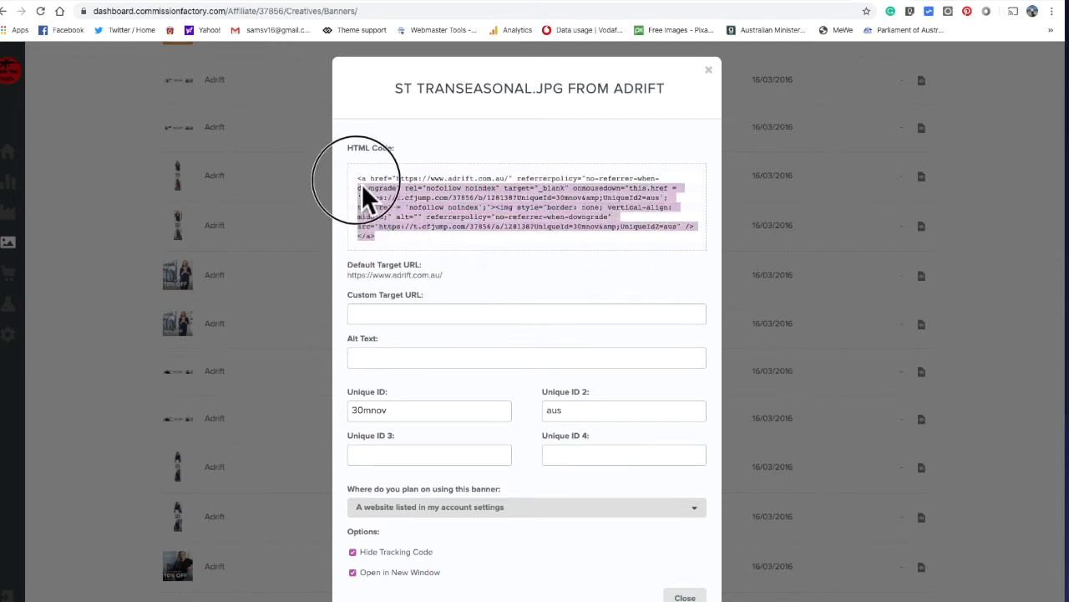
right_click(384, 207)
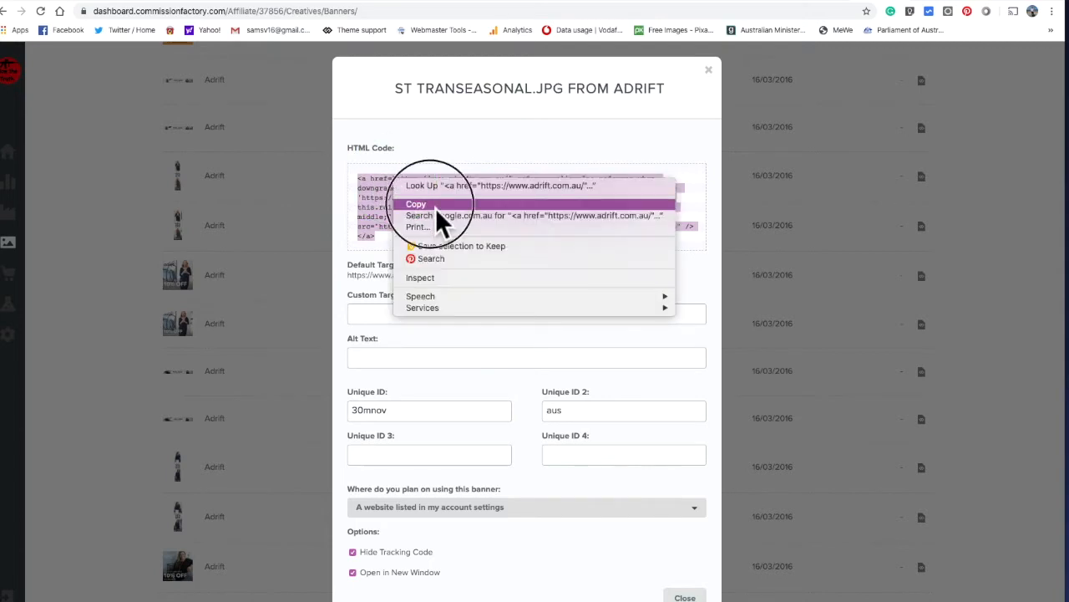
left_click(416, 204)
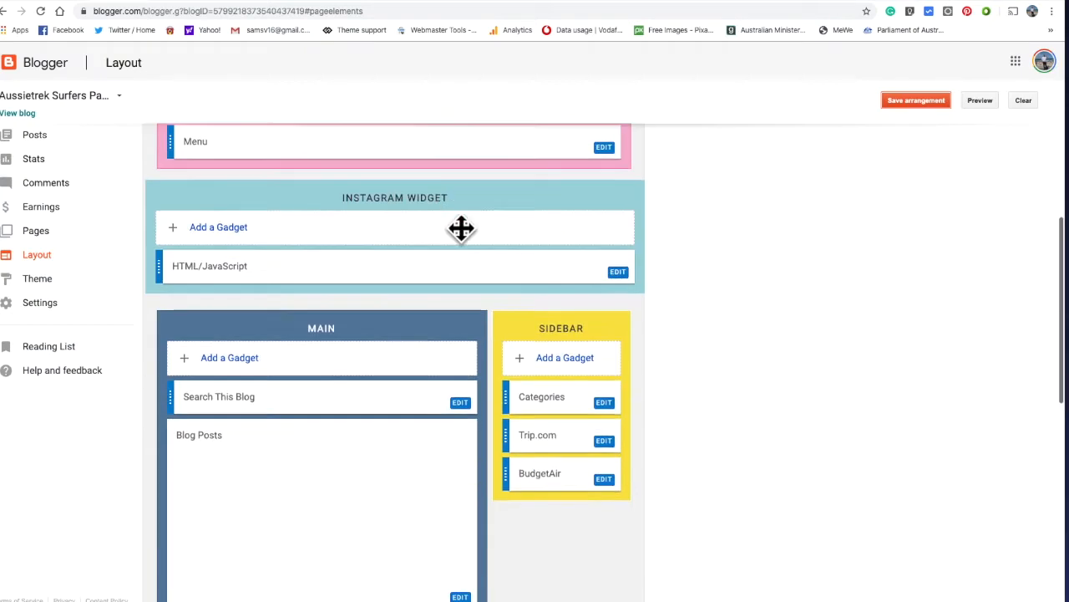
- Add an HTML/JavaScript sidebar gadget containing the copied Adrift banner code and save it
scroll("down", 3)
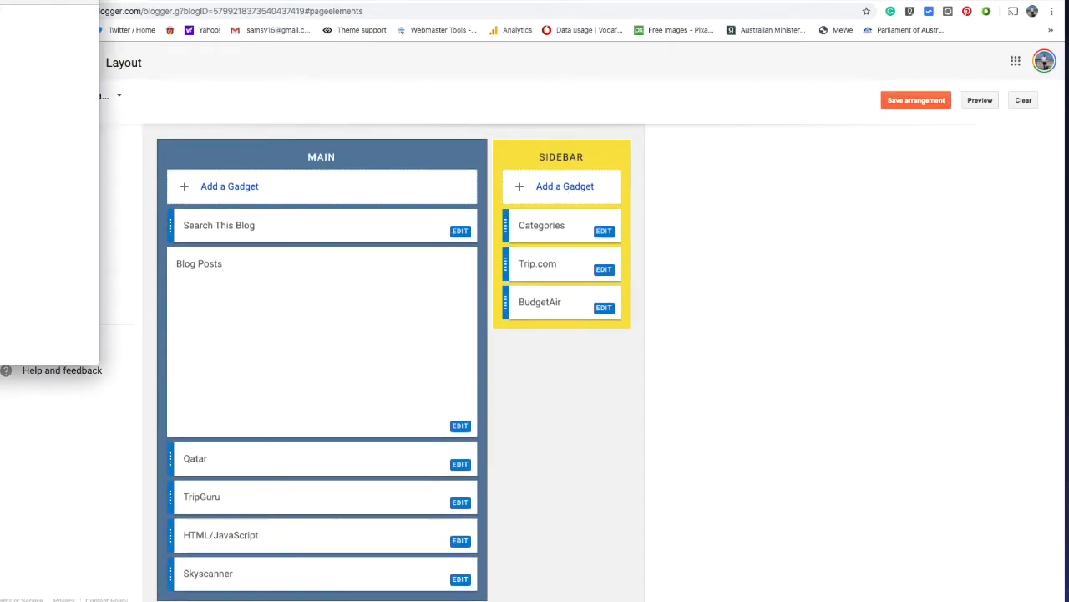
left_click(229, 185)
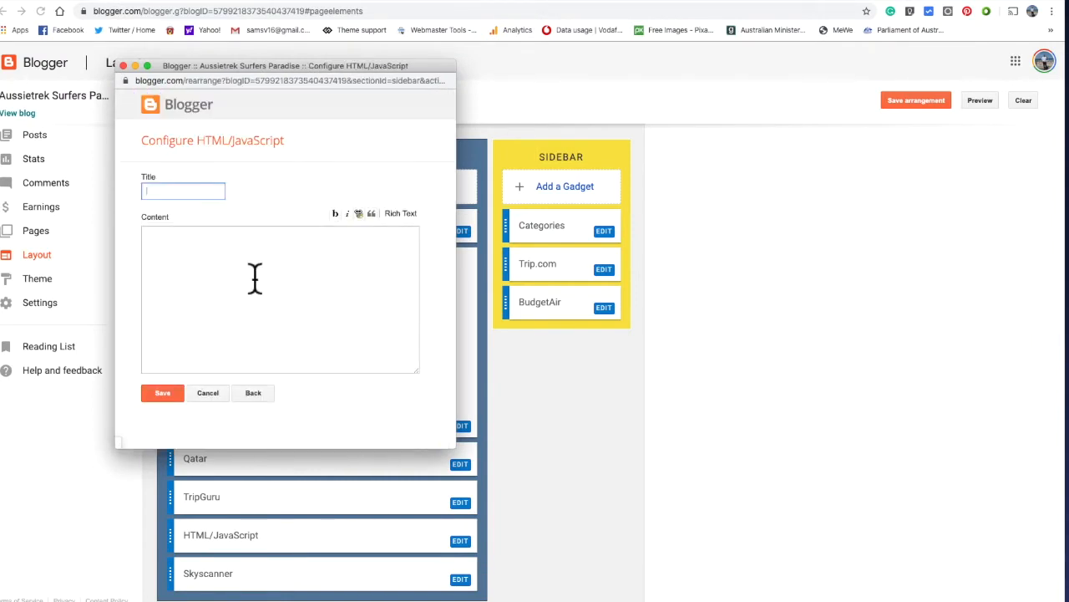
right_click(255, 280)
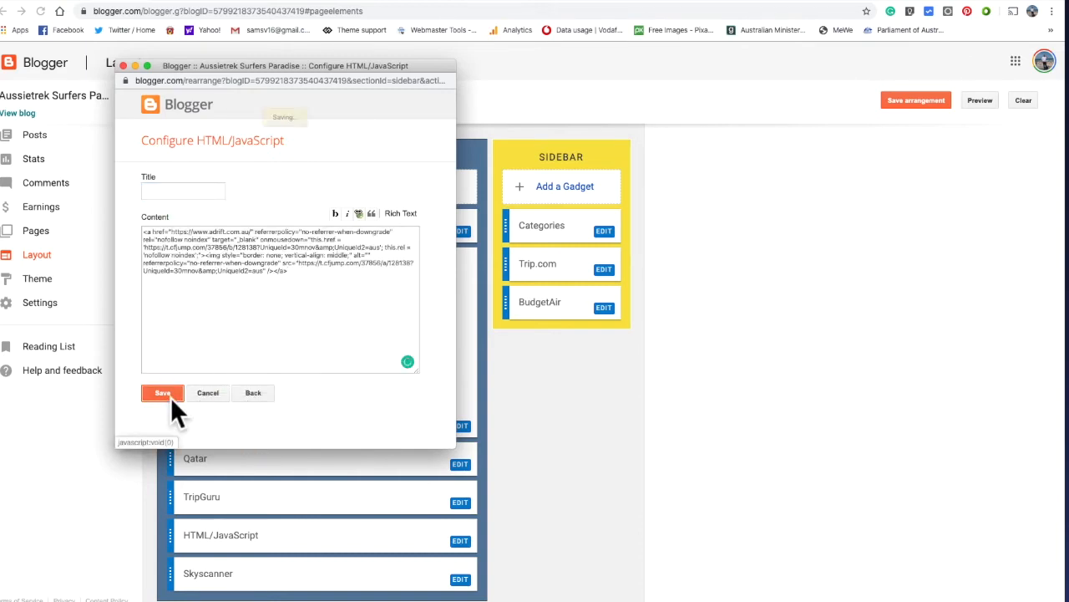
left_click(163, 393)
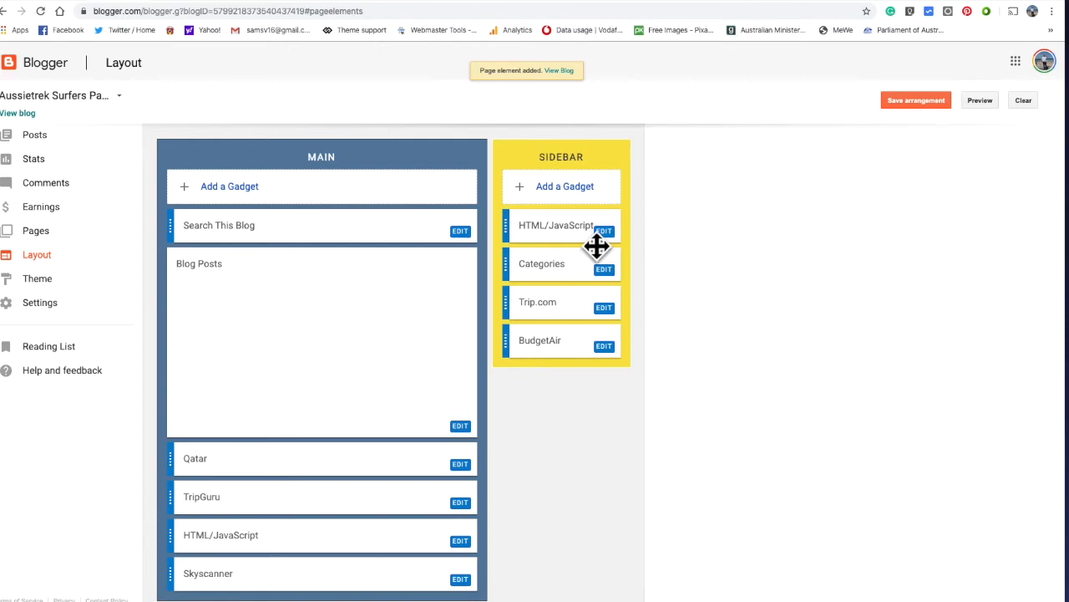
mouse_move(625, 257)
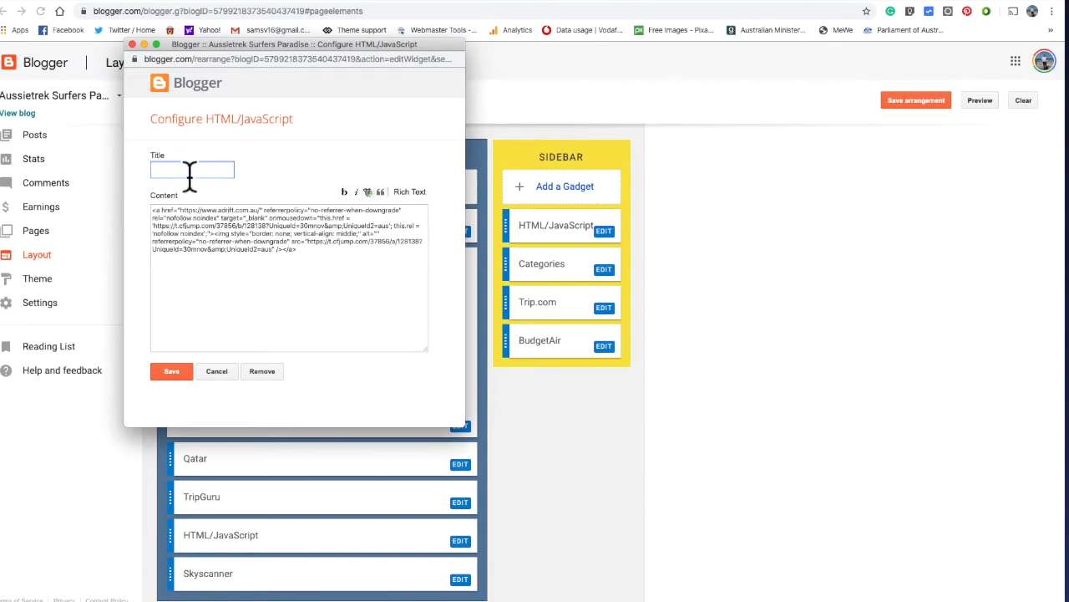
- Title the gadget Adrift, save it, and save the sidebar arrangement
left_click(193, 170)
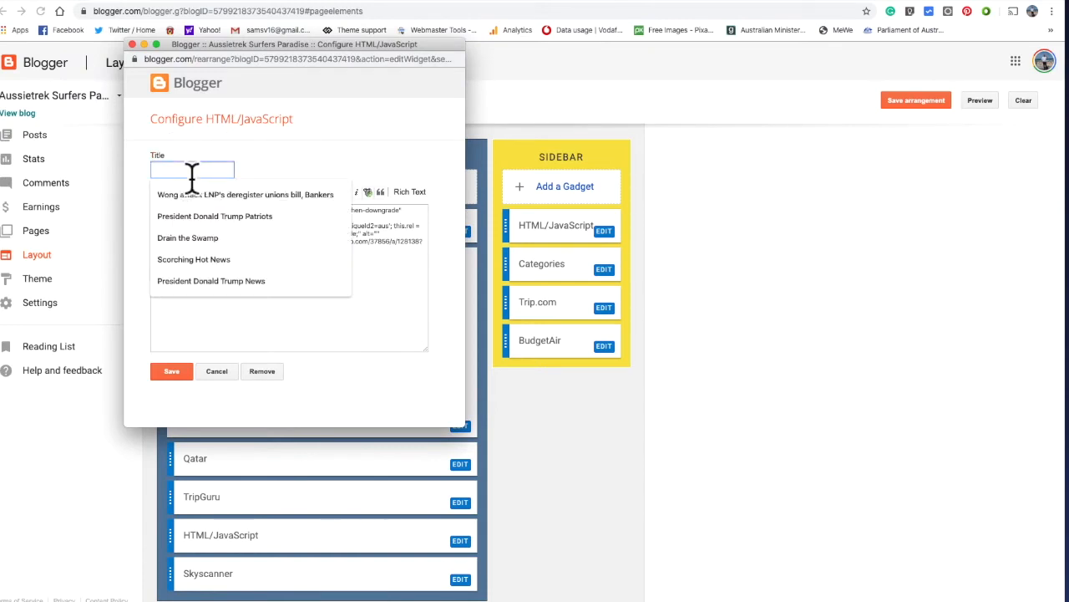
type("Adrift")
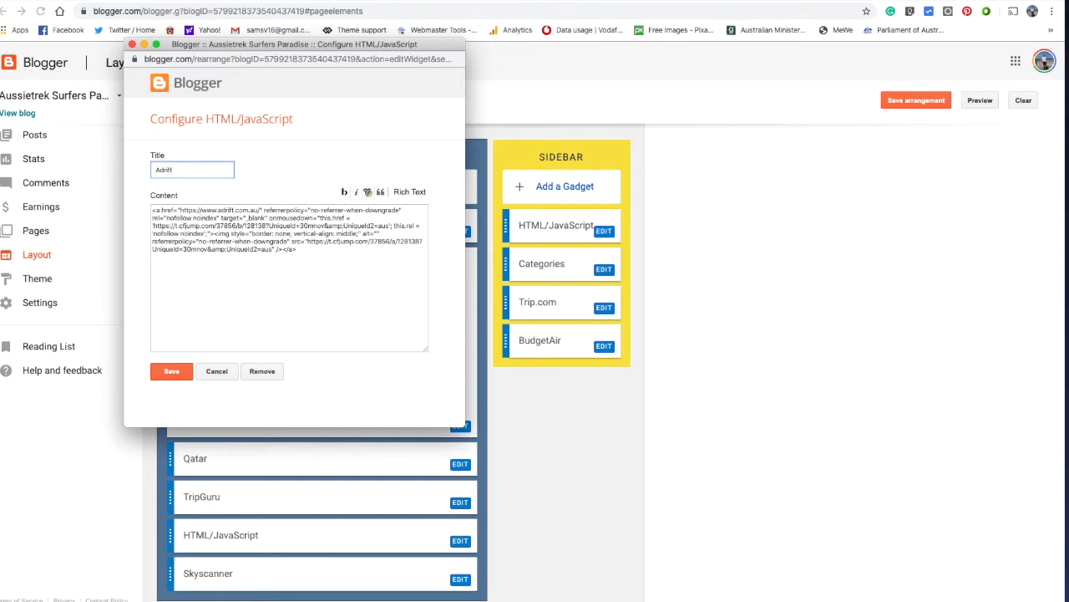
mouse_move(208, 407)
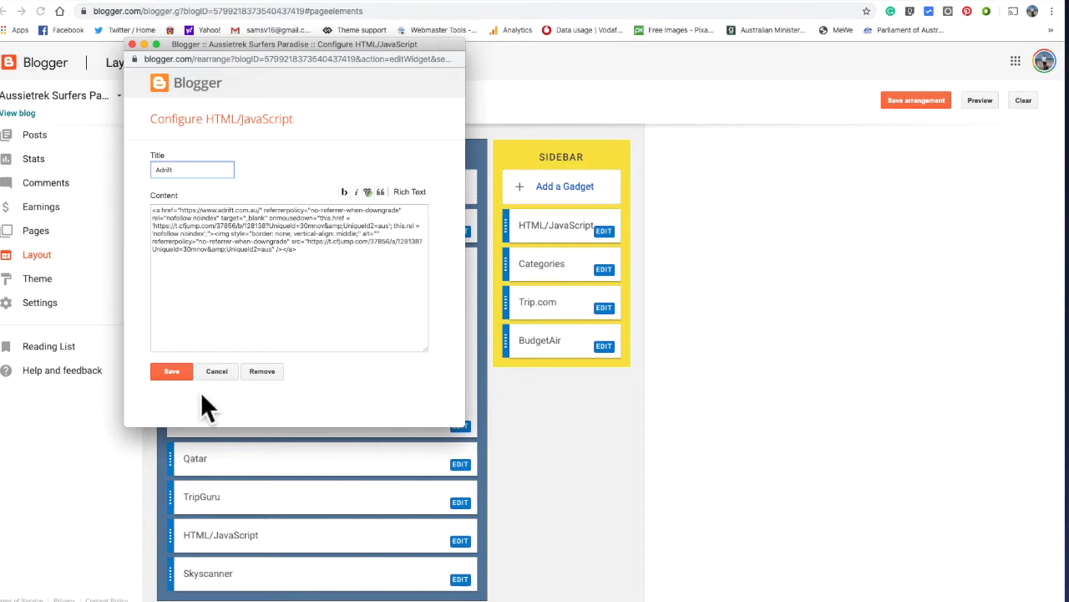
left_click(172, 371)
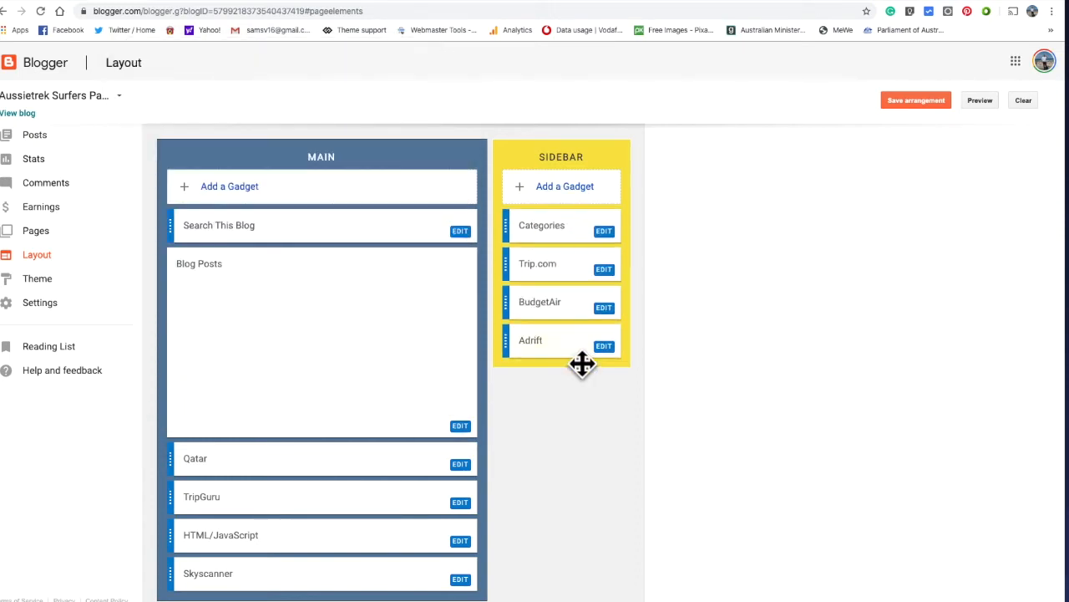
left_click(916, 100)
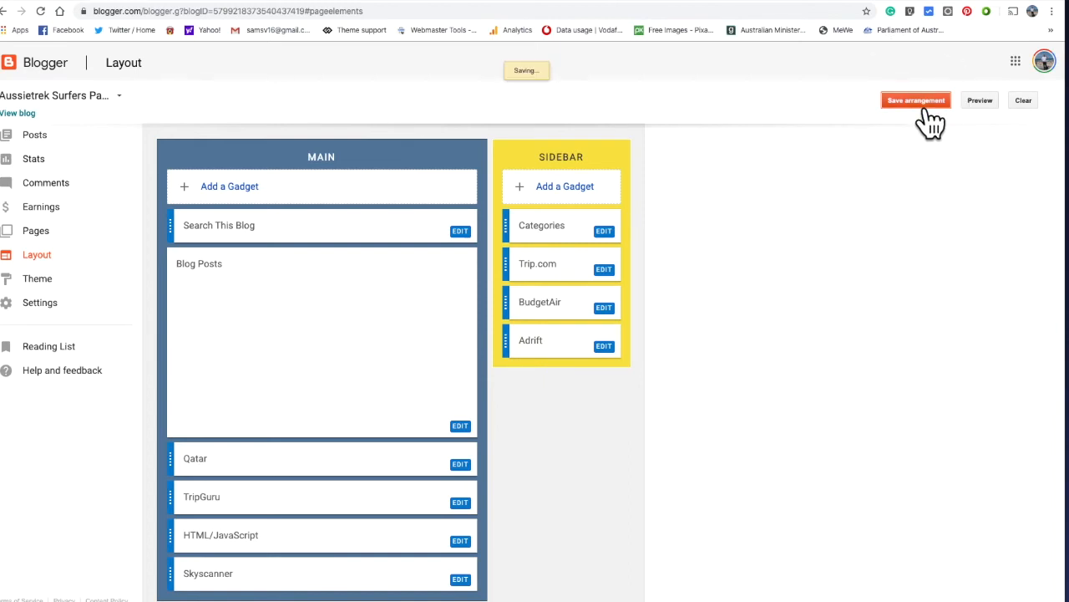
- View the live Aussietrek blog and scroll to the Adrift 10% off sidebar banner
left_click(915, 100)
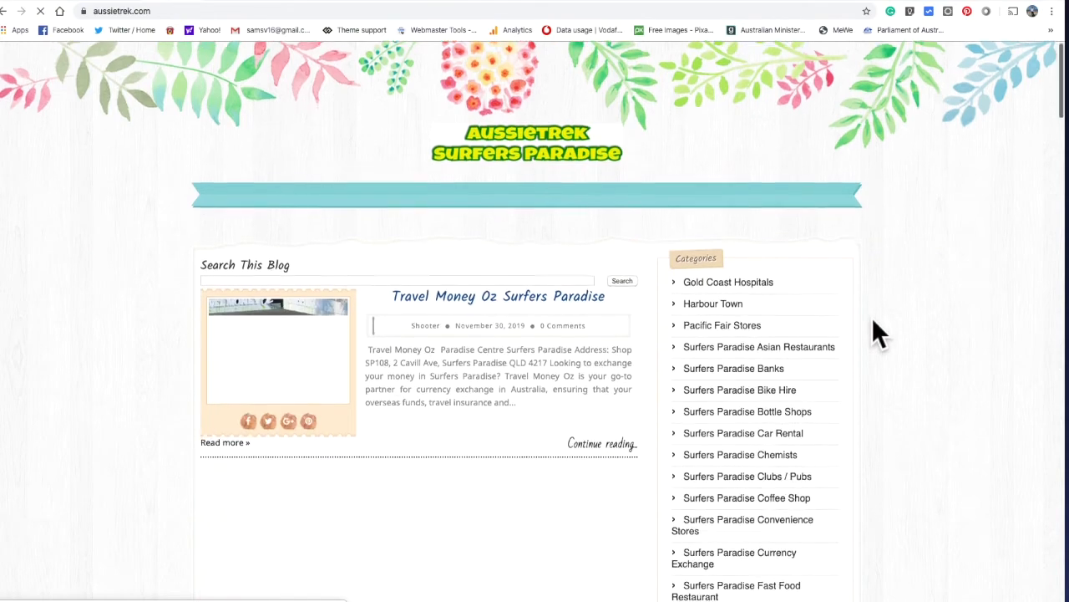
scroll("down", 3)
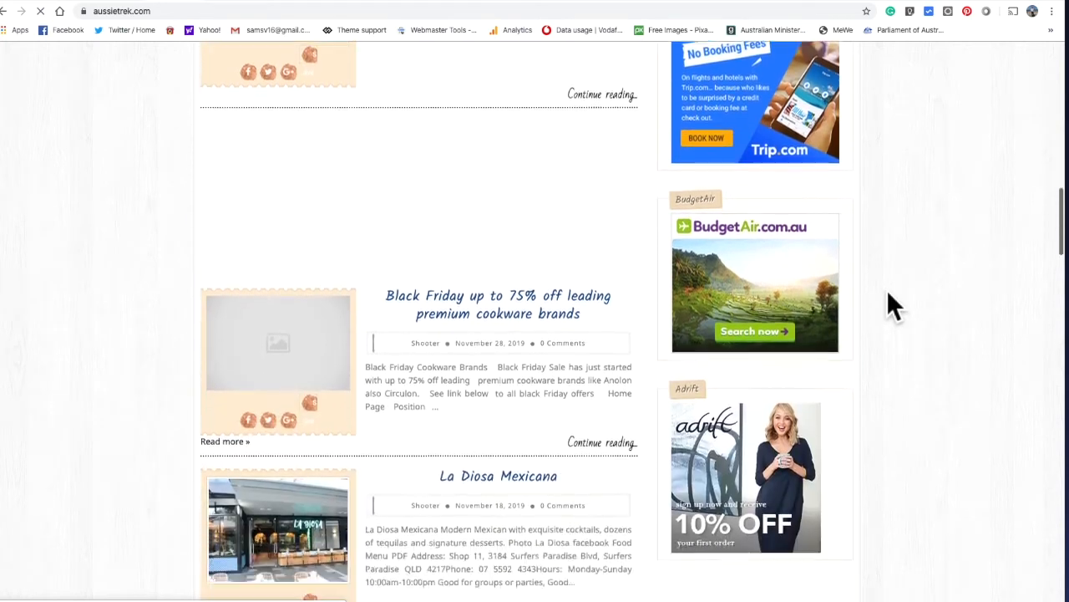
scroll("down", 3)
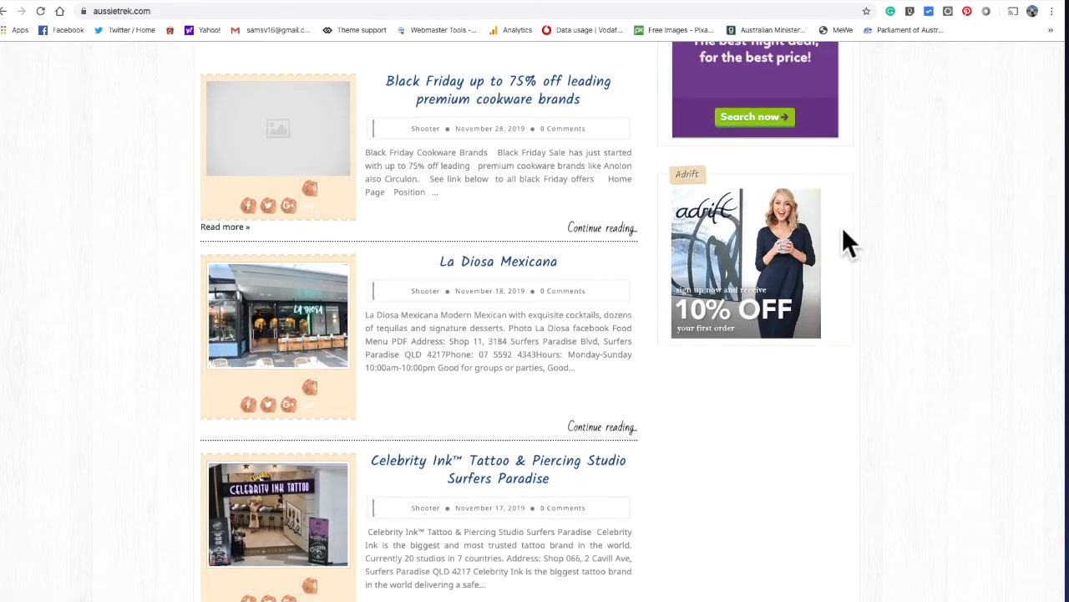
scroll("down", 3)
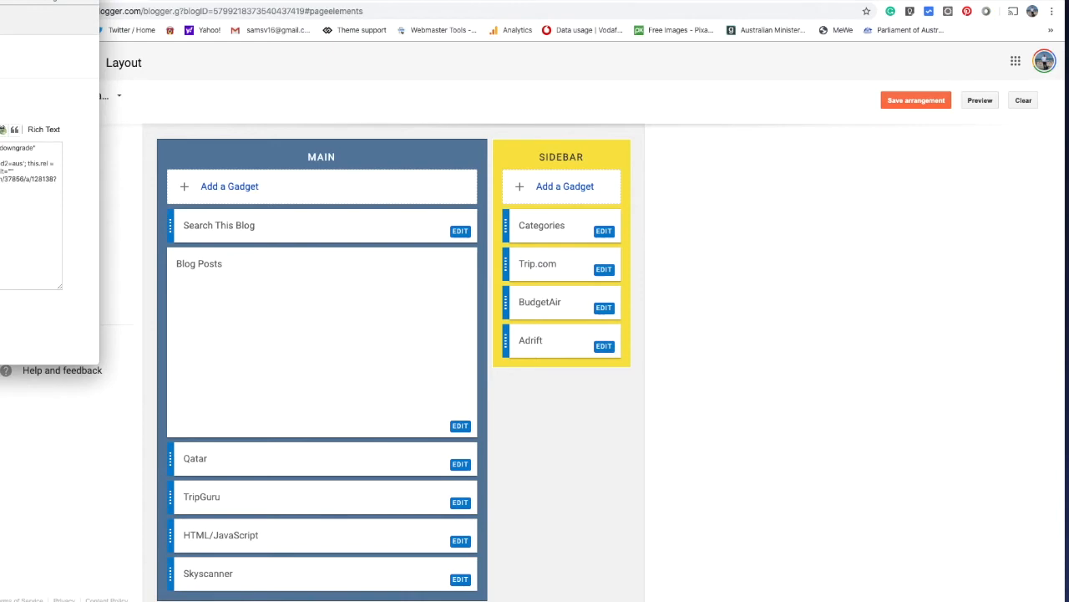
- Delete the Adrift gadget from the Blogger sidebar and confirm the removal
left_click(603, 345)
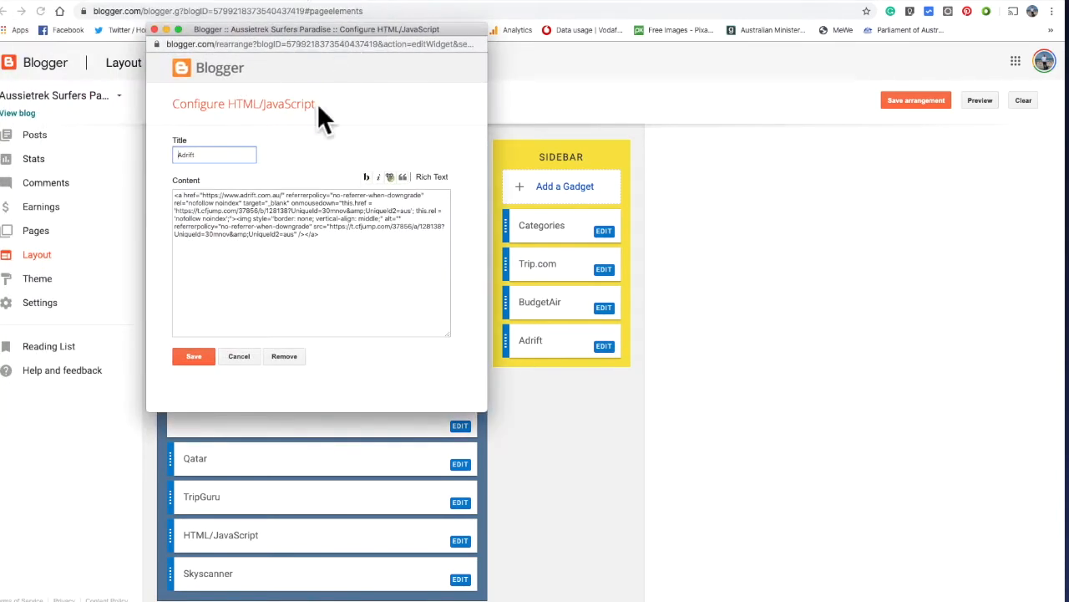
left_click(284, 356)
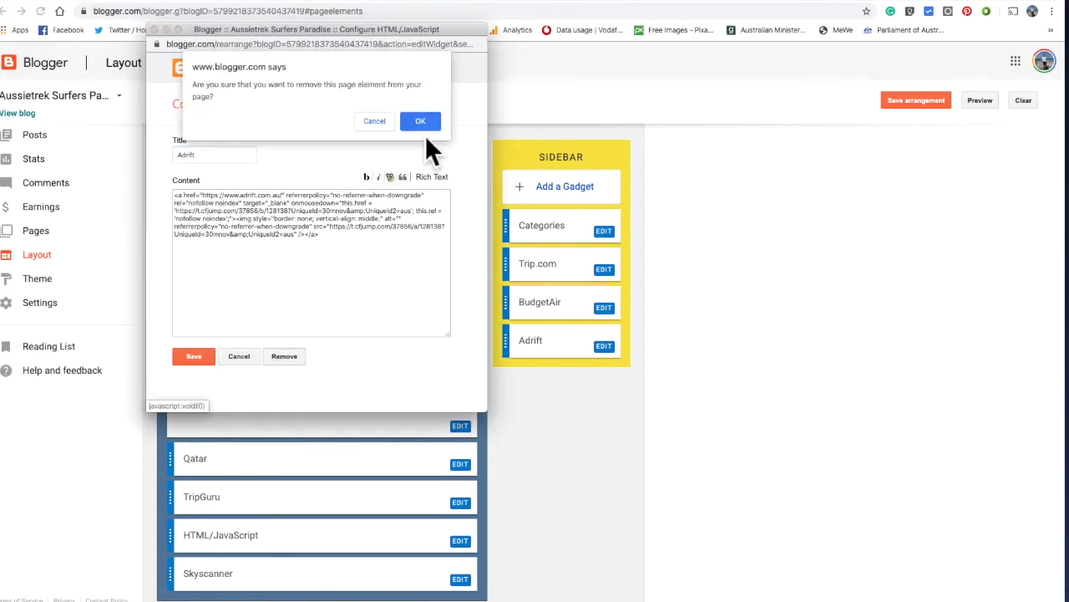
left_click(420, 120)
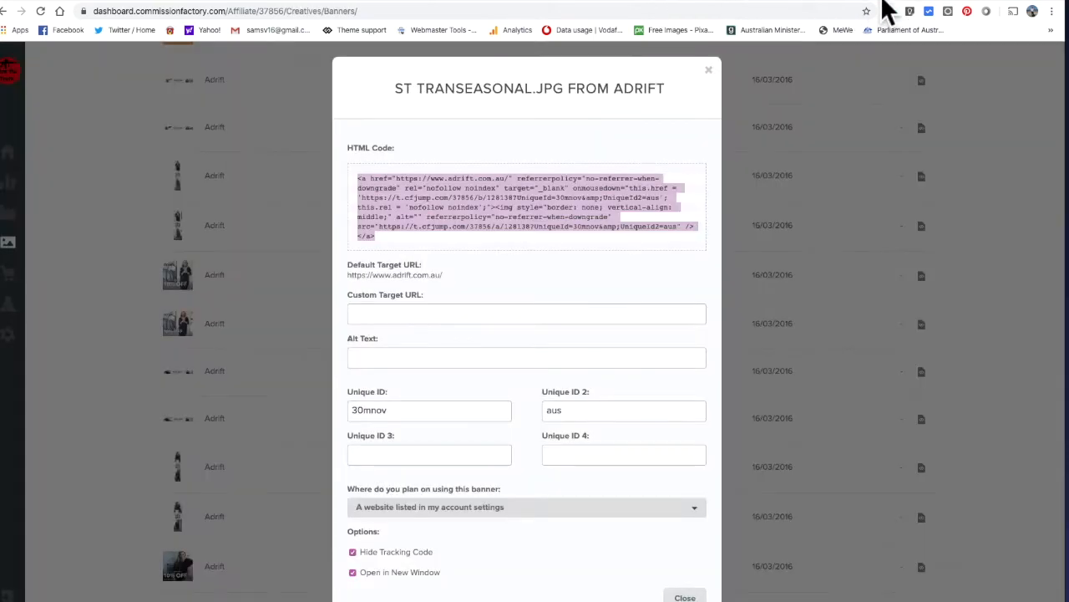
mouse_move(716, 88)
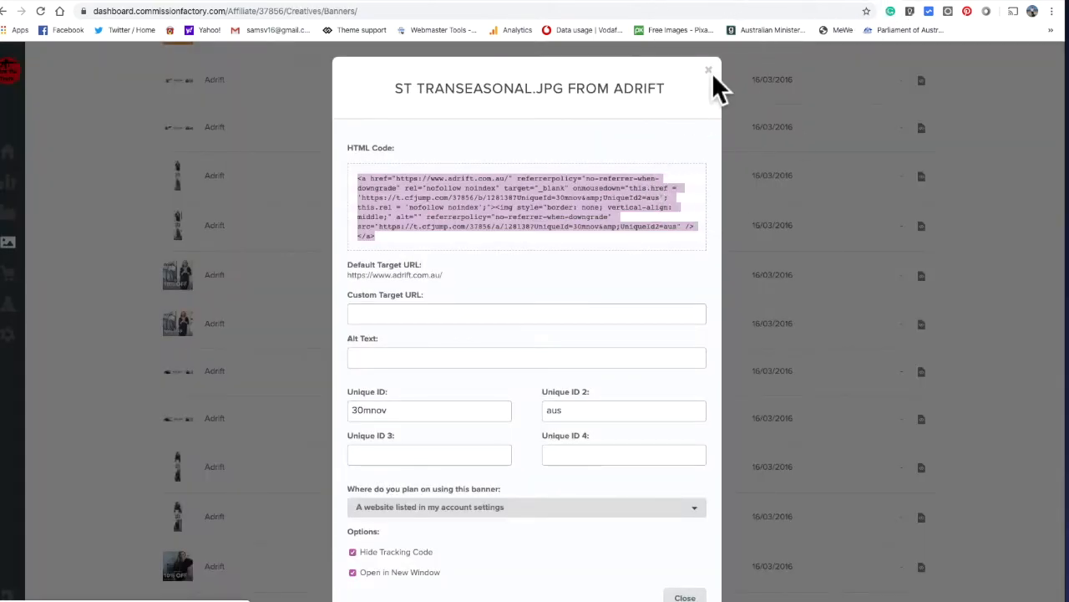
- Close the Adrift code window and scroll the banners list down to Amber Sceats creatives
left_click(708, 69)
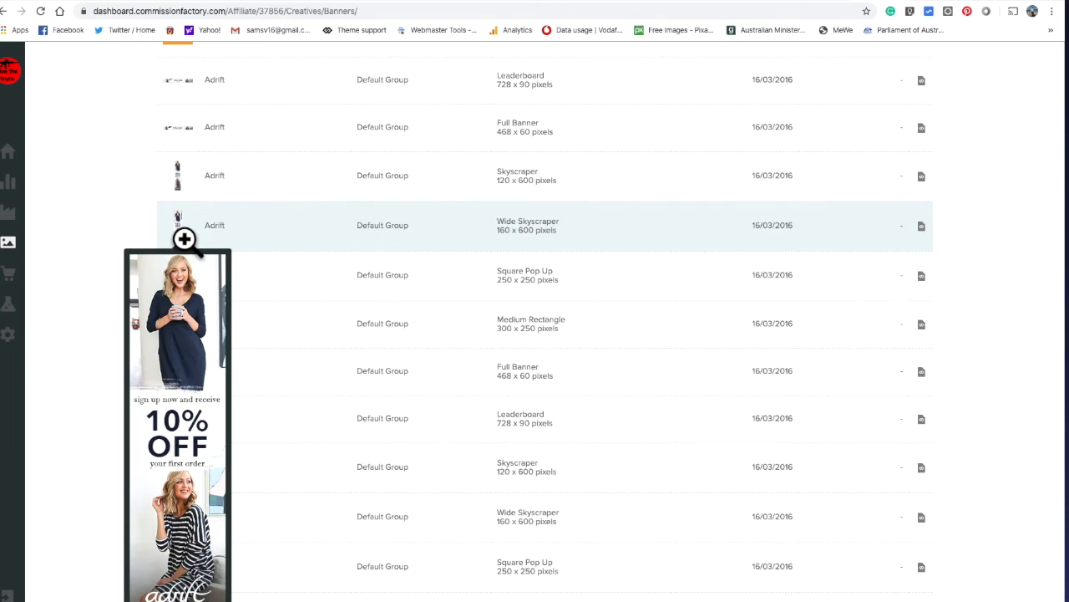
mouse_move(572, 339)
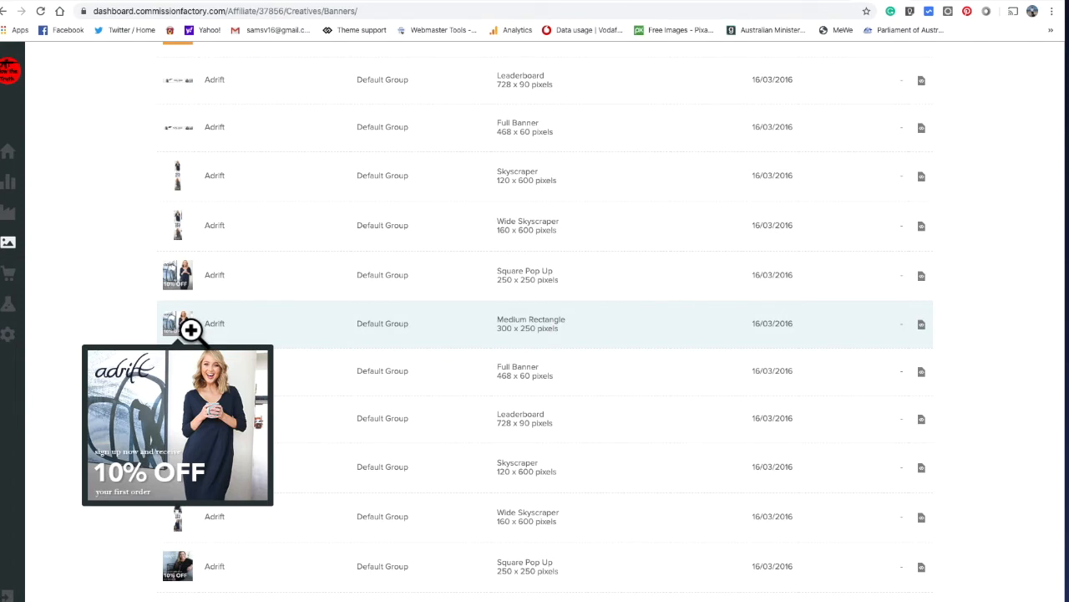
mouse_move(756, 347)
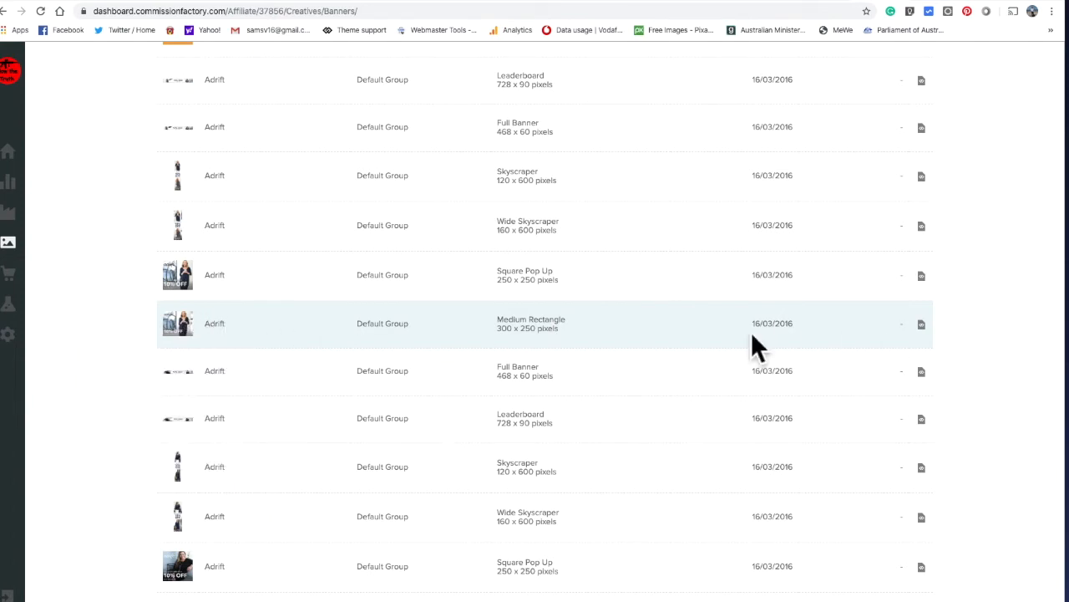
mouse_move(264, 347)
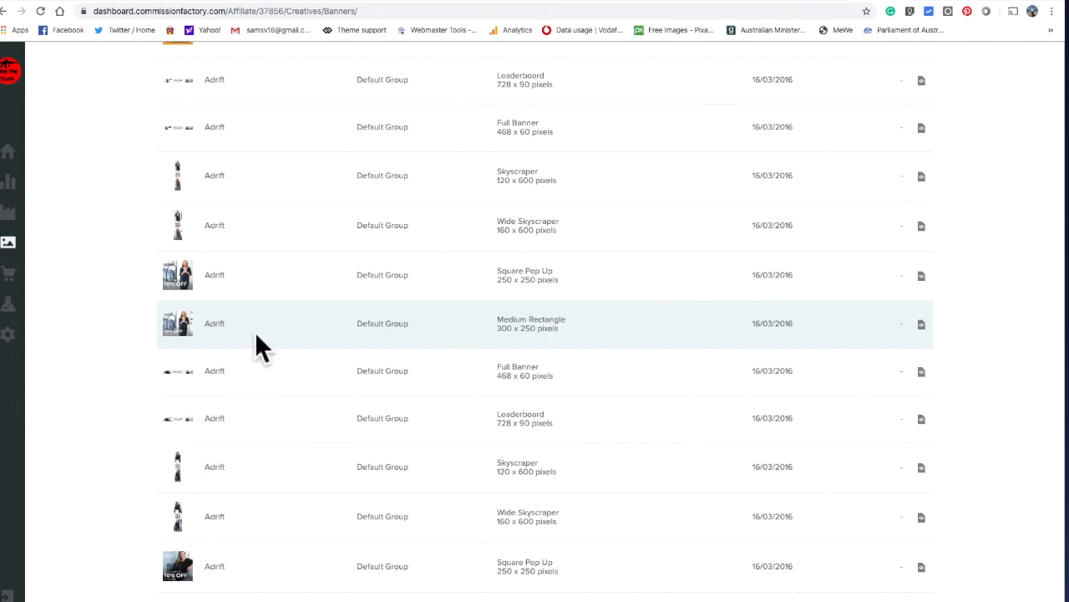
scroll("down", 3)
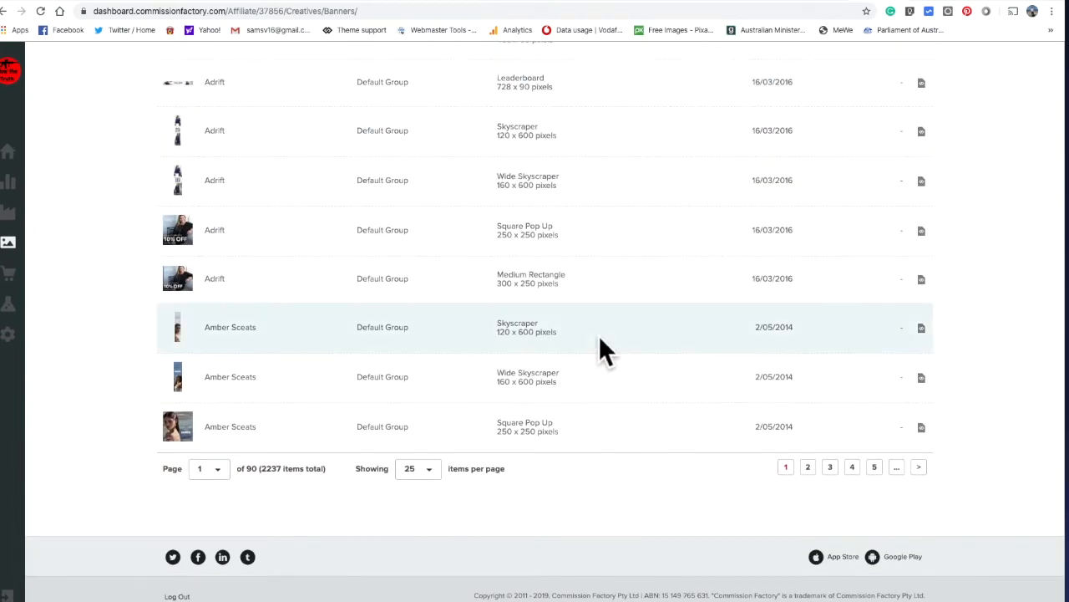
mouse_move(418, 410)
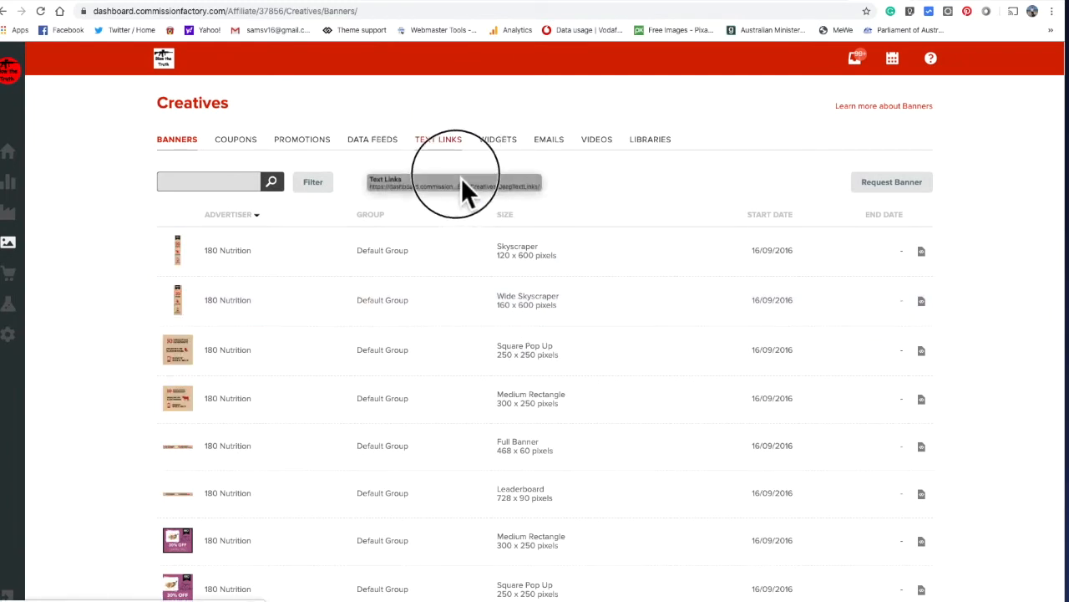
- Switch to the Libraries creatives tab and scroll through the 115 logo and banner collections
left_click(650, 139)
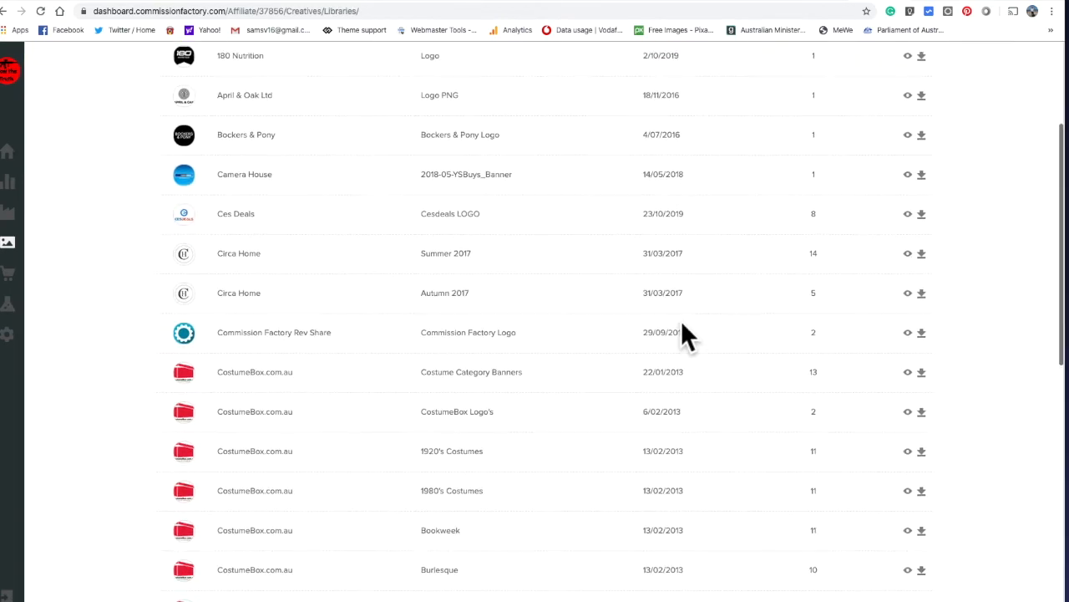
scroll("down", 3)
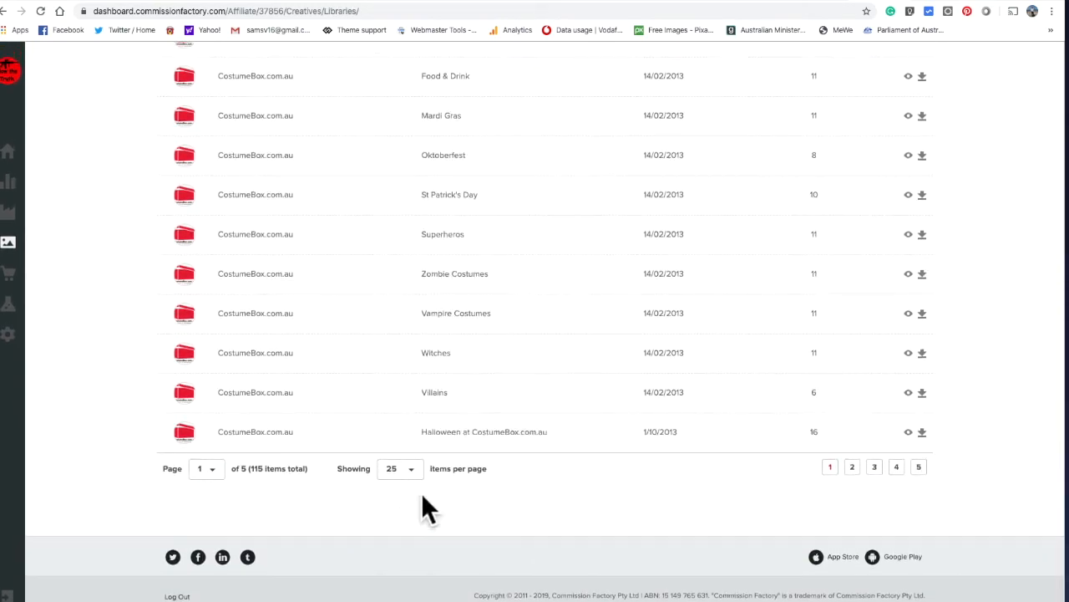
left_click(399, 467)
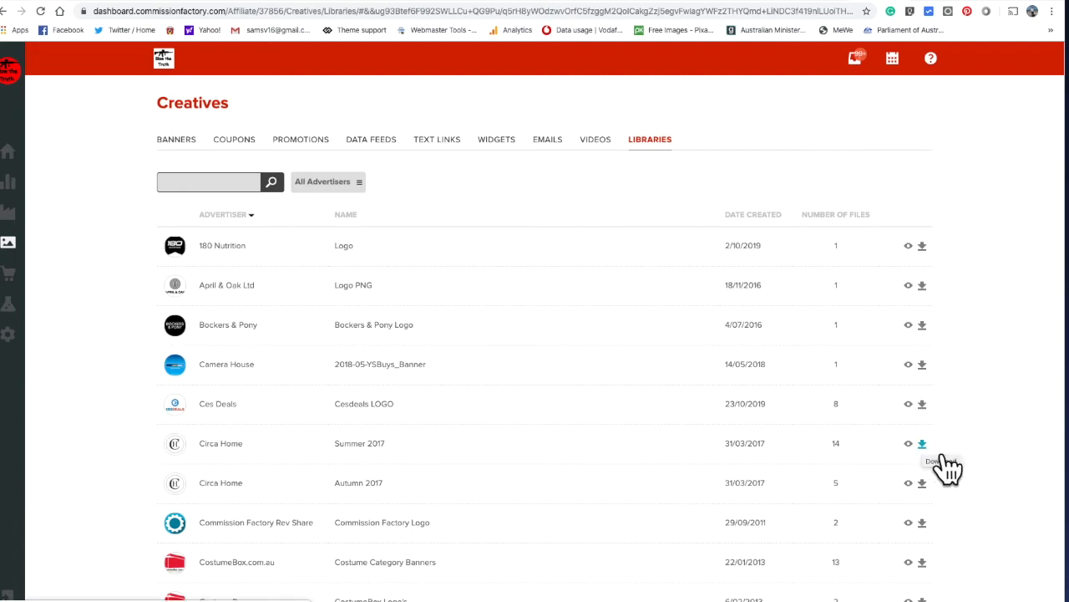
scroll("down", 3)
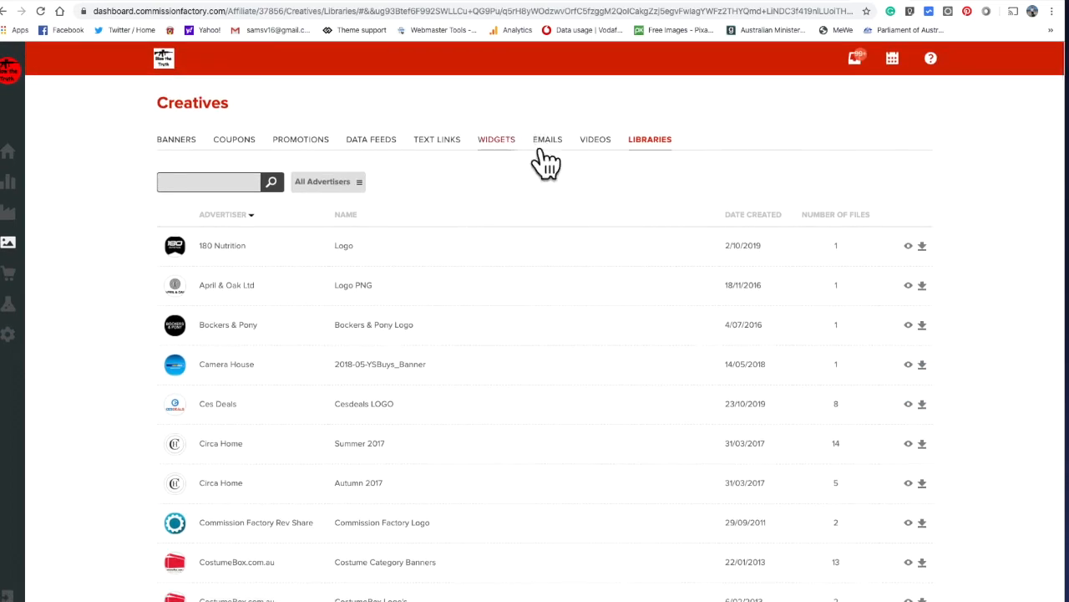
- Switch to the Videos creatives tab and scroll through the 65 advertiser promo videos
left_click(595, 139)
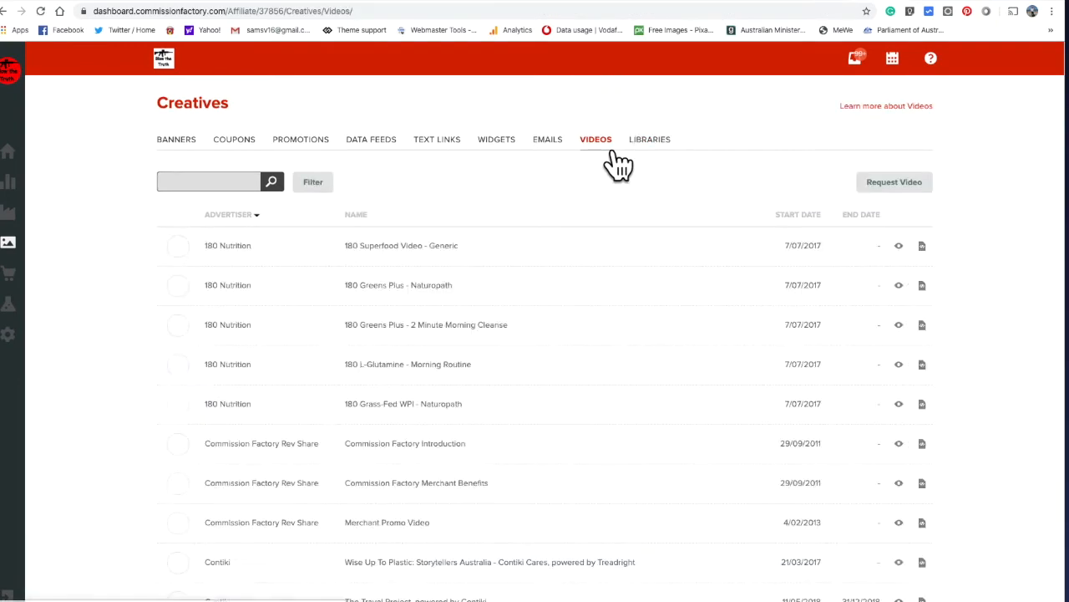
scroll("down", 3)
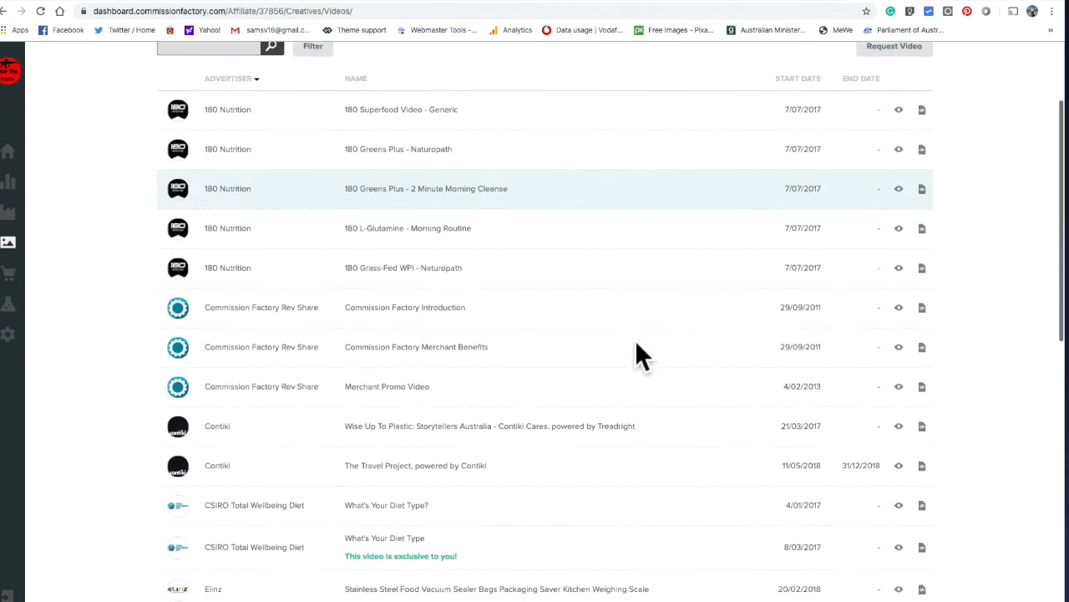
scroll("down", 3)
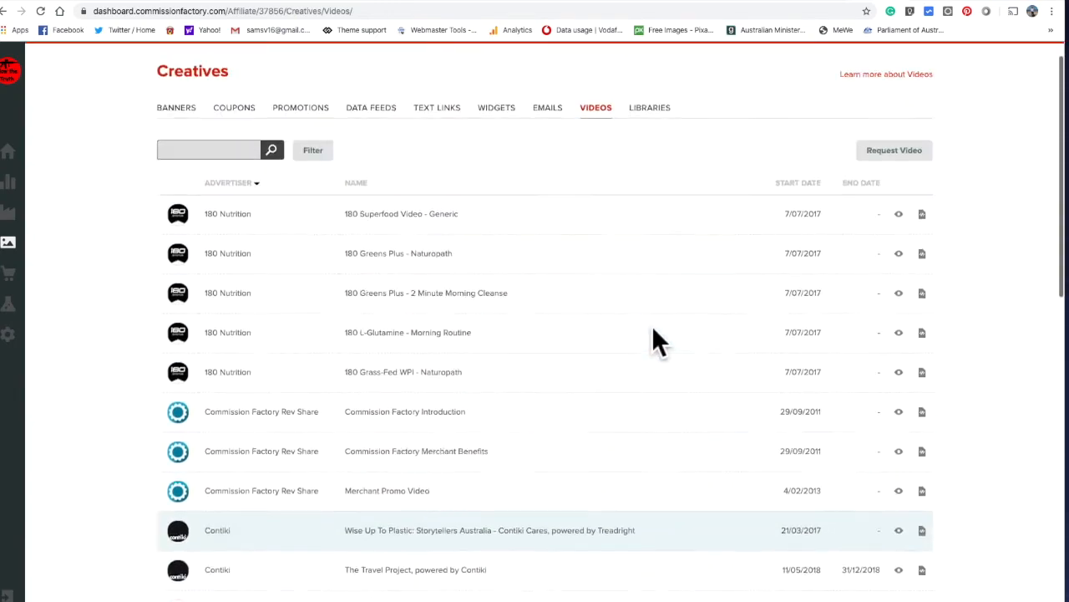
scroll("down", 3)
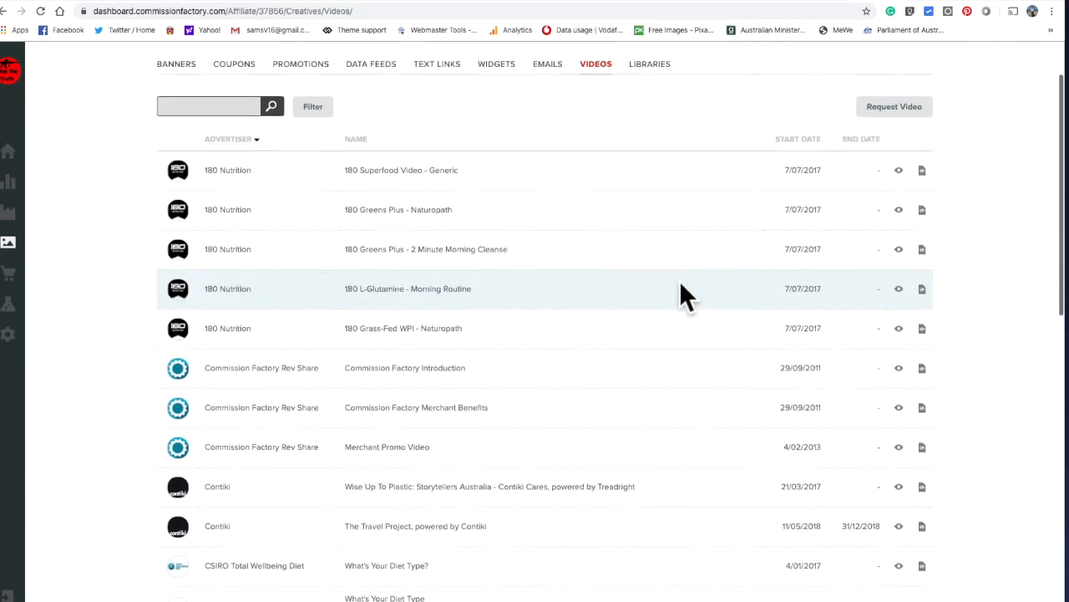
scroll("down", 3)
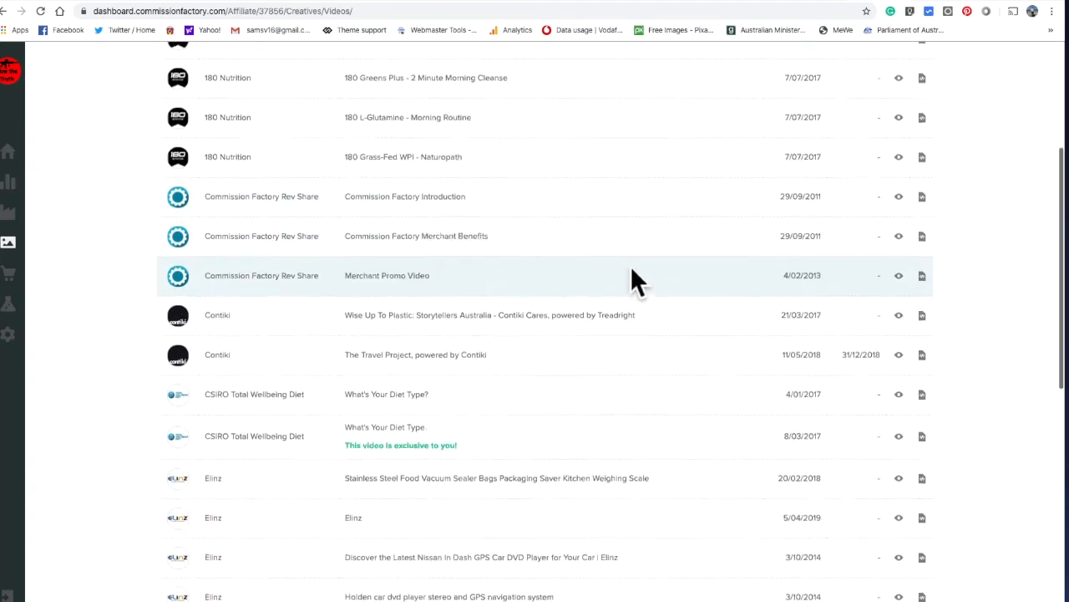
scroll("down", 3)
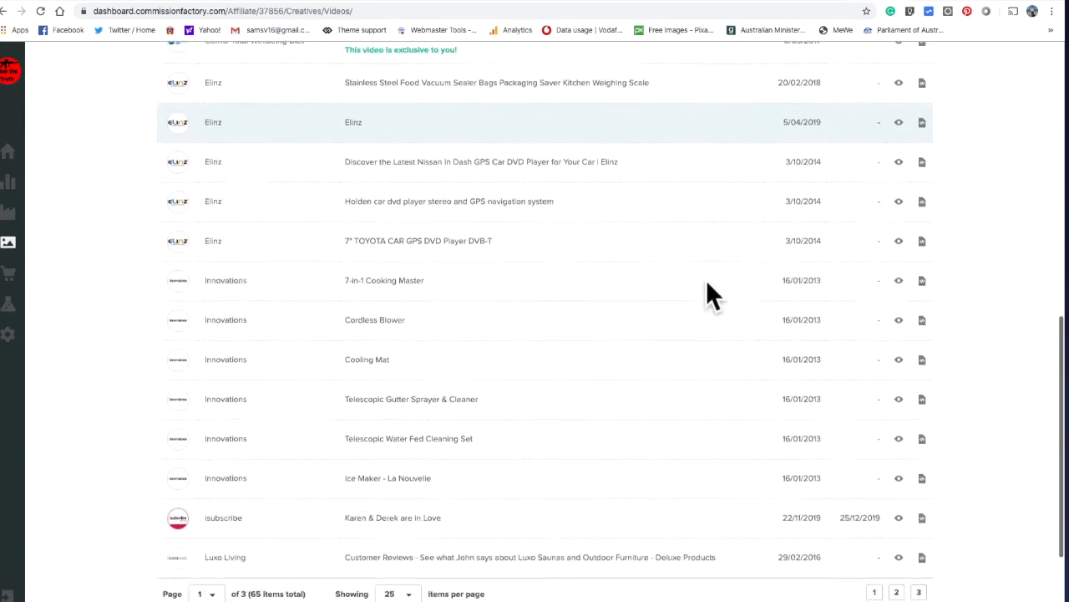
scroll("up", 3)
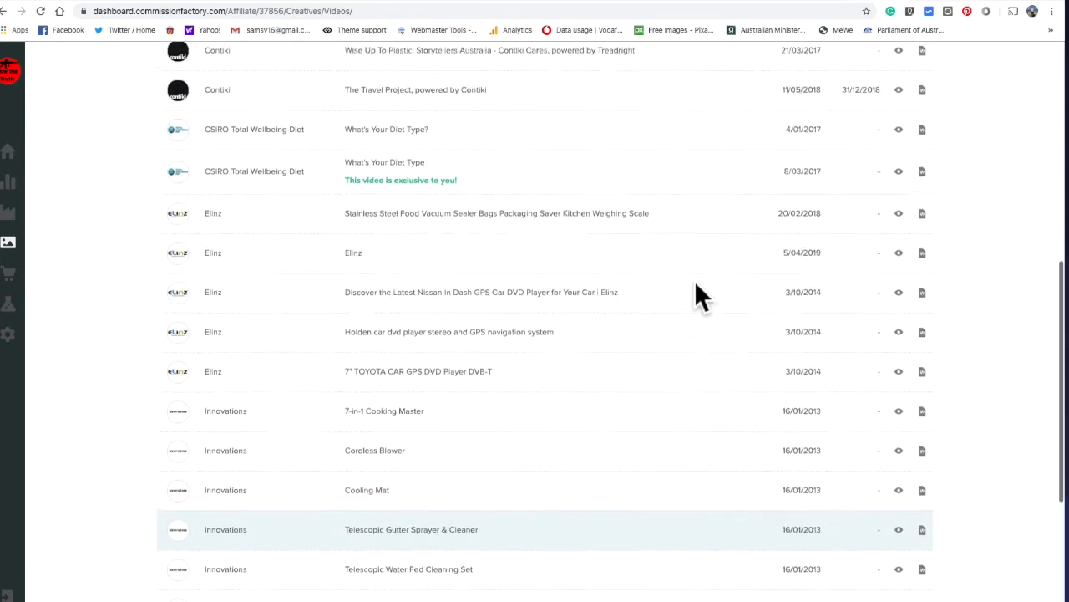
scroll("up", 3)
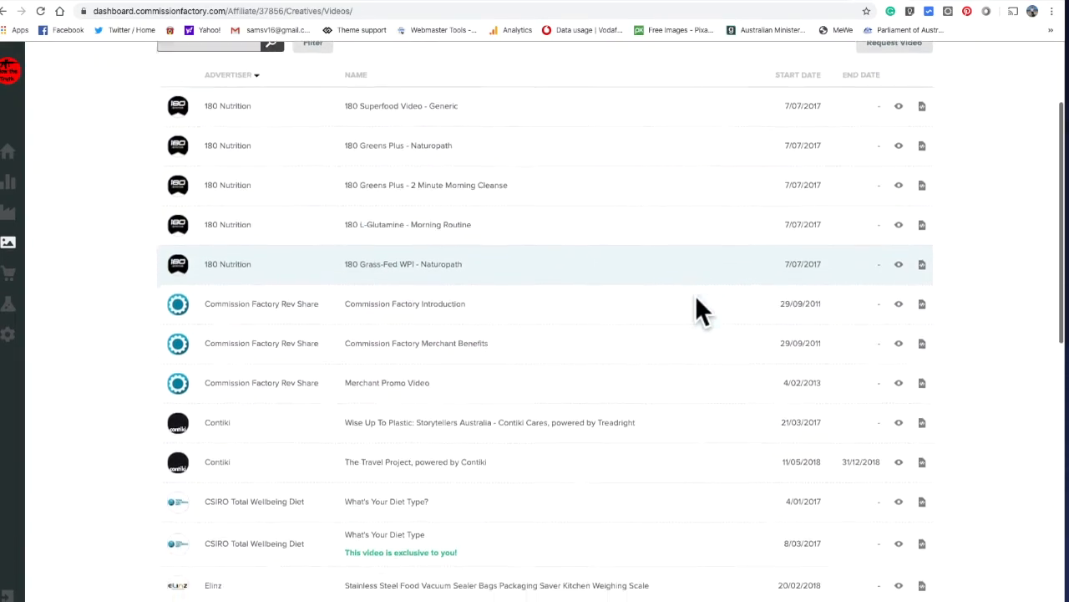
scroll("down", 3)
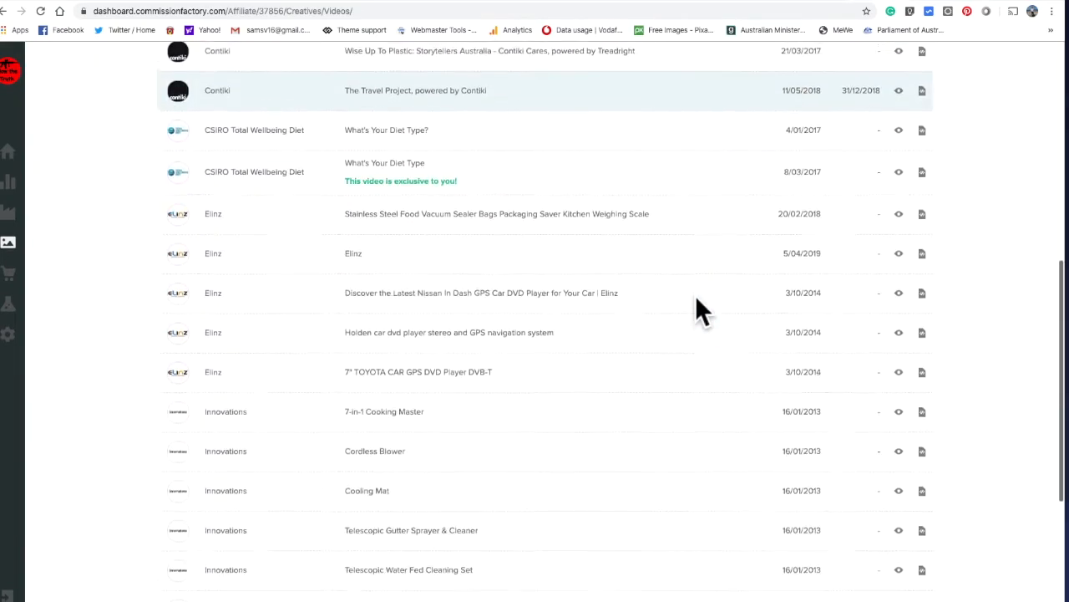
scroll("down", 3)
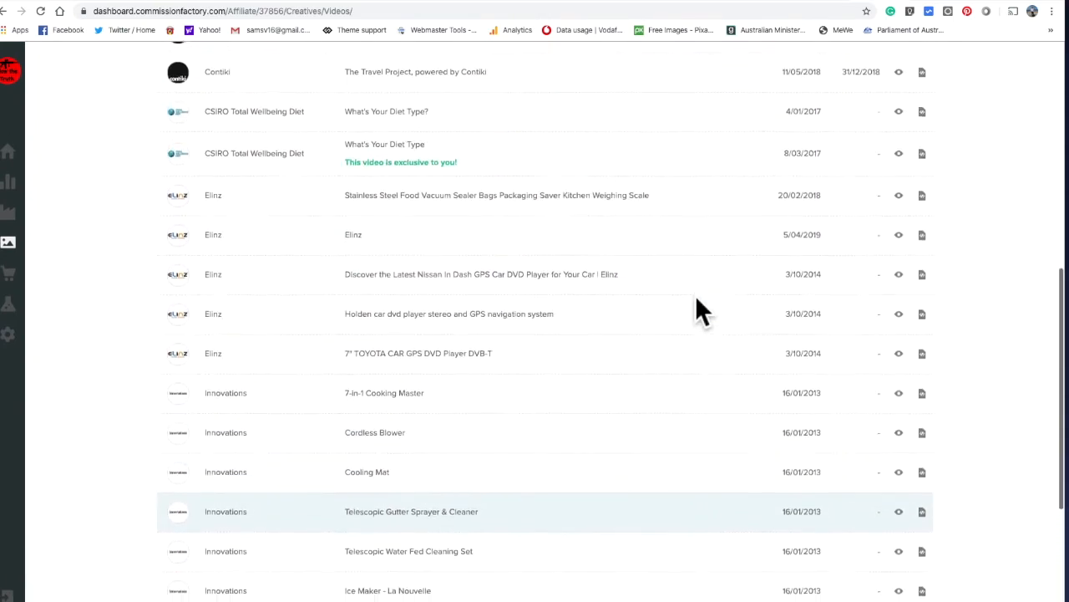
scroll("down", 3)
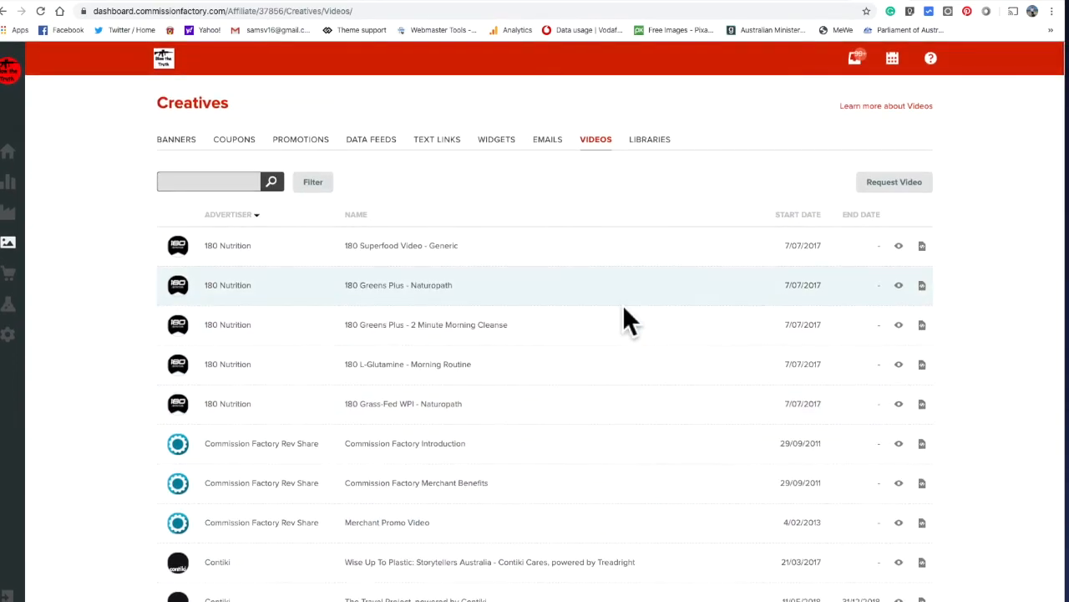
mouse_move(564, 180)
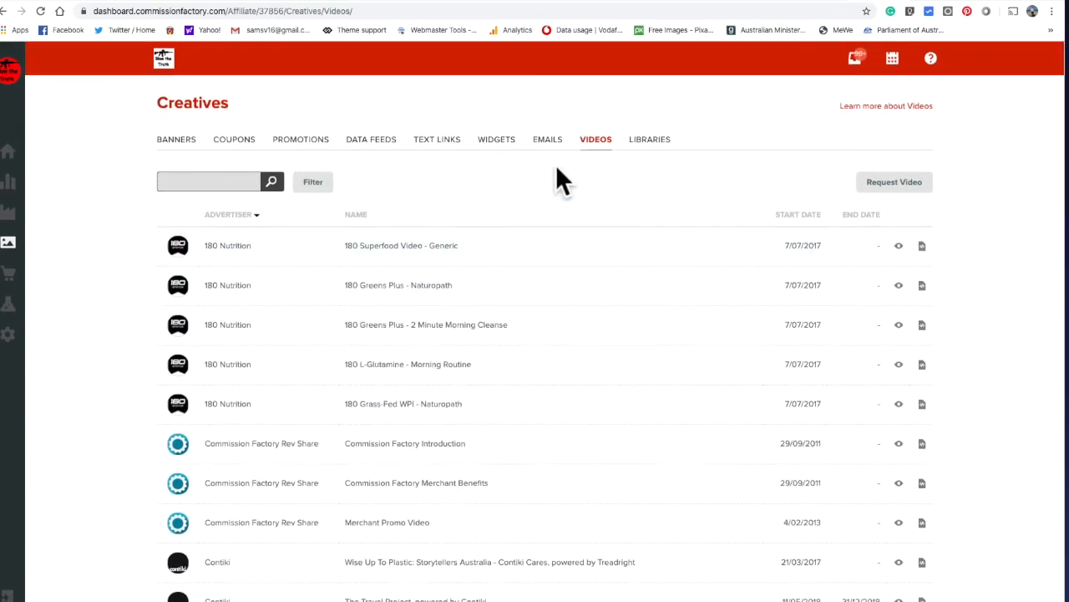
mouse_move(547, 139)
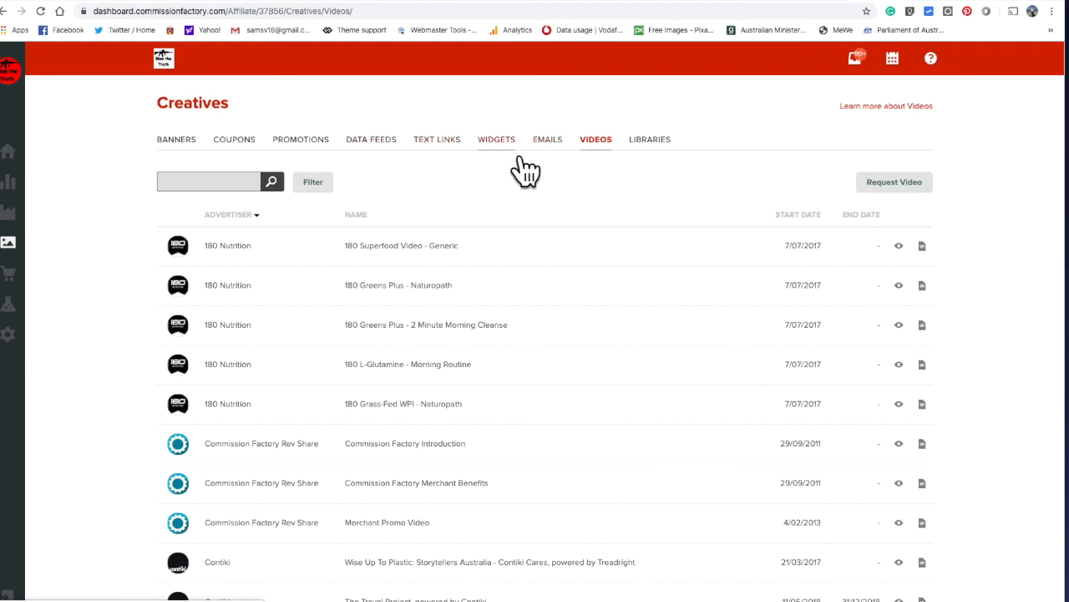
left_click(497, 138)
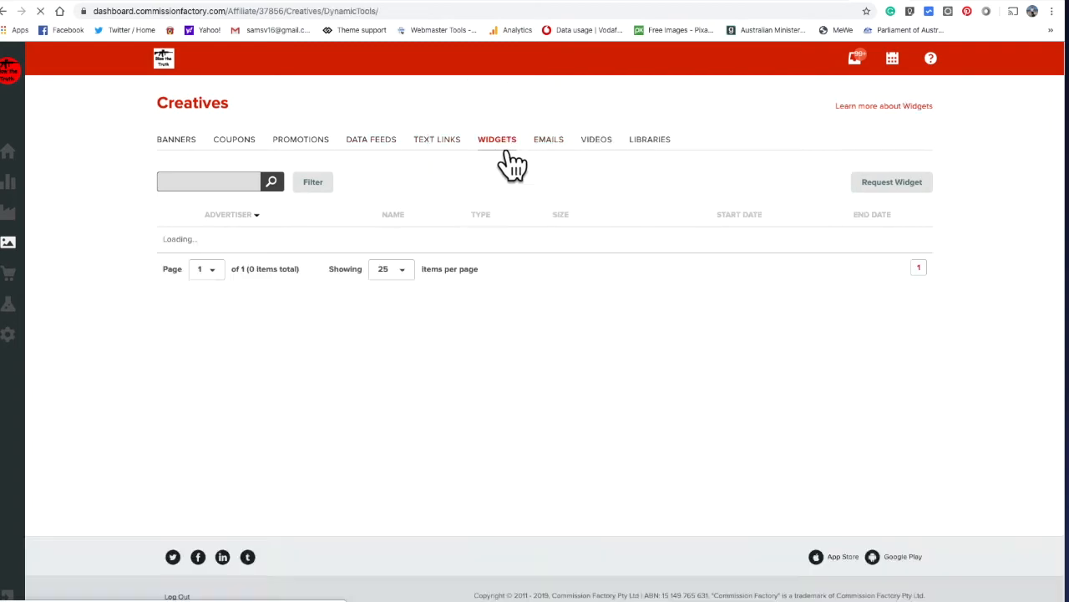
left_click(497, 139)
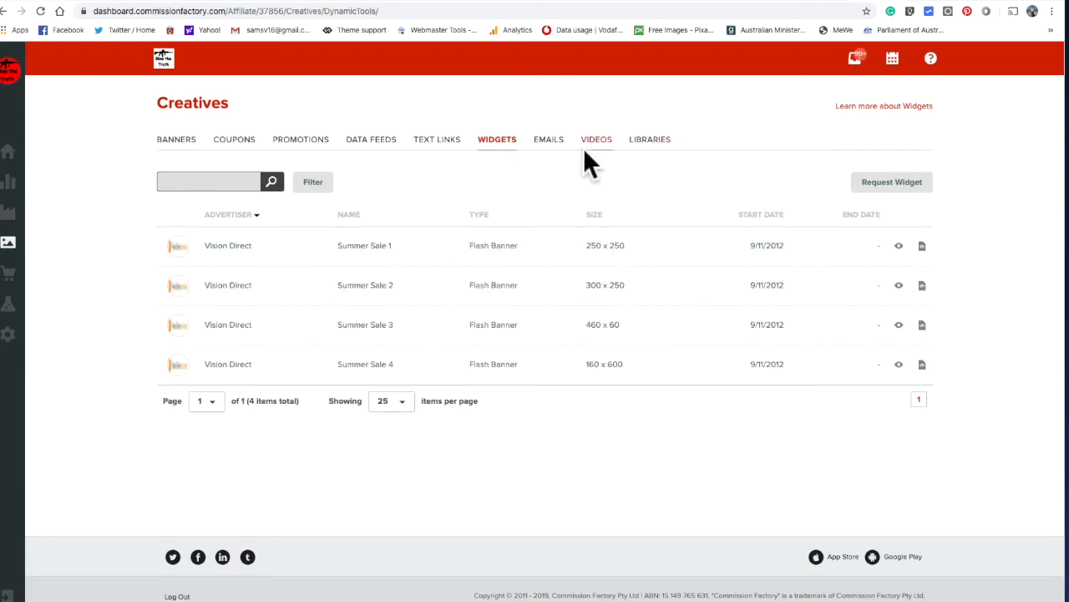
left_click(596, 139)
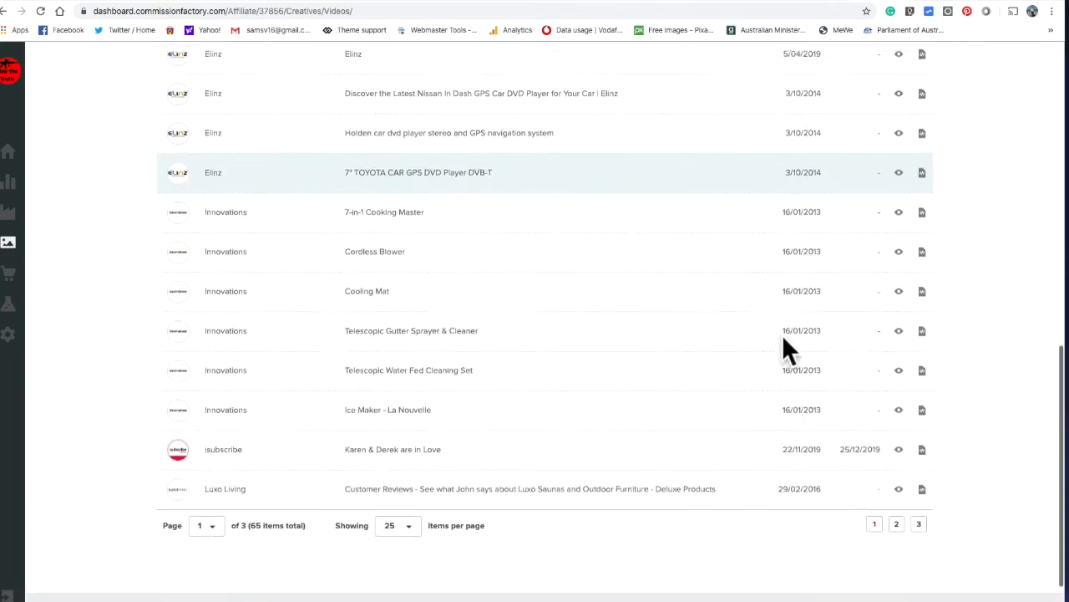
scroll("down", 3)
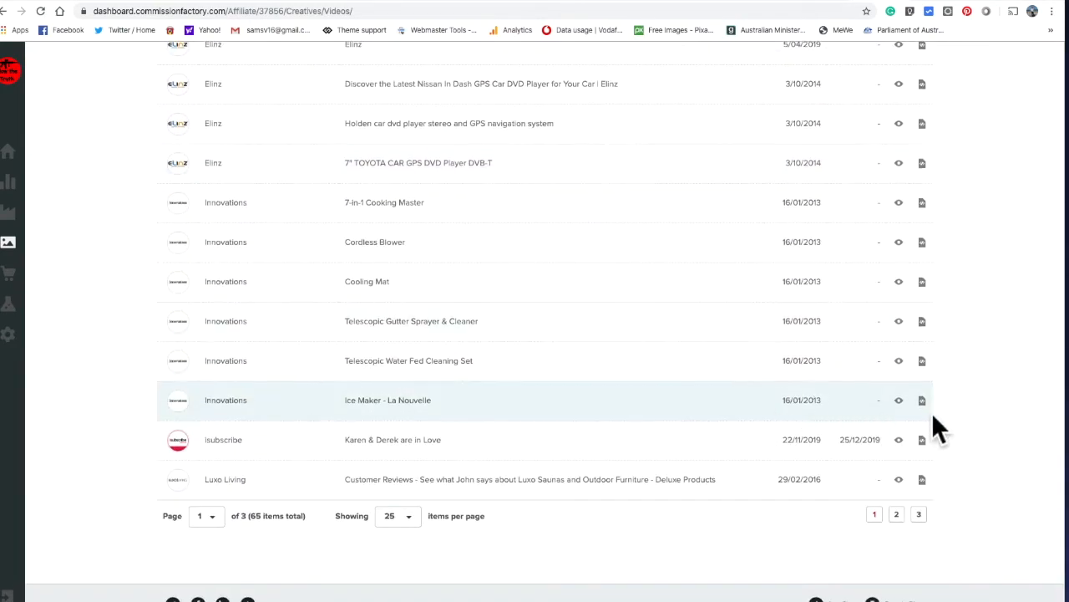
- View the Ice Maker - La Nouvelle embed code, then preview Karen & Derek are in Love
left_click(898, 399)
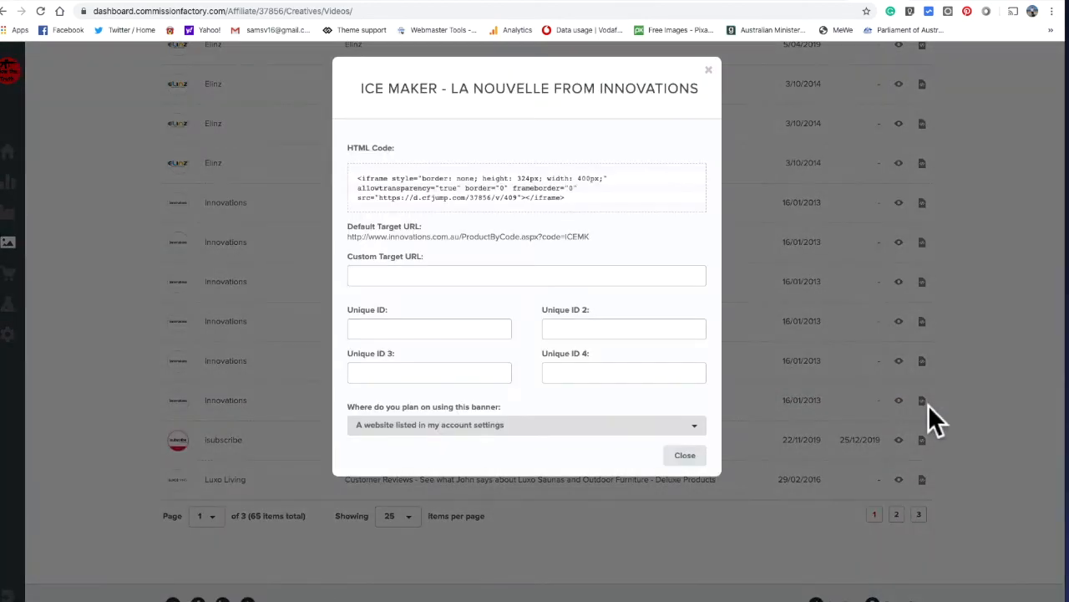
left_click(685, 455)
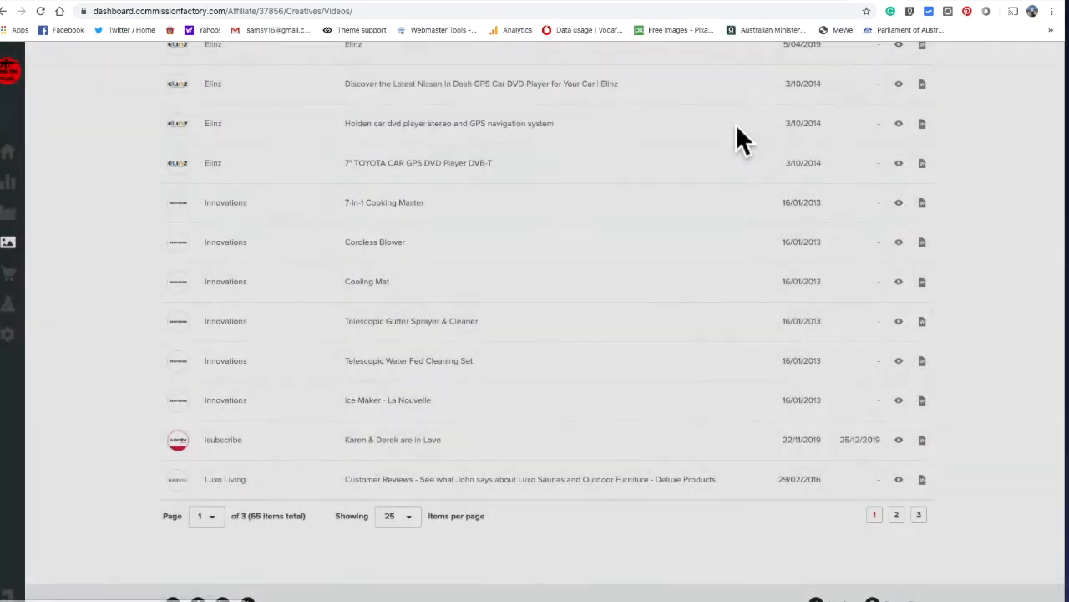
left_click(899, 440)
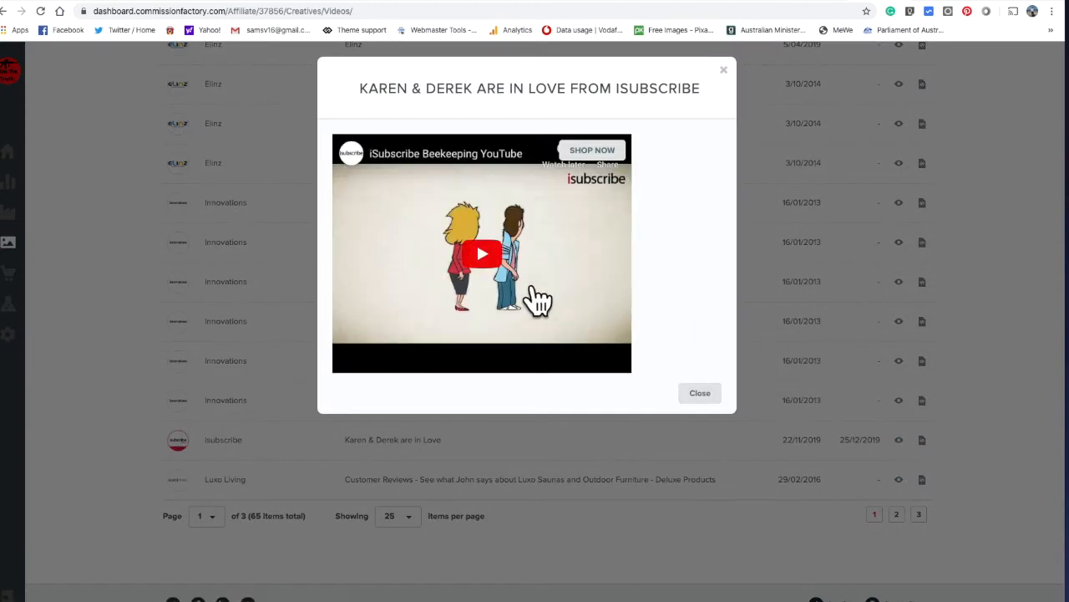
left_click(482, 253)
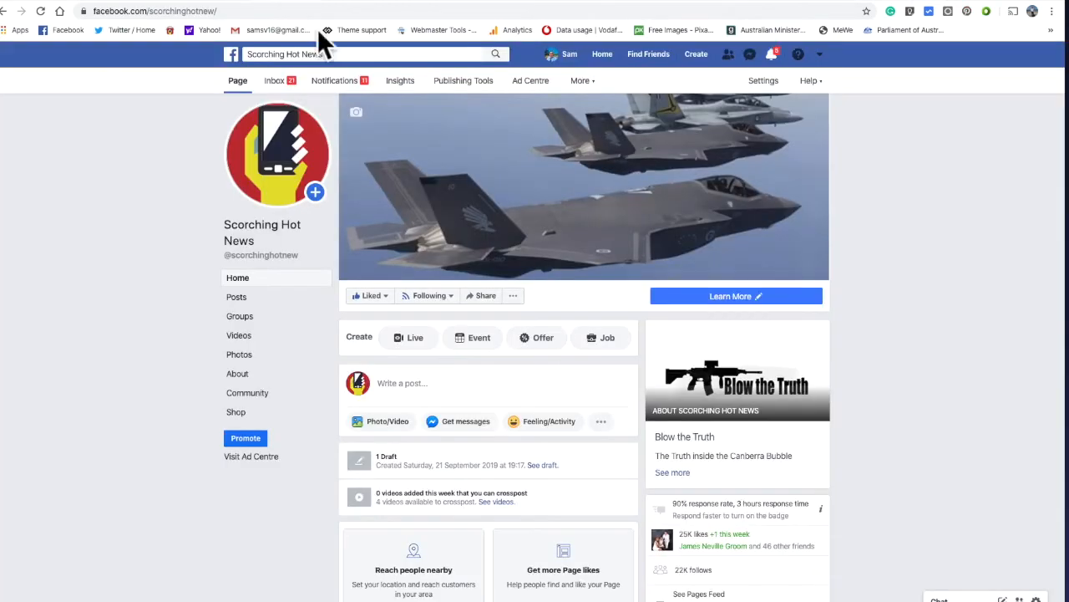
- From the News Feed shortcuts, go to the Buy and Sell Marketplace International group
left_click(232, 54)
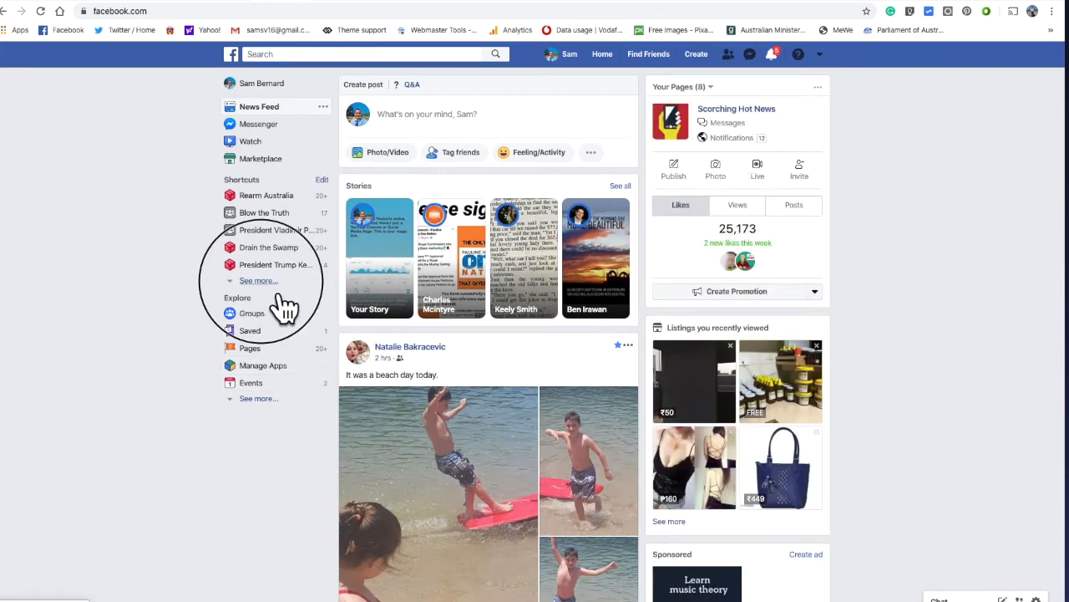
left_click(258, 279)
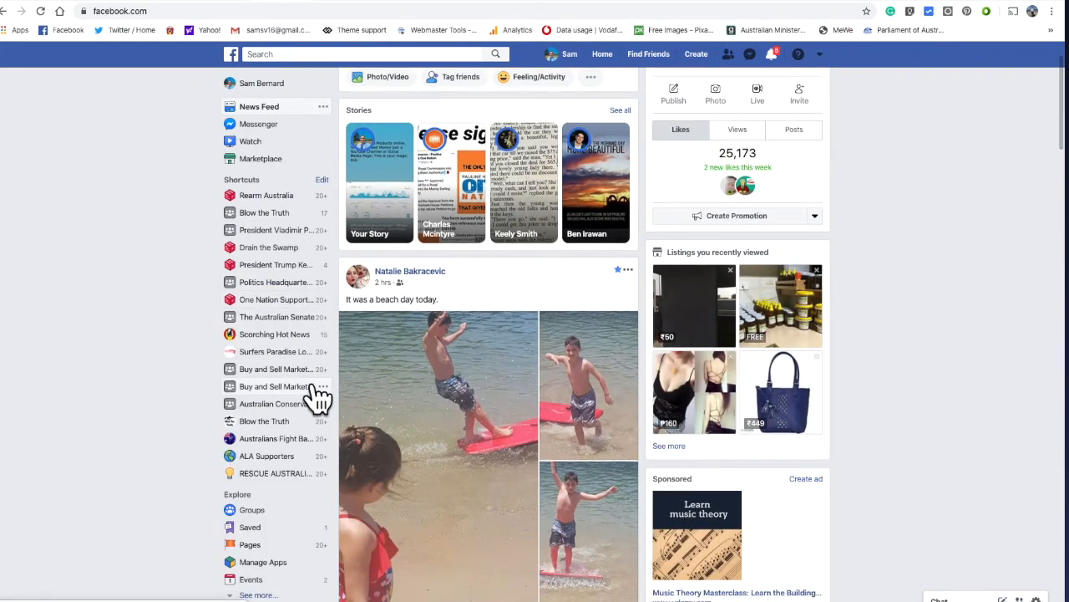
left_click(275, 386)
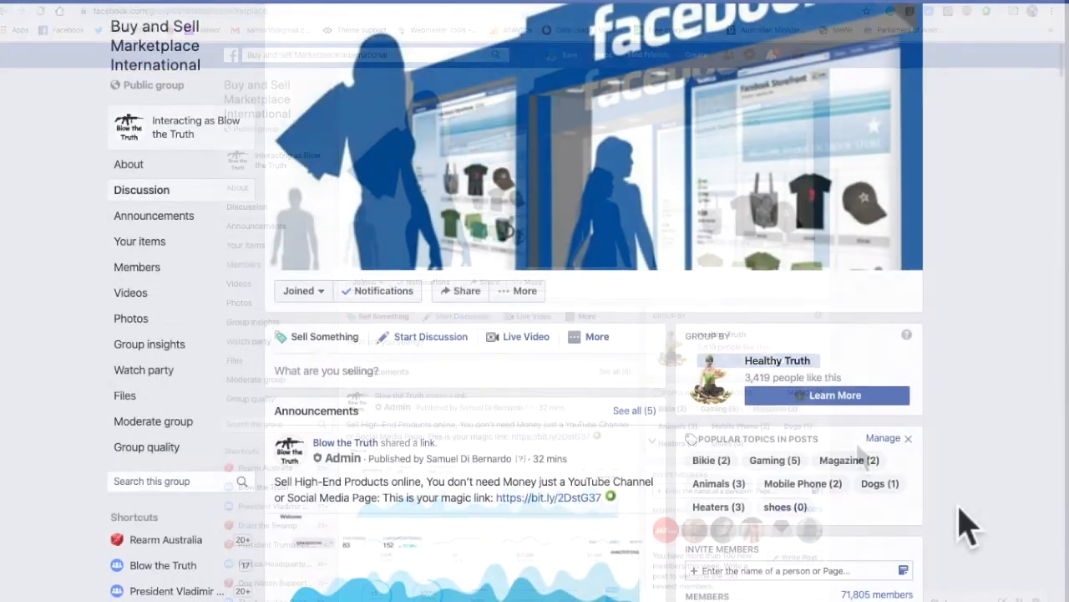
- Scroll through the group page to read the pinned bit.ly link announcement
scroll("down", 3)
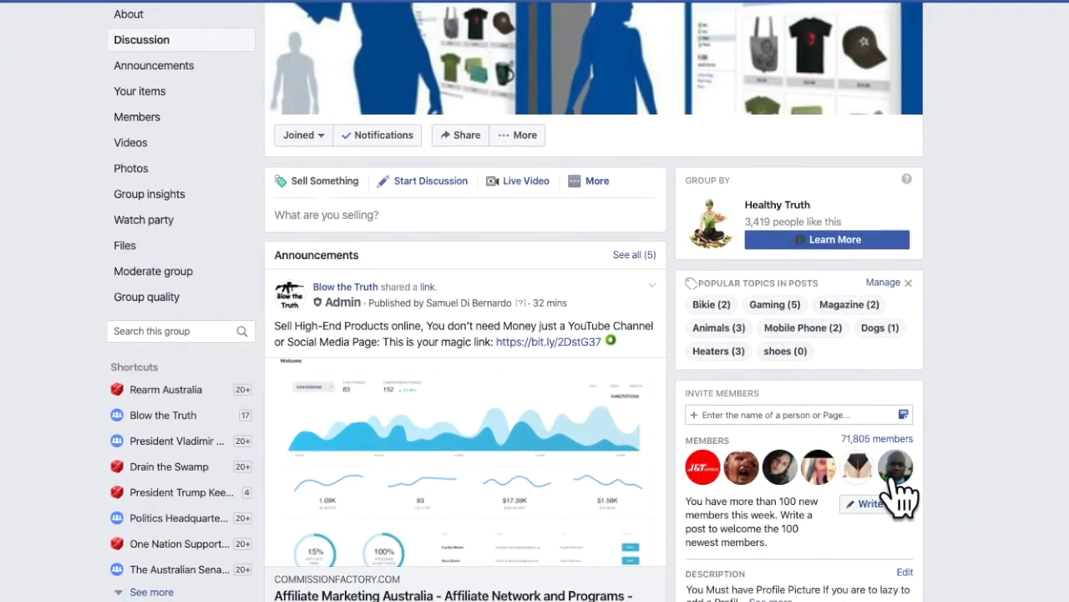
scroll("down", 3)
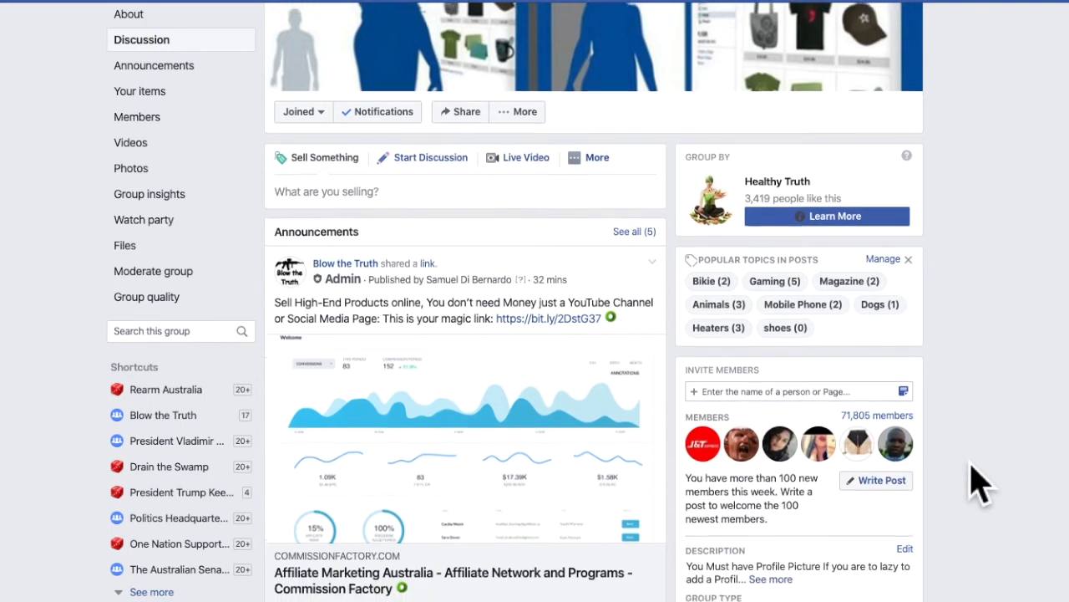
scroll("down", 3)
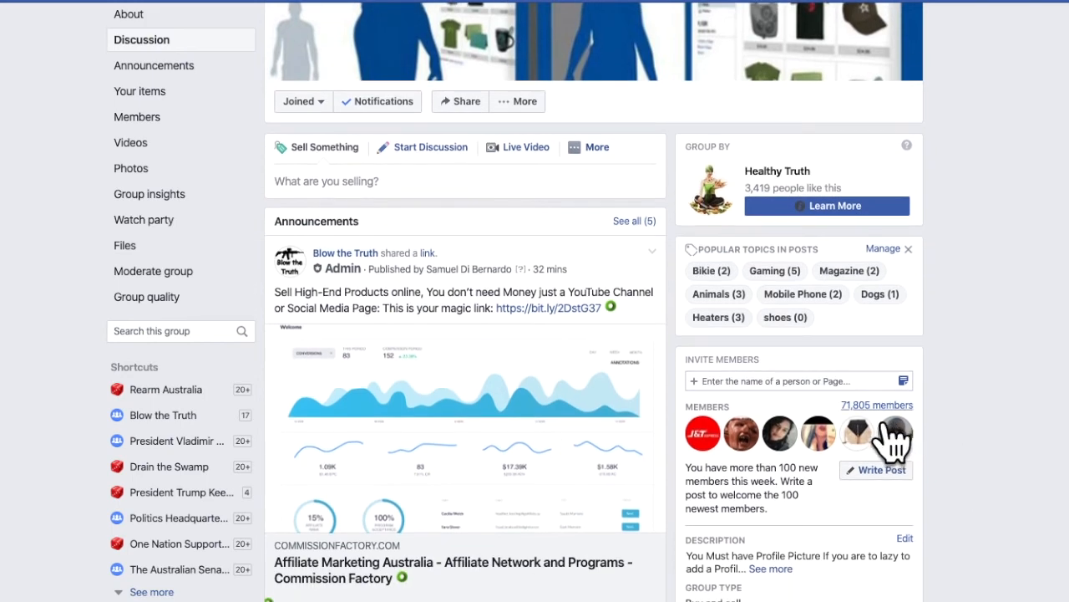
scroll("down", 3)
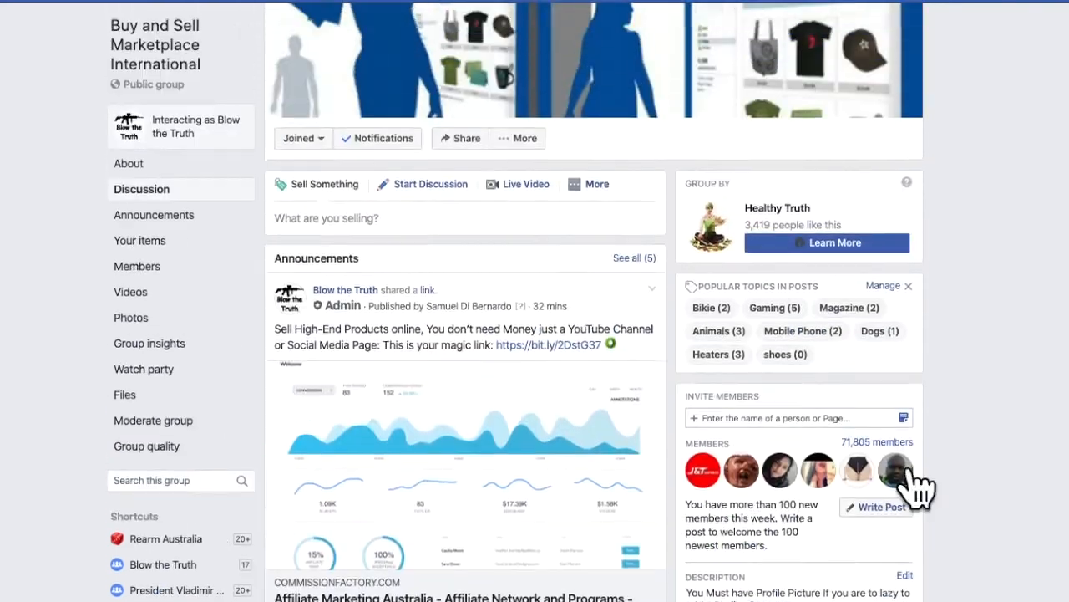
scroll("down", 3)
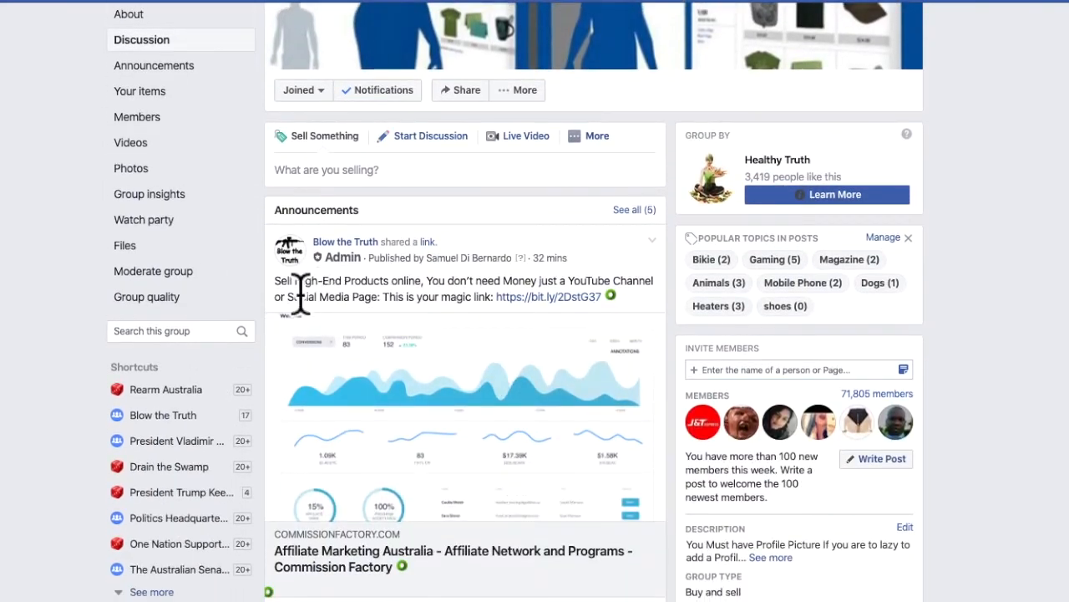
mouse_move(382, 301)
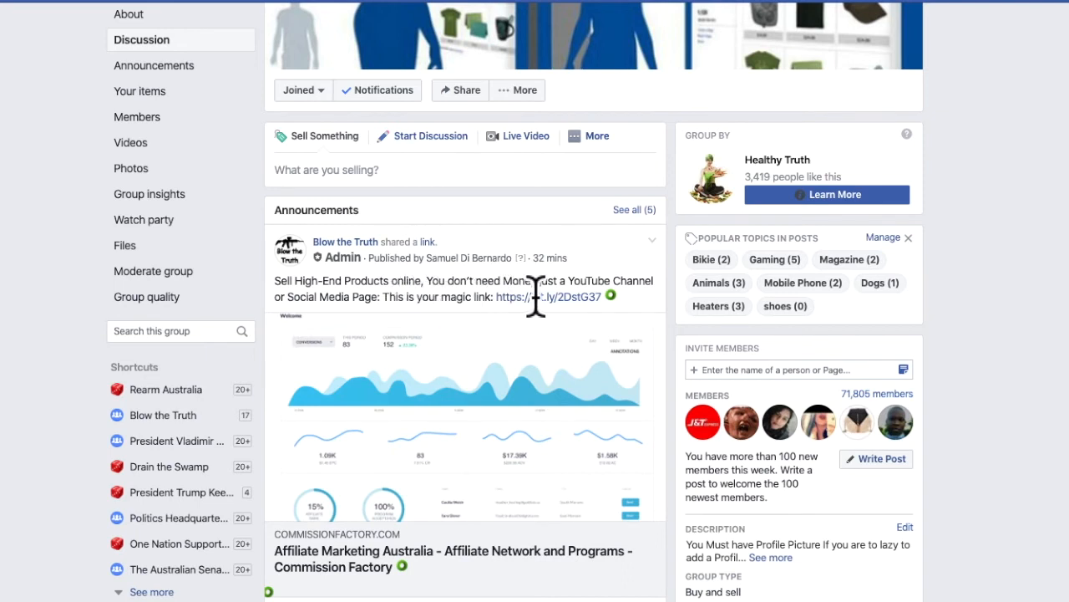
mouse_move(416, 317)
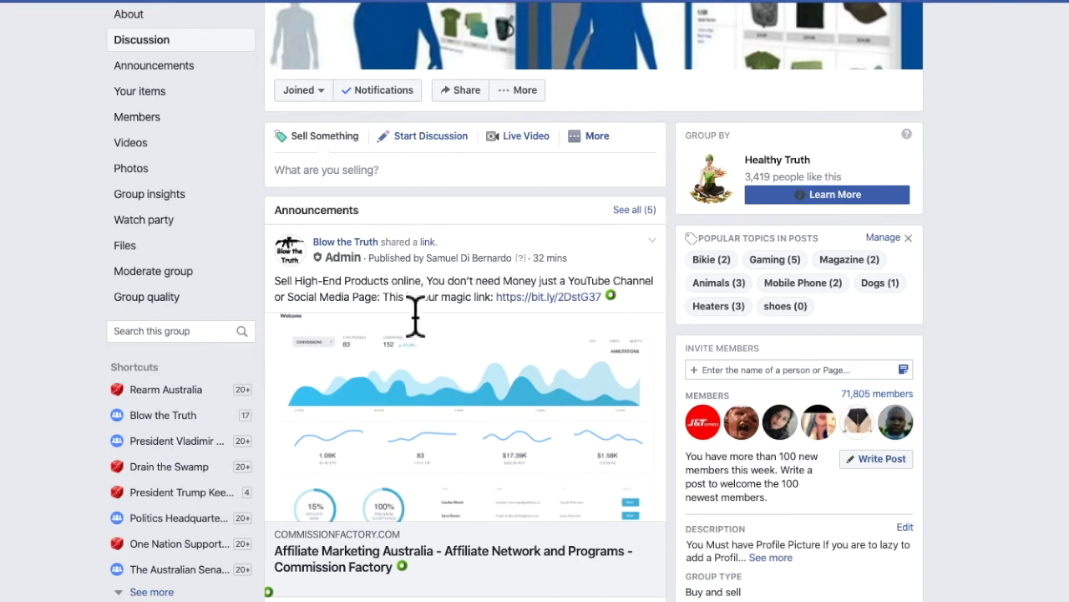
mouse_move(441, 322)
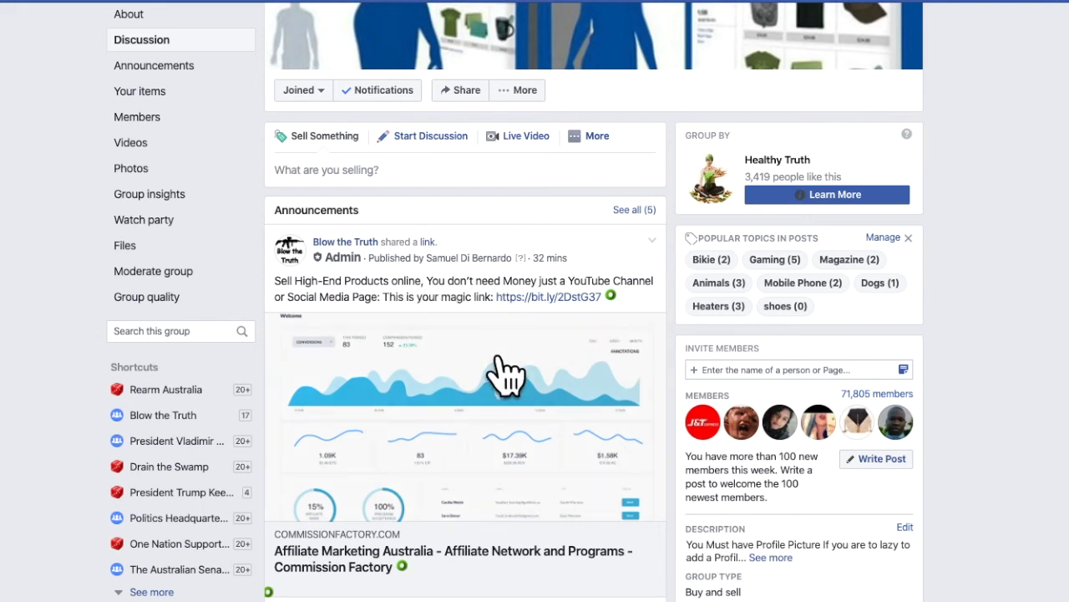
scroll("down", 3)
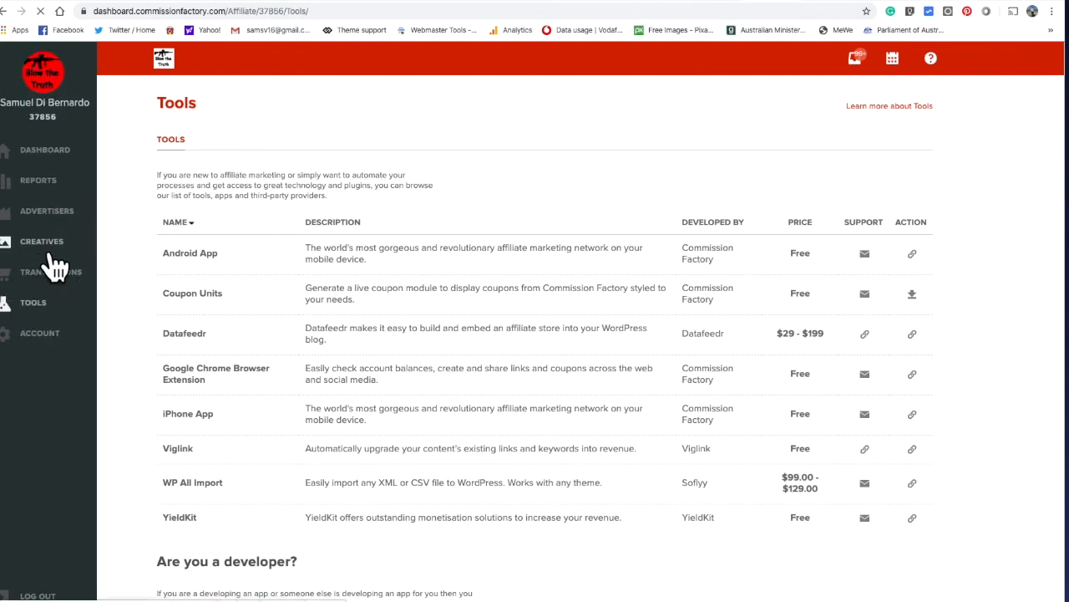
- In Creatives > Text Links, choose Artist Guitars (NZ) as the advertiser
left_click(42, 241)
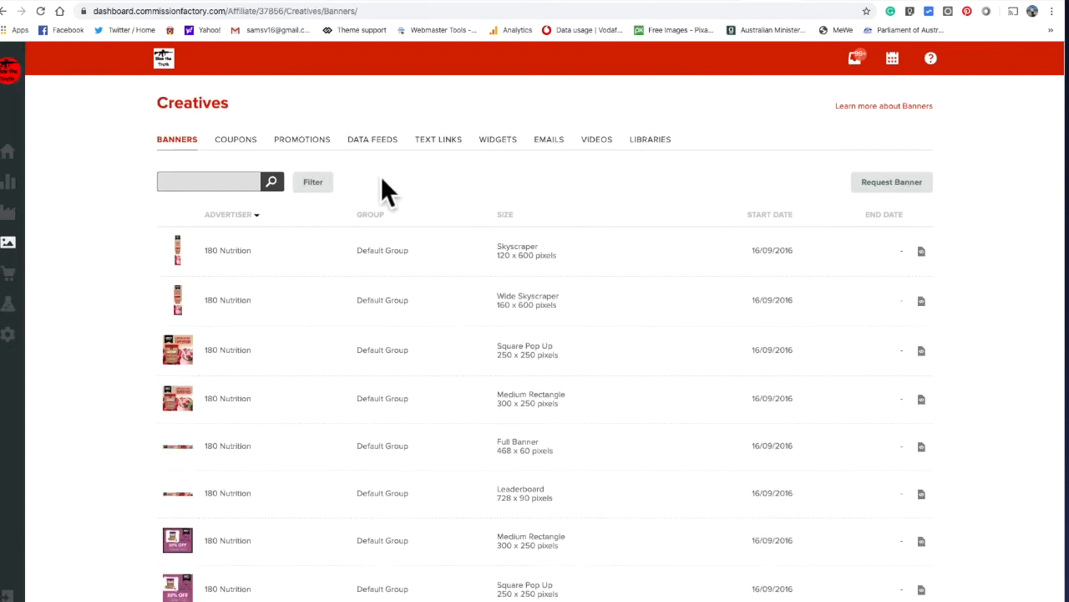
left_click(438, 139)
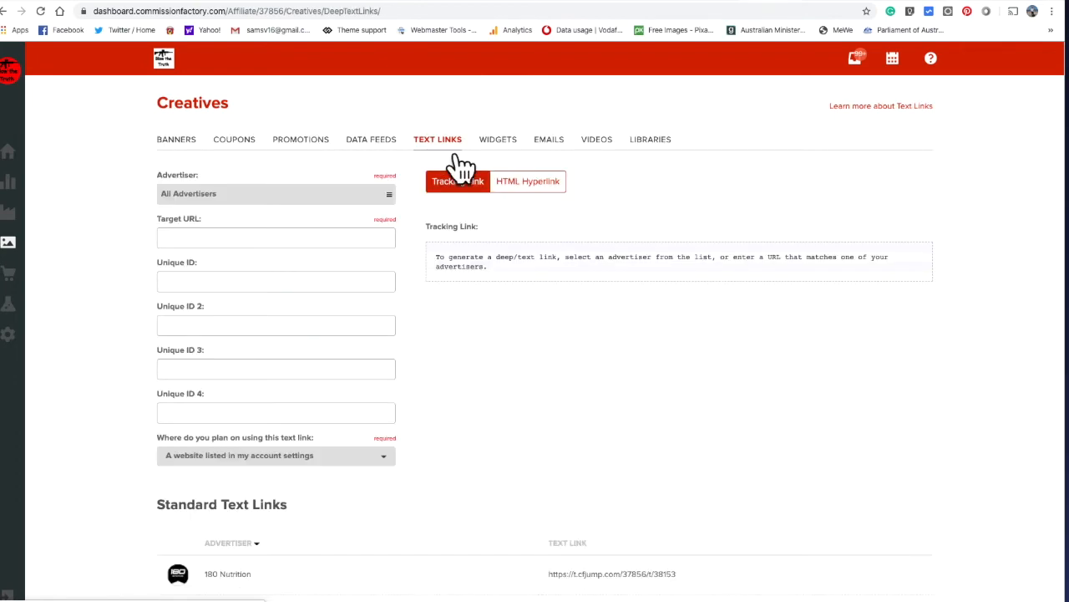
scroll("down", 3)
type("a")
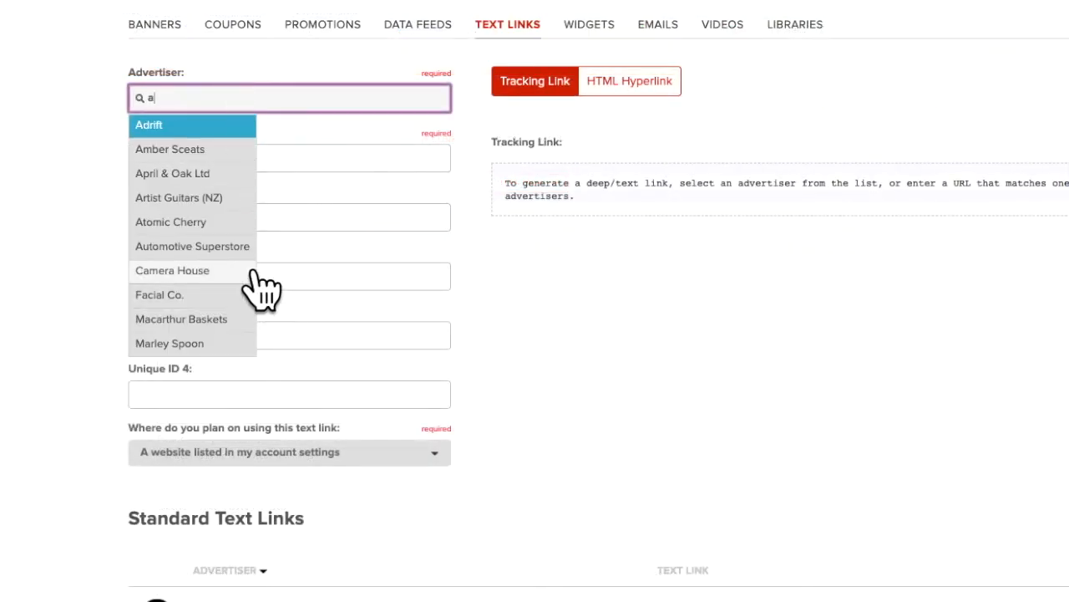
left_click(179, 197)
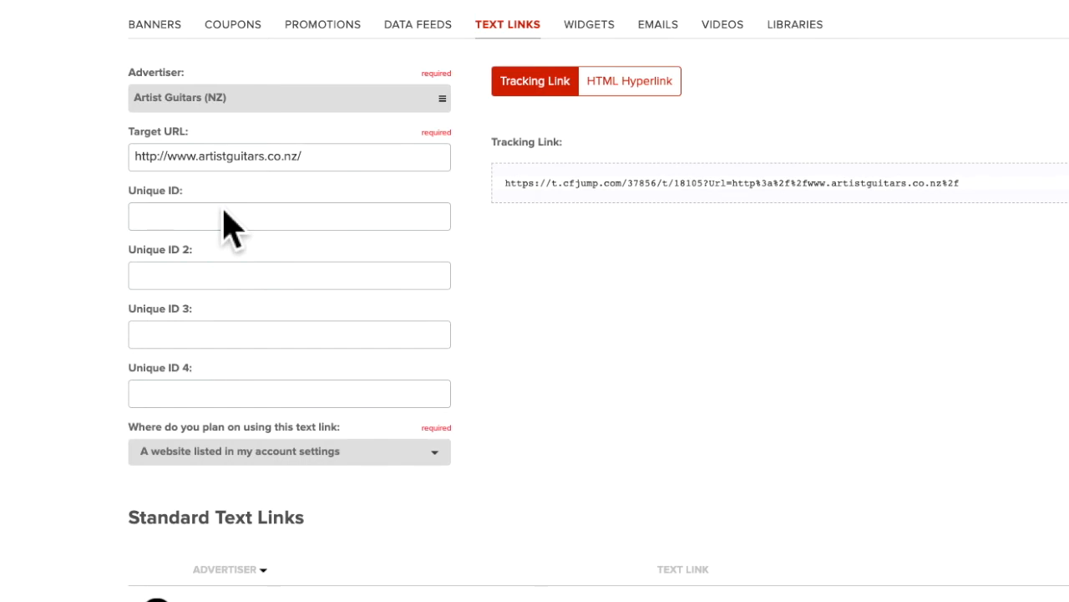
mouse_move(497, 254)
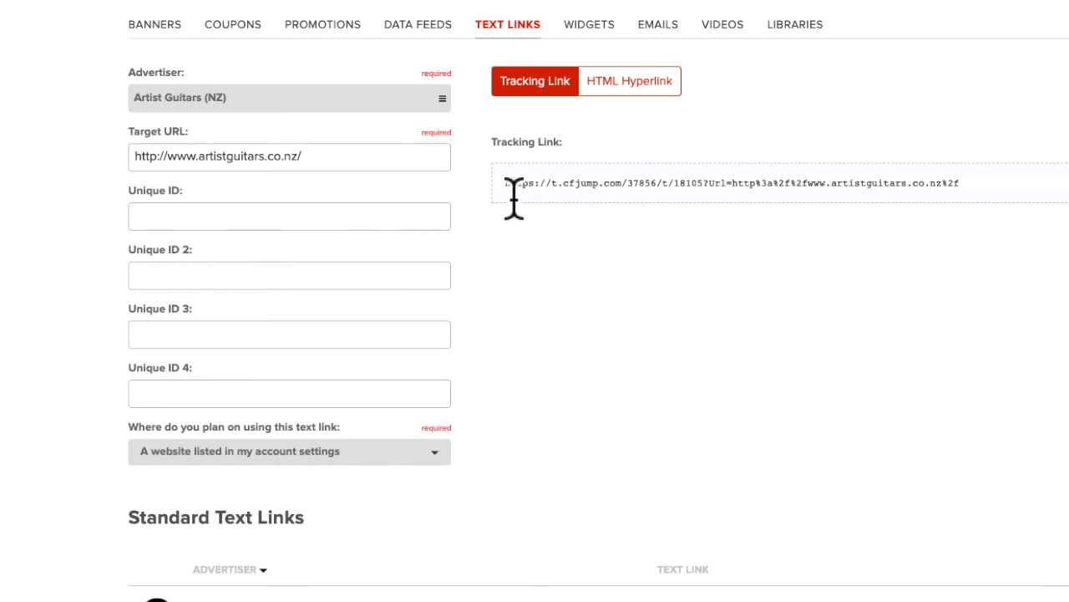
- Set link usage to social media page and traffic source to Facebook: Aussietrek
left_click(289, 450)
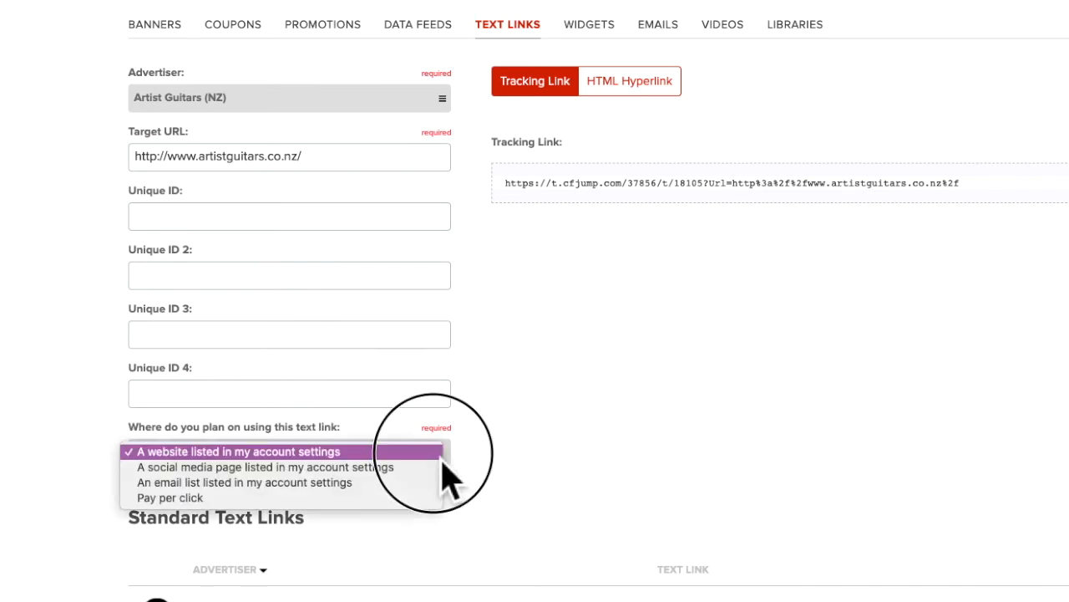
left_click(264, 466)
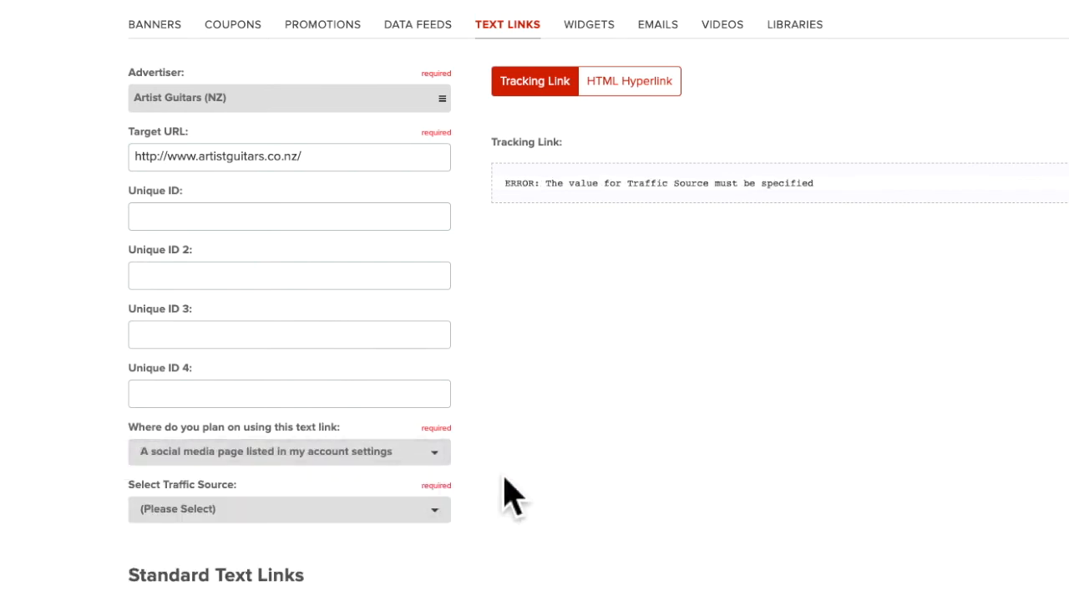
scroll("down", 3)
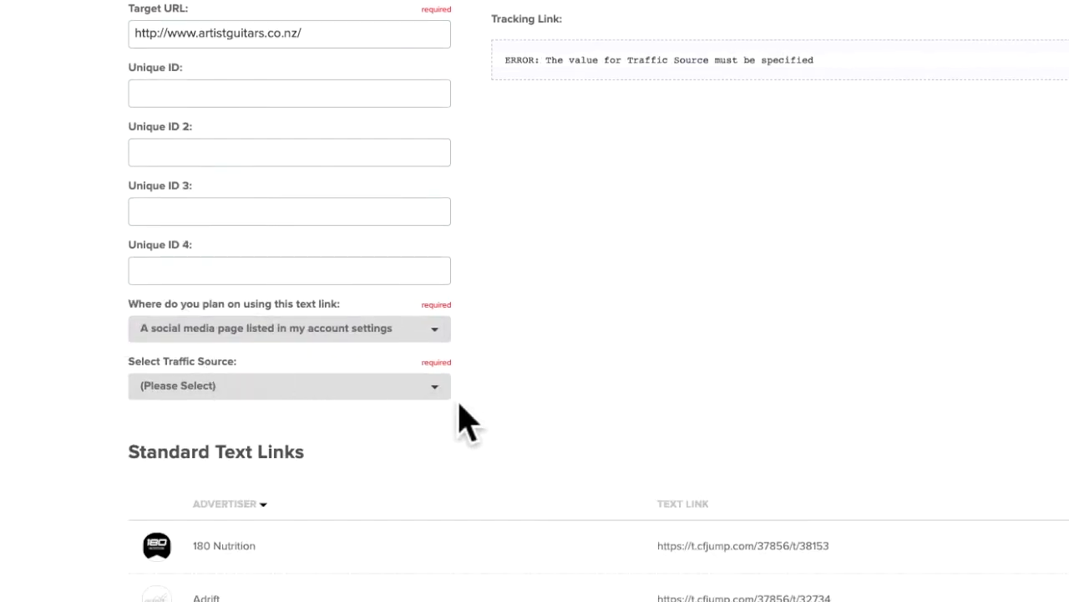
left_click(289, 385)
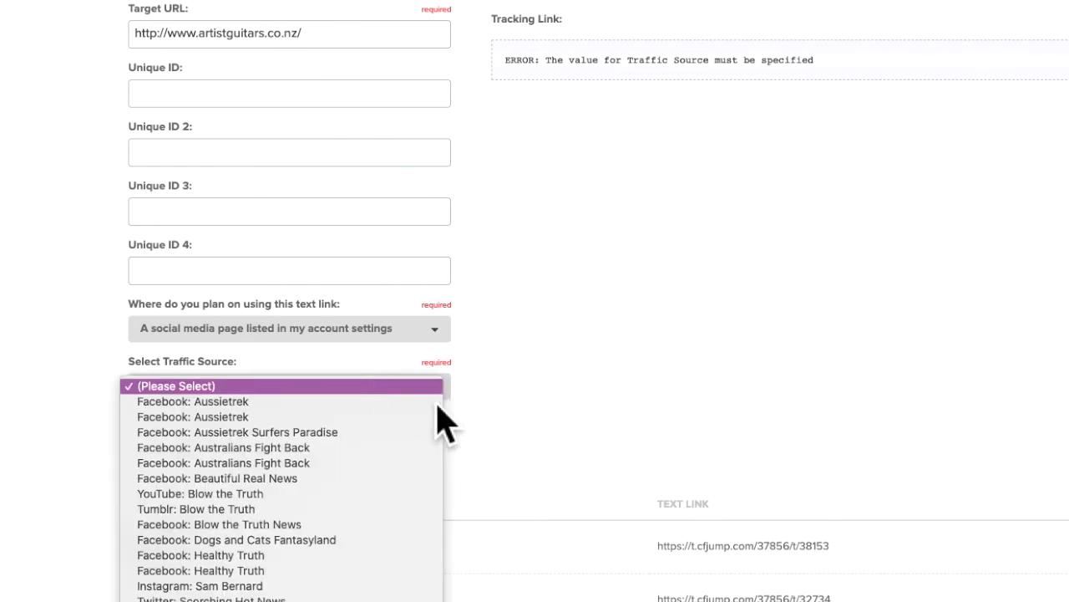
left_click(192, 401)
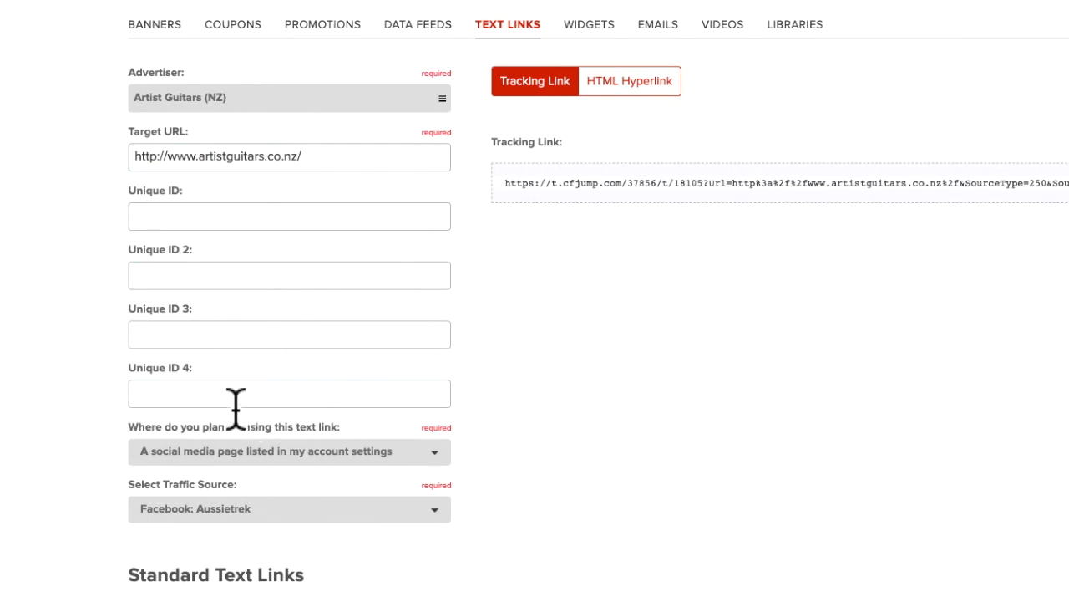
mouse_move(848, 359)
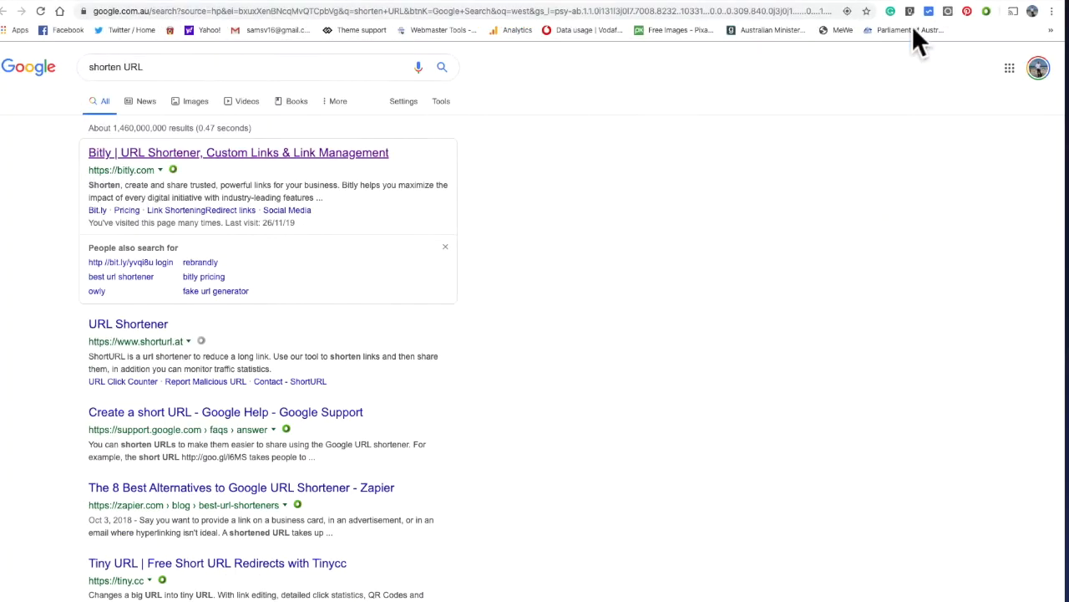
mouse_move(978, 59)
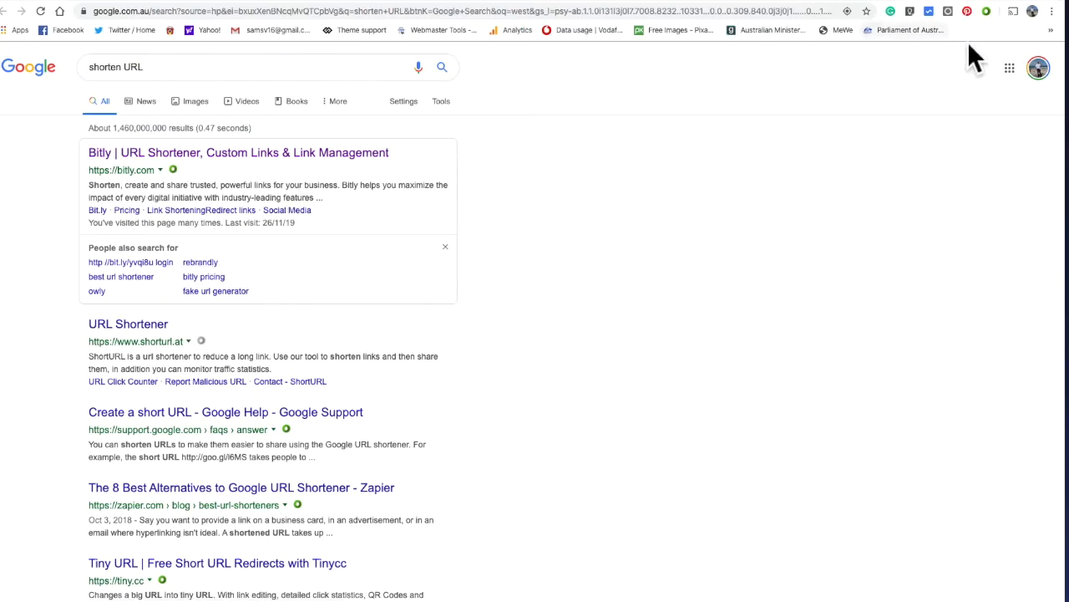
- Open bitly.com from the Google 'shorten URL' results and scroll through it
left_click(238, 152)
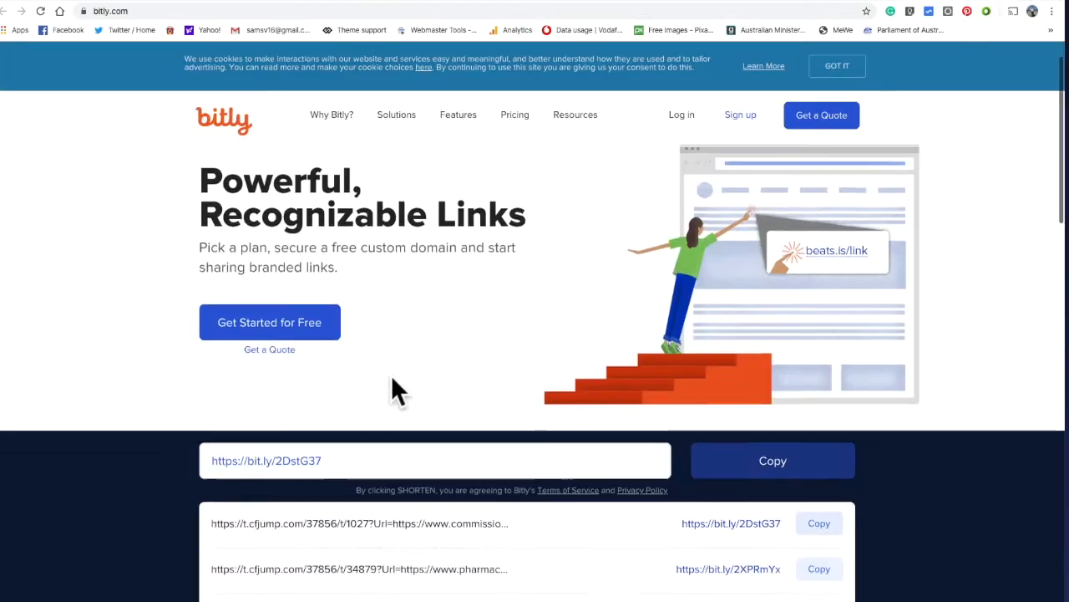
scroll("down", 3)
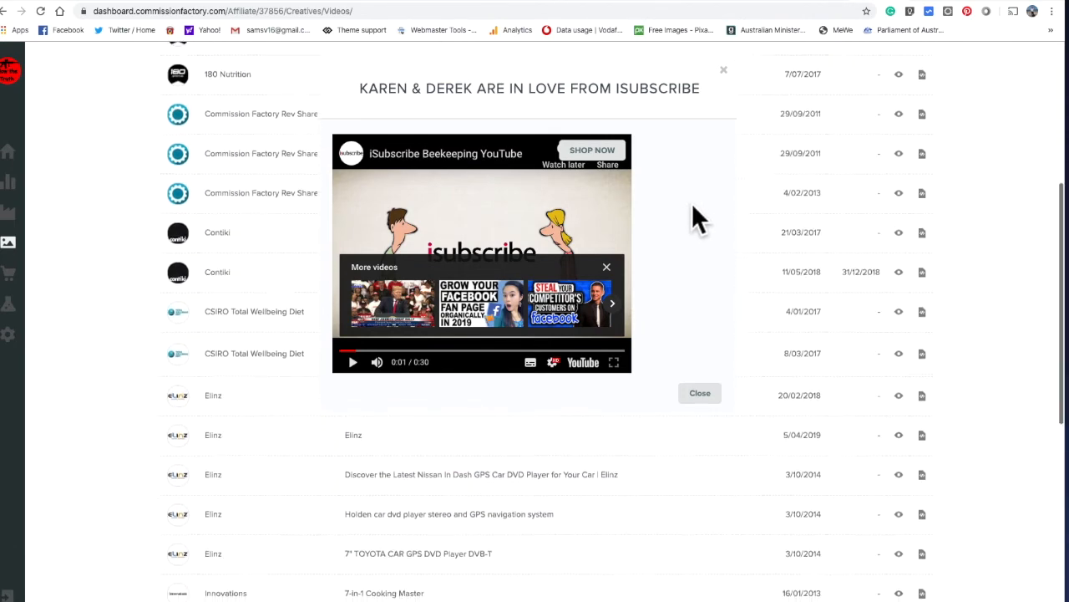
- Preview a video creative, view Account settings, then browse the affiliate Tools list
scroll("down", 3)
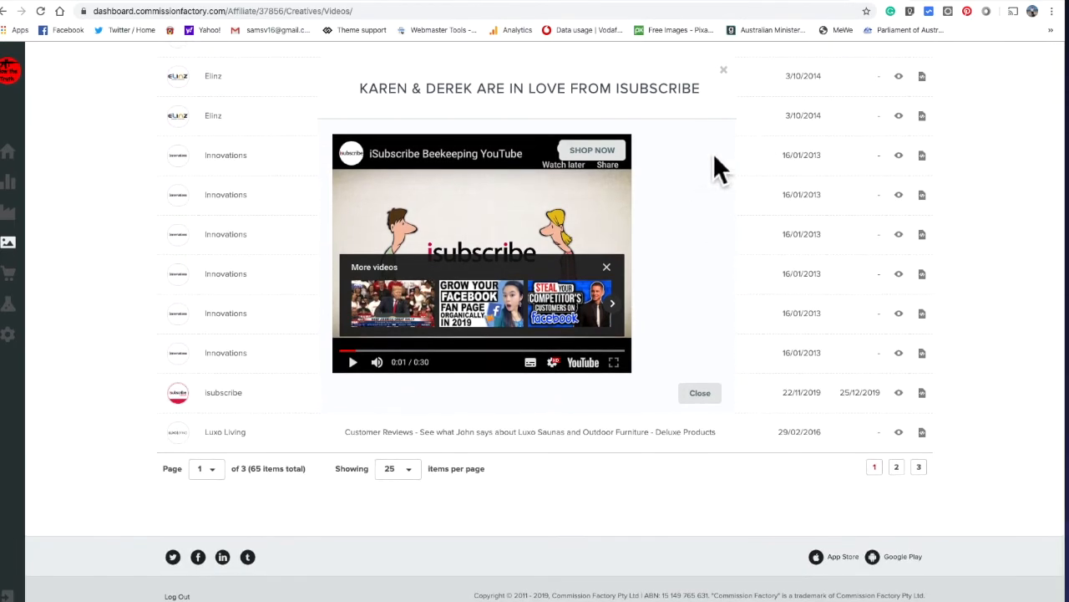
mouse_move(17, 351)
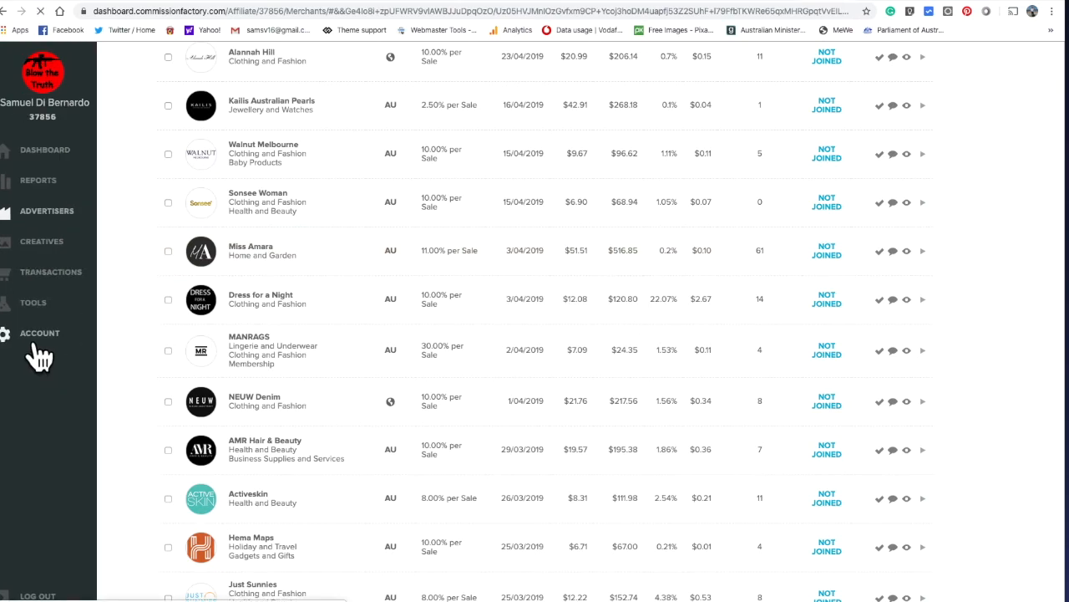
left_click(40, 332)
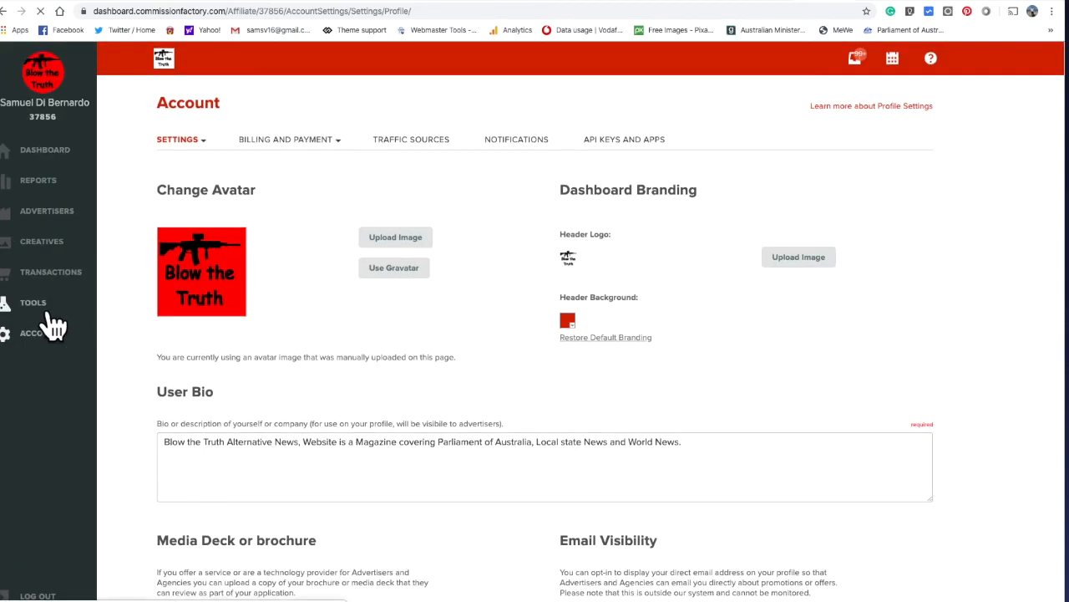
left_click(34, 302)
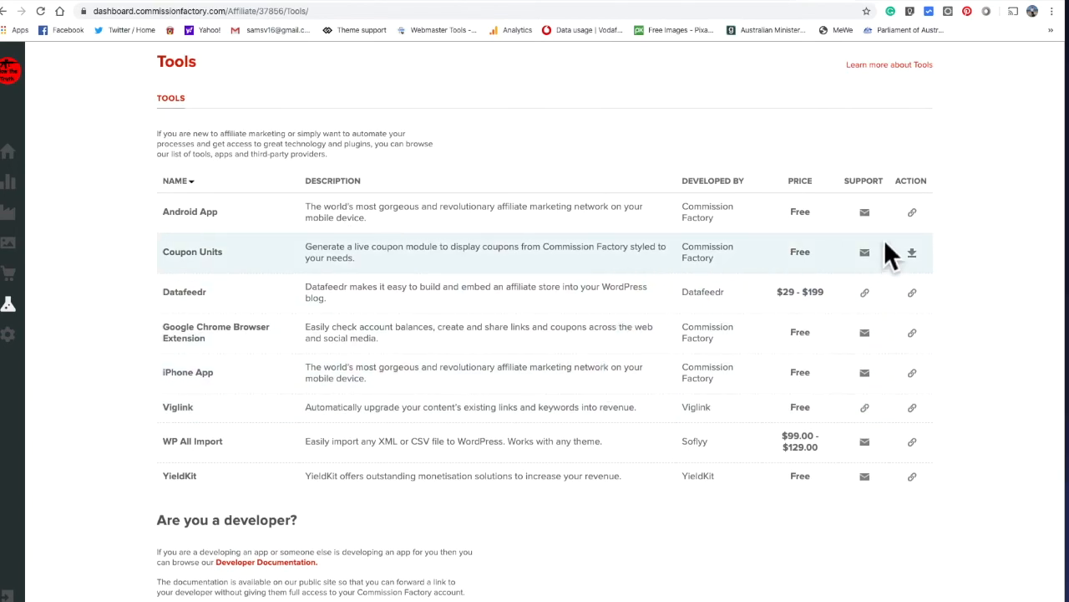
scroll("down", 3)
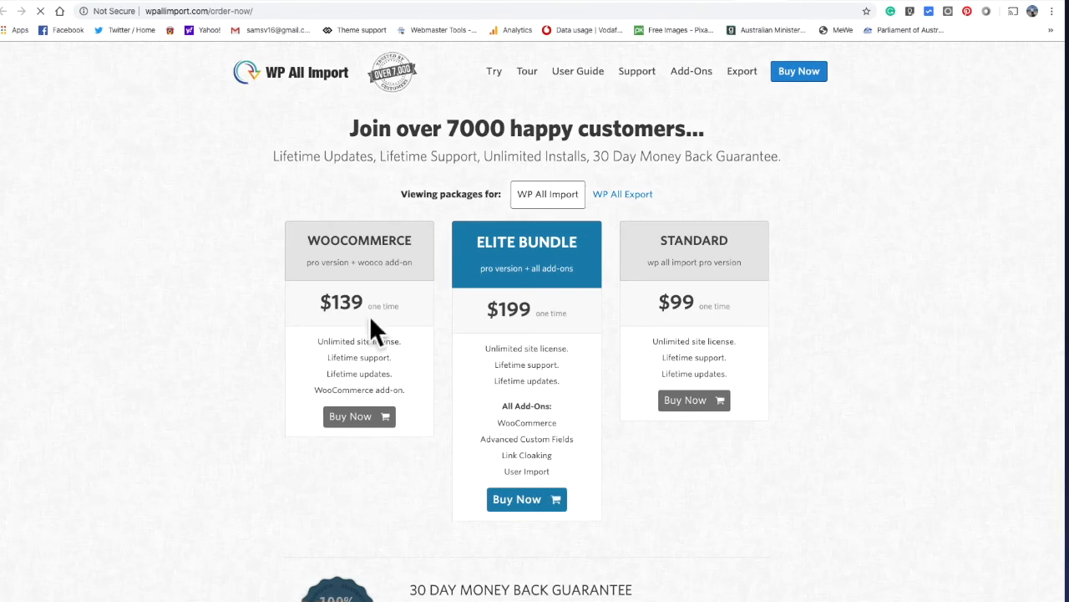
mouse_move(372, 276)
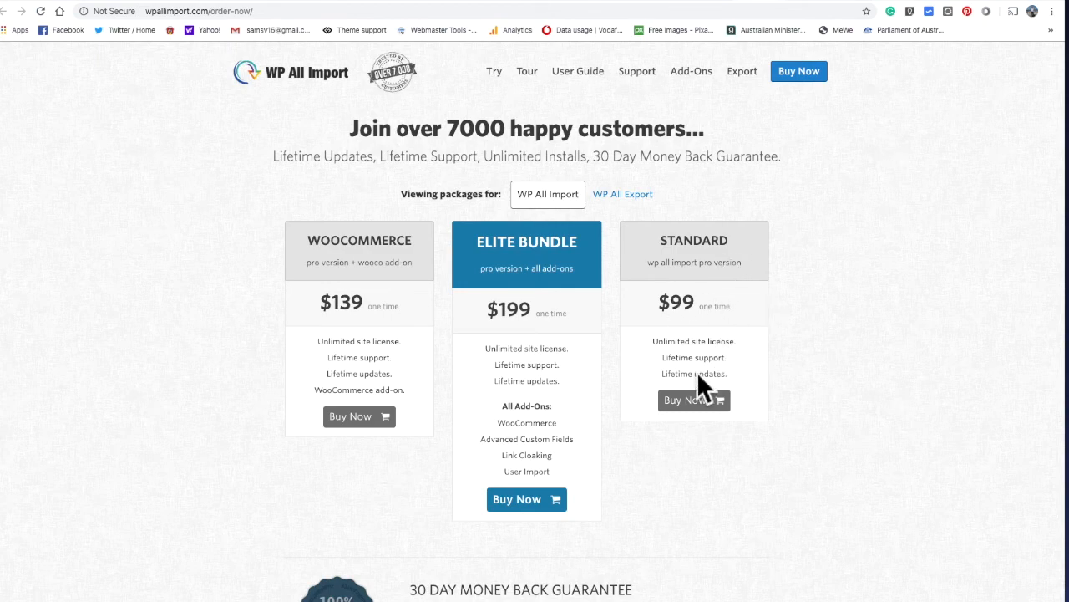
- Scroll through WP All Import's WooCommerce $139, Elite Bundle $199 and Standard $99 packages
scroll("down", 3)
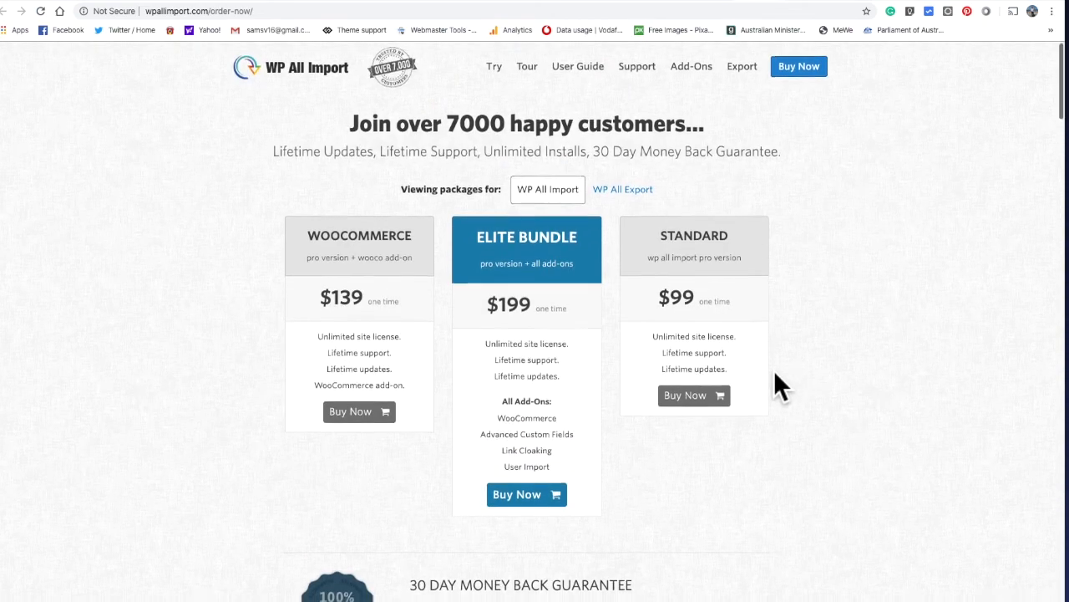
scroll("down", 3)
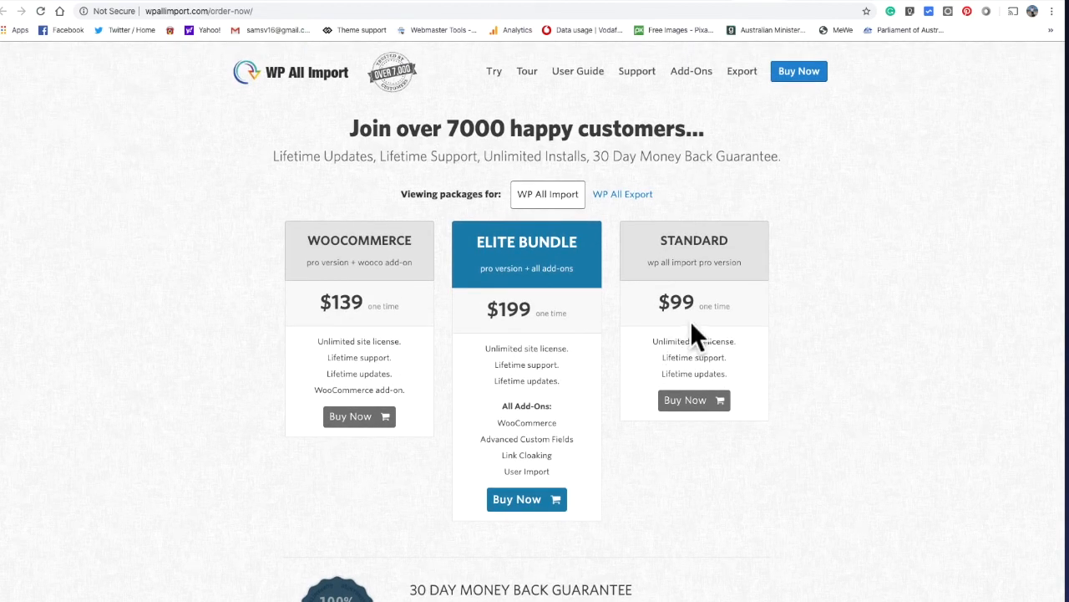
scroll("down", 3)
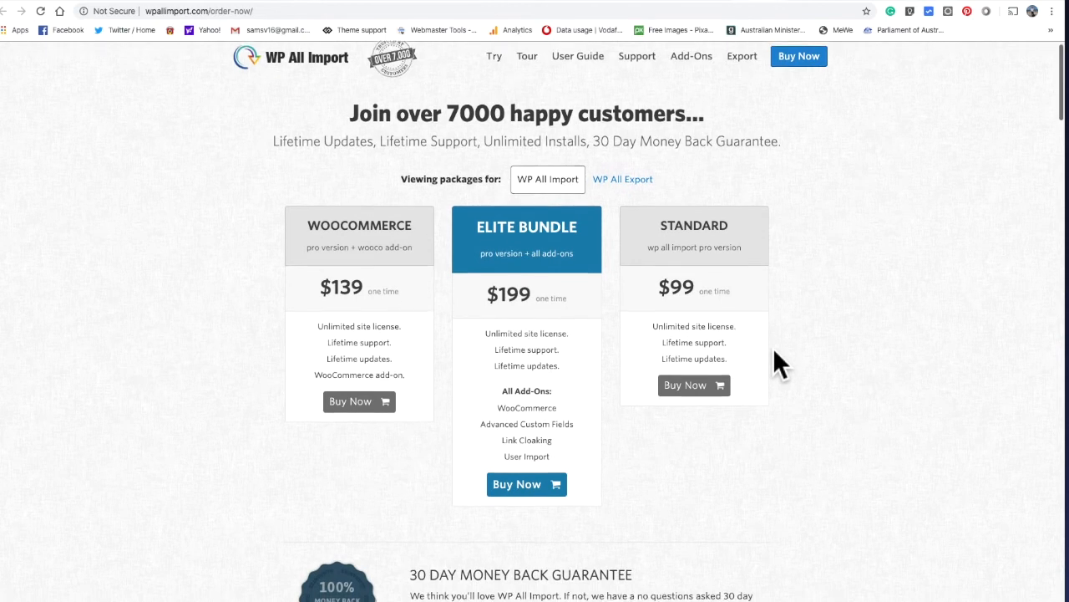
scroll("down", 3)
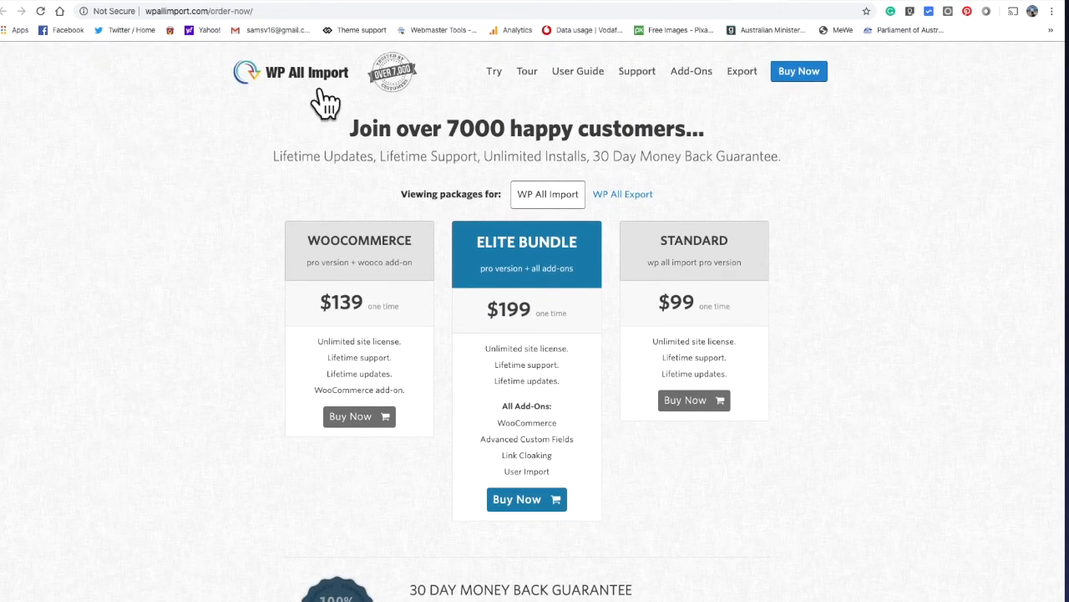
scroll("down", 3)
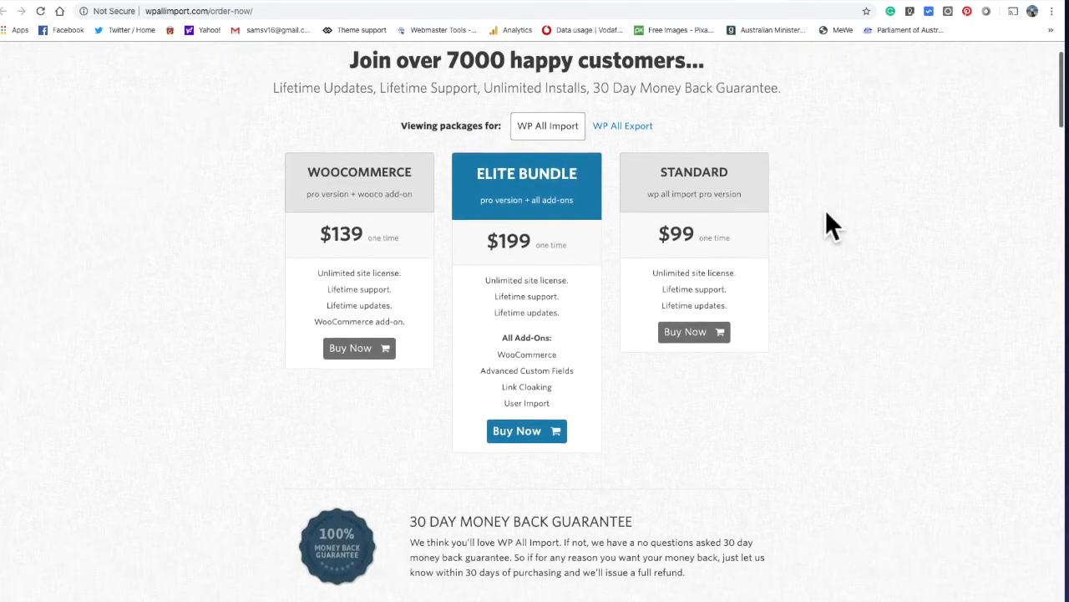
scroll("down", 3)
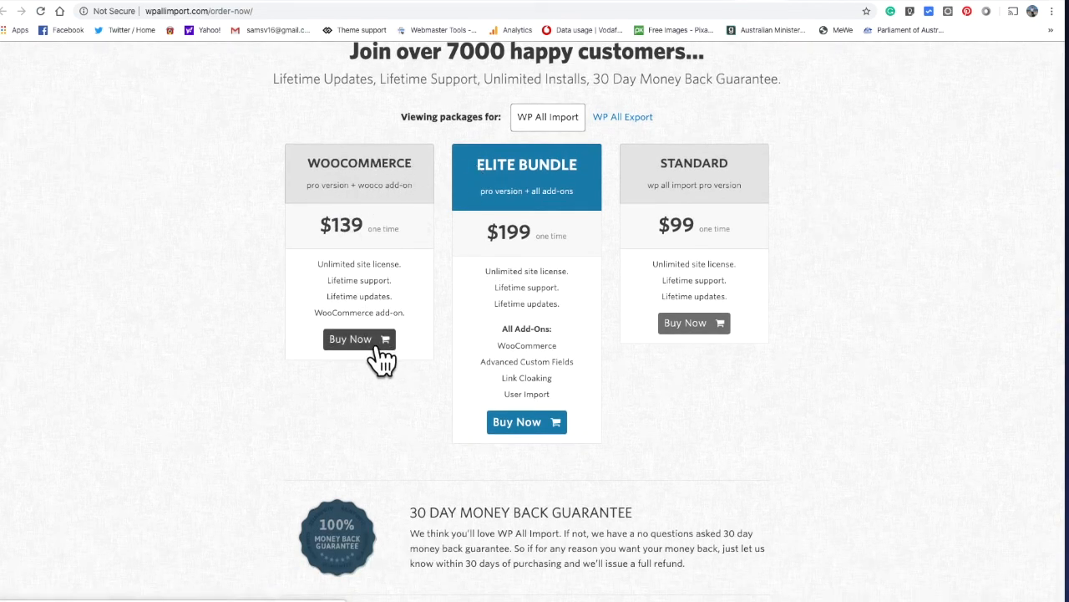
mouse_move(359, 191)
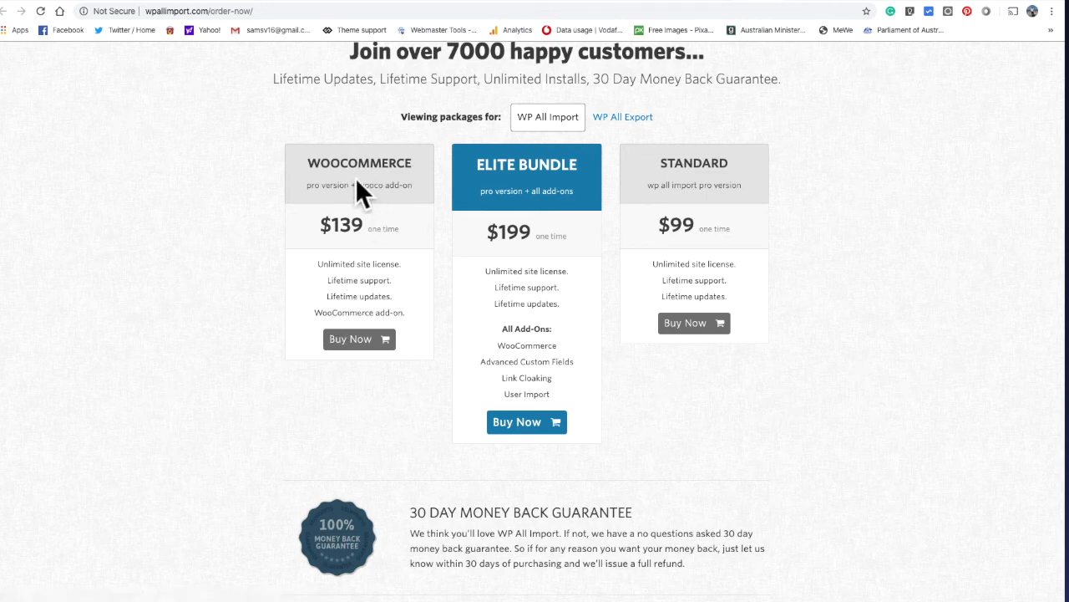
mouse_move(478, 278)
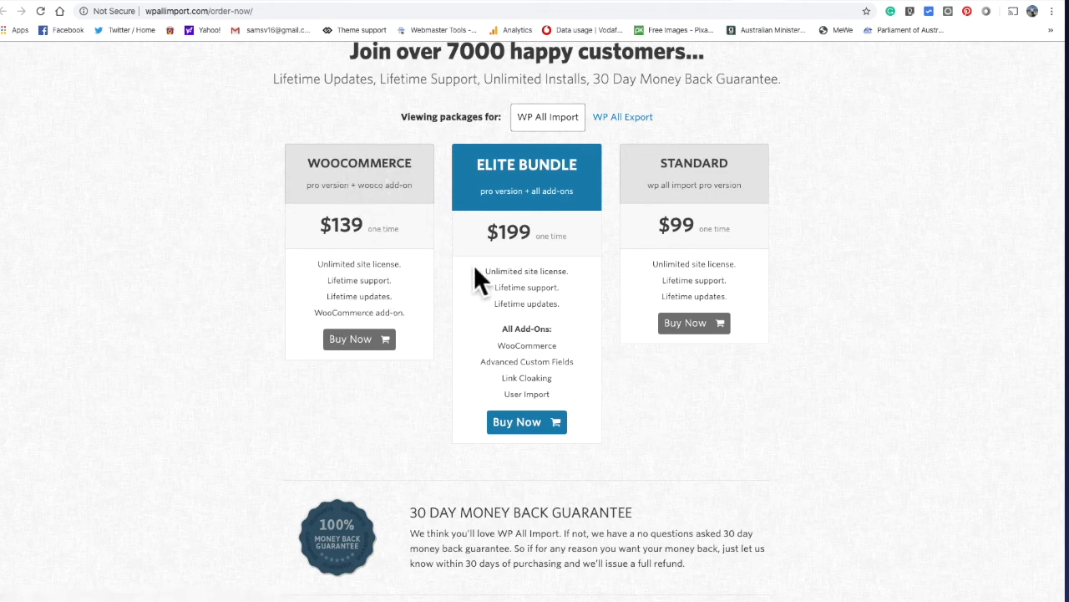
scroll("down", 3)
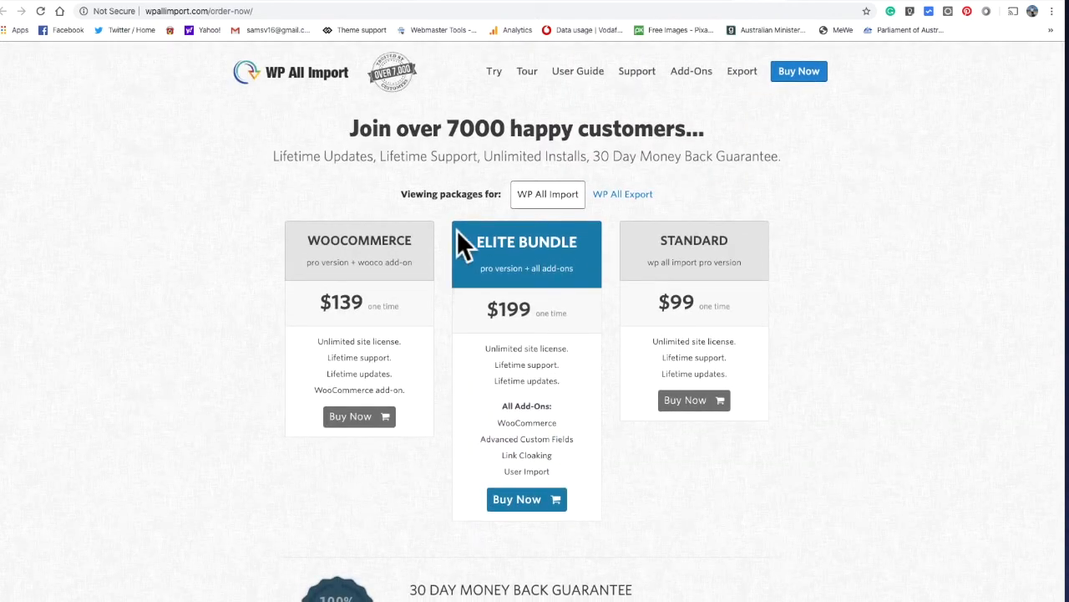
left_click(199, 11)
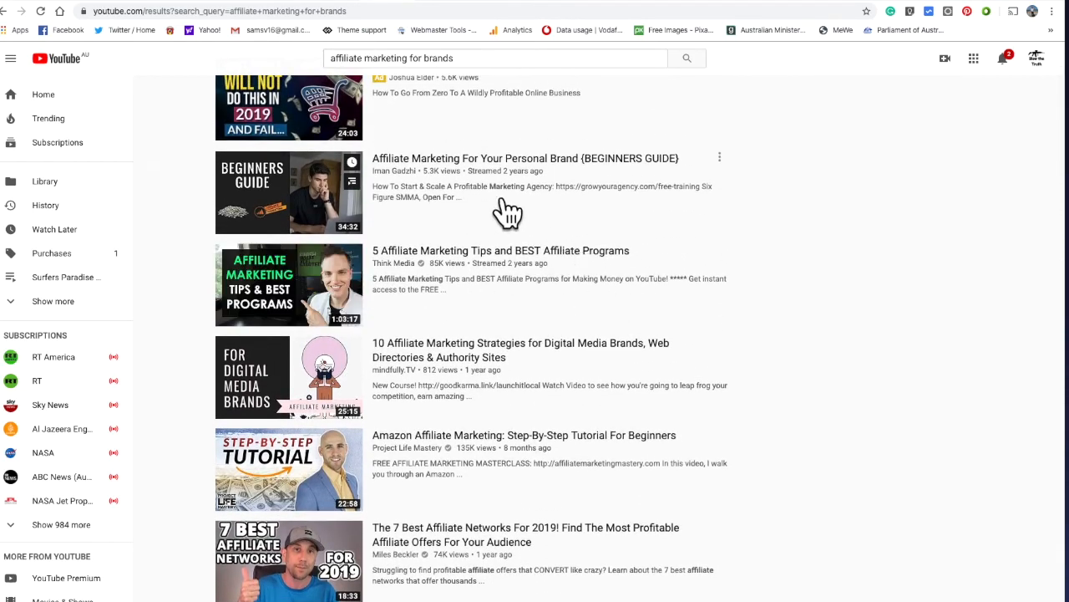
- Scroll down YouTube's 'affiliate marketing for brands' video results
scroll("down", 3)
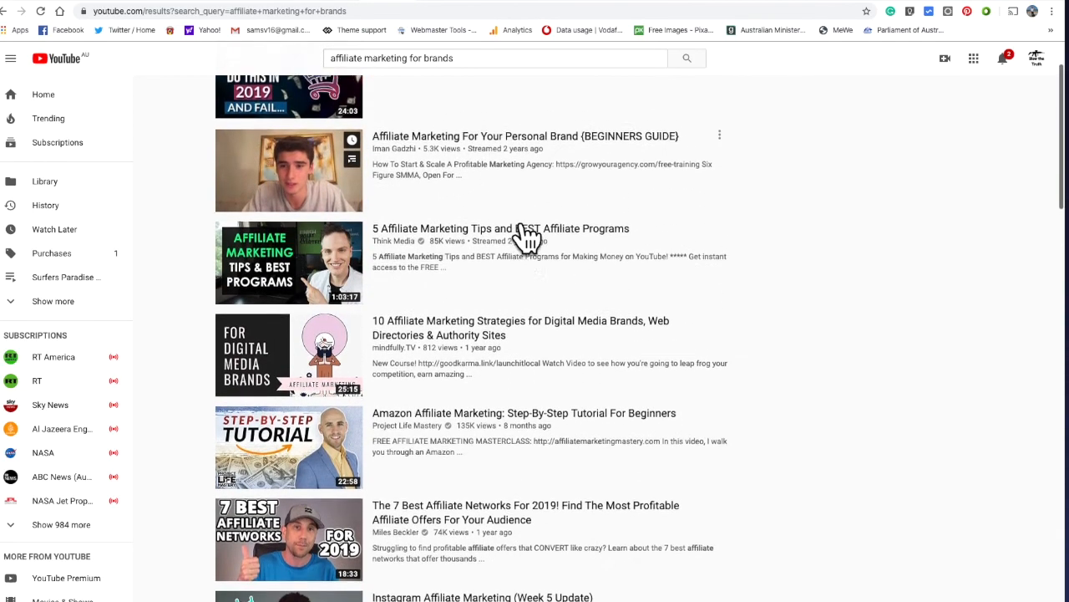
scroll("down", 3)
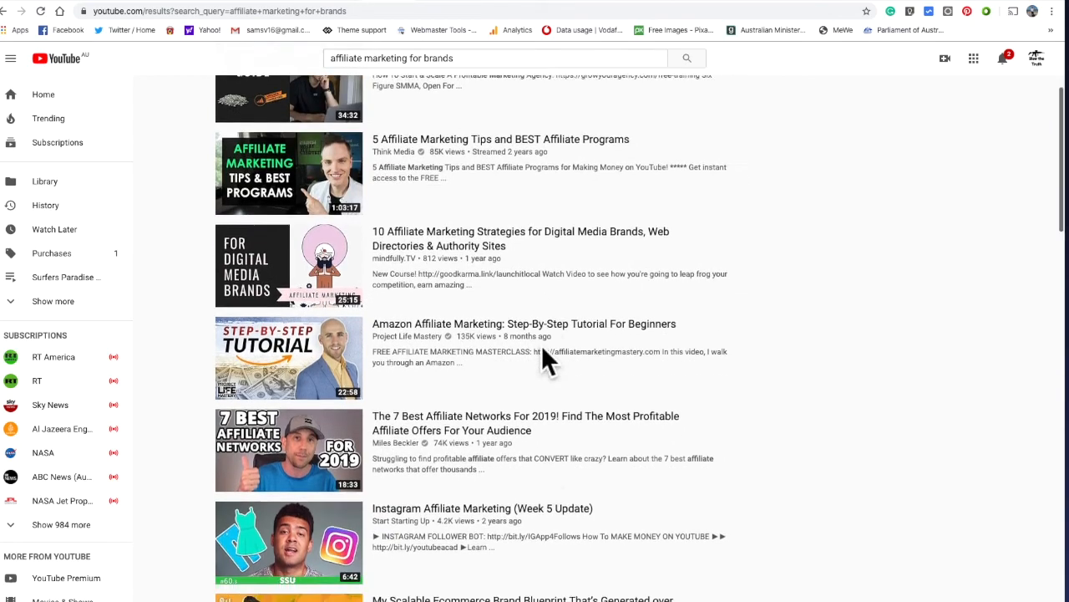
scroll("down", 3)
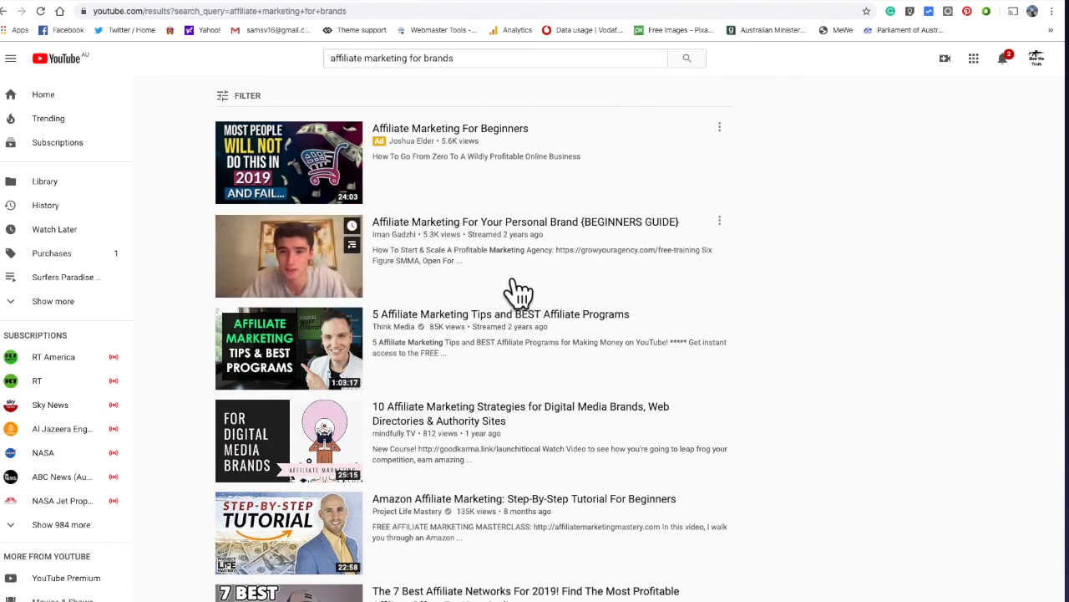
mouse_move(288, 256)
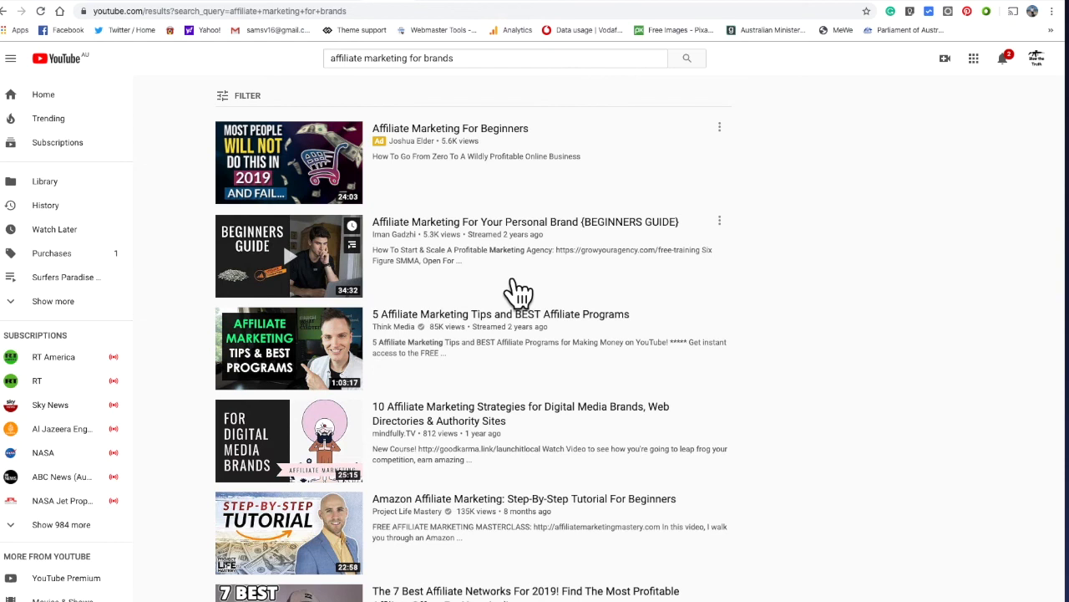
mouse_move(532, 290)
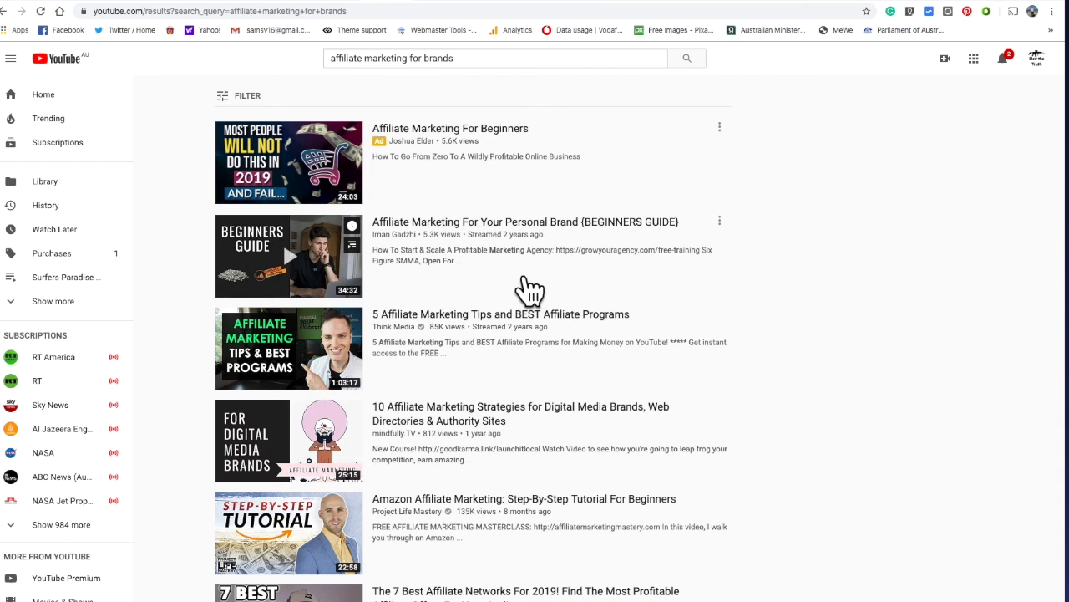
mouse_move(533, 293)
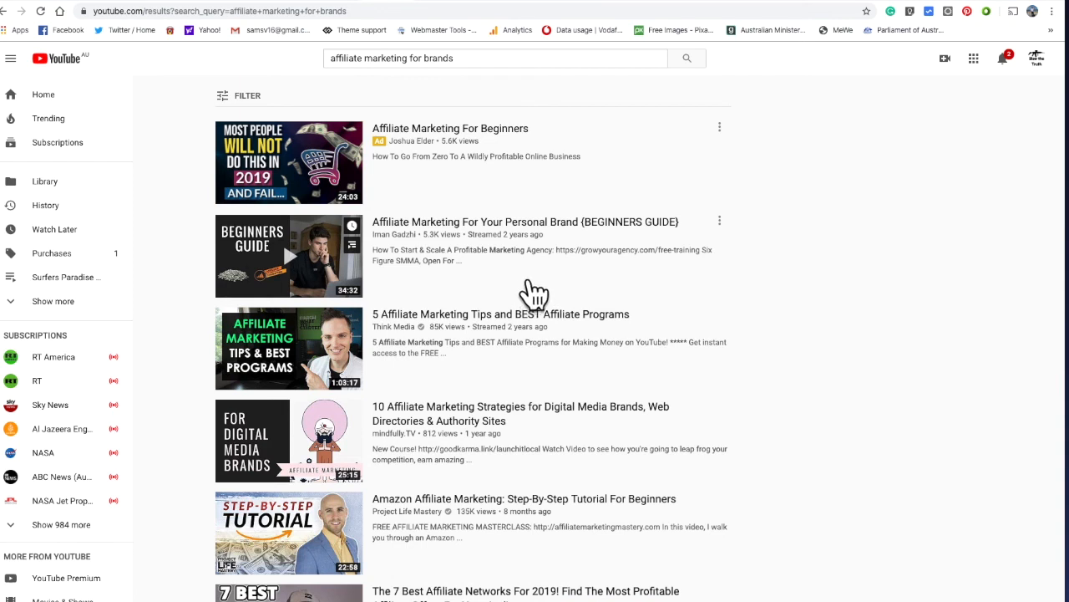
scroll("down", 3)
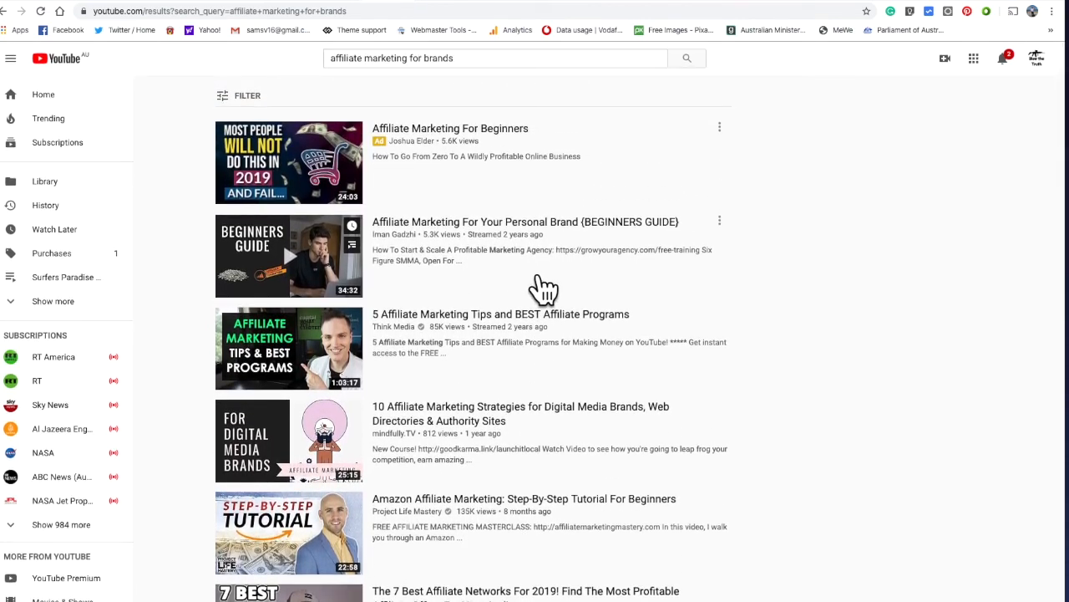
scroll("down", 3)
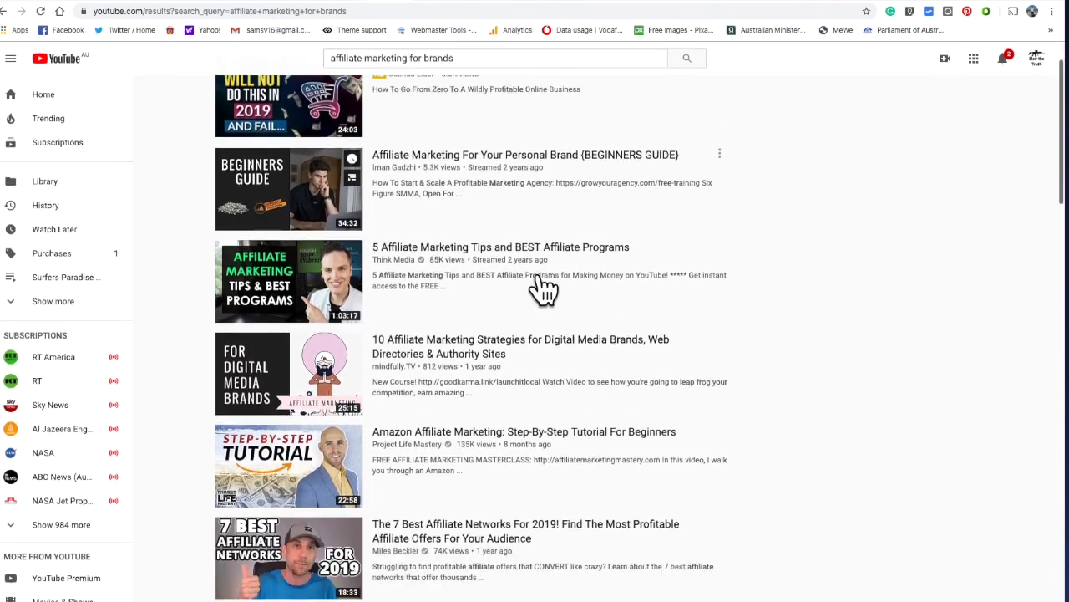
scroll("down", 3)
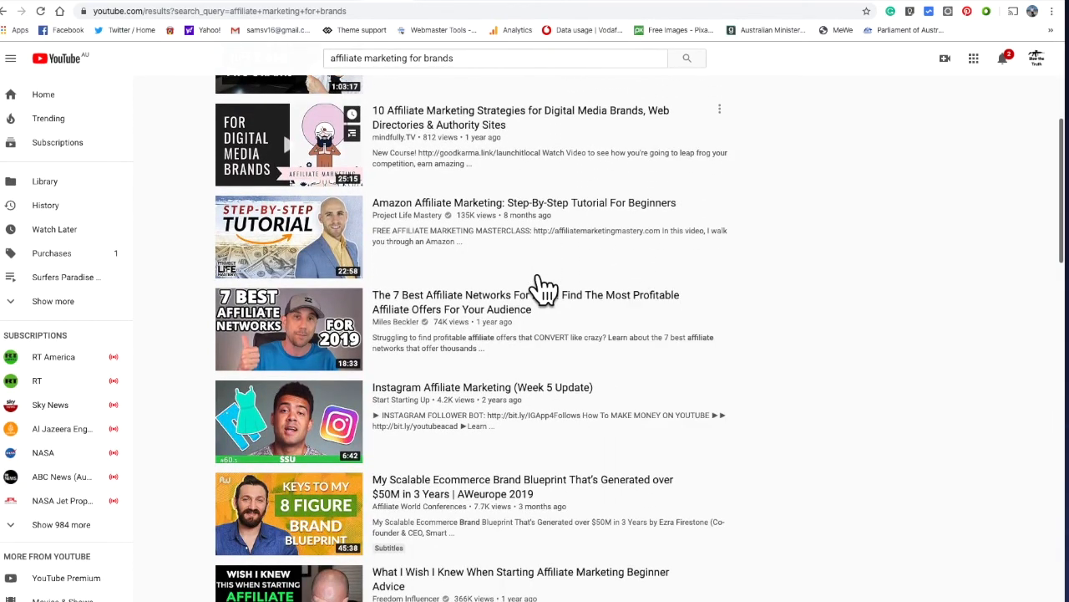
scroll("down", 3)
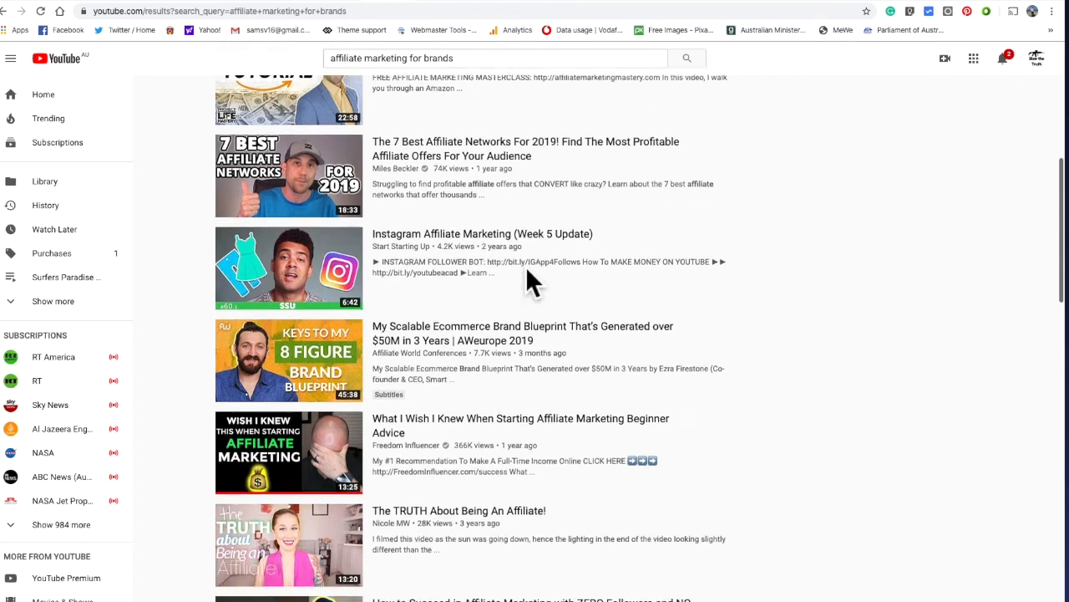
scroll("down", 3)
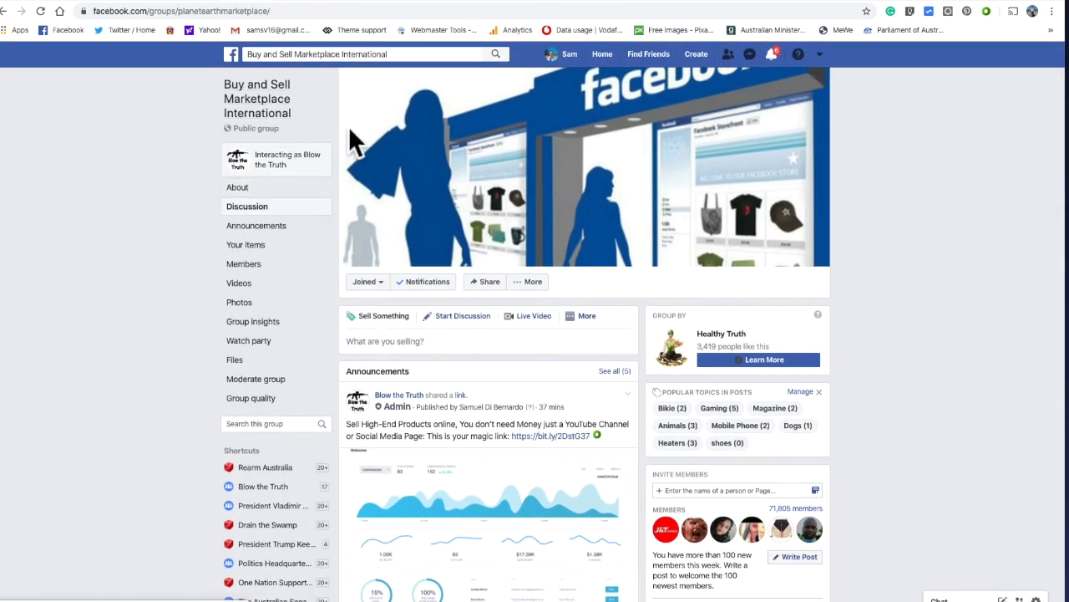
- Scroll the Buy and Sell Marketplace International group to the bit.ly announcement post
scroll("down", 3)
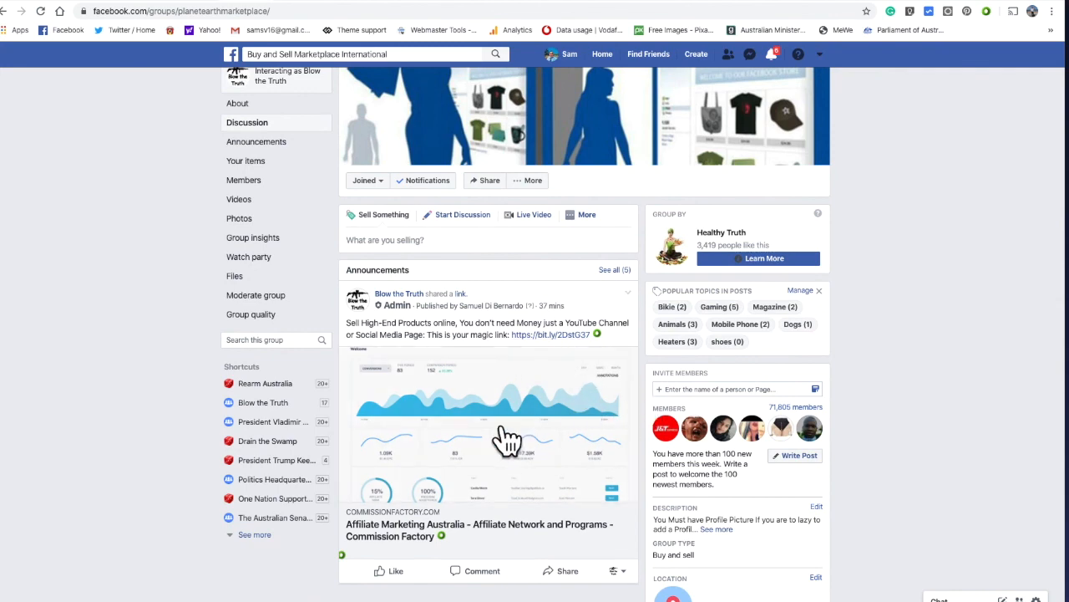
scroll("down", 3)
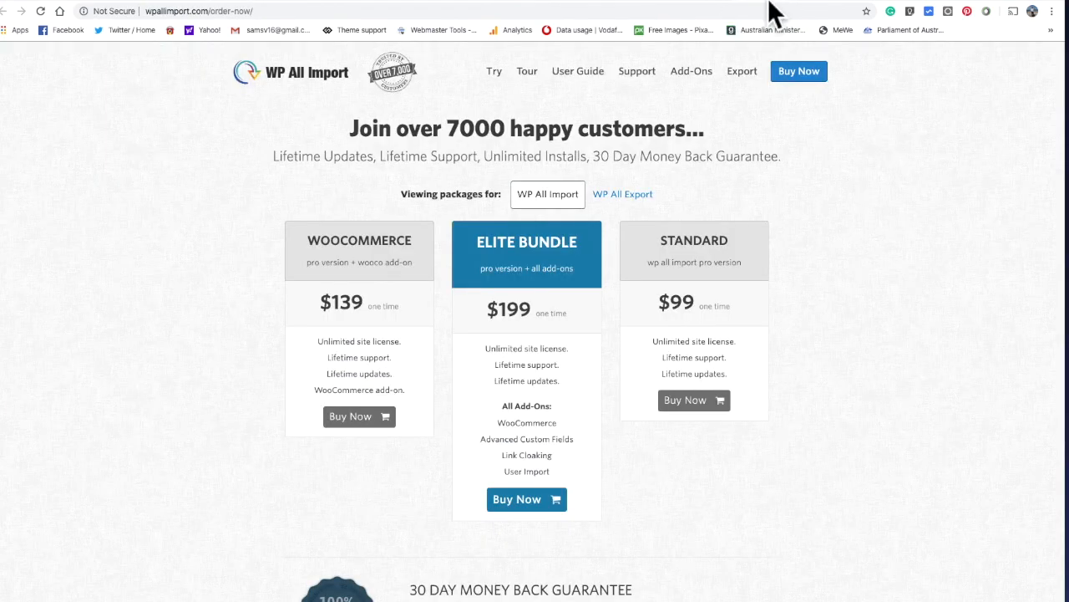
mouse_move(830, 183)
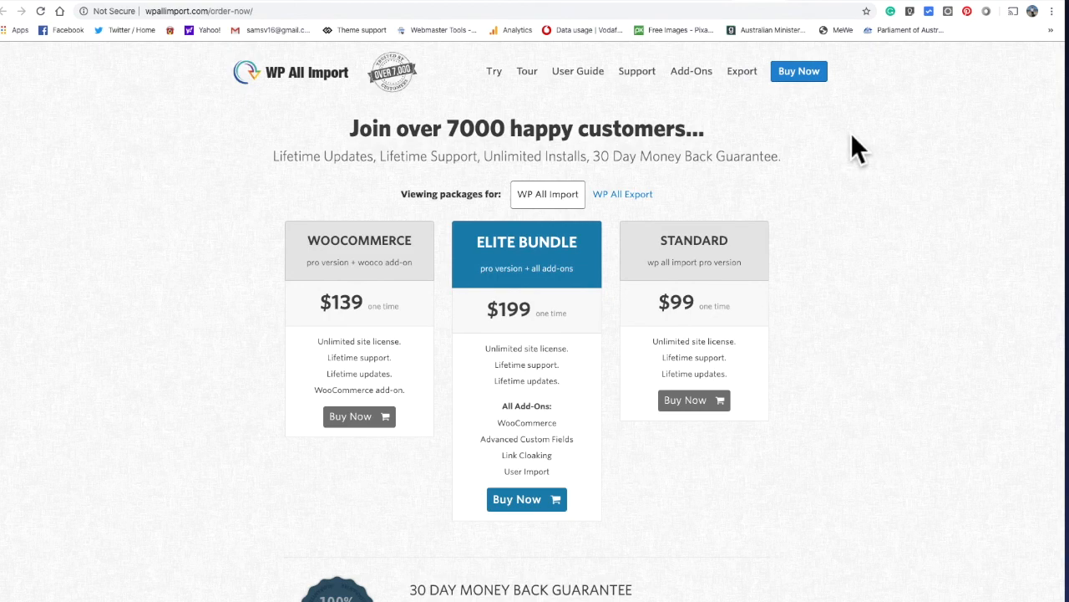
mouse_move(850, 147)
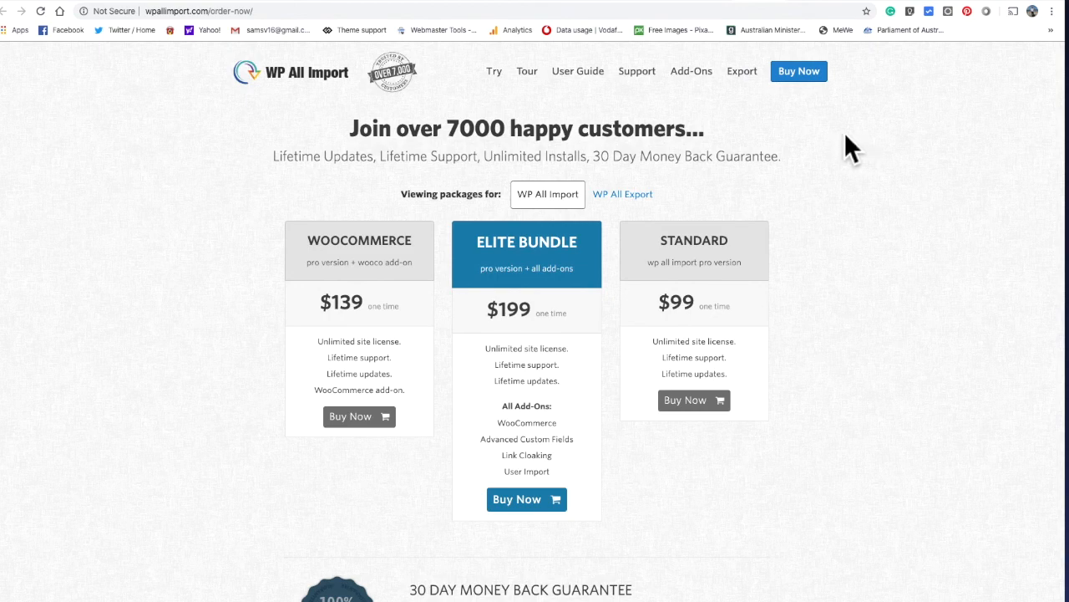
mouse_move(901, 147)
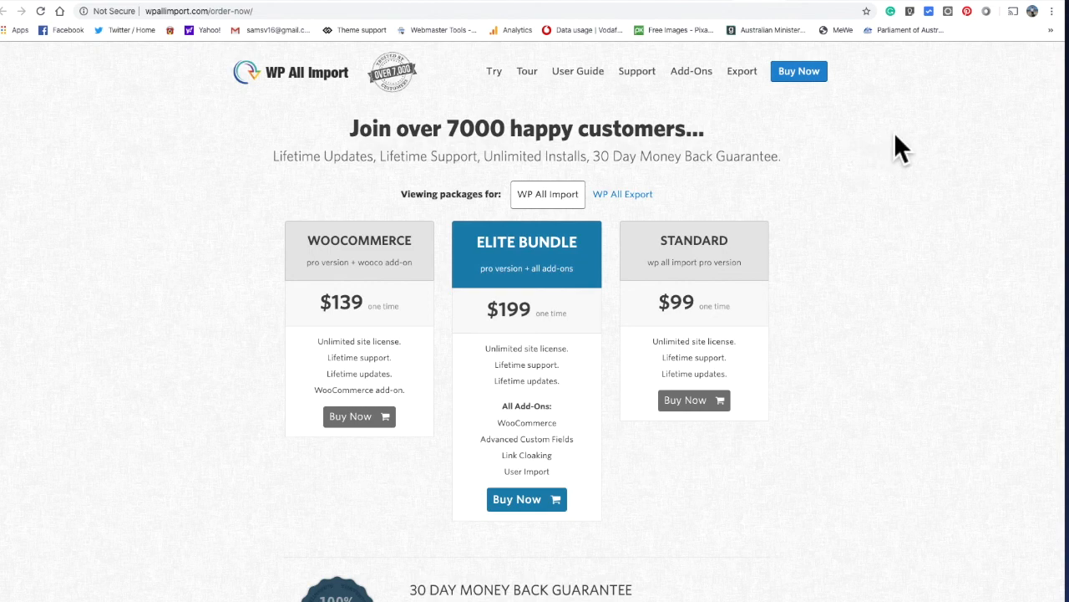
mouse_move(909, 138)
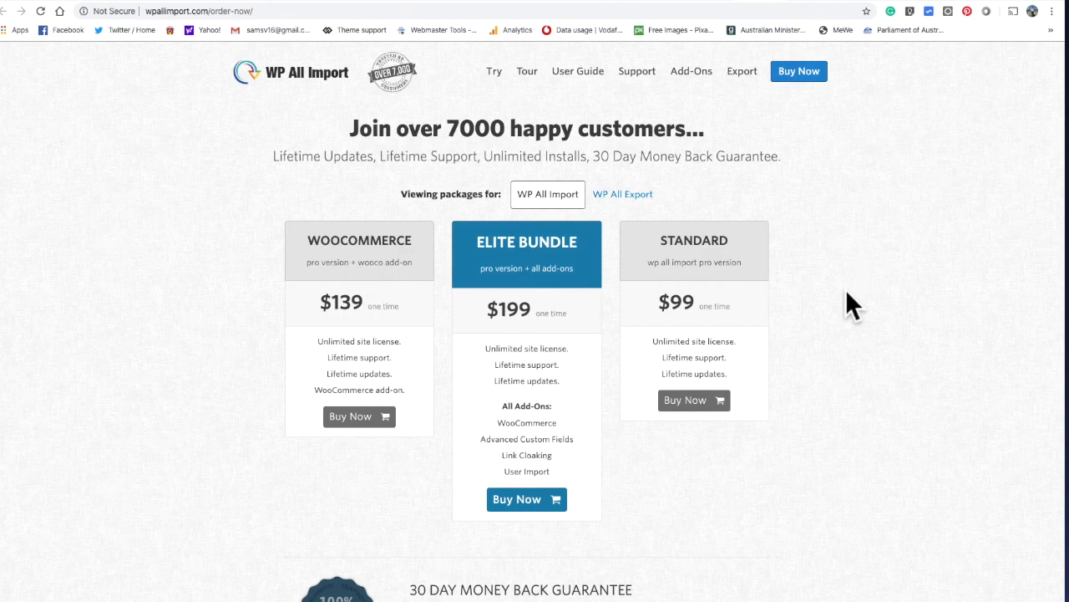
mouse_move(829, 303)
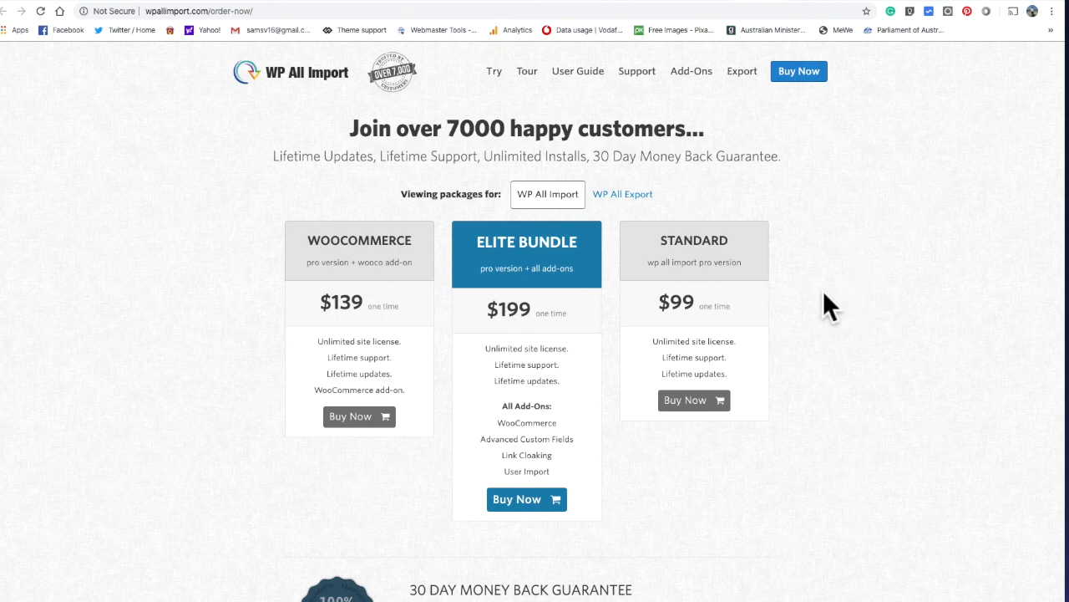
mouse_move(827, 311)
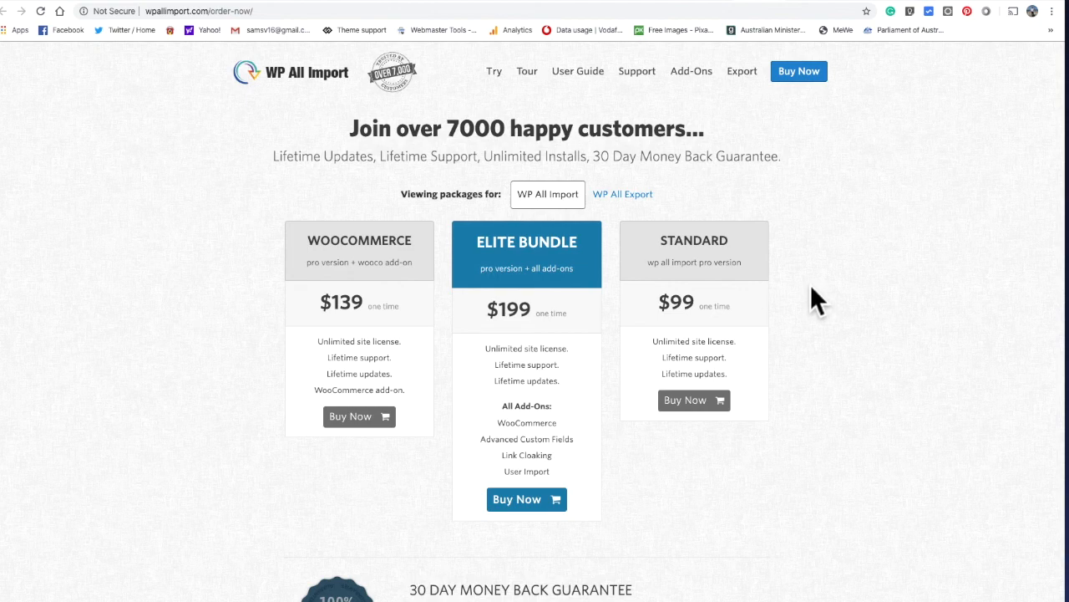
mouse_move(786, 284)
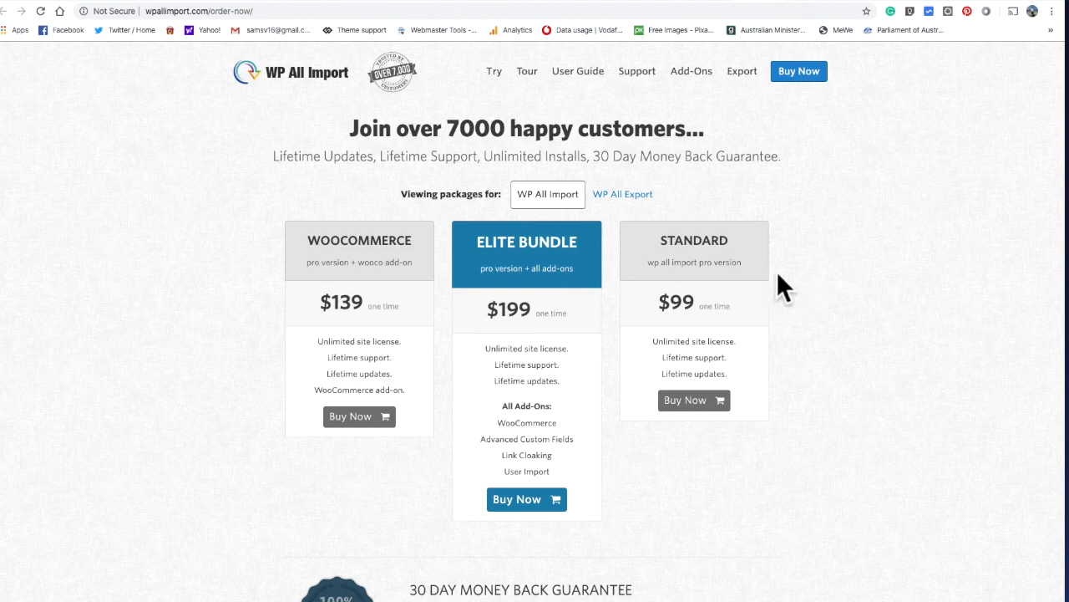